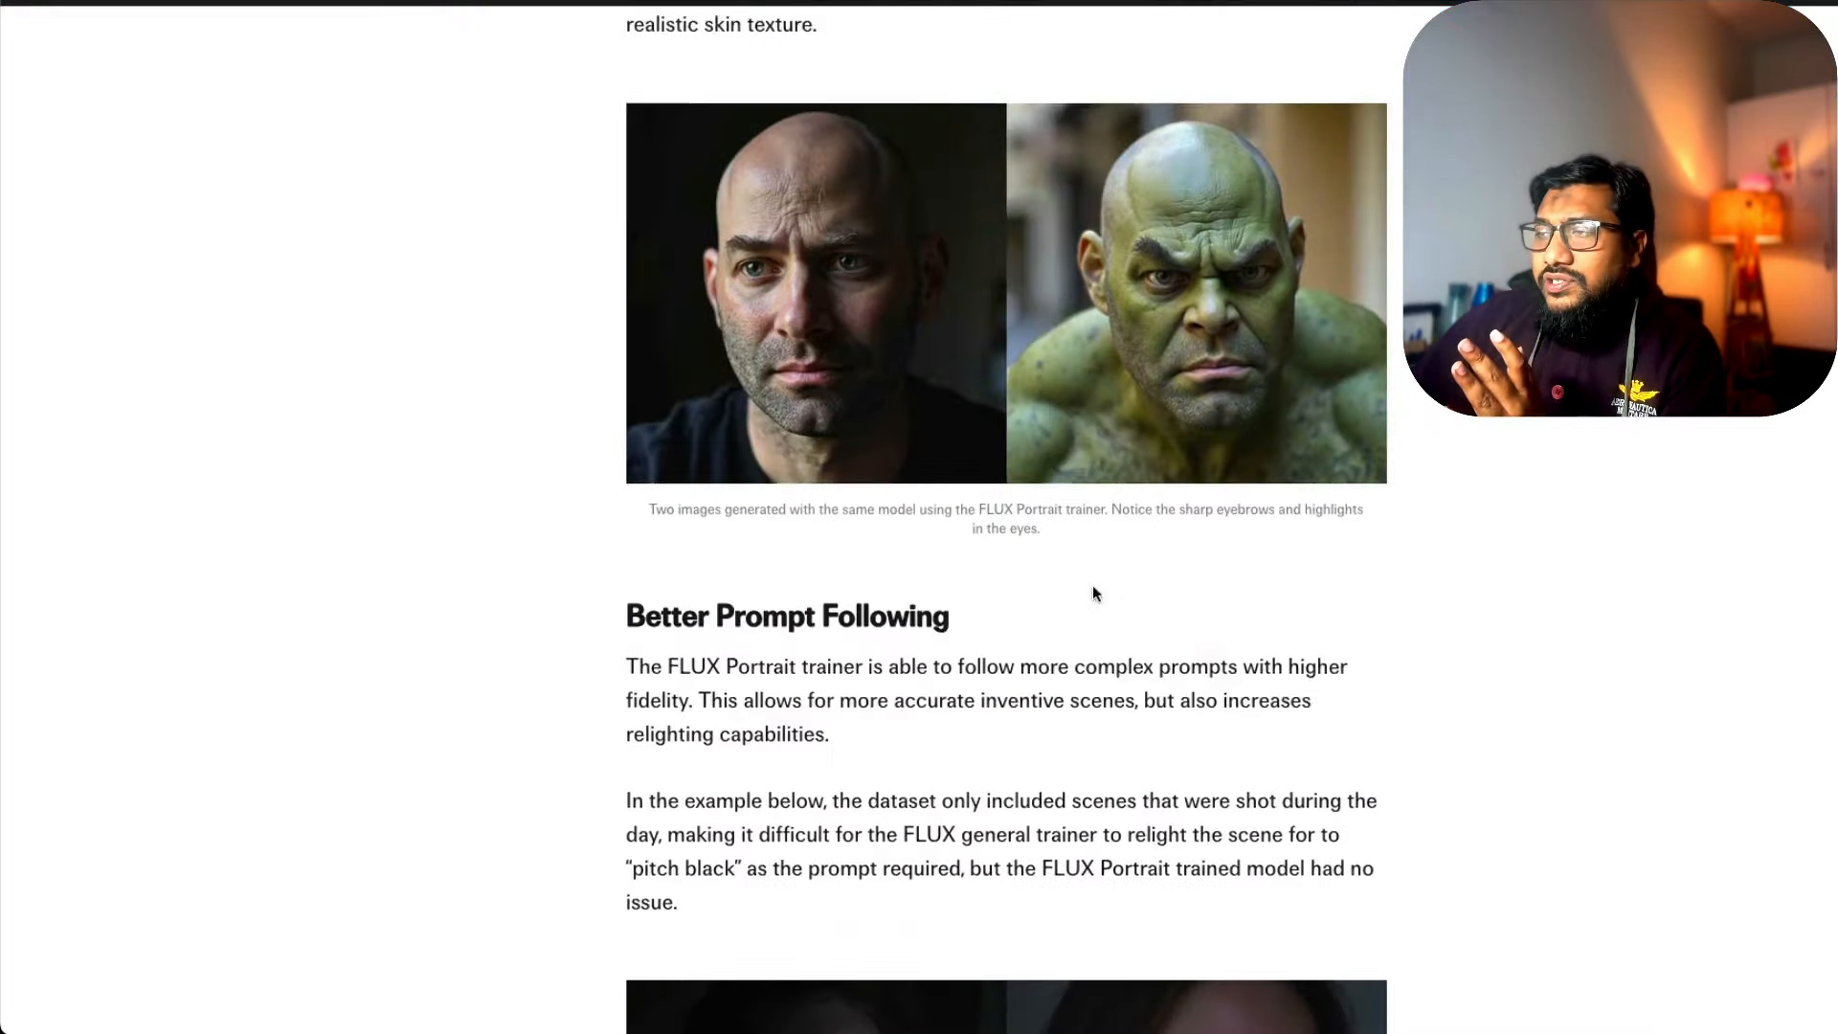
- Scroll through the flux-lora-portrait-trainer playground to review the eleven uploaded actor photos and training history
scroll("up", 3)
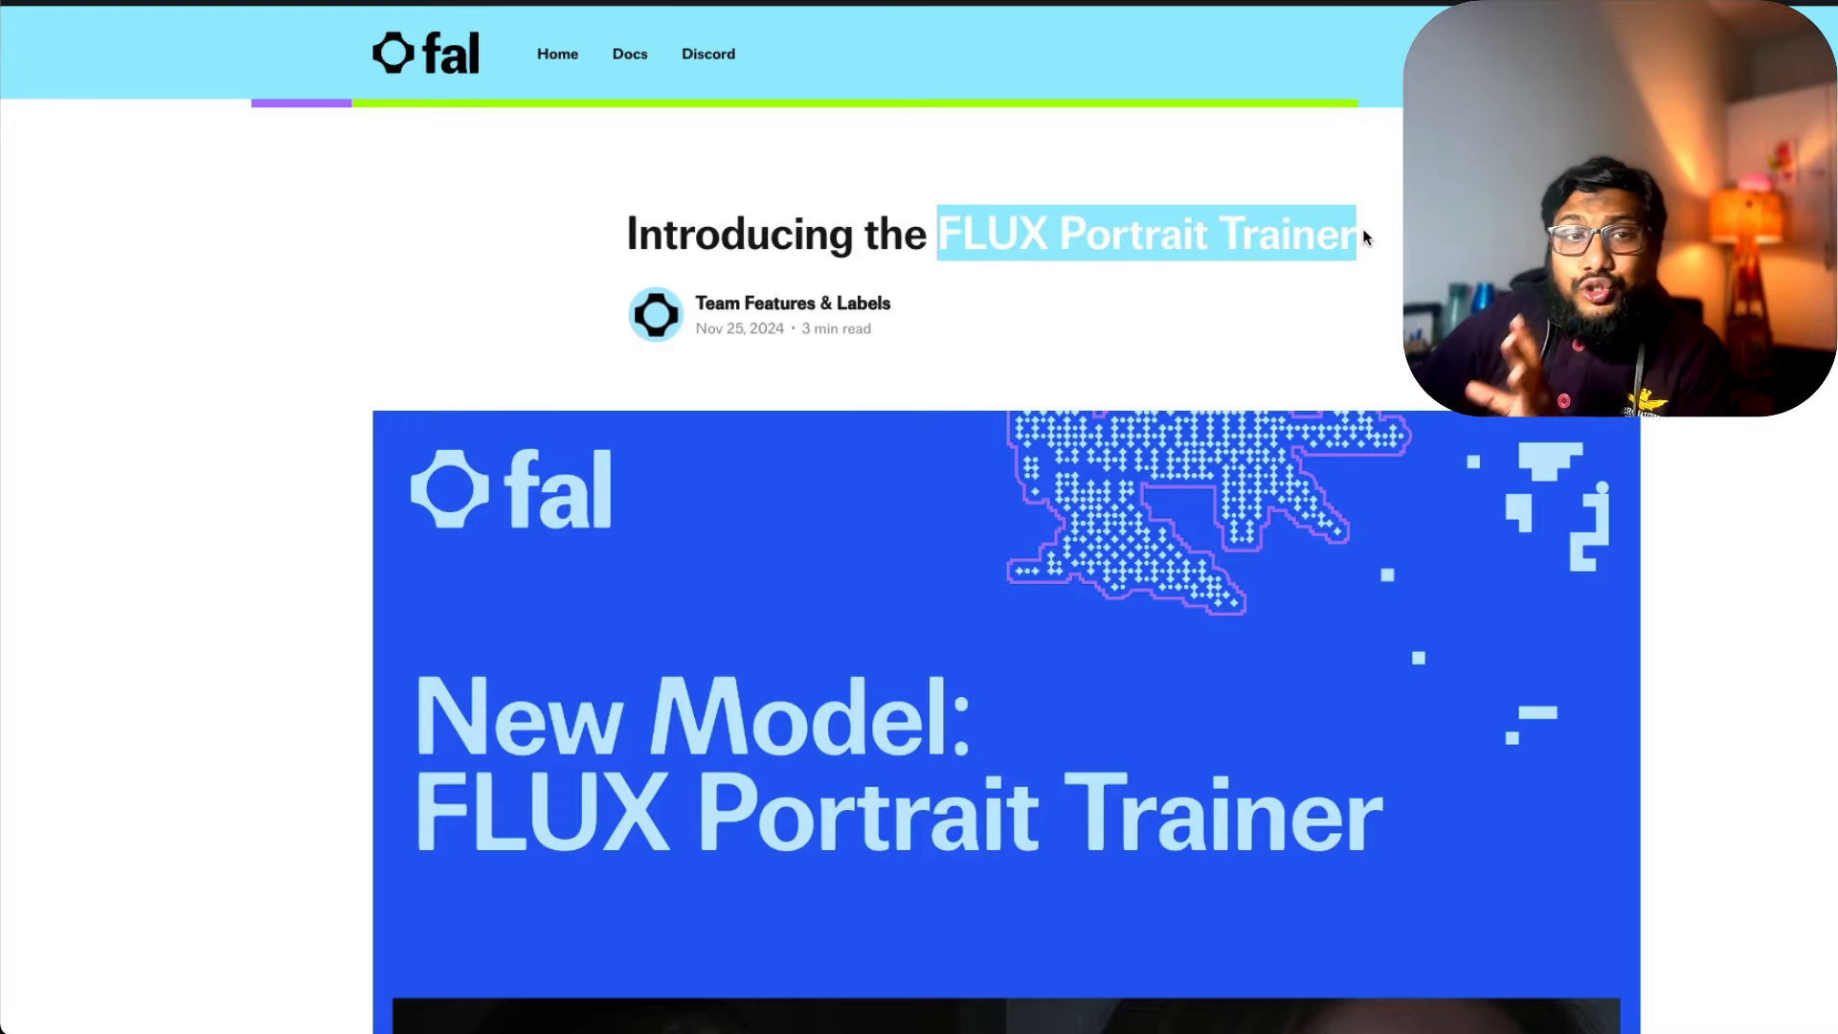
scroll("down", 3)
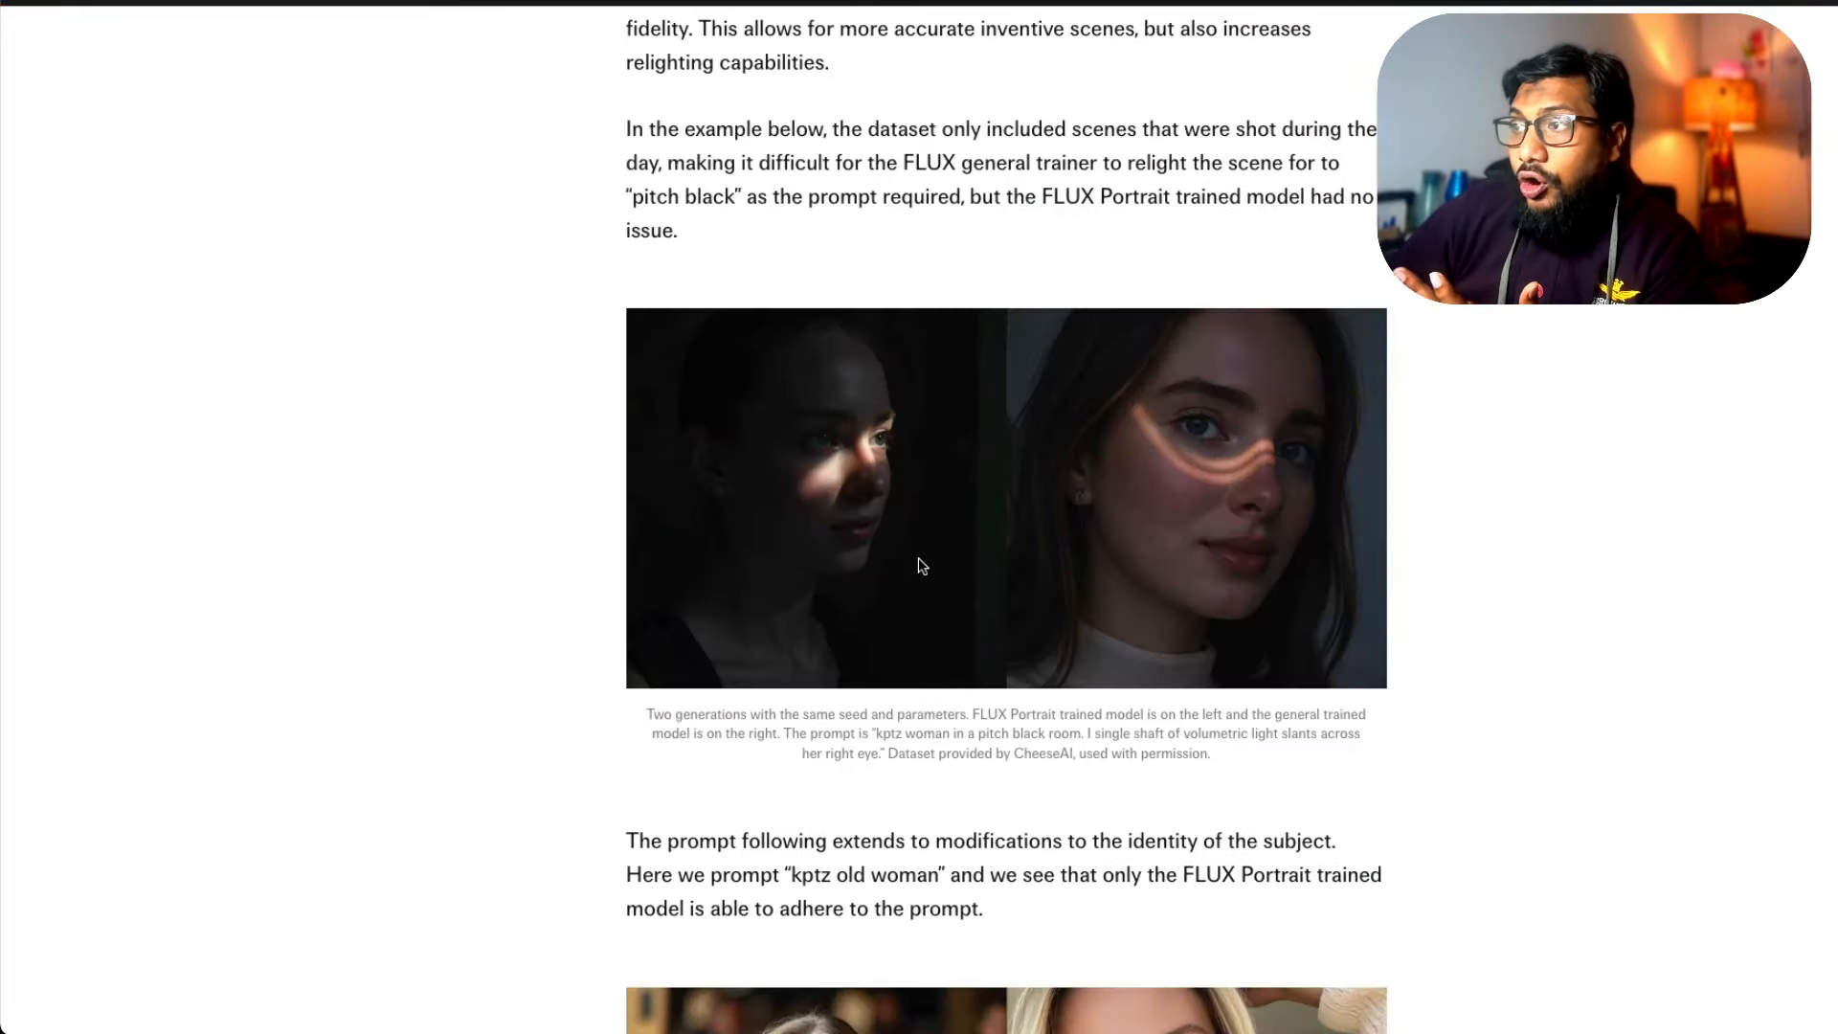
scroll("down", 3)
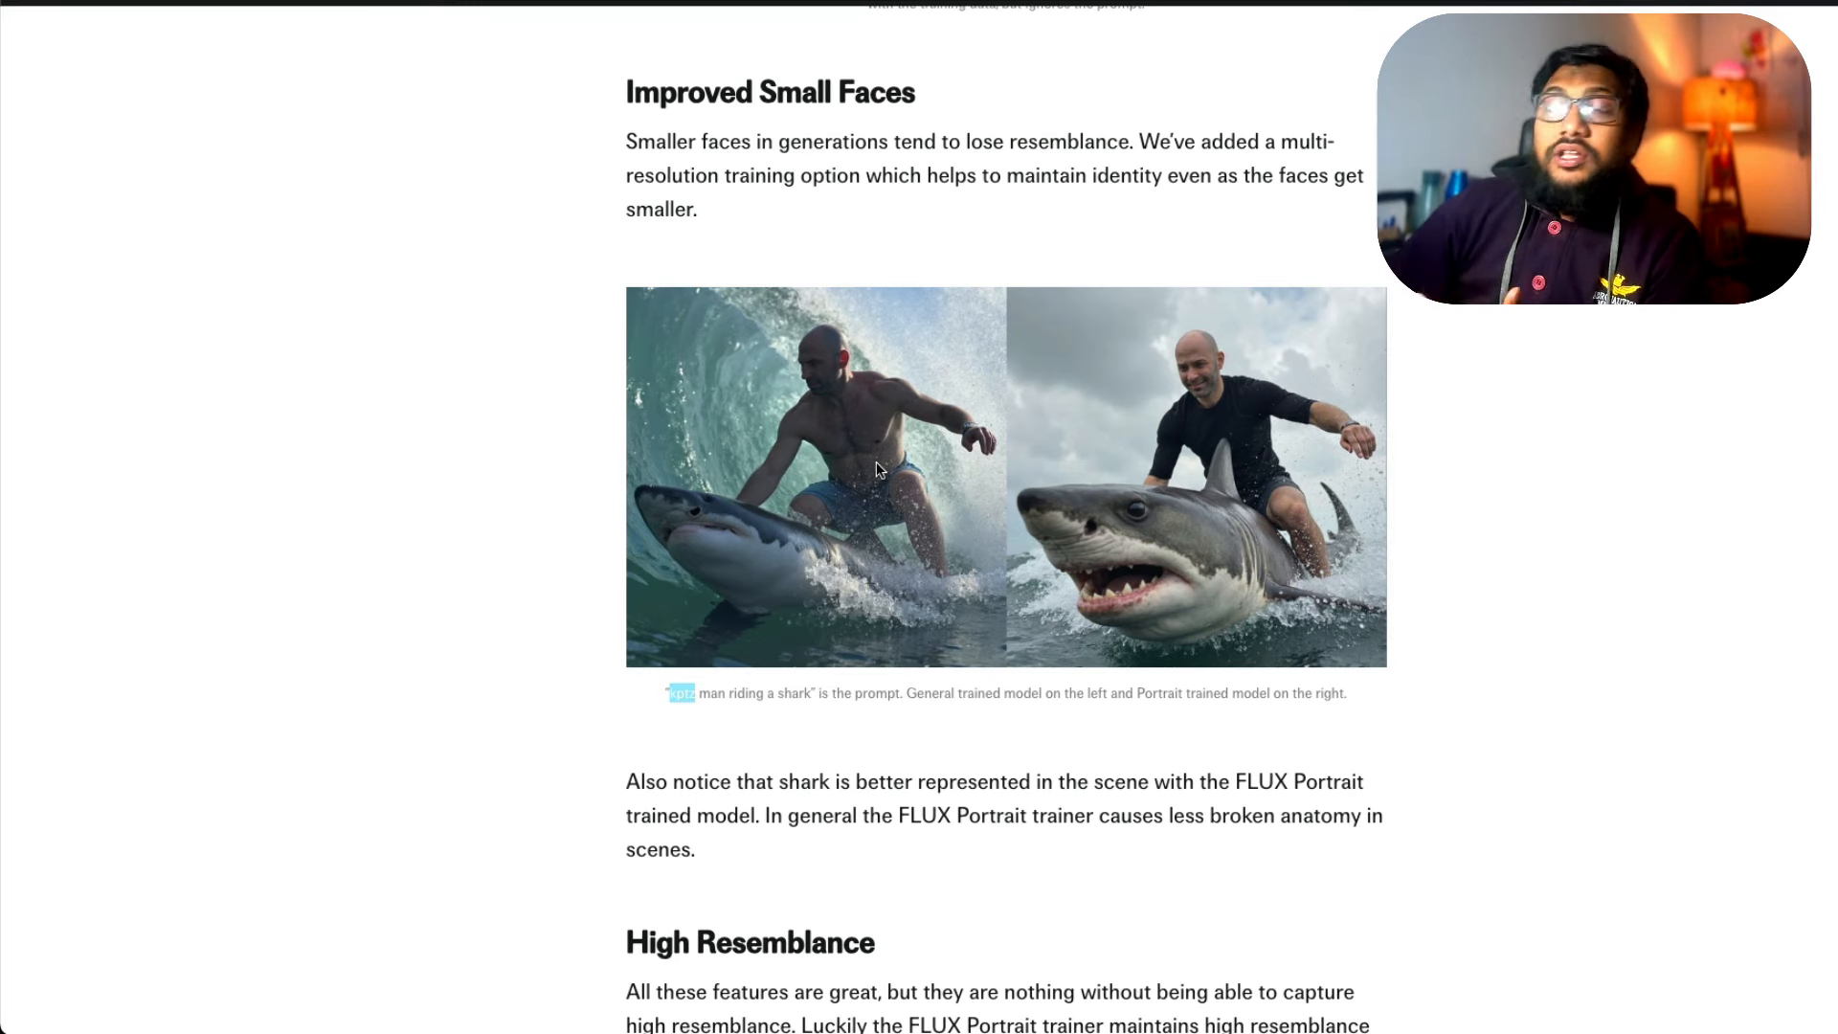
mouse_move(1246, 475)
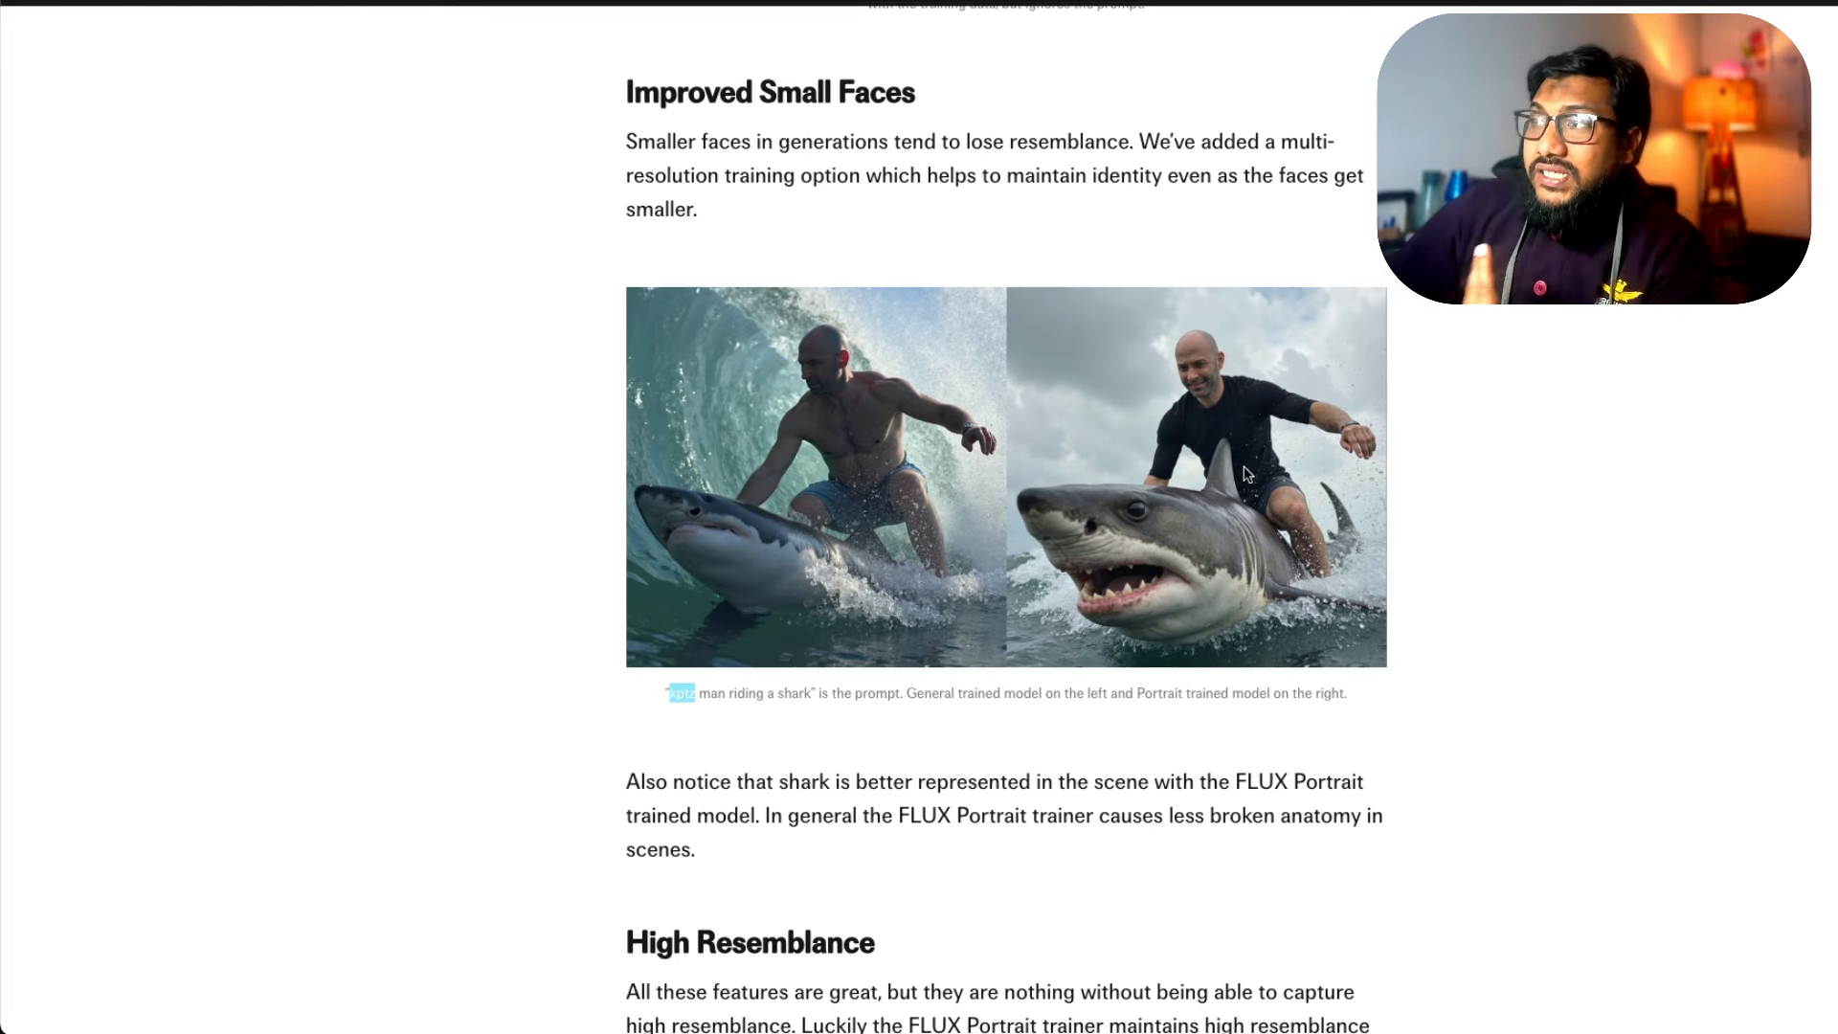
mouse_move(1407, 483)
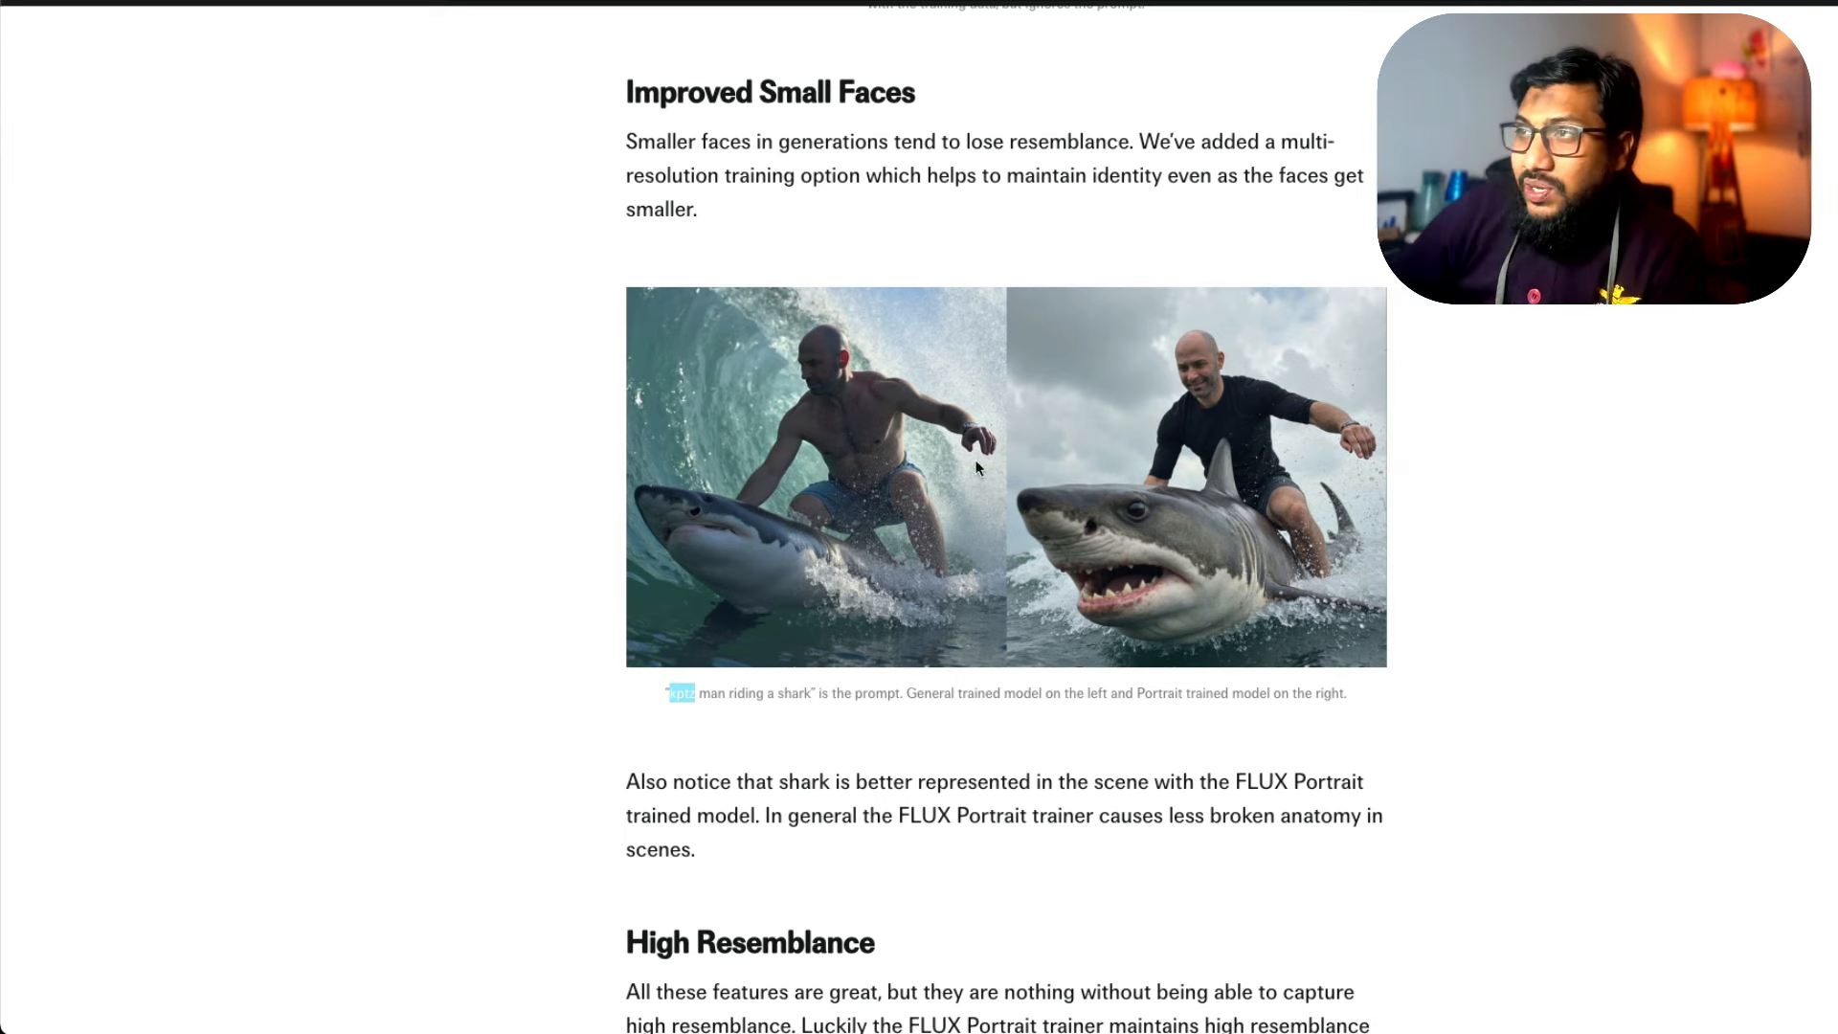
mouse_move(1047, 226)
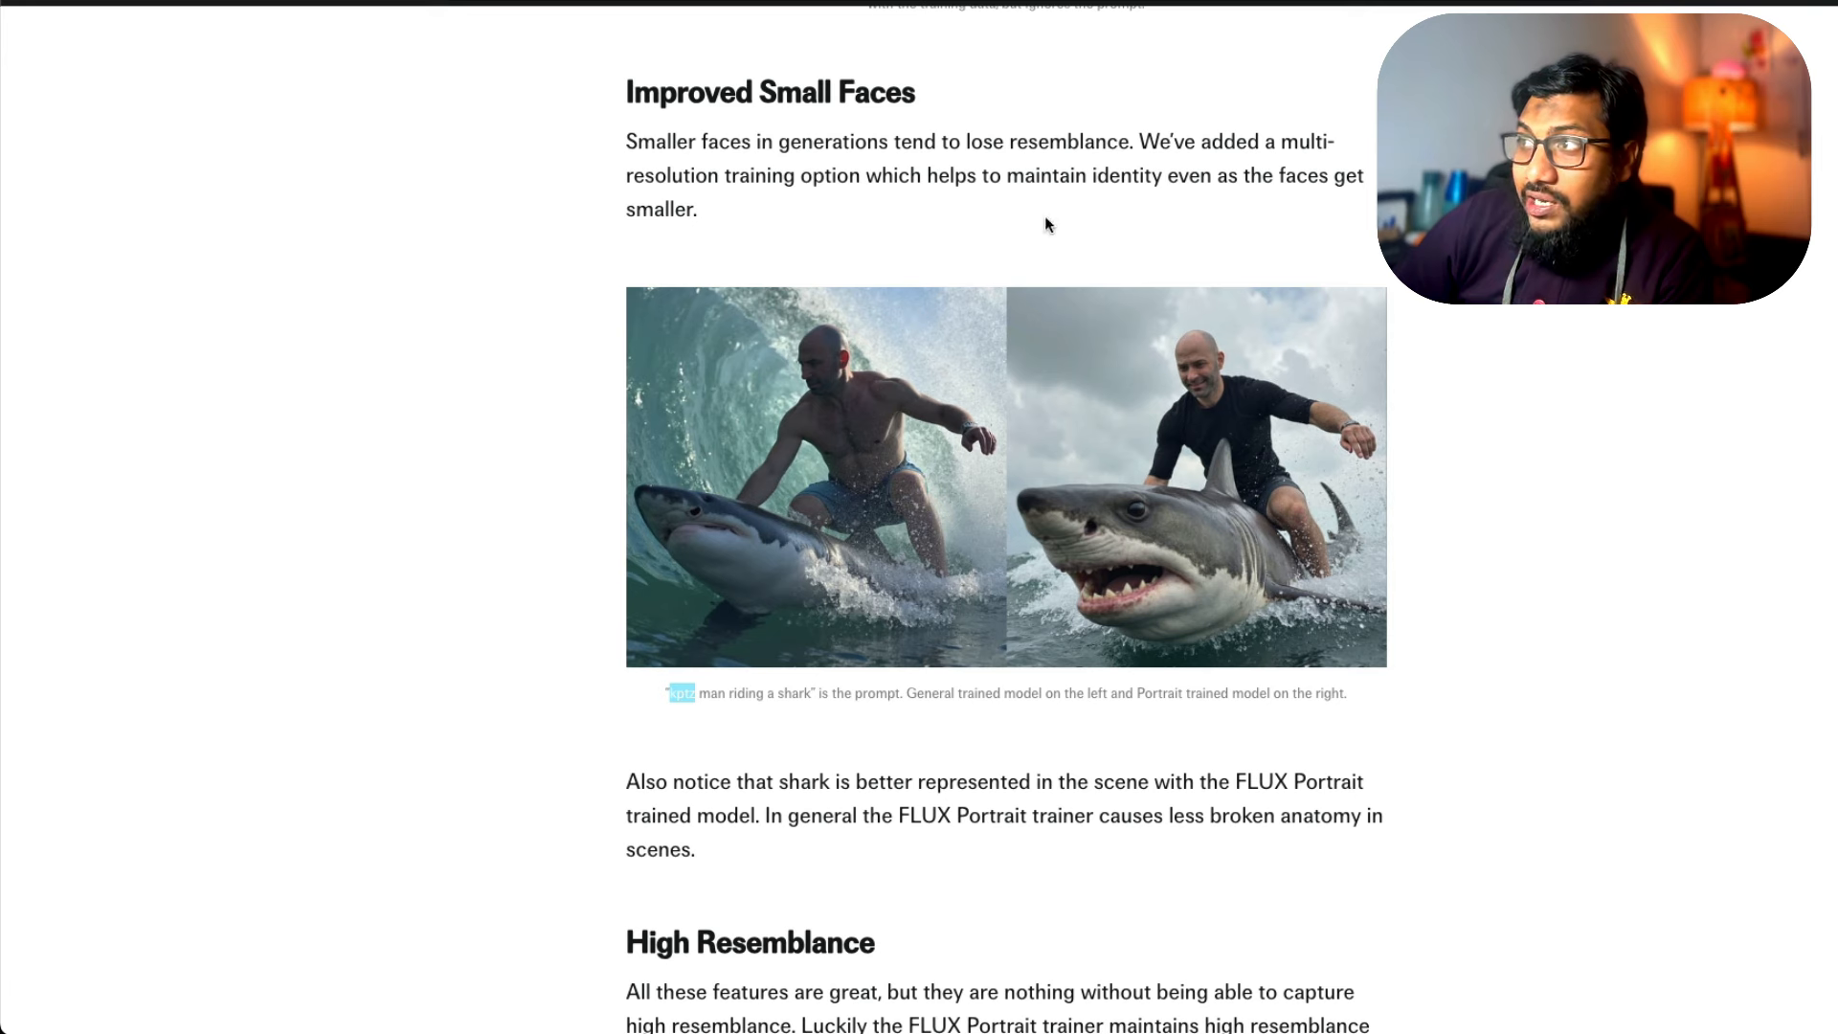
mouse_move(1168, 323)
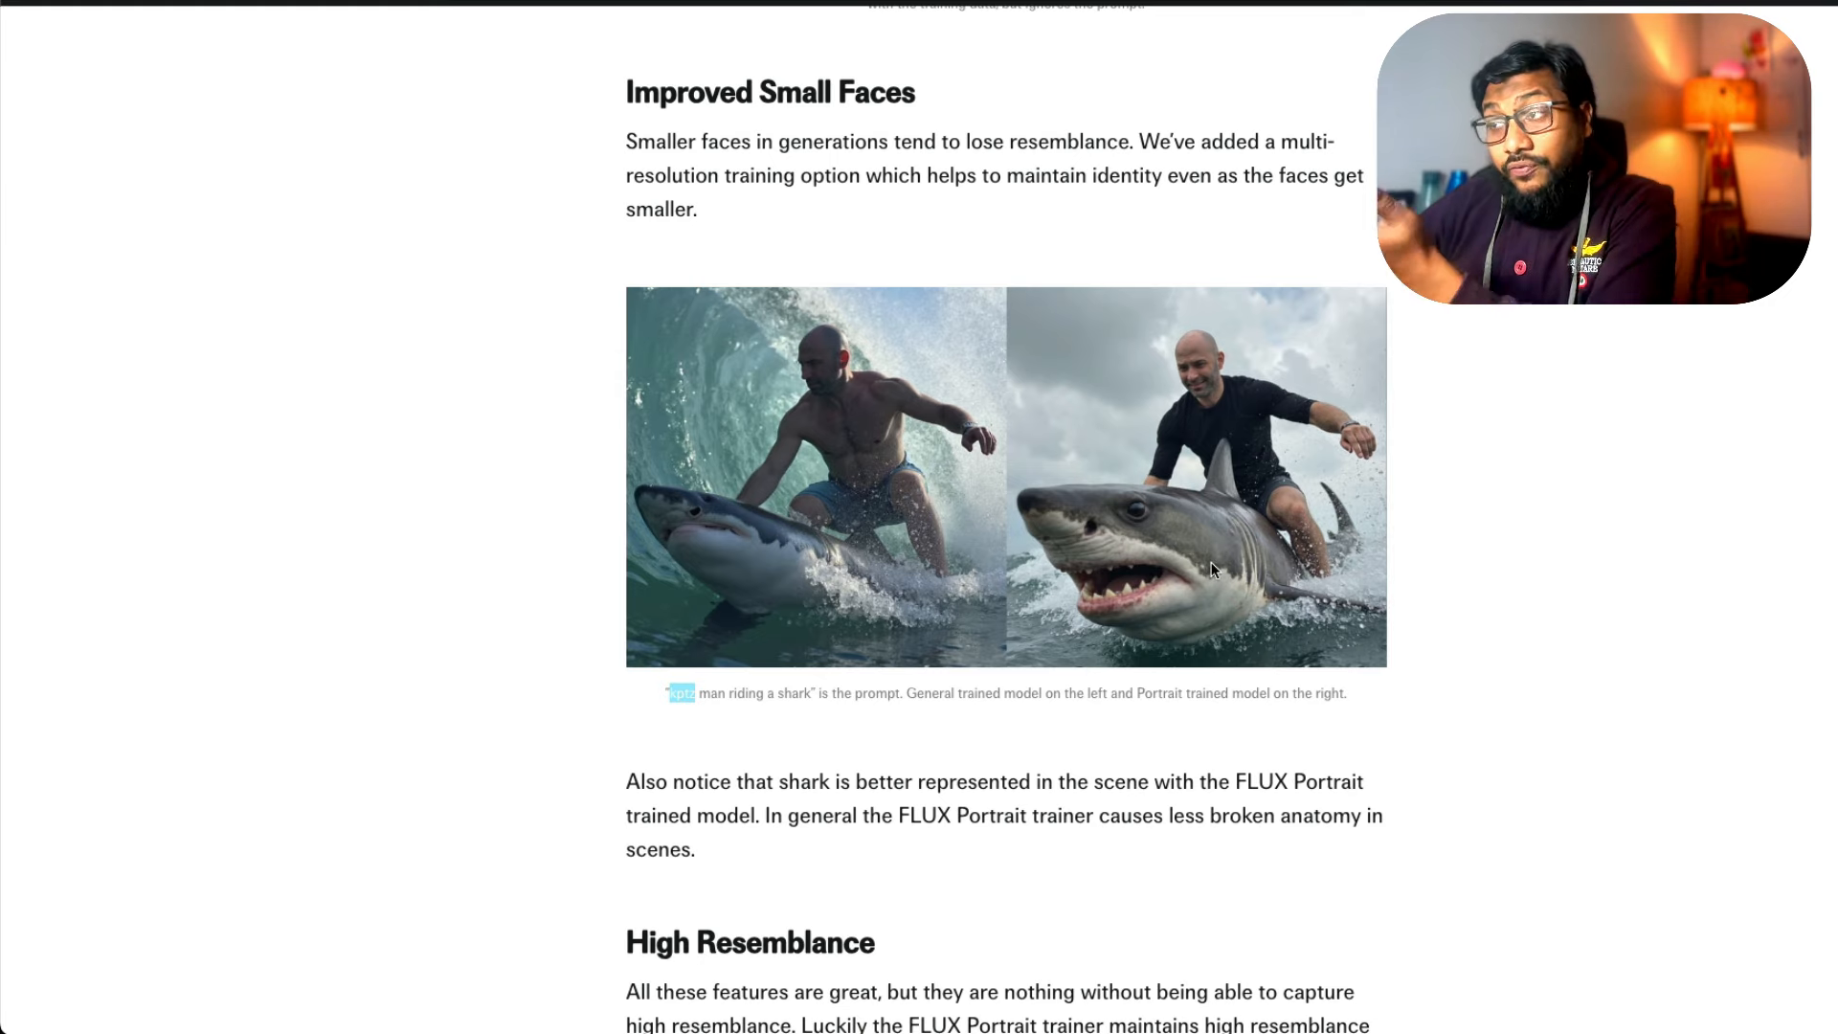
scroll("up", 3)
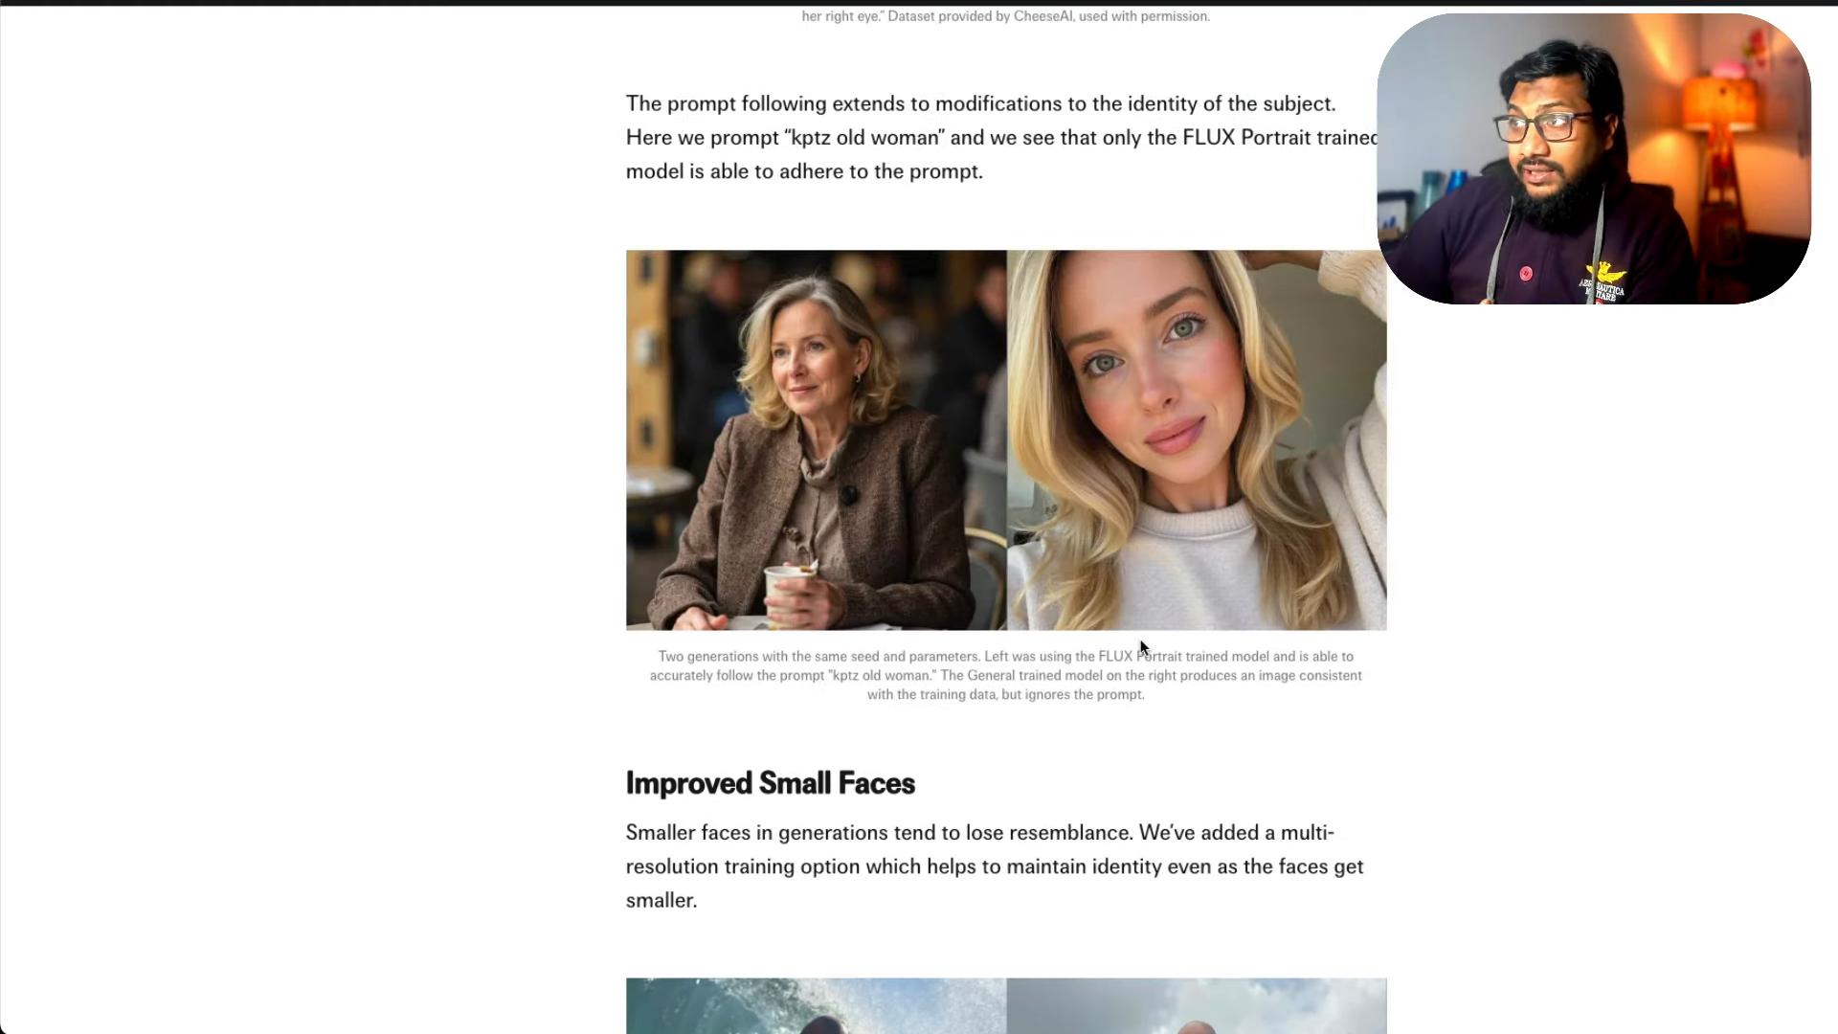
scroll("up", 3)
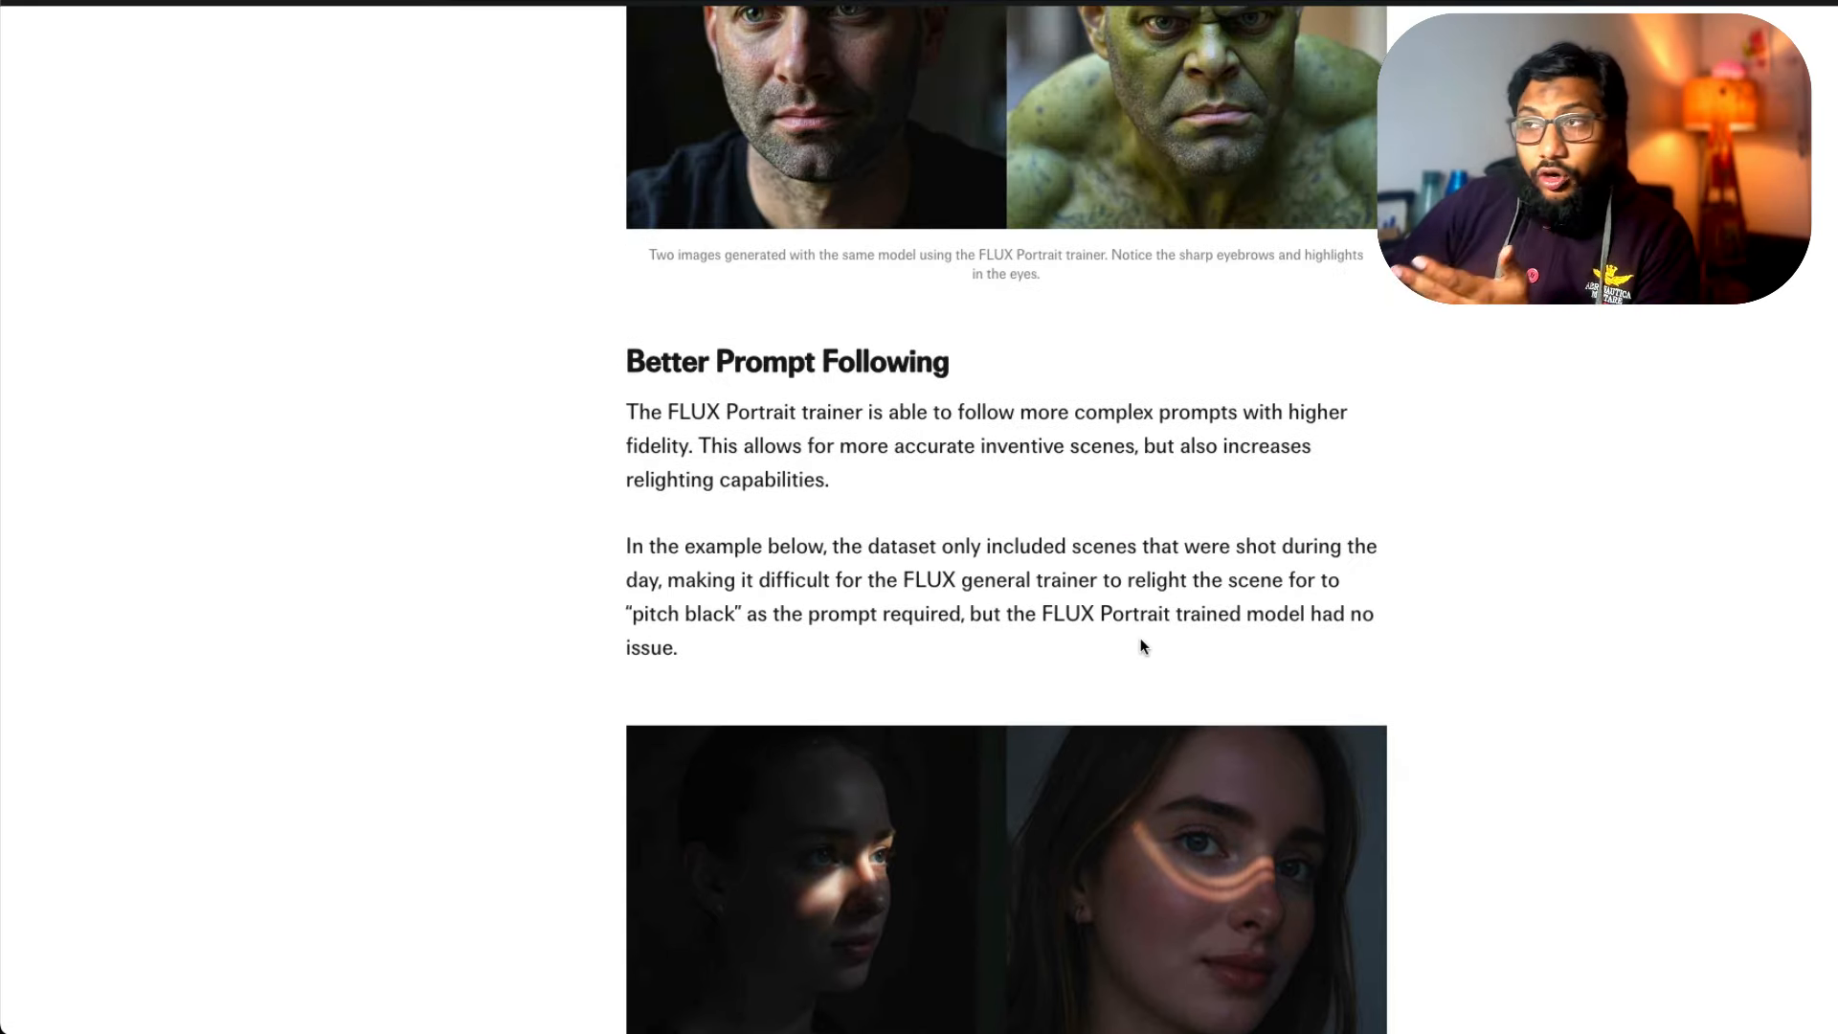
scroll("up", 3)
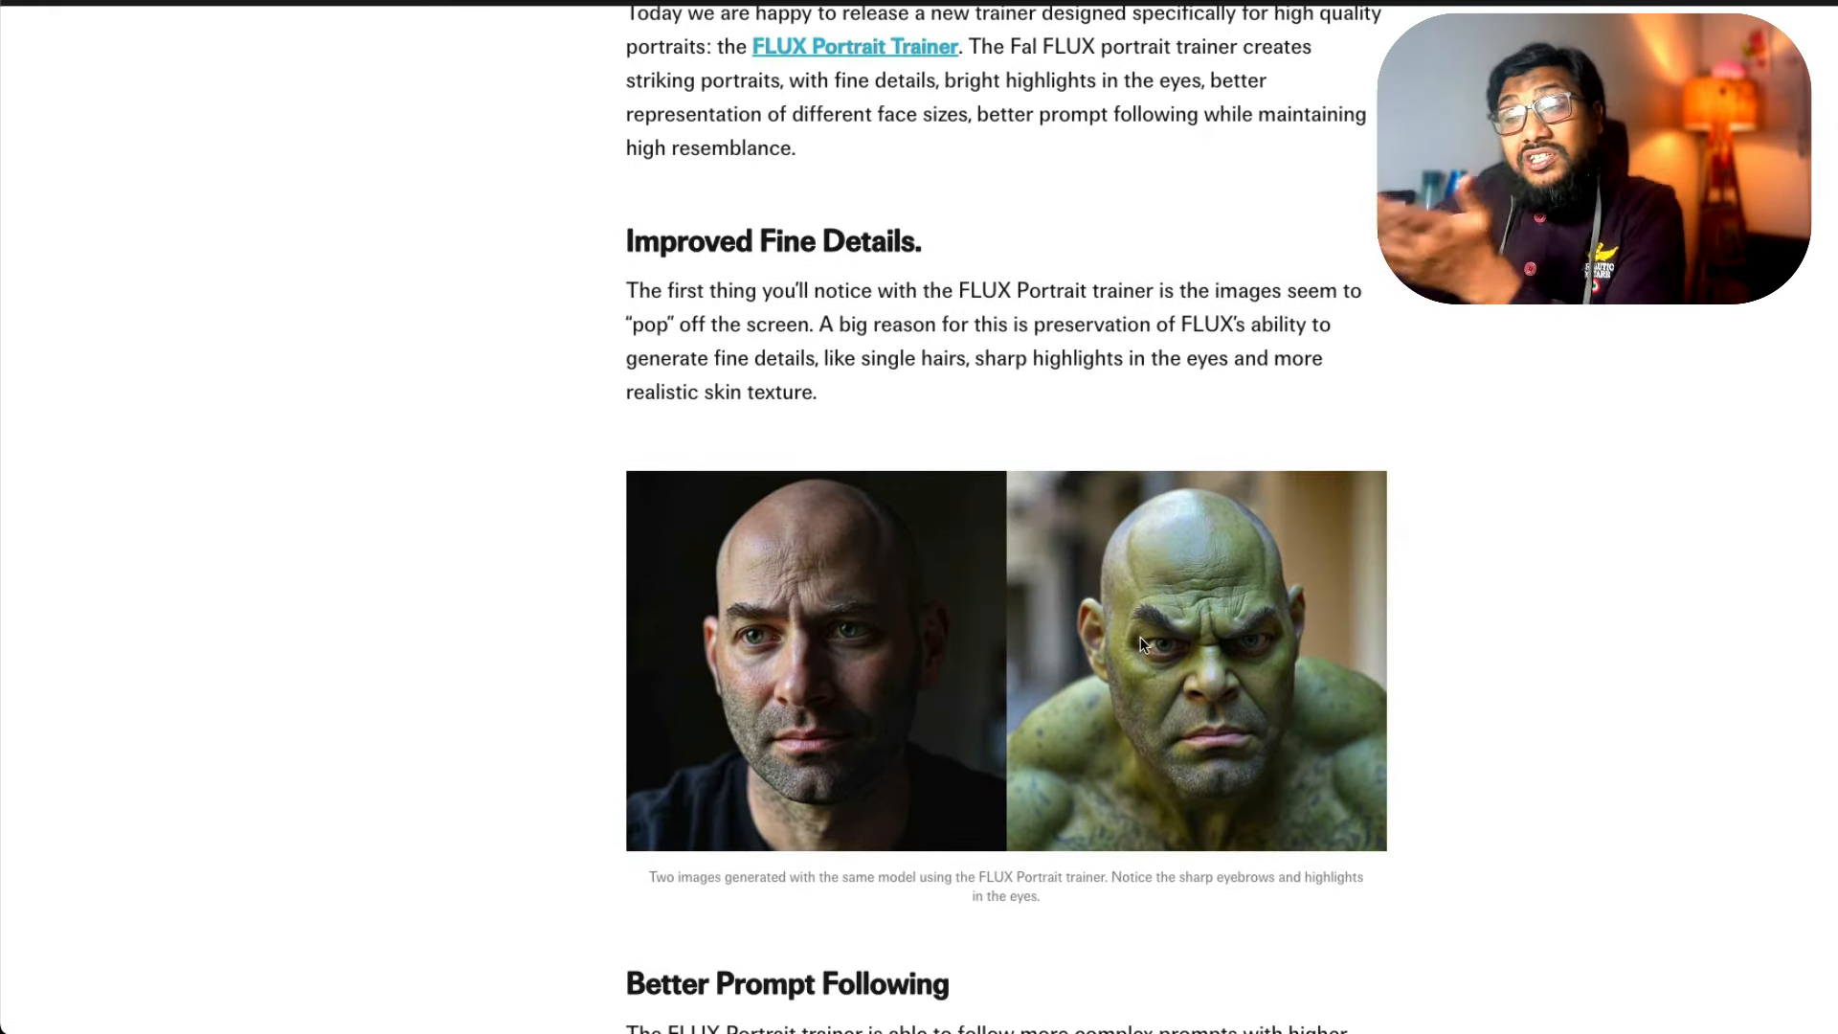
scroll("up", 3)
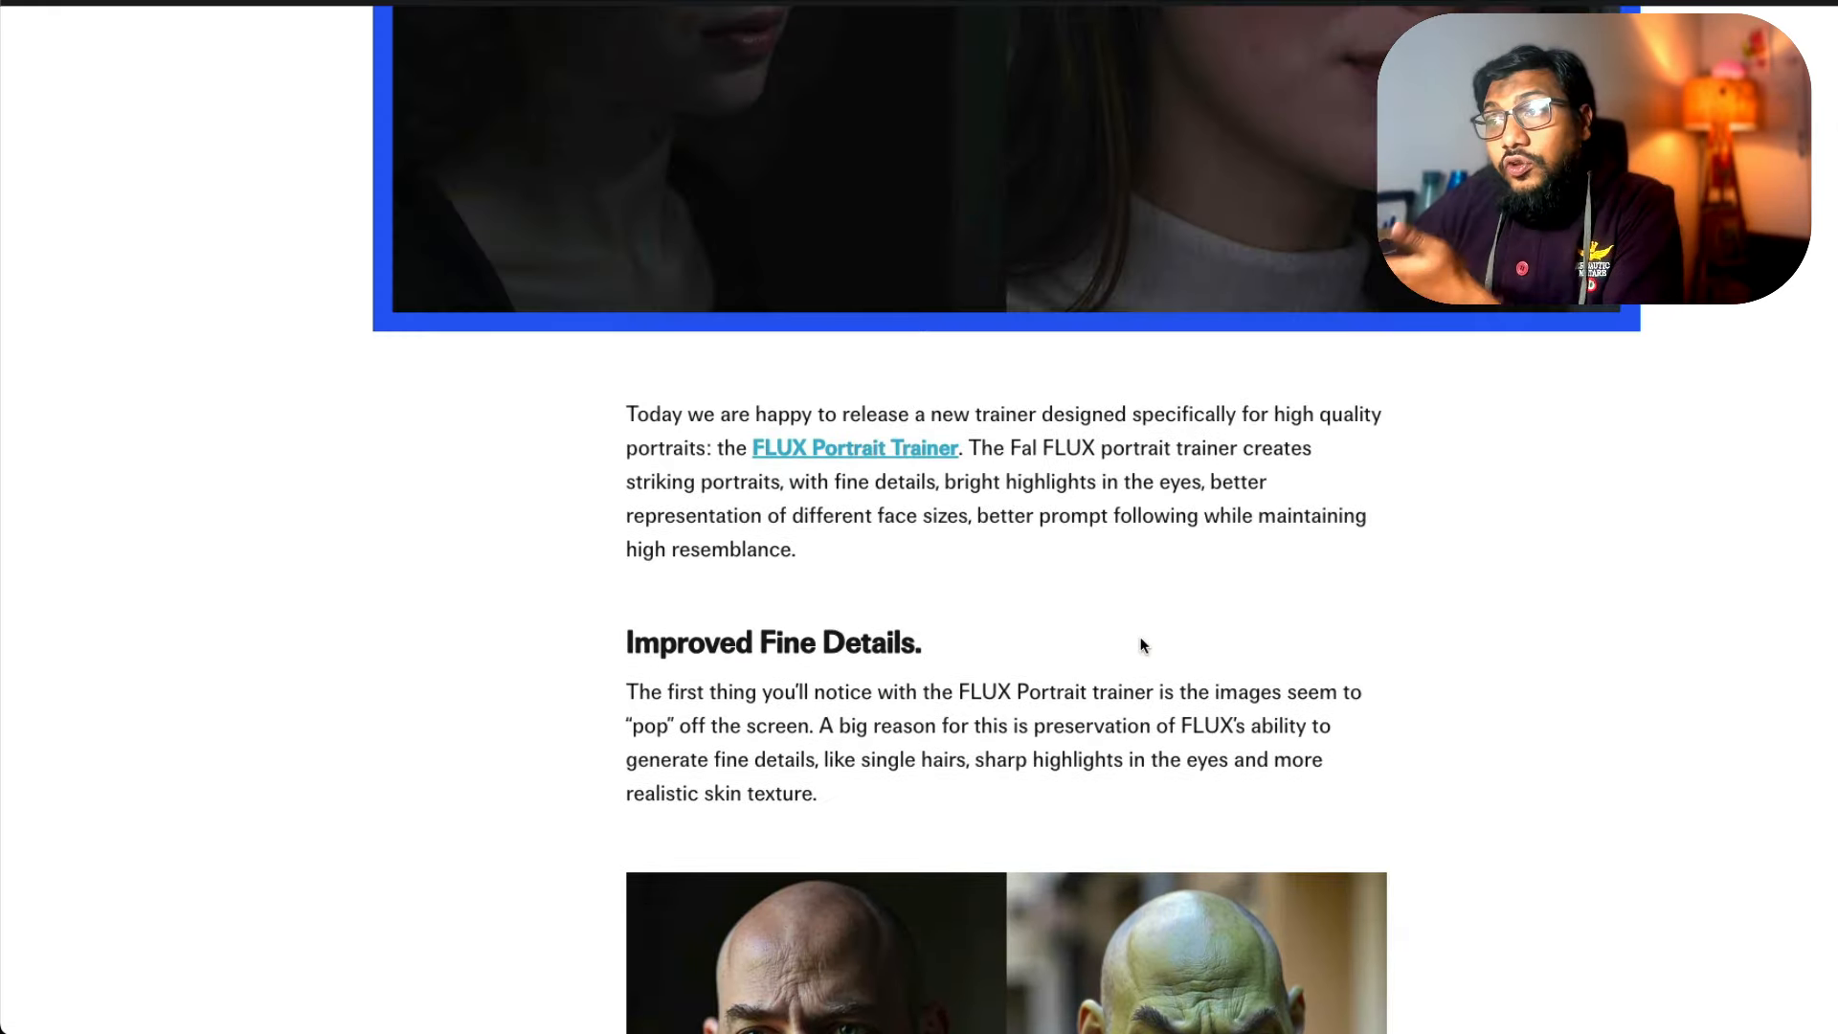
scroll("down", 3)
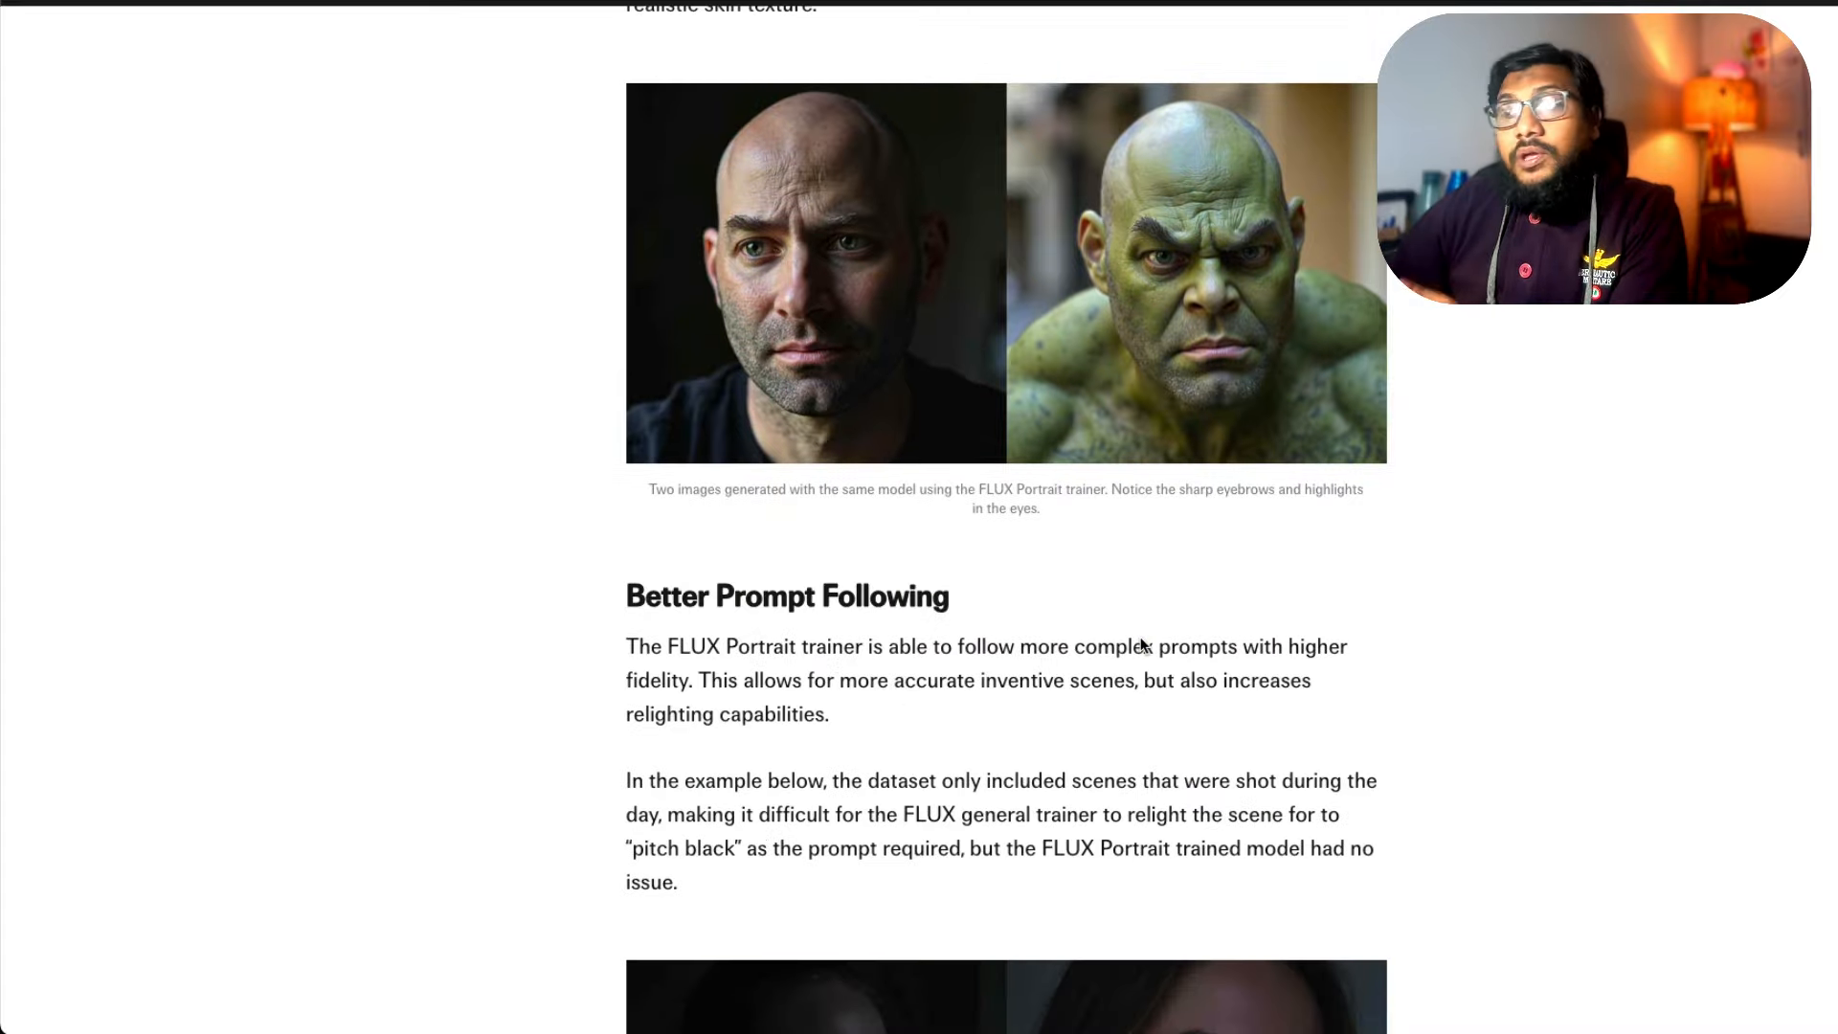
scroll("down", 3)
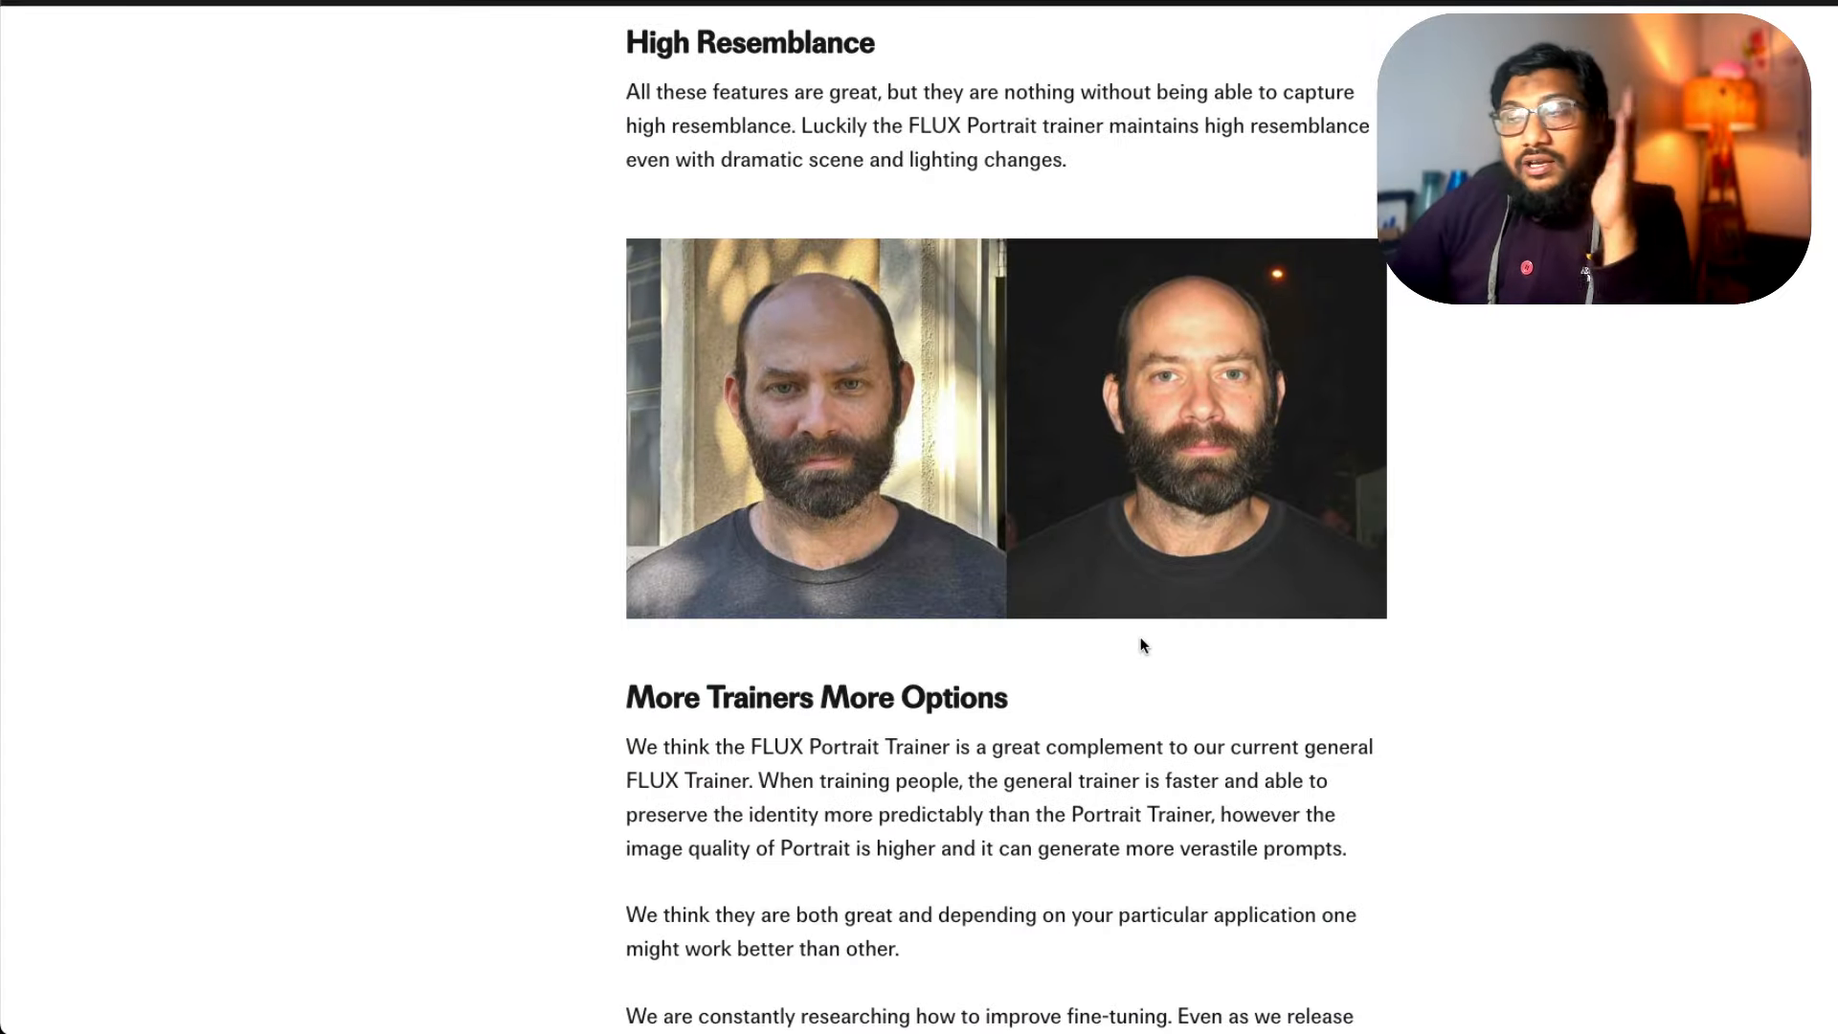
scroll("up", 3)
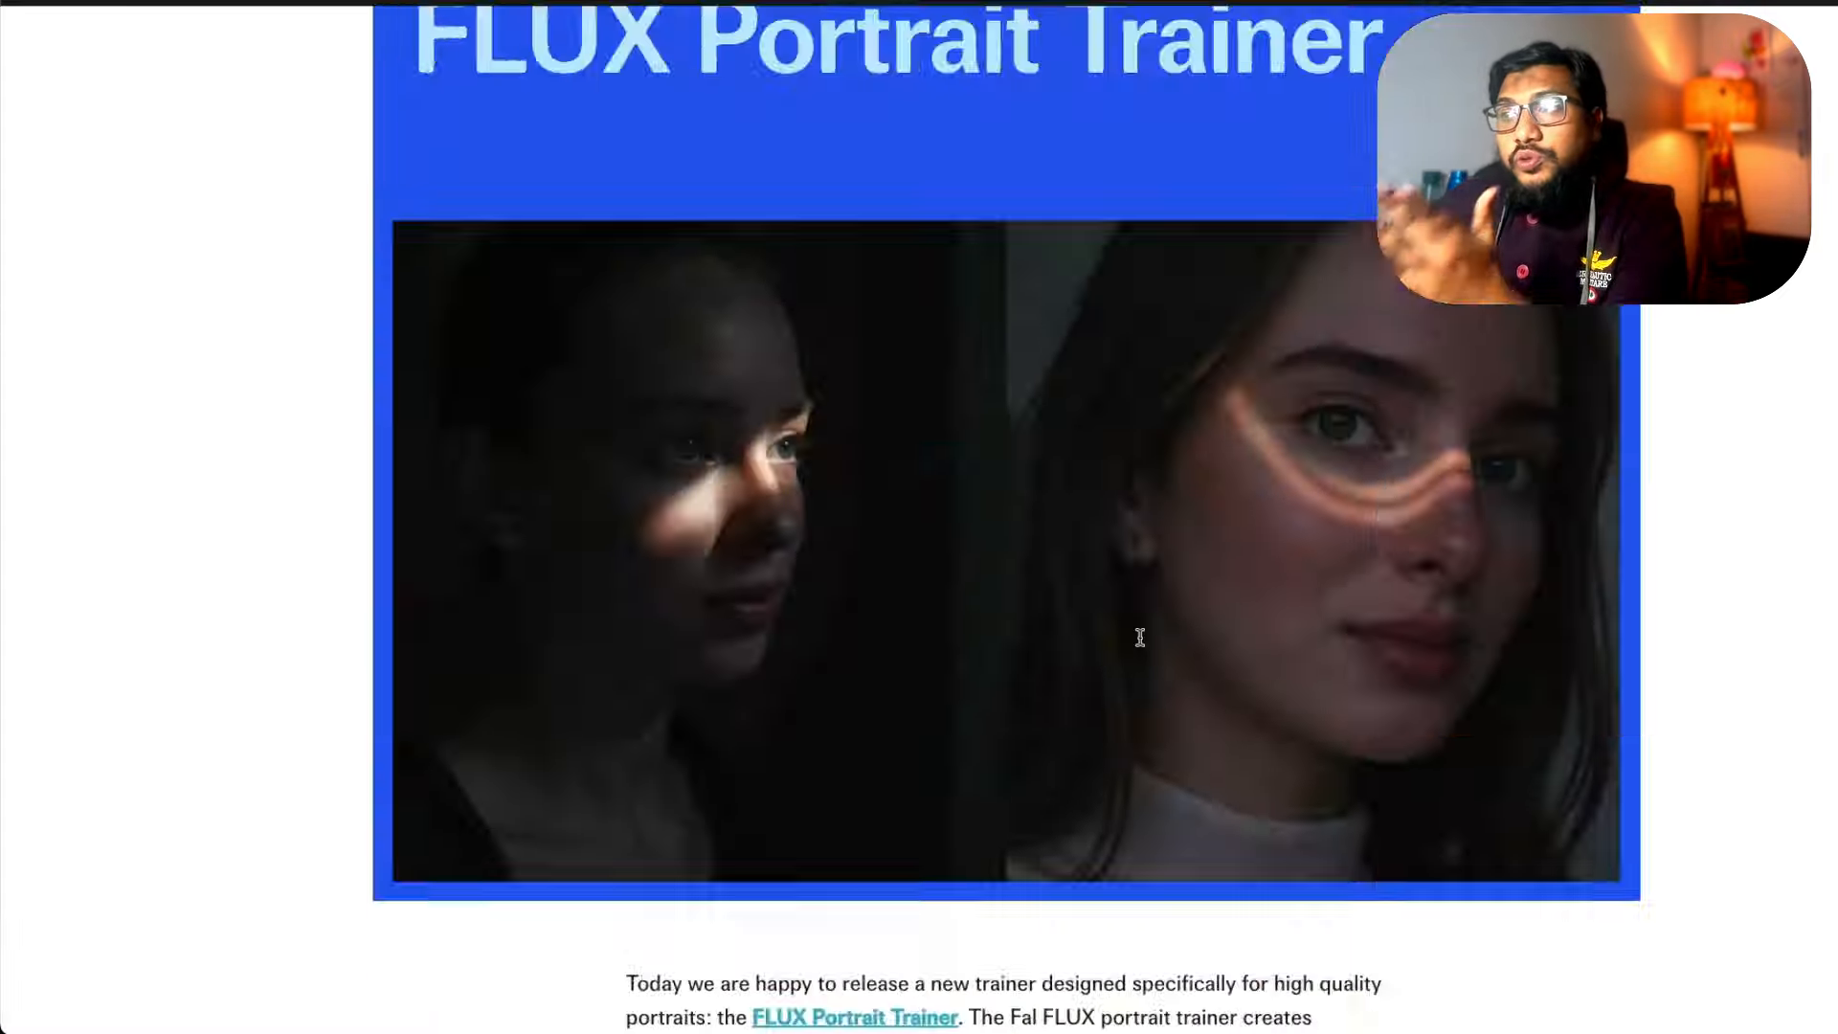
scroll("up", 3)
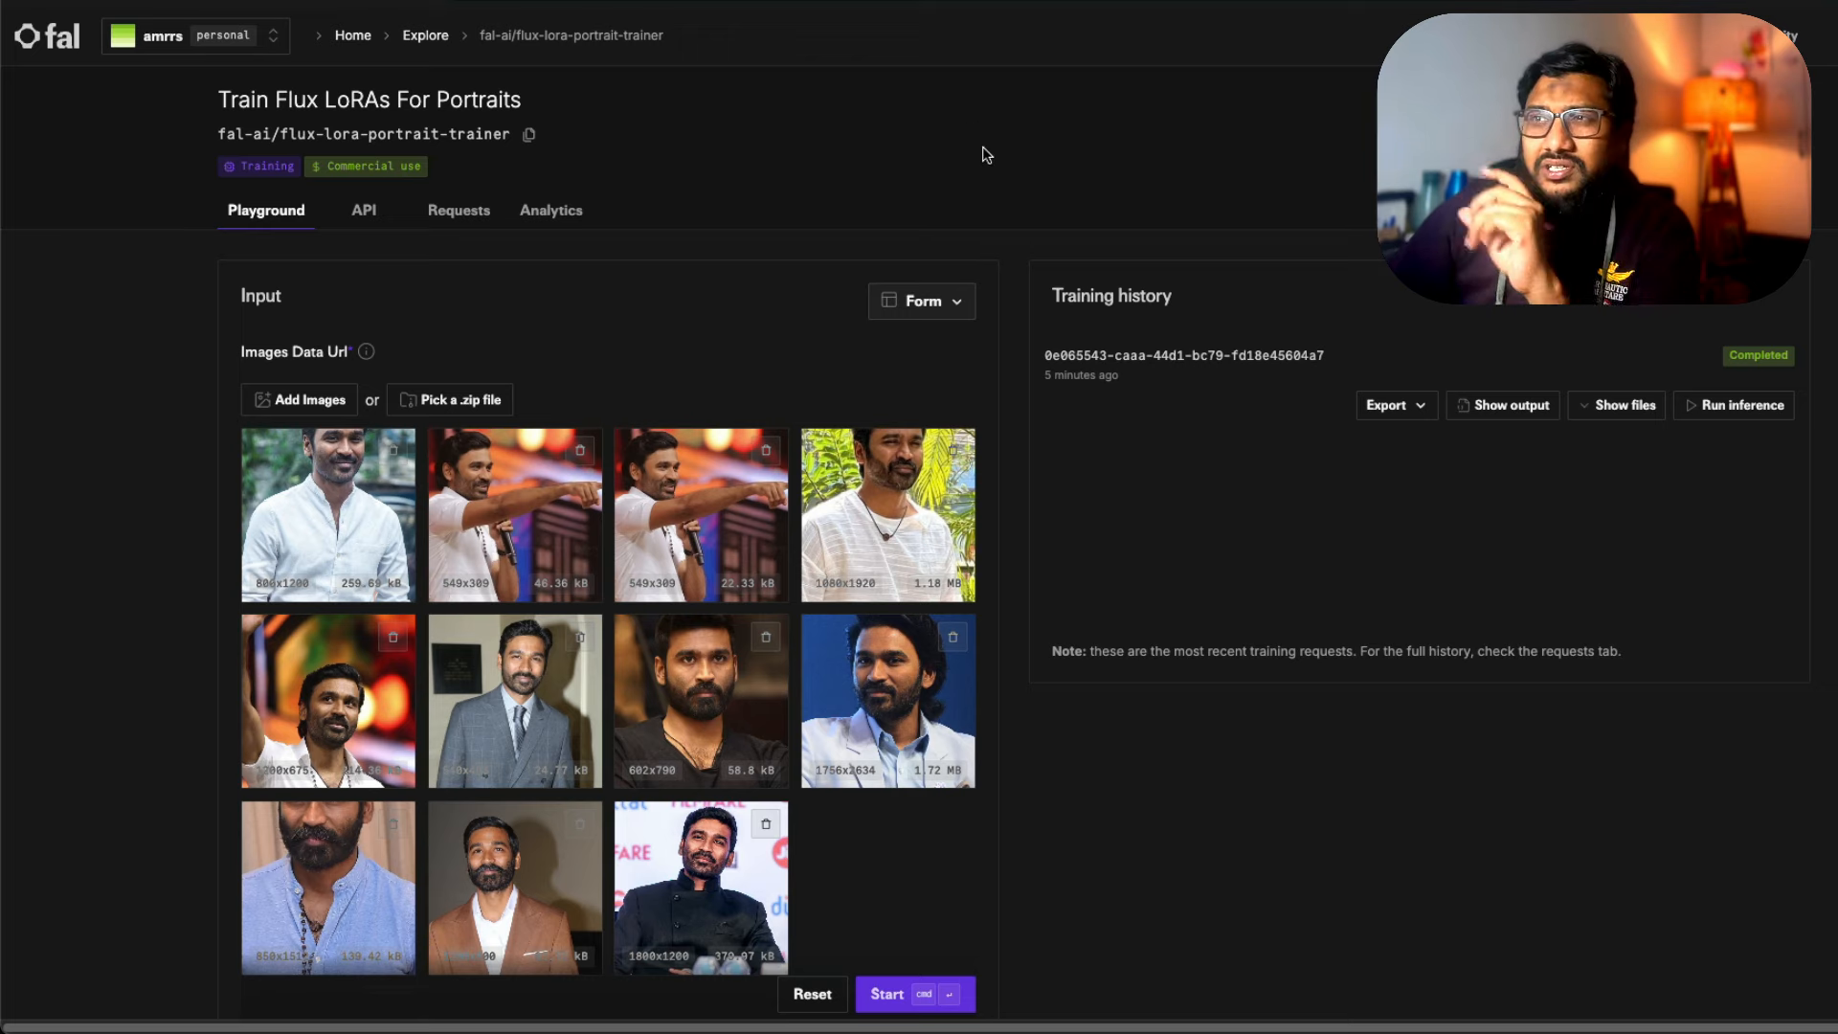
mouse_move(861, 170)
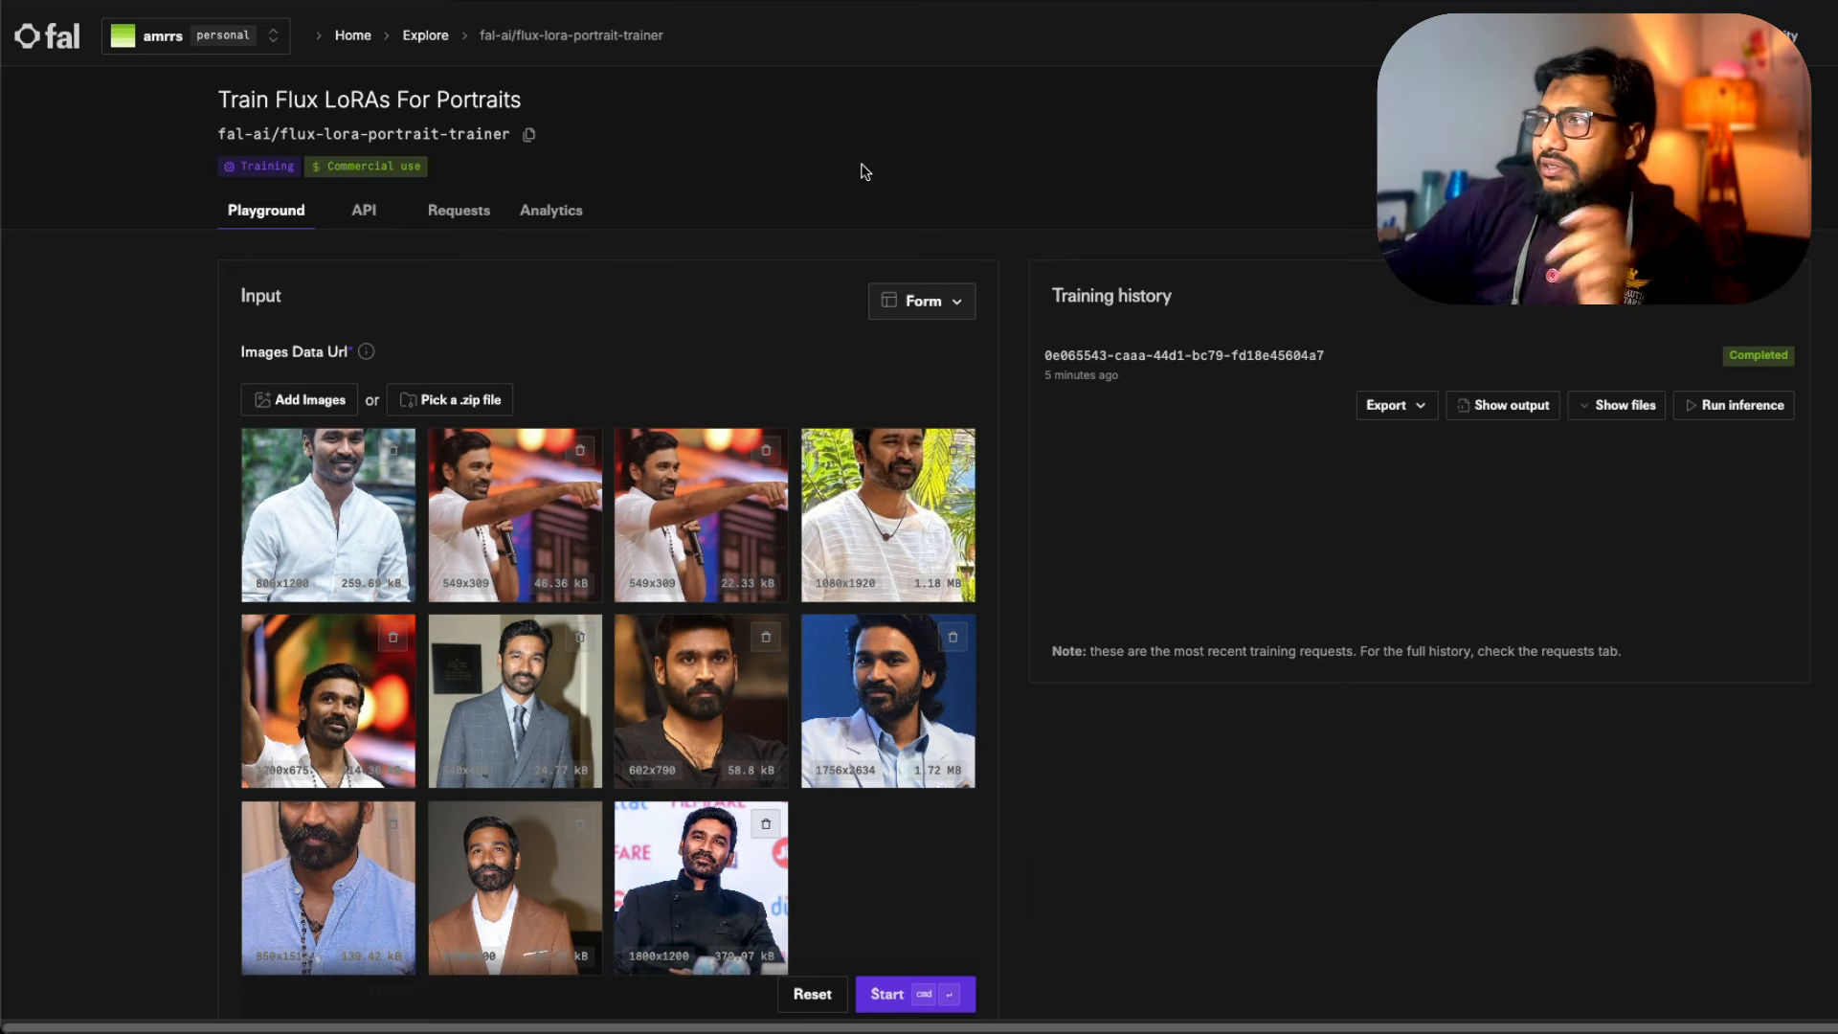
mouse_move(642, 327)
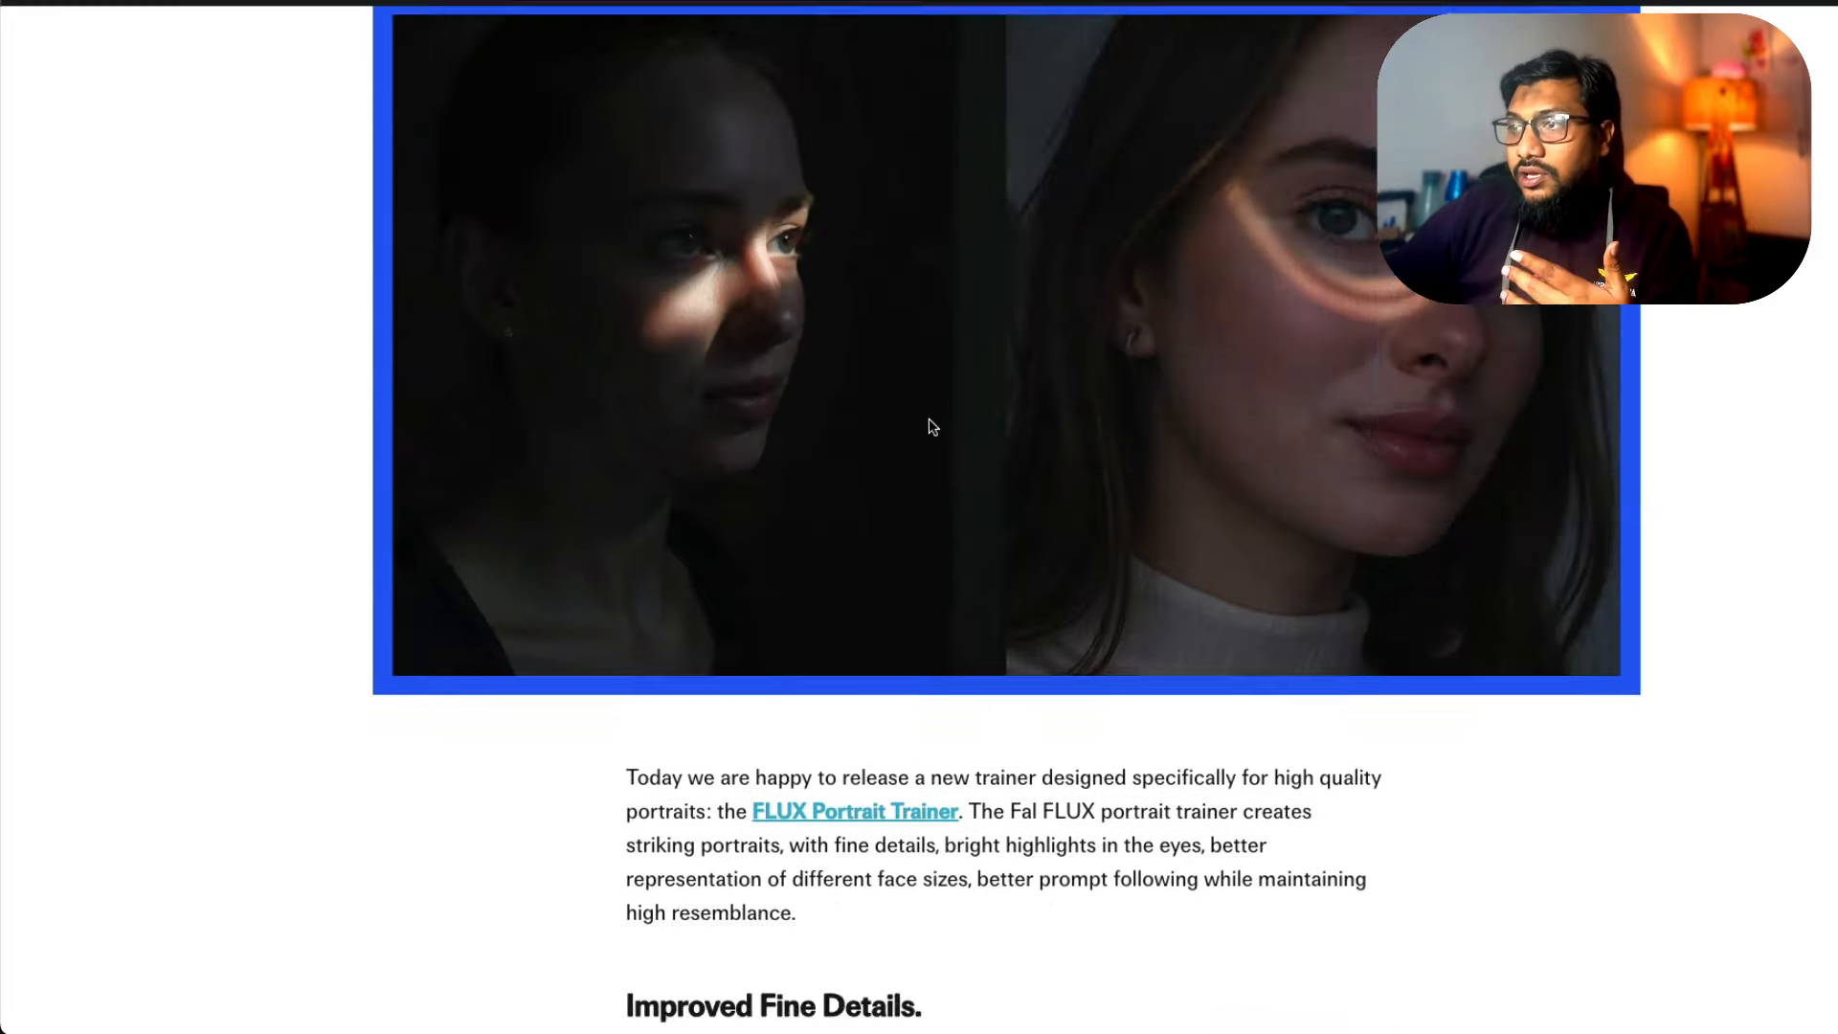
- Scroll down the FLUX Portrait Trainer announcement post toward its relit portrait example
scroll("down", 3)
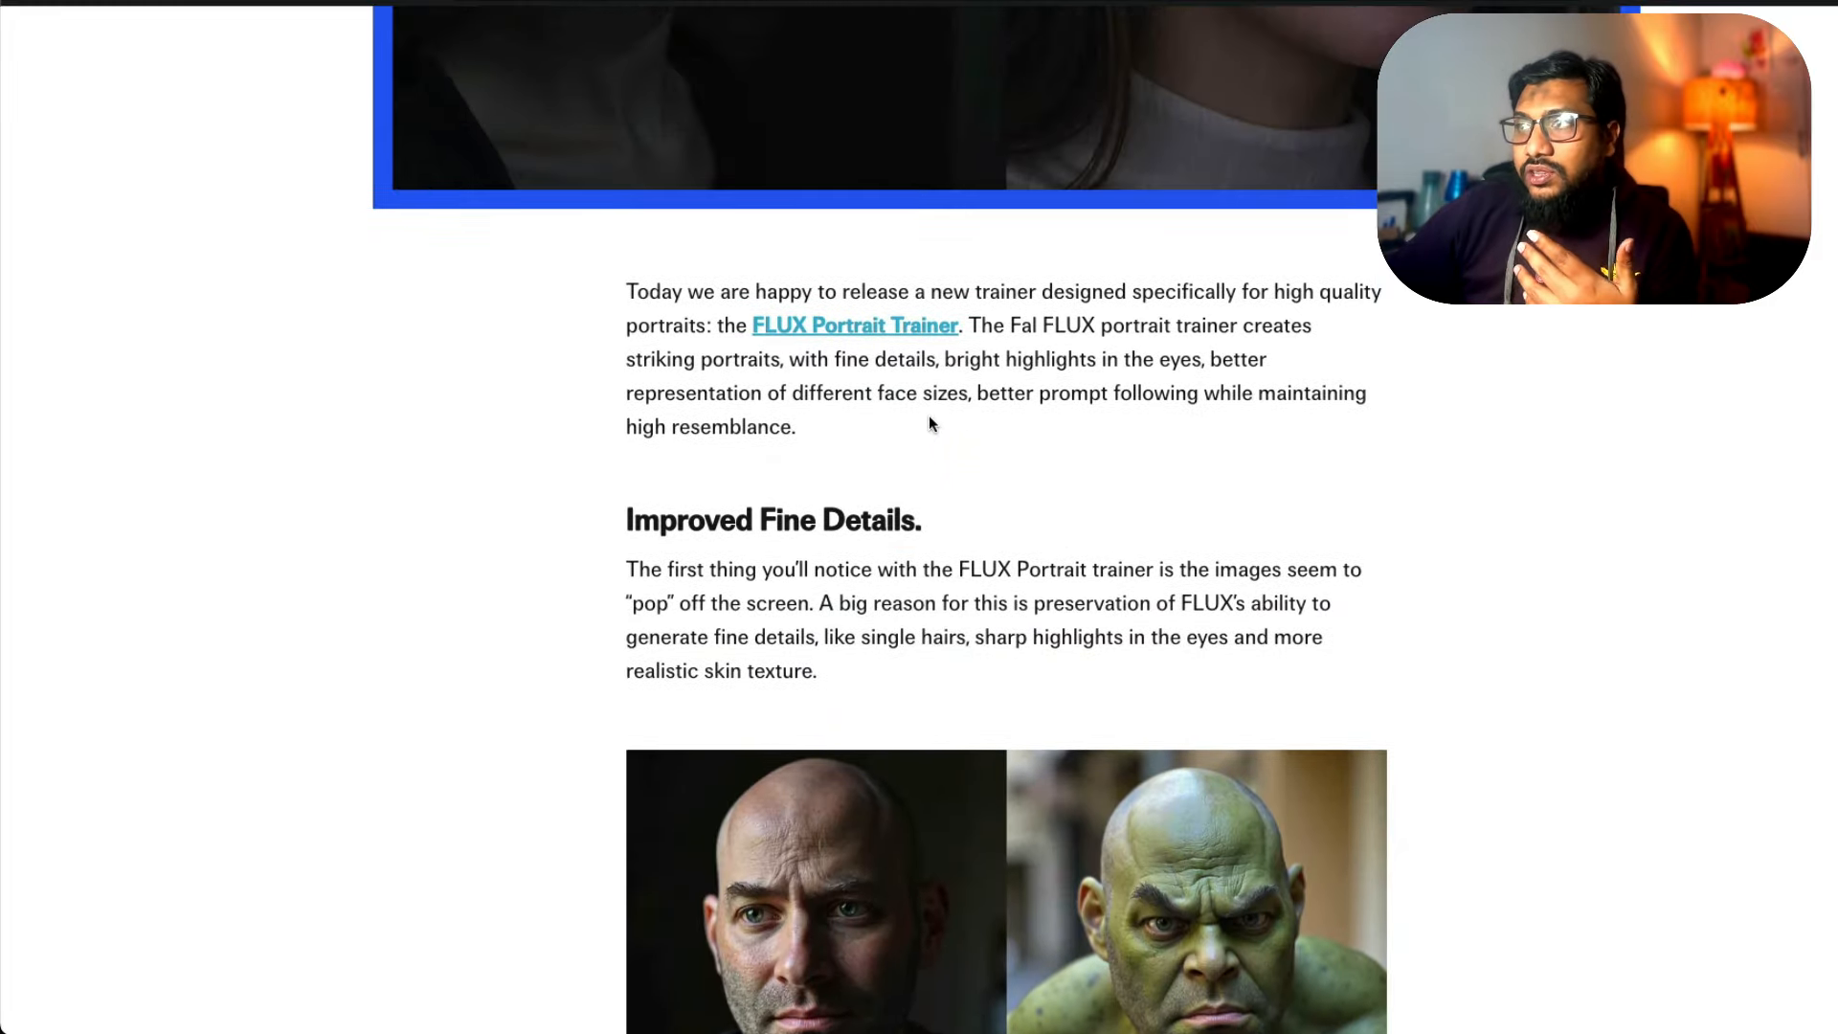
scroll("down", 3)
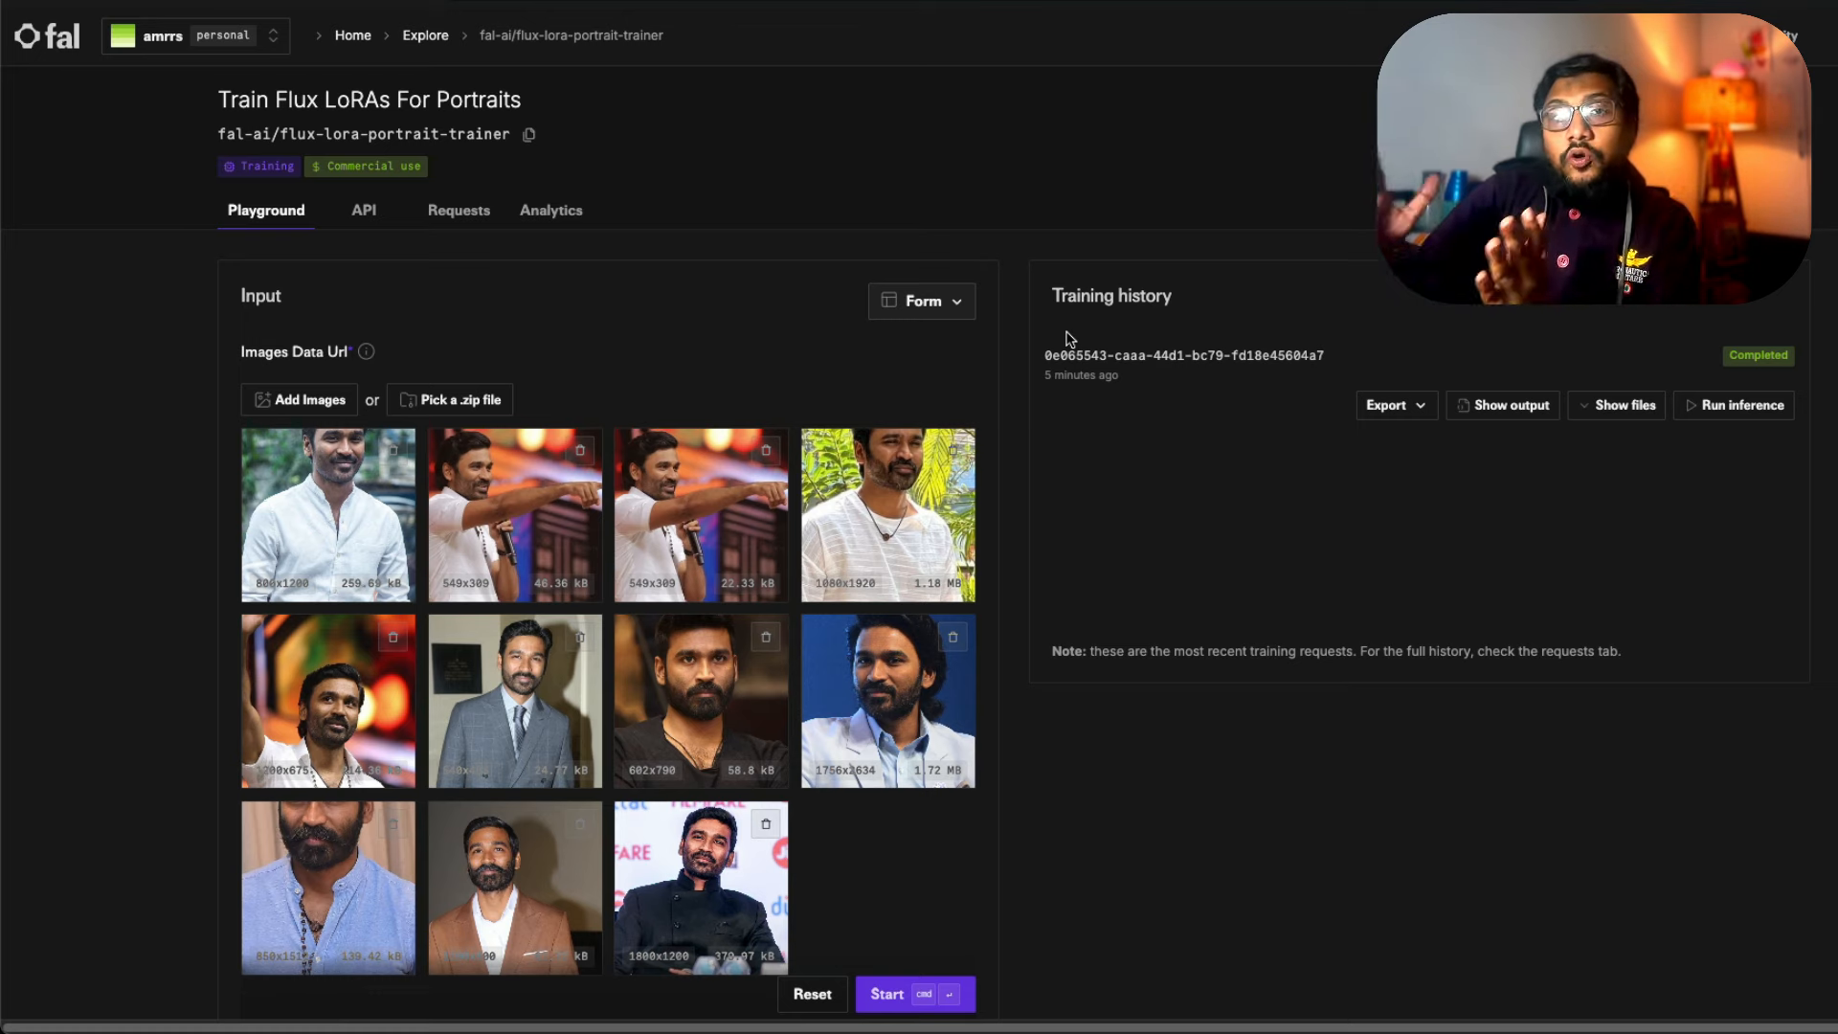
scroll("down", 3)
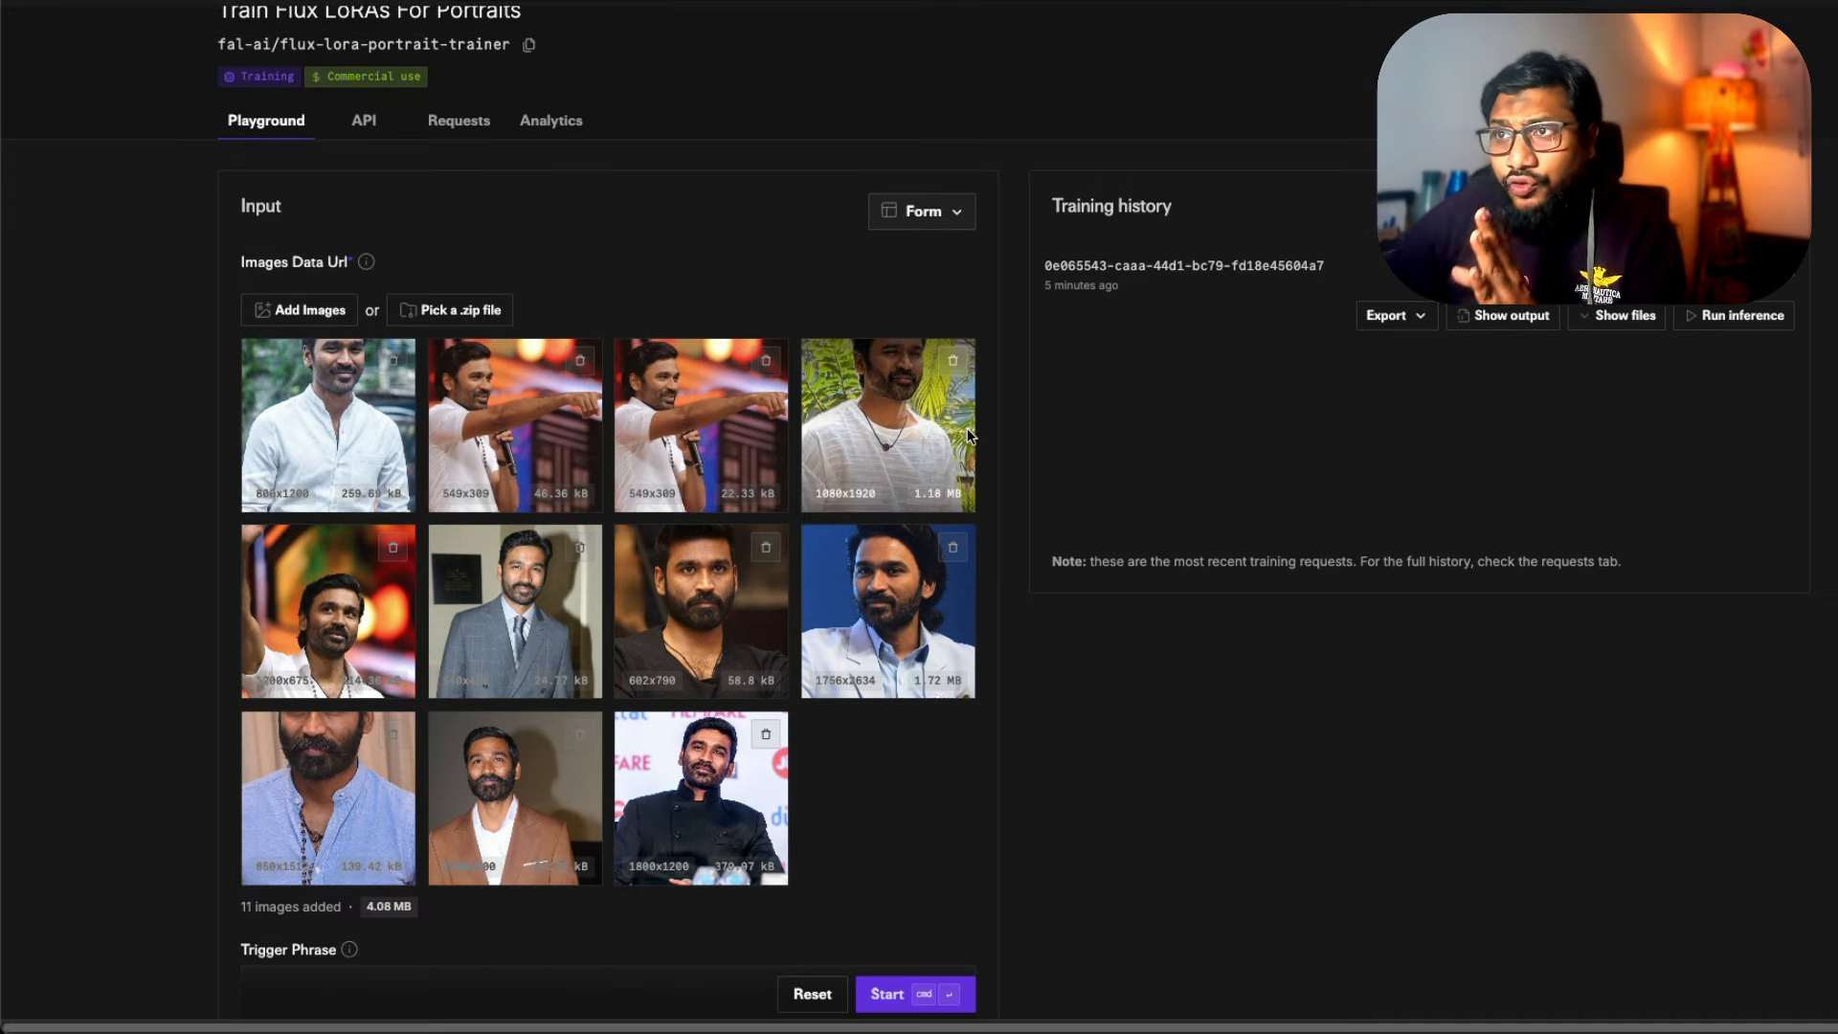
mouse_move(829, 435)
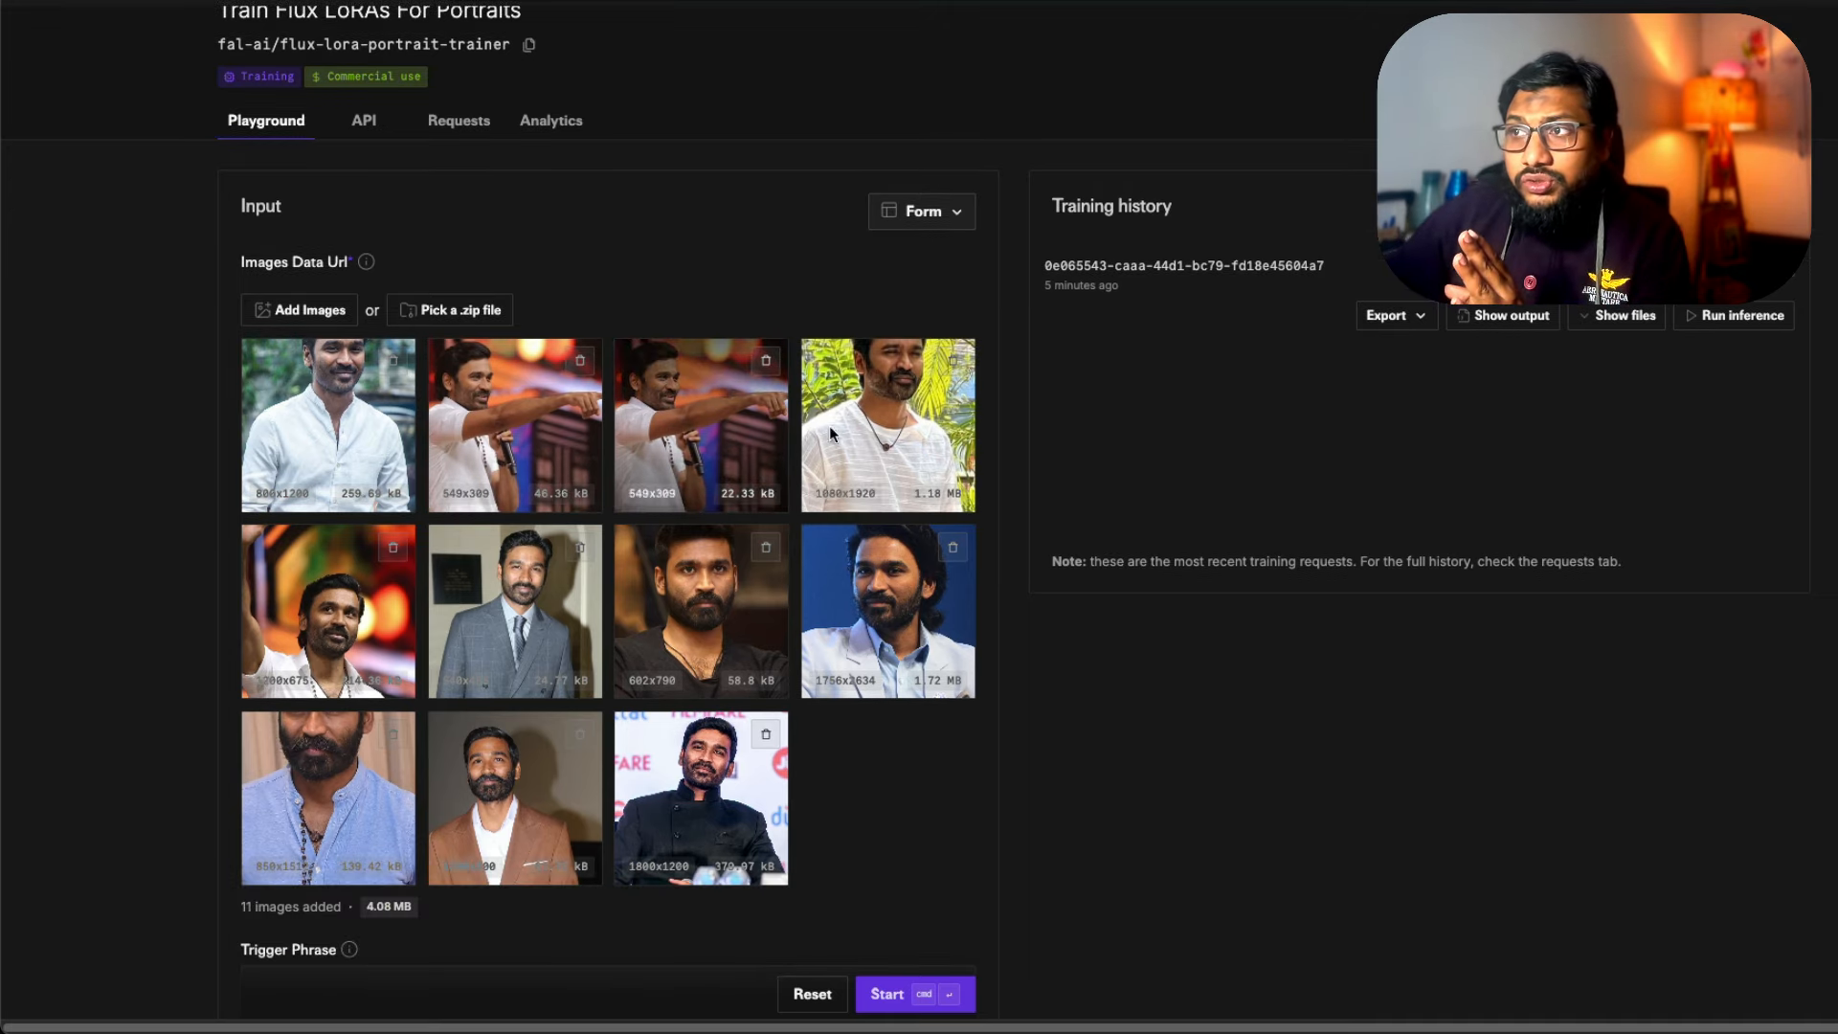
mouse_move(264, 885)
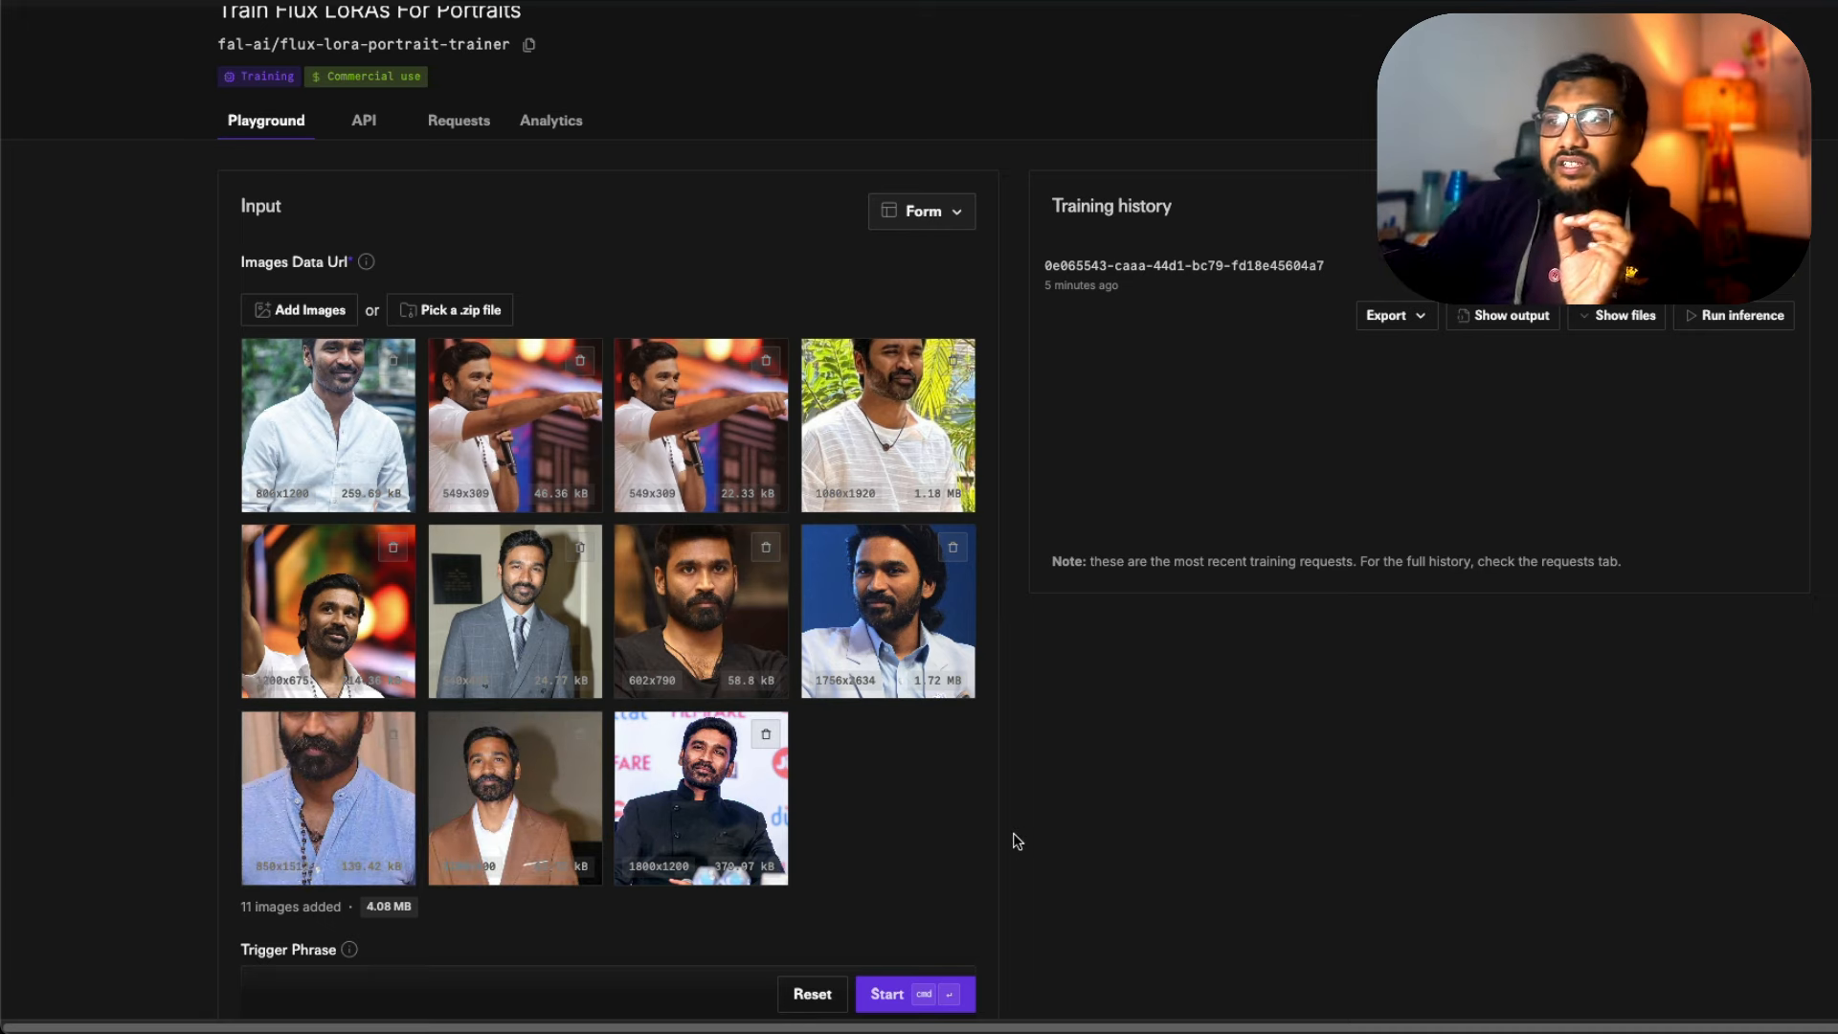
mouse_move(1254, 510)
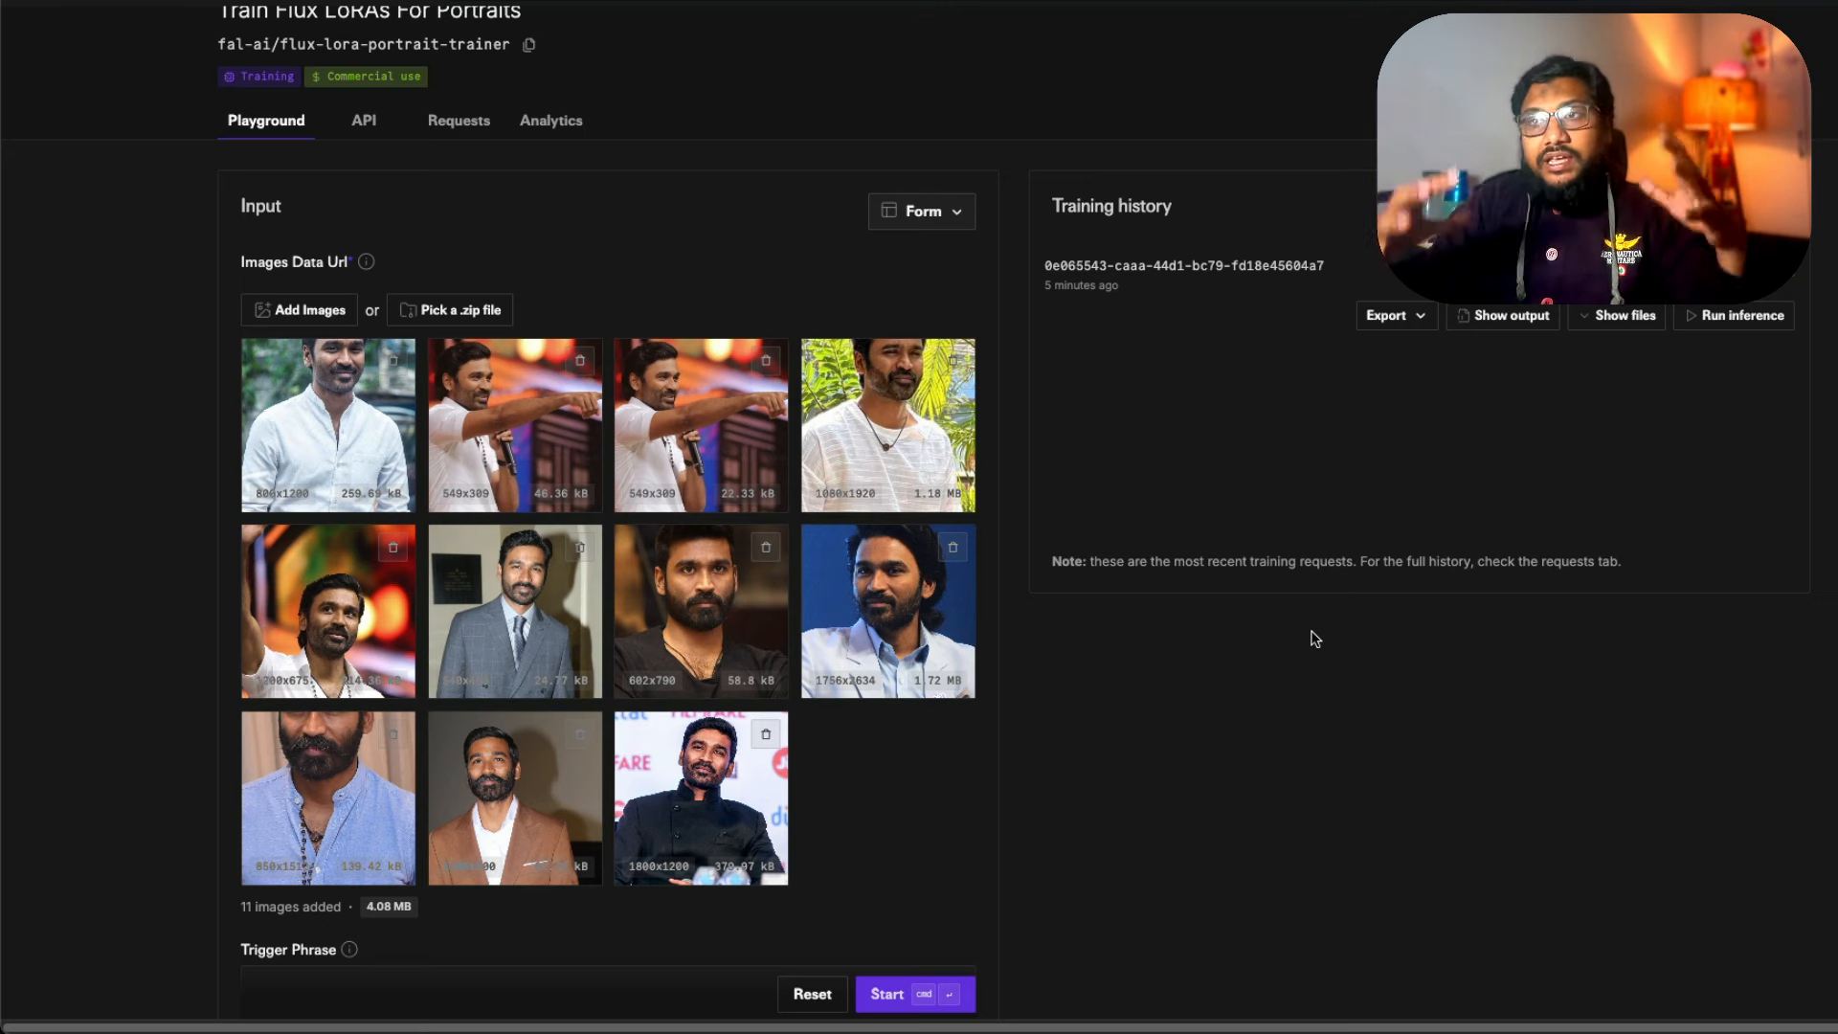
mouse_move(644, 410)
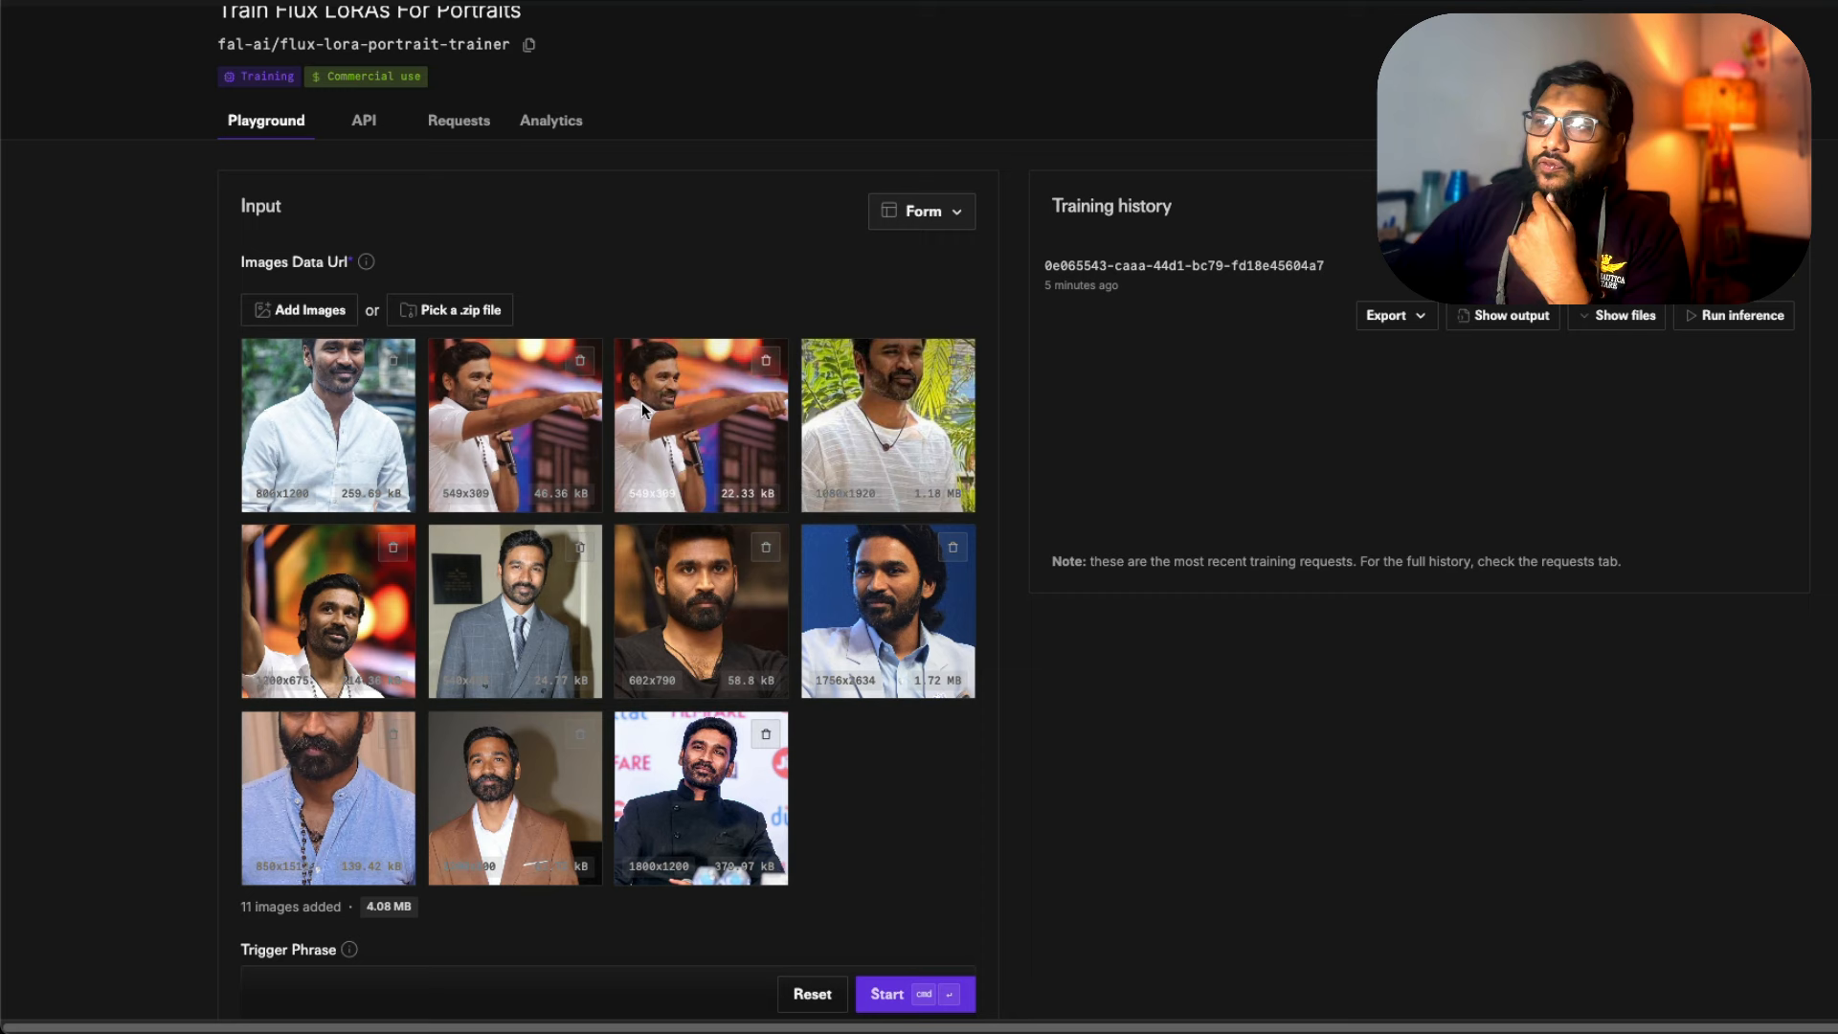
mouse_move(1589, 915)
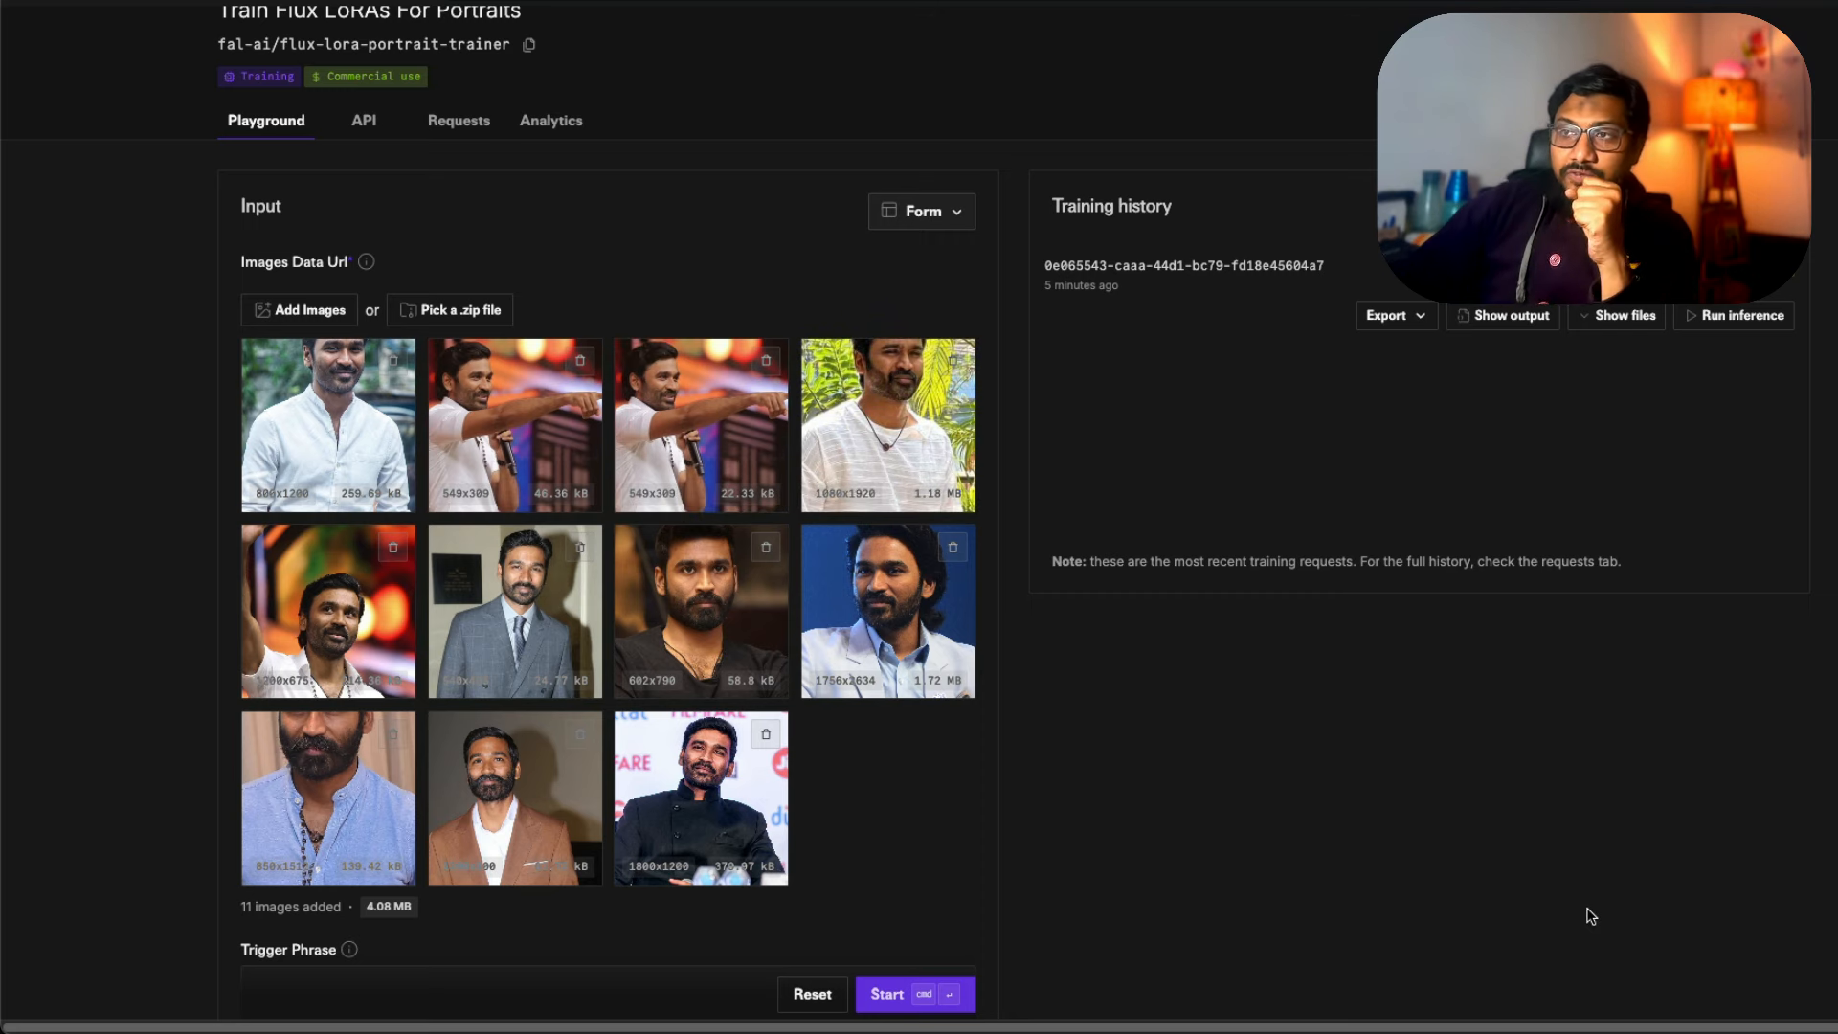
mouse_move(1505, 827)
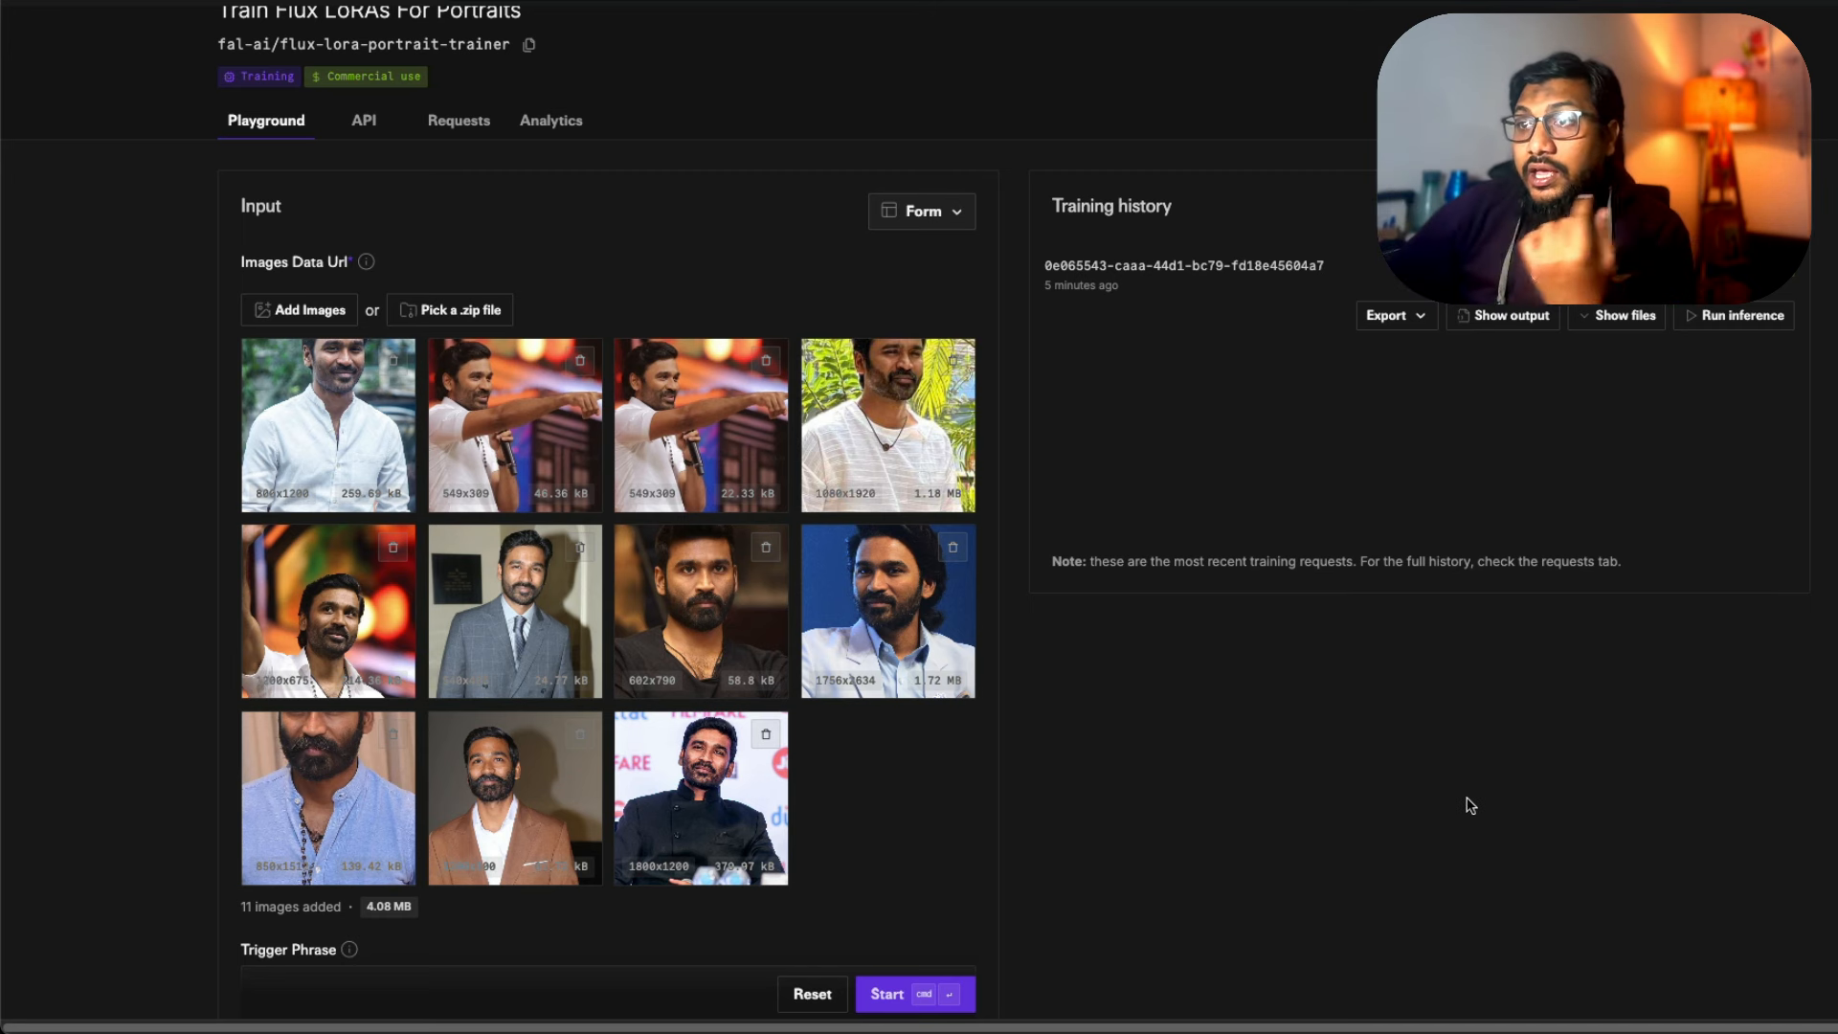
mouse_move(327, 815)
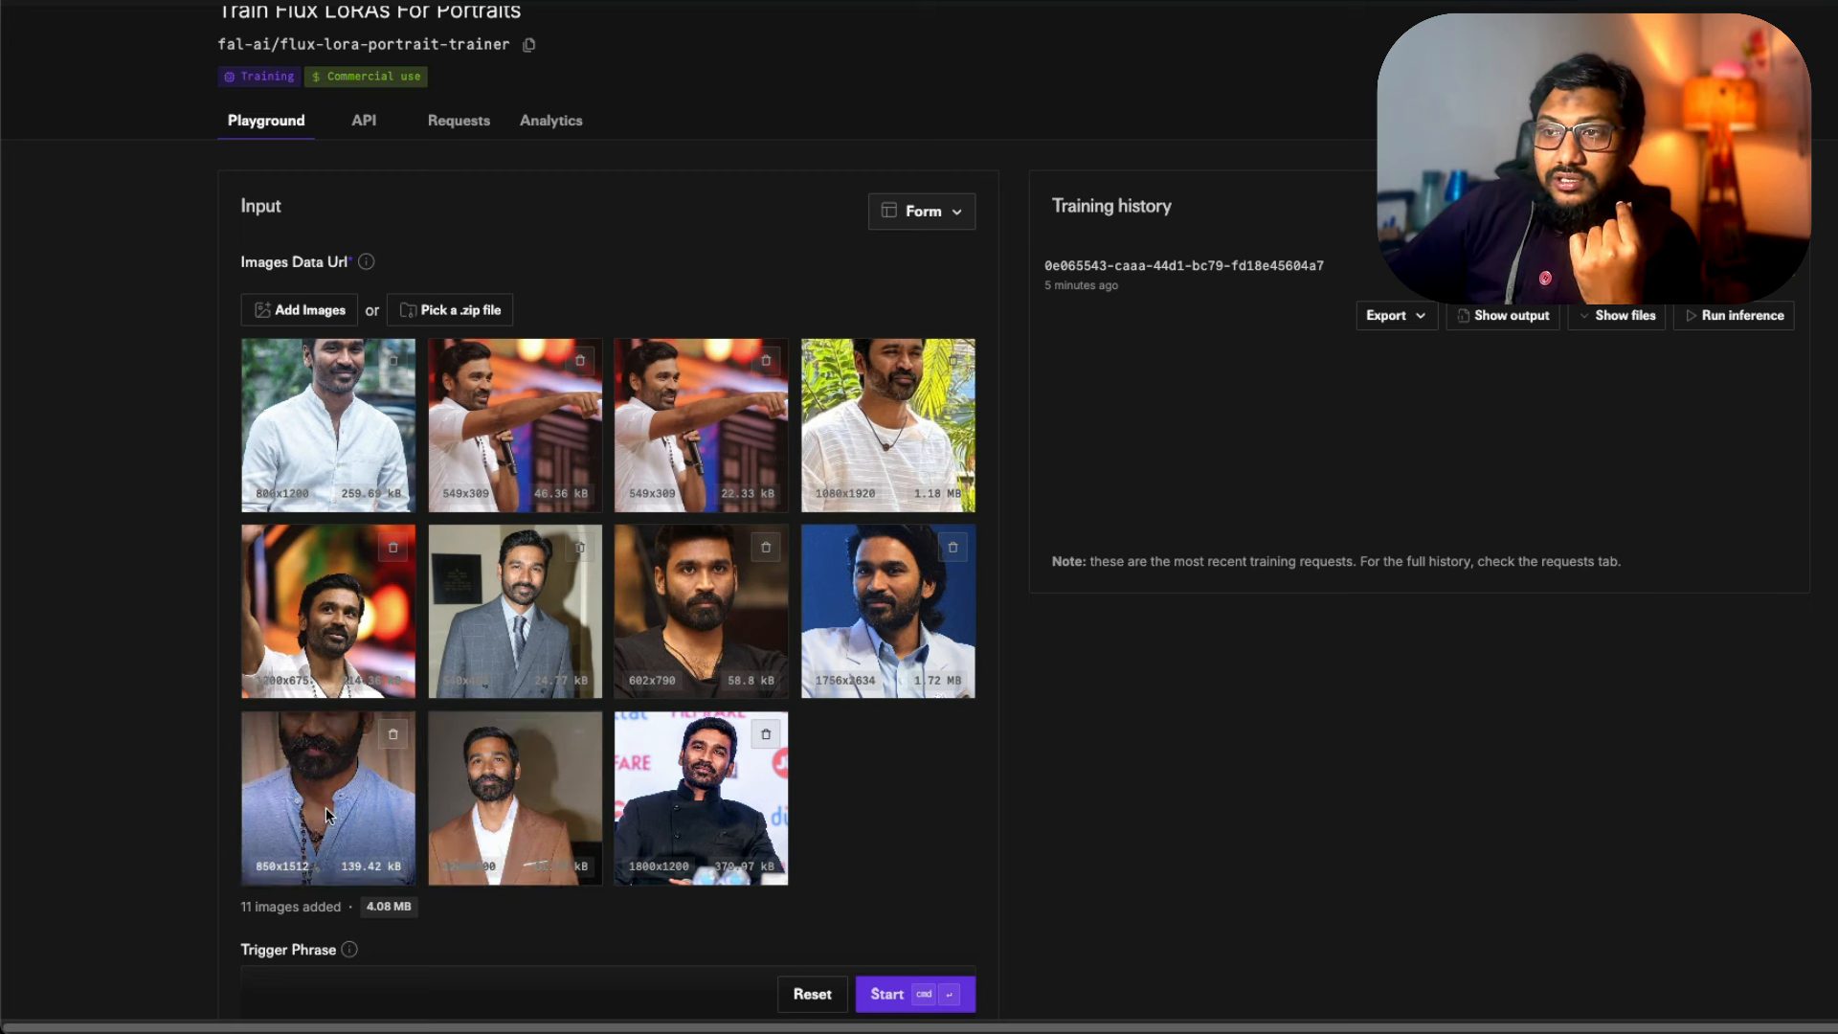
mouse_move(862, 442)
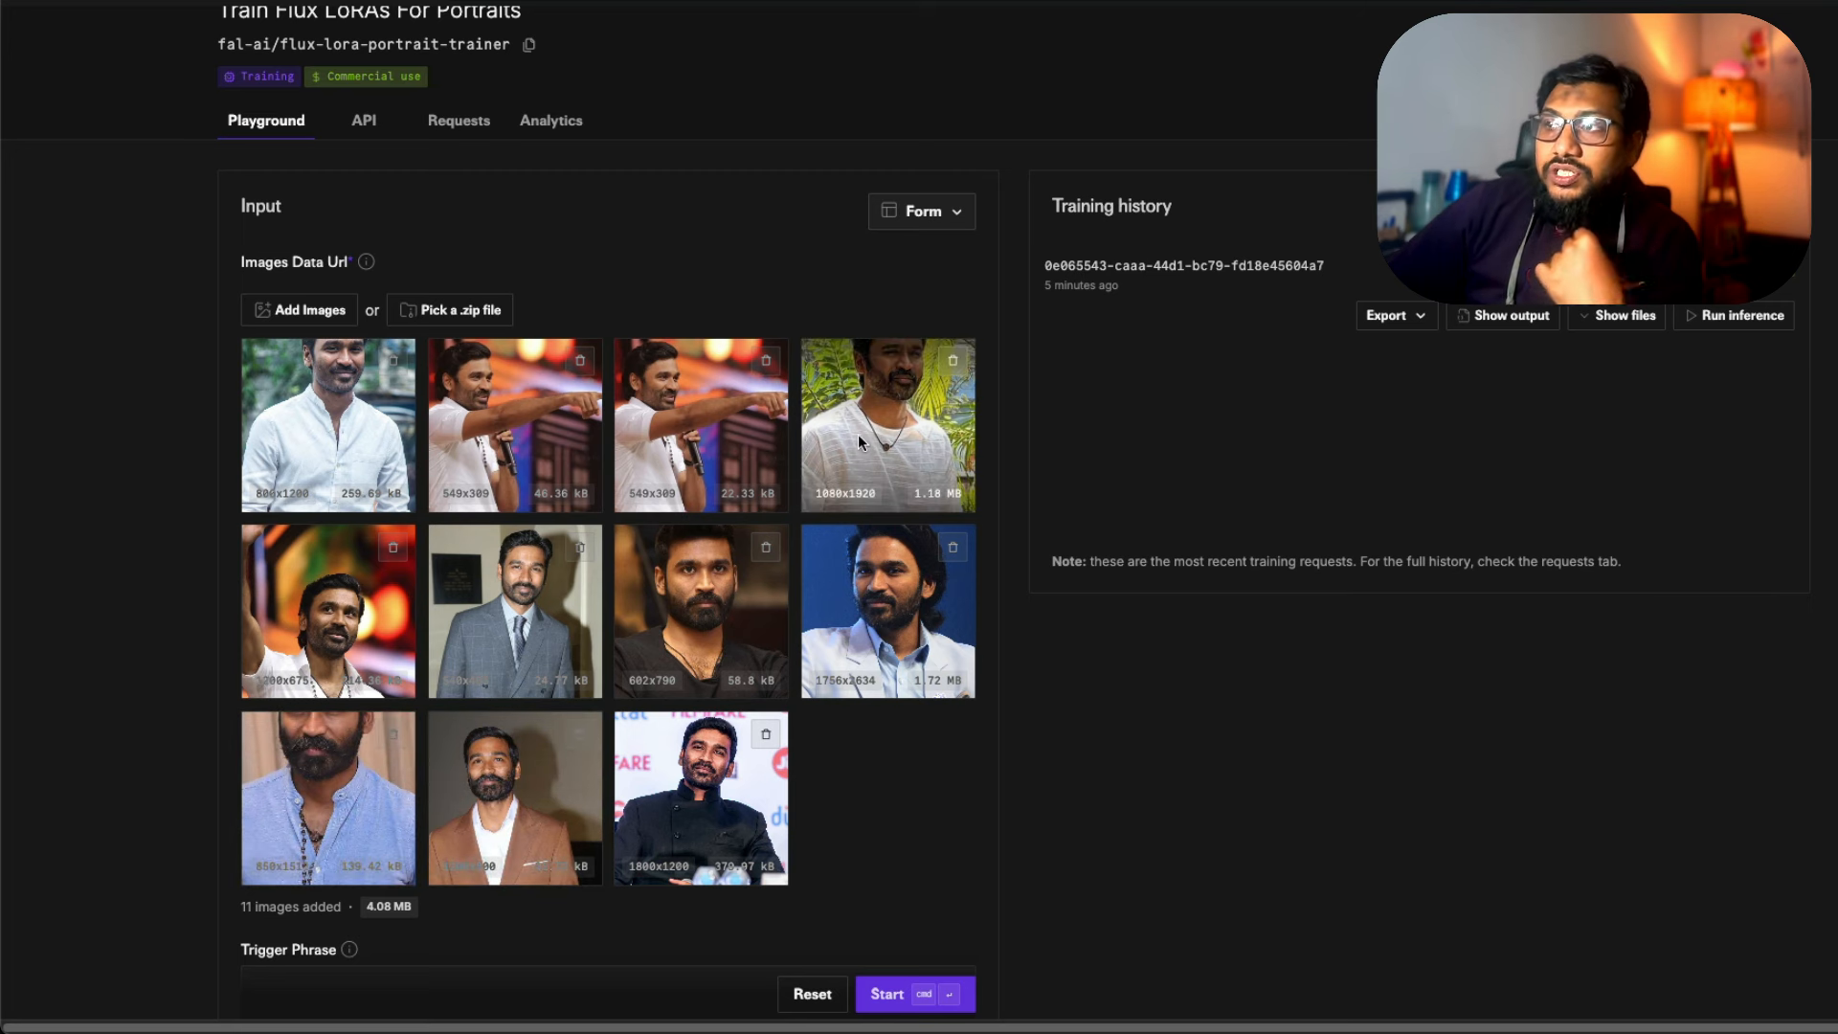
mouse_move(977, 469)
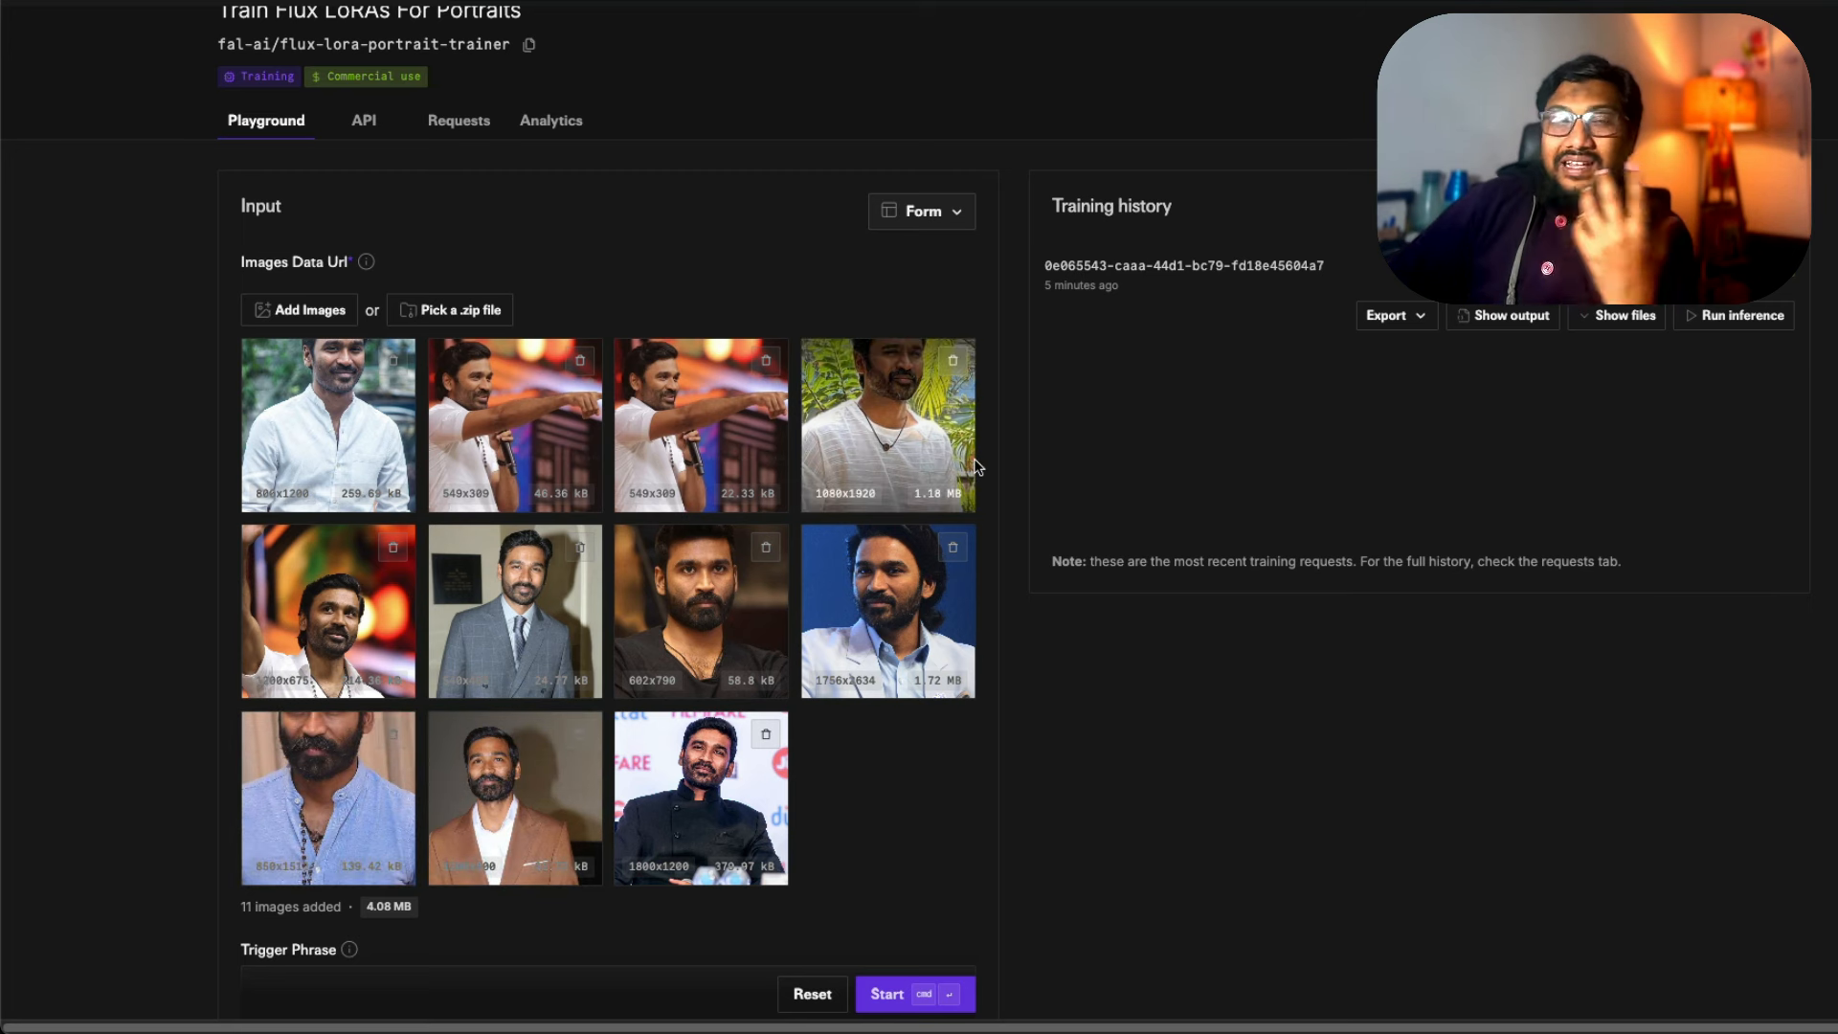
mouse_move(1511, 672)
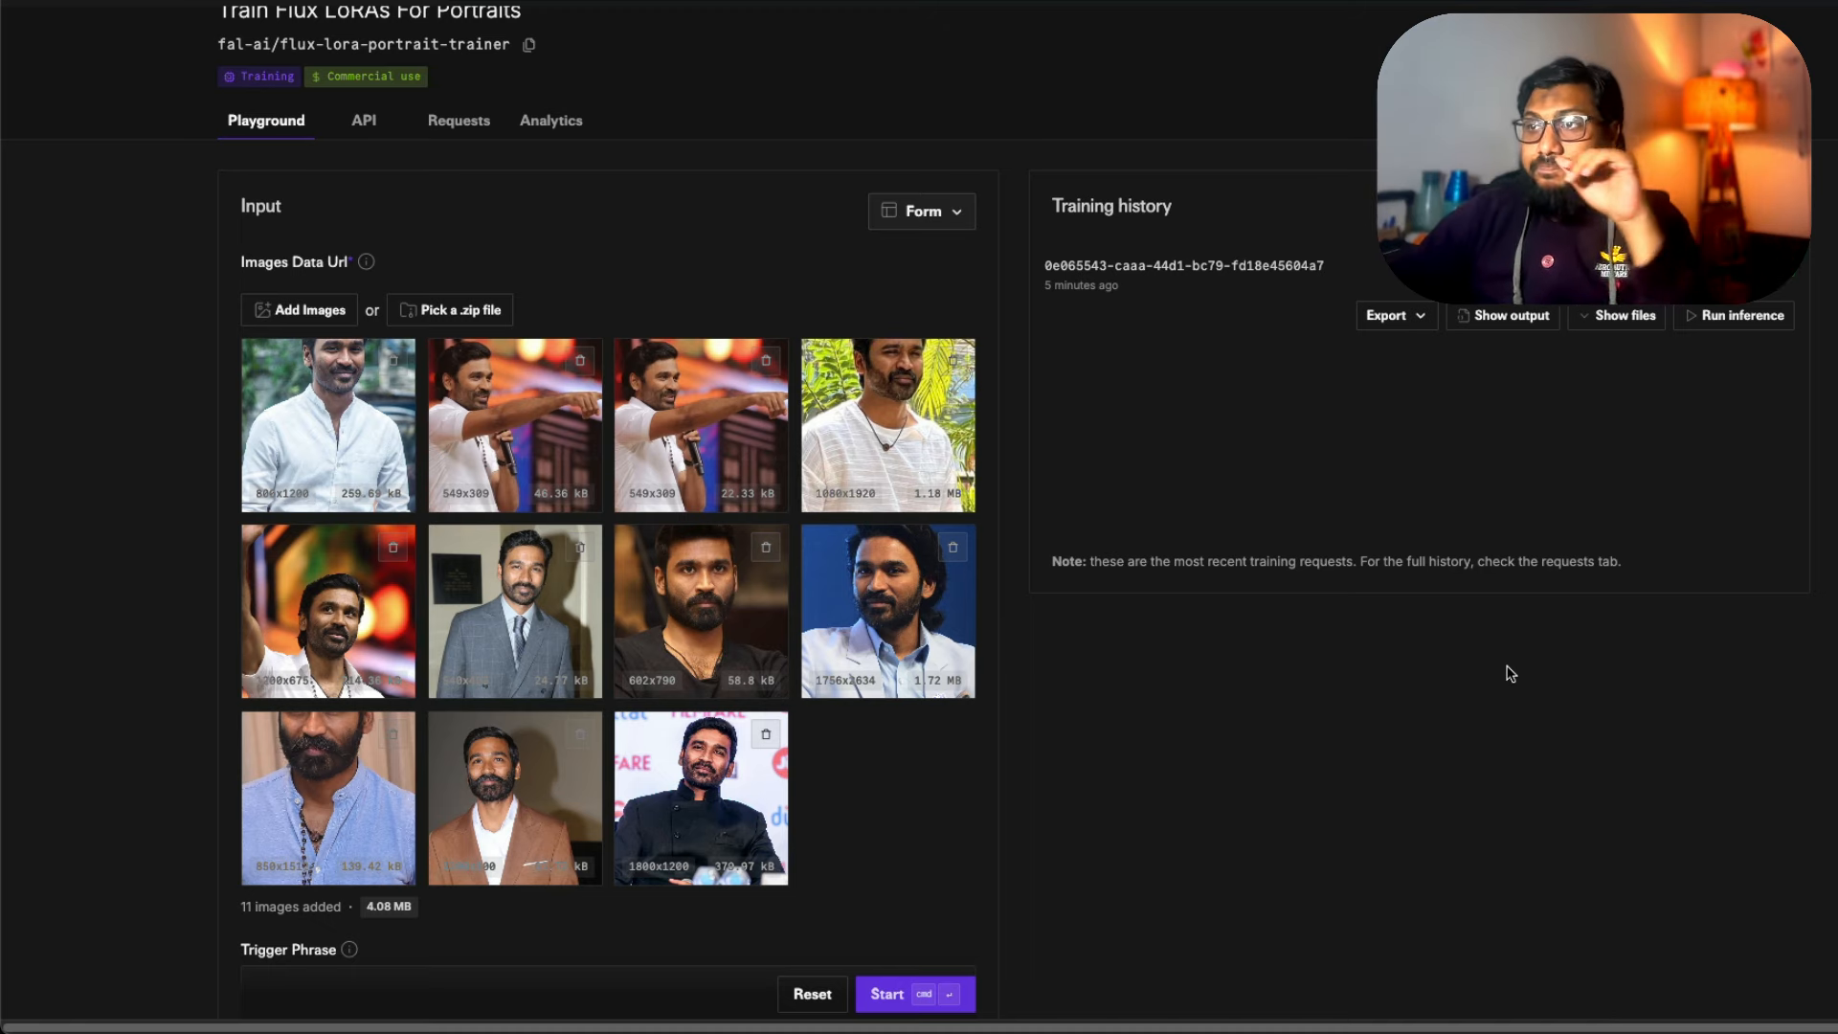
scroll("down", 3)
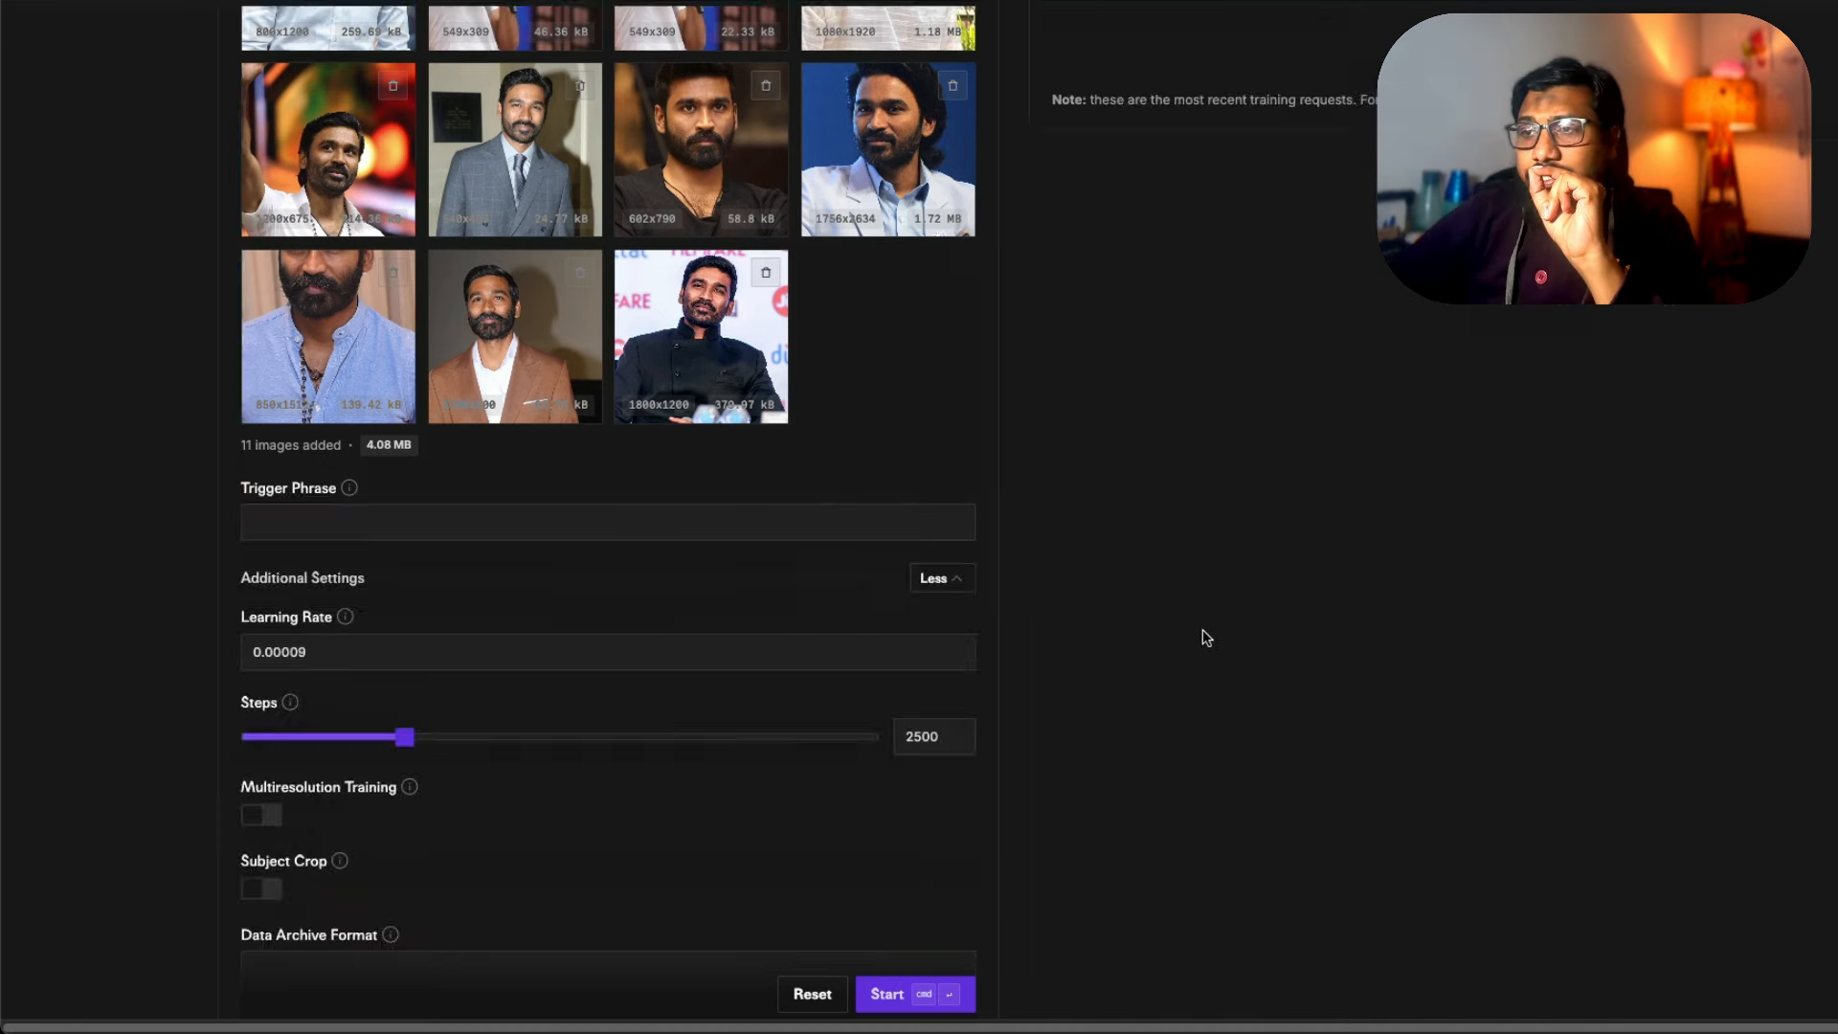
scroll("down", 3)
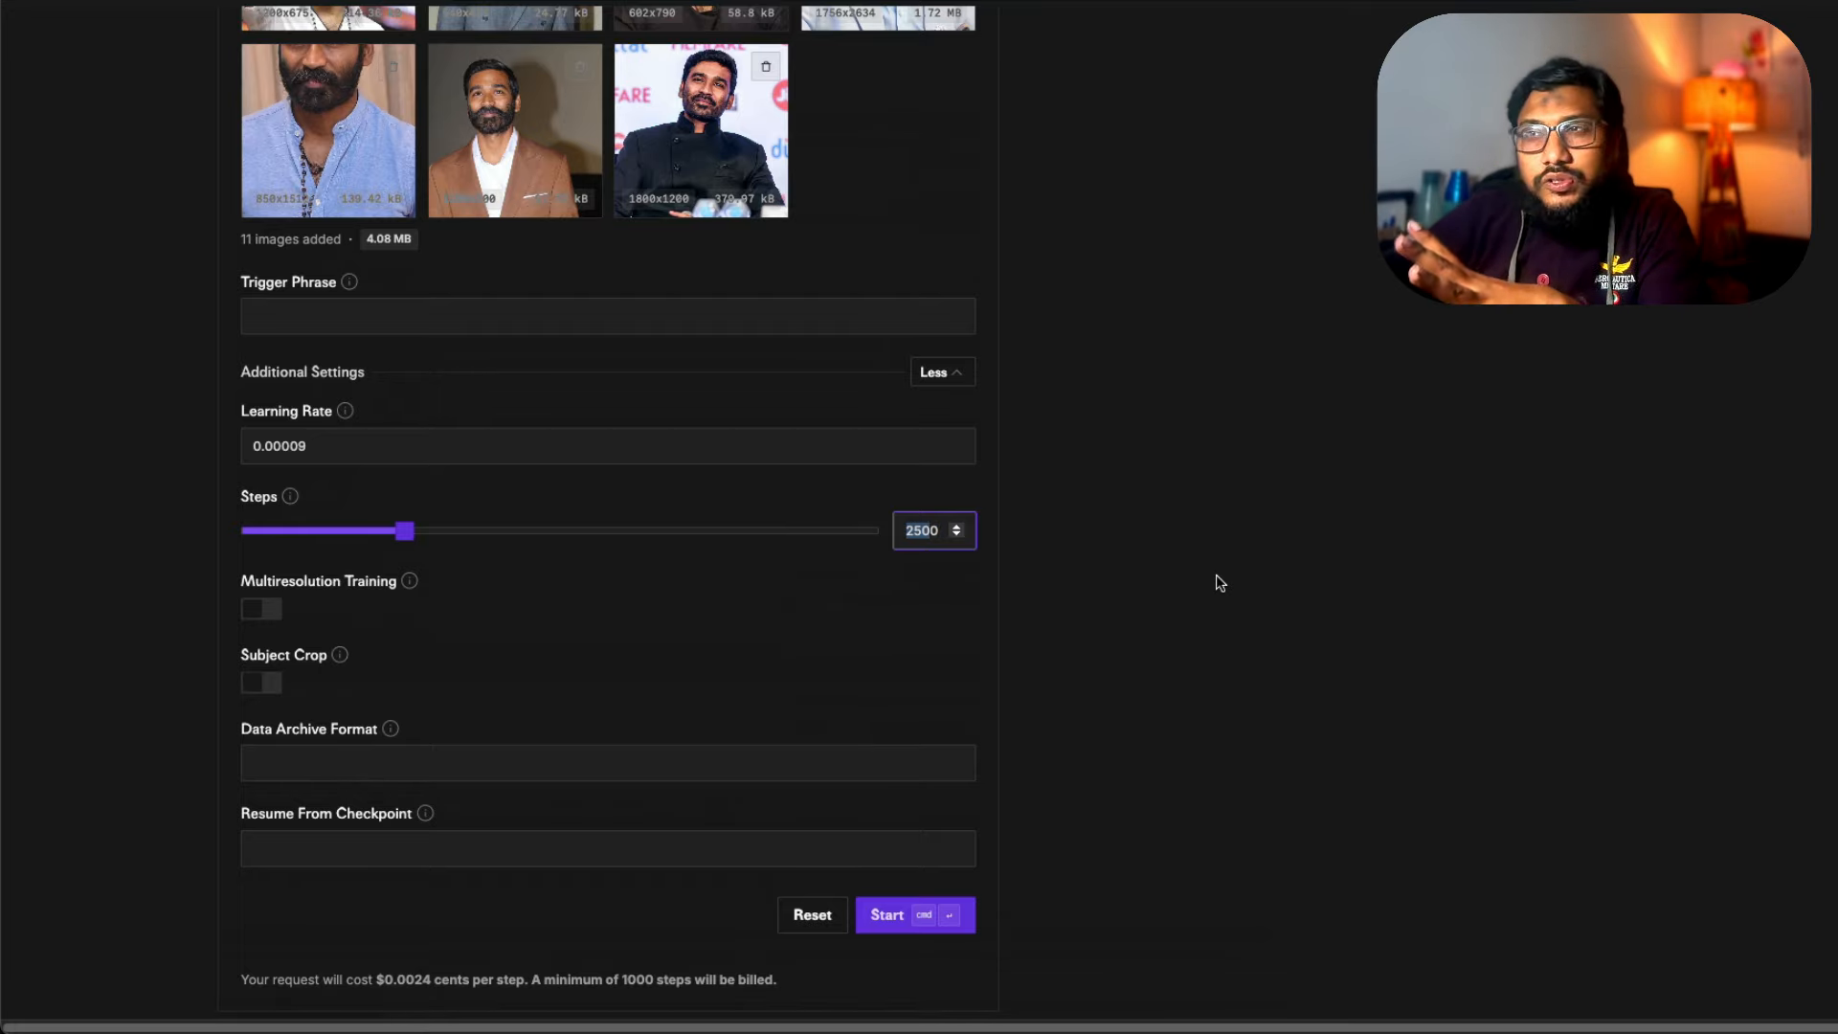
scroll("up", 3)
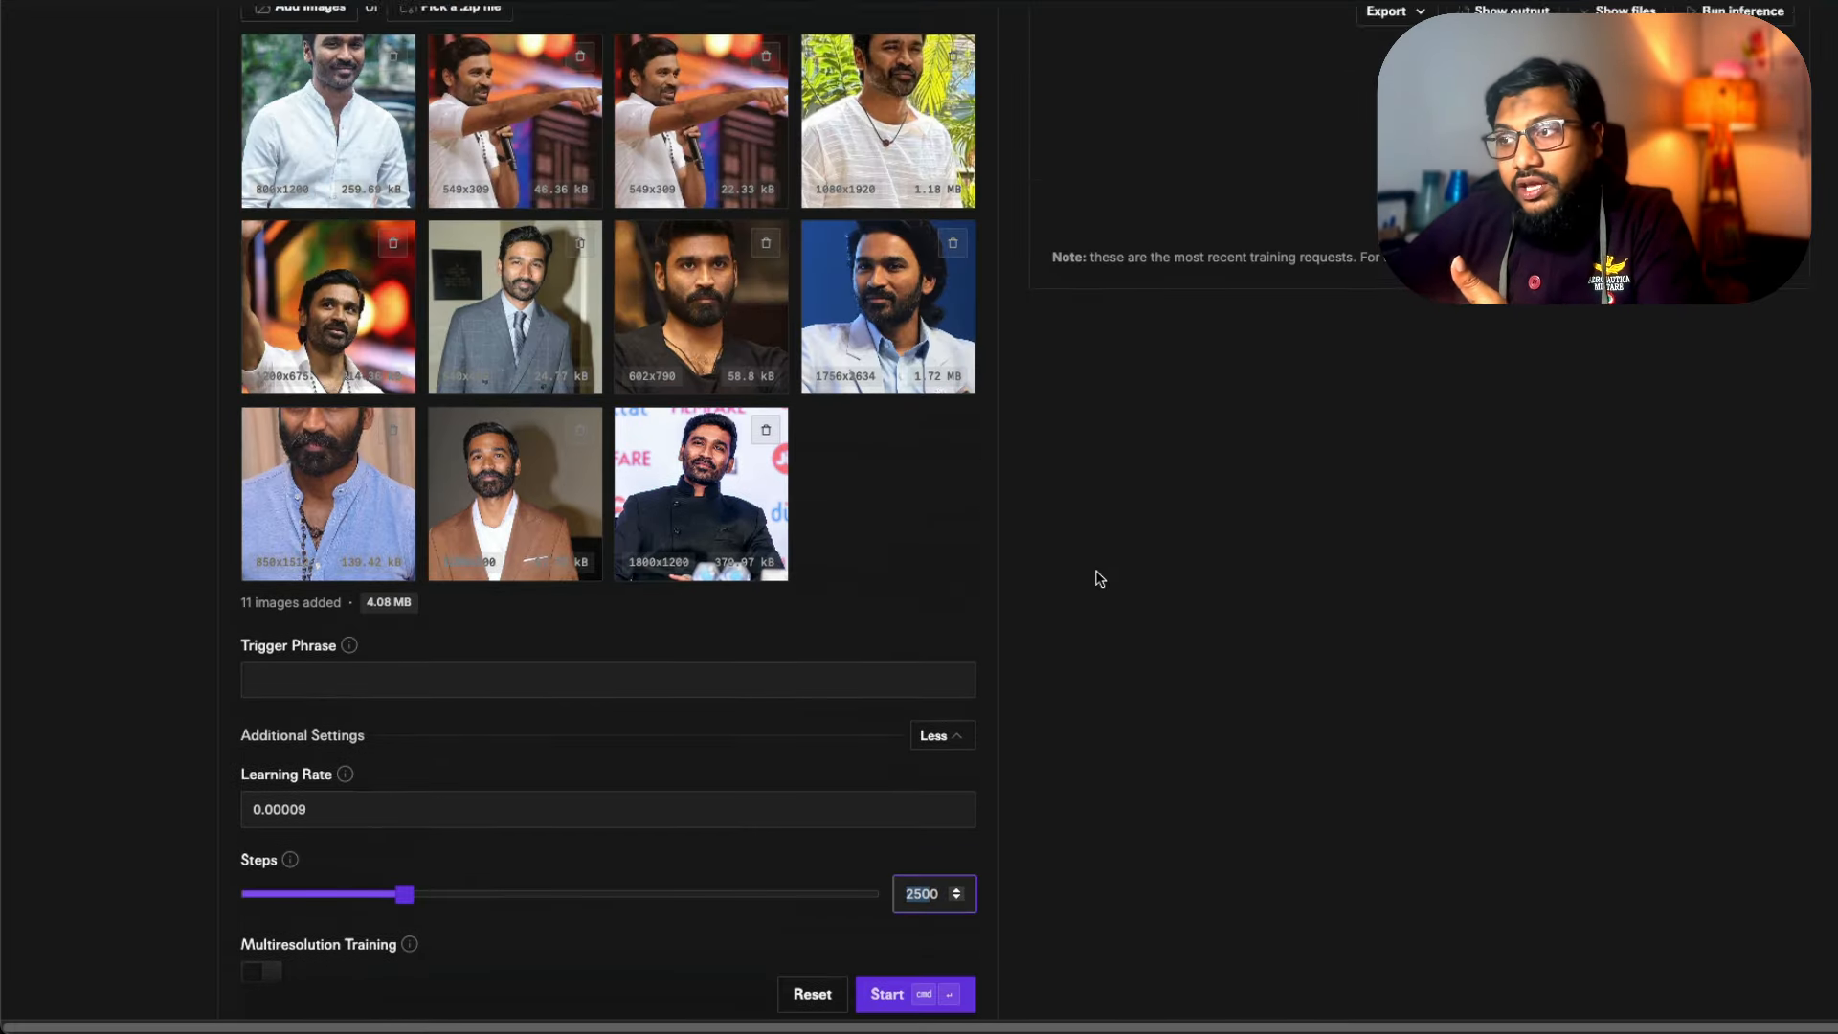
scroll("up", 3)
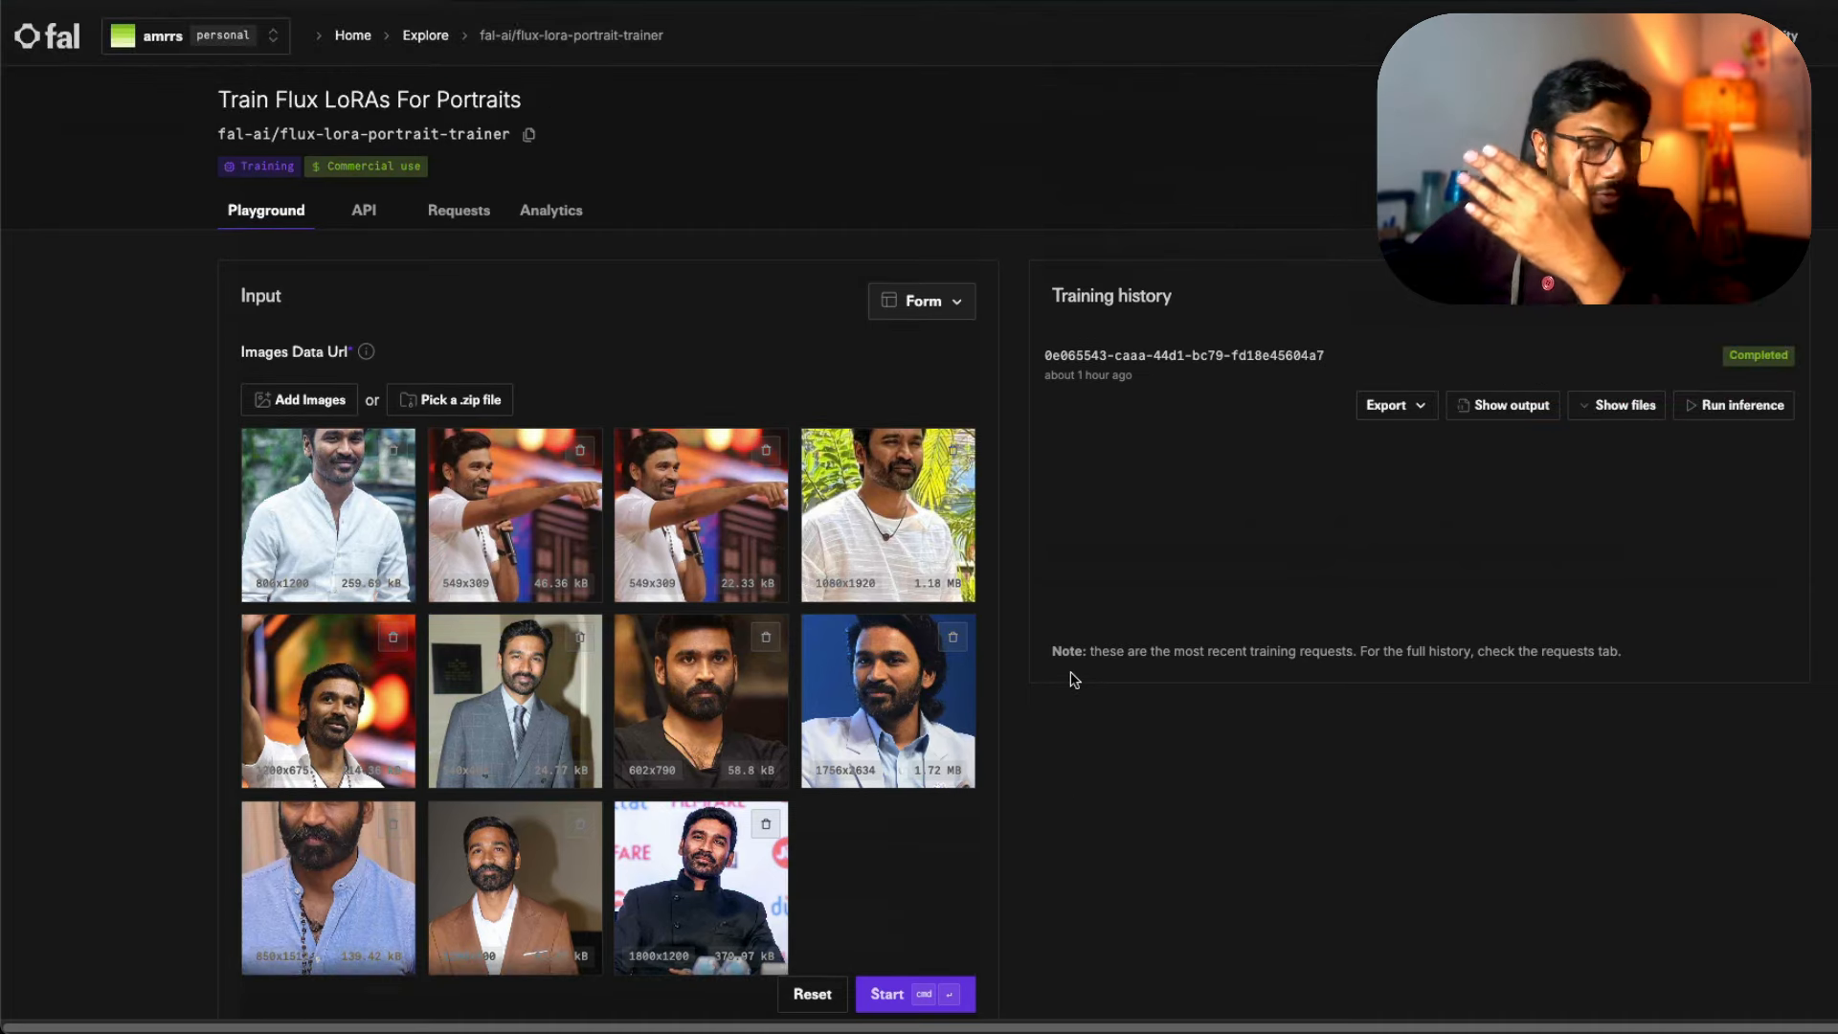
scroll("down", 3)
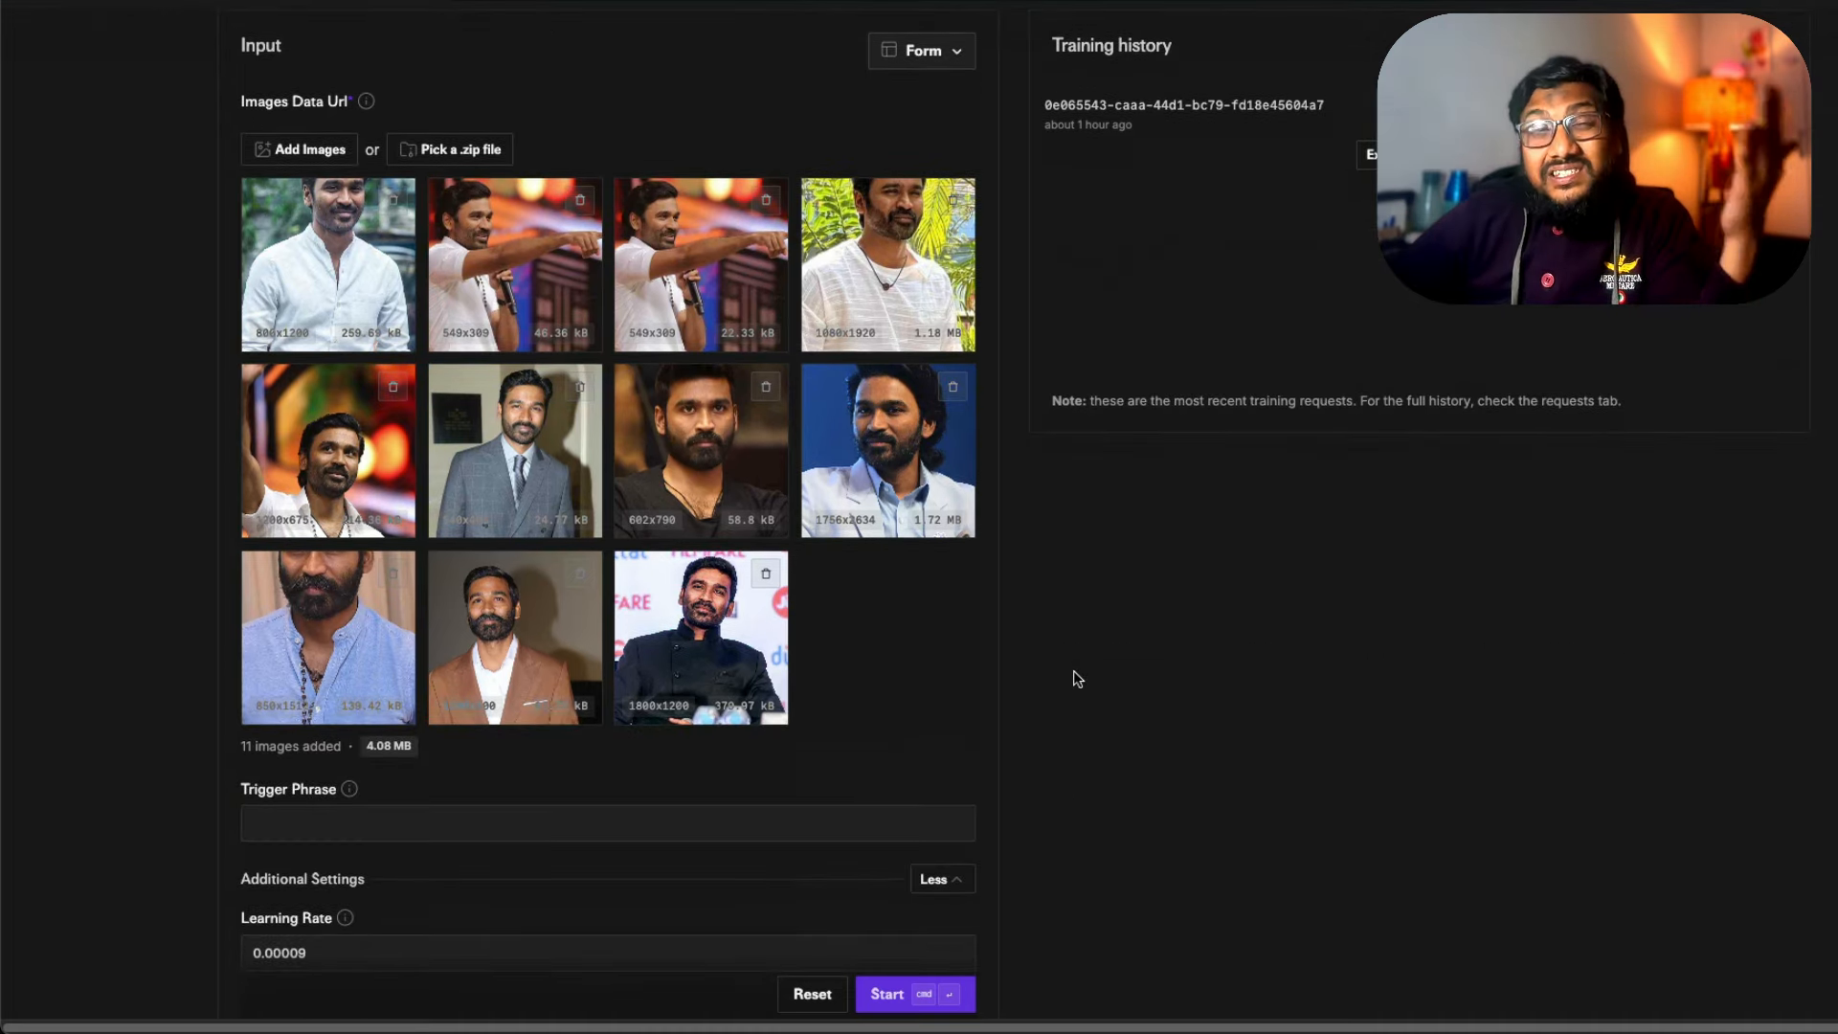
scroll("down", 3)
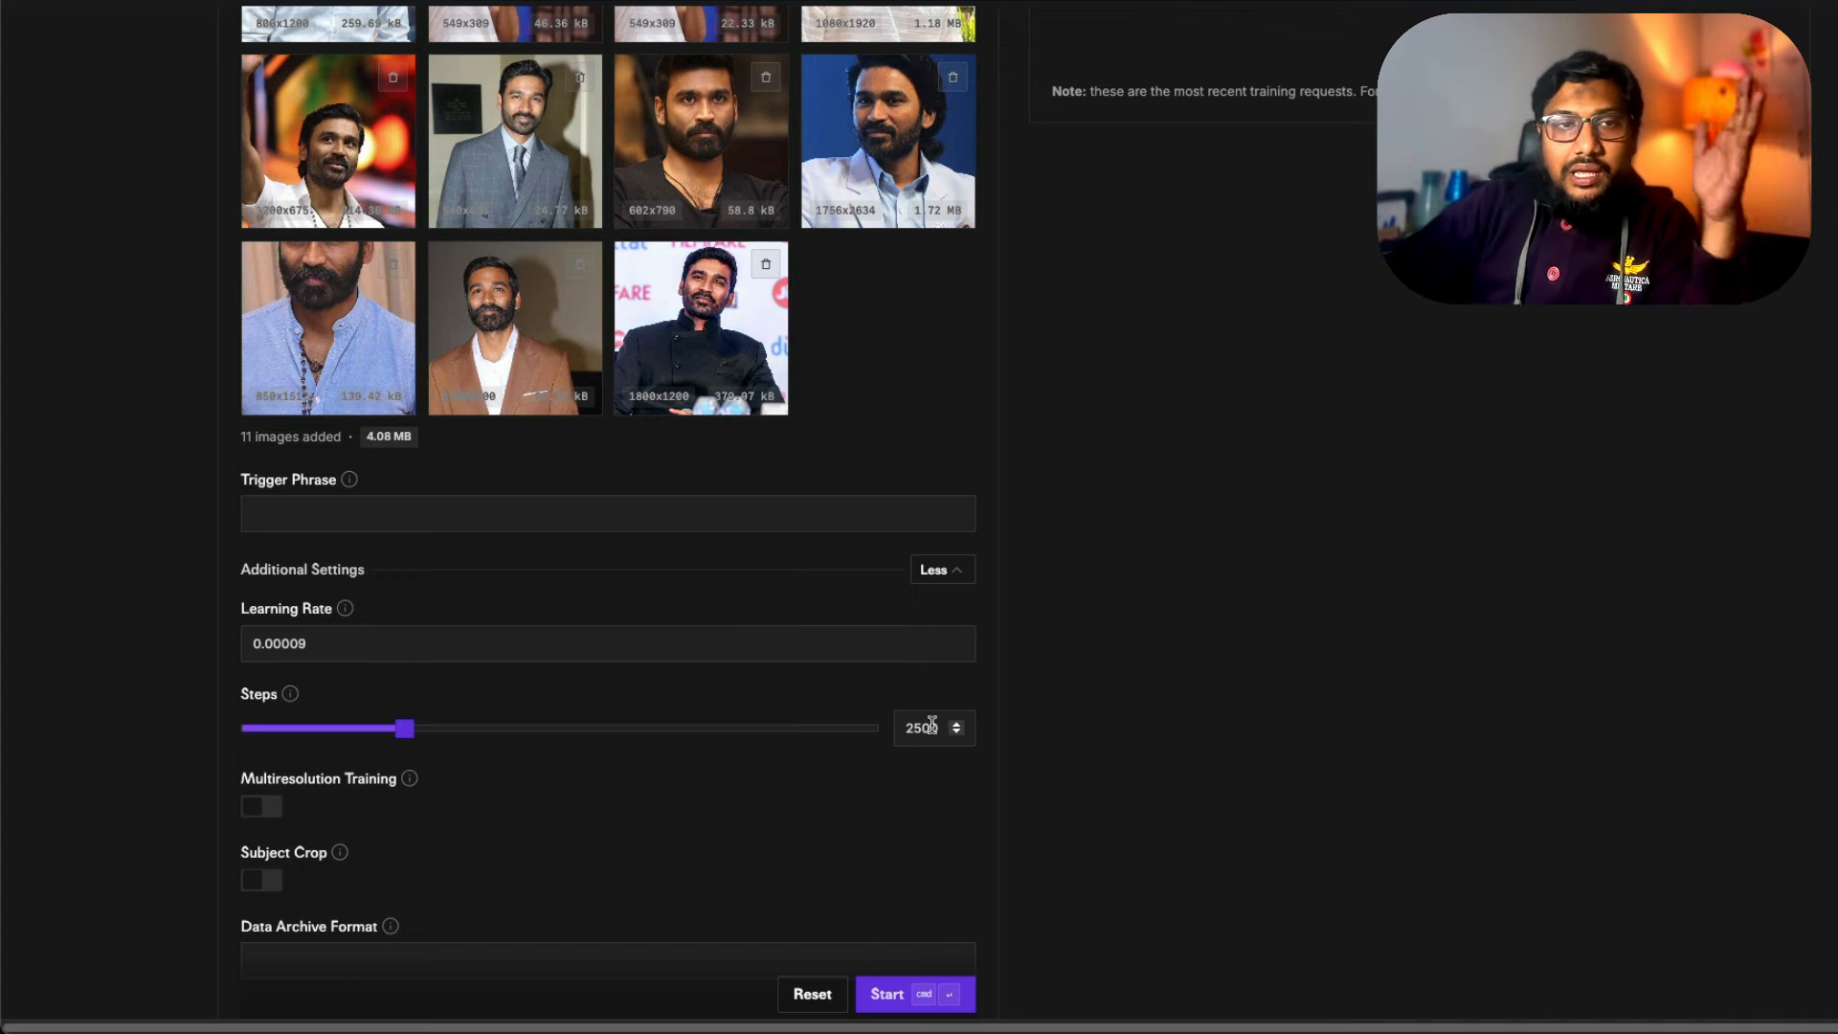
scroll("up", 3)
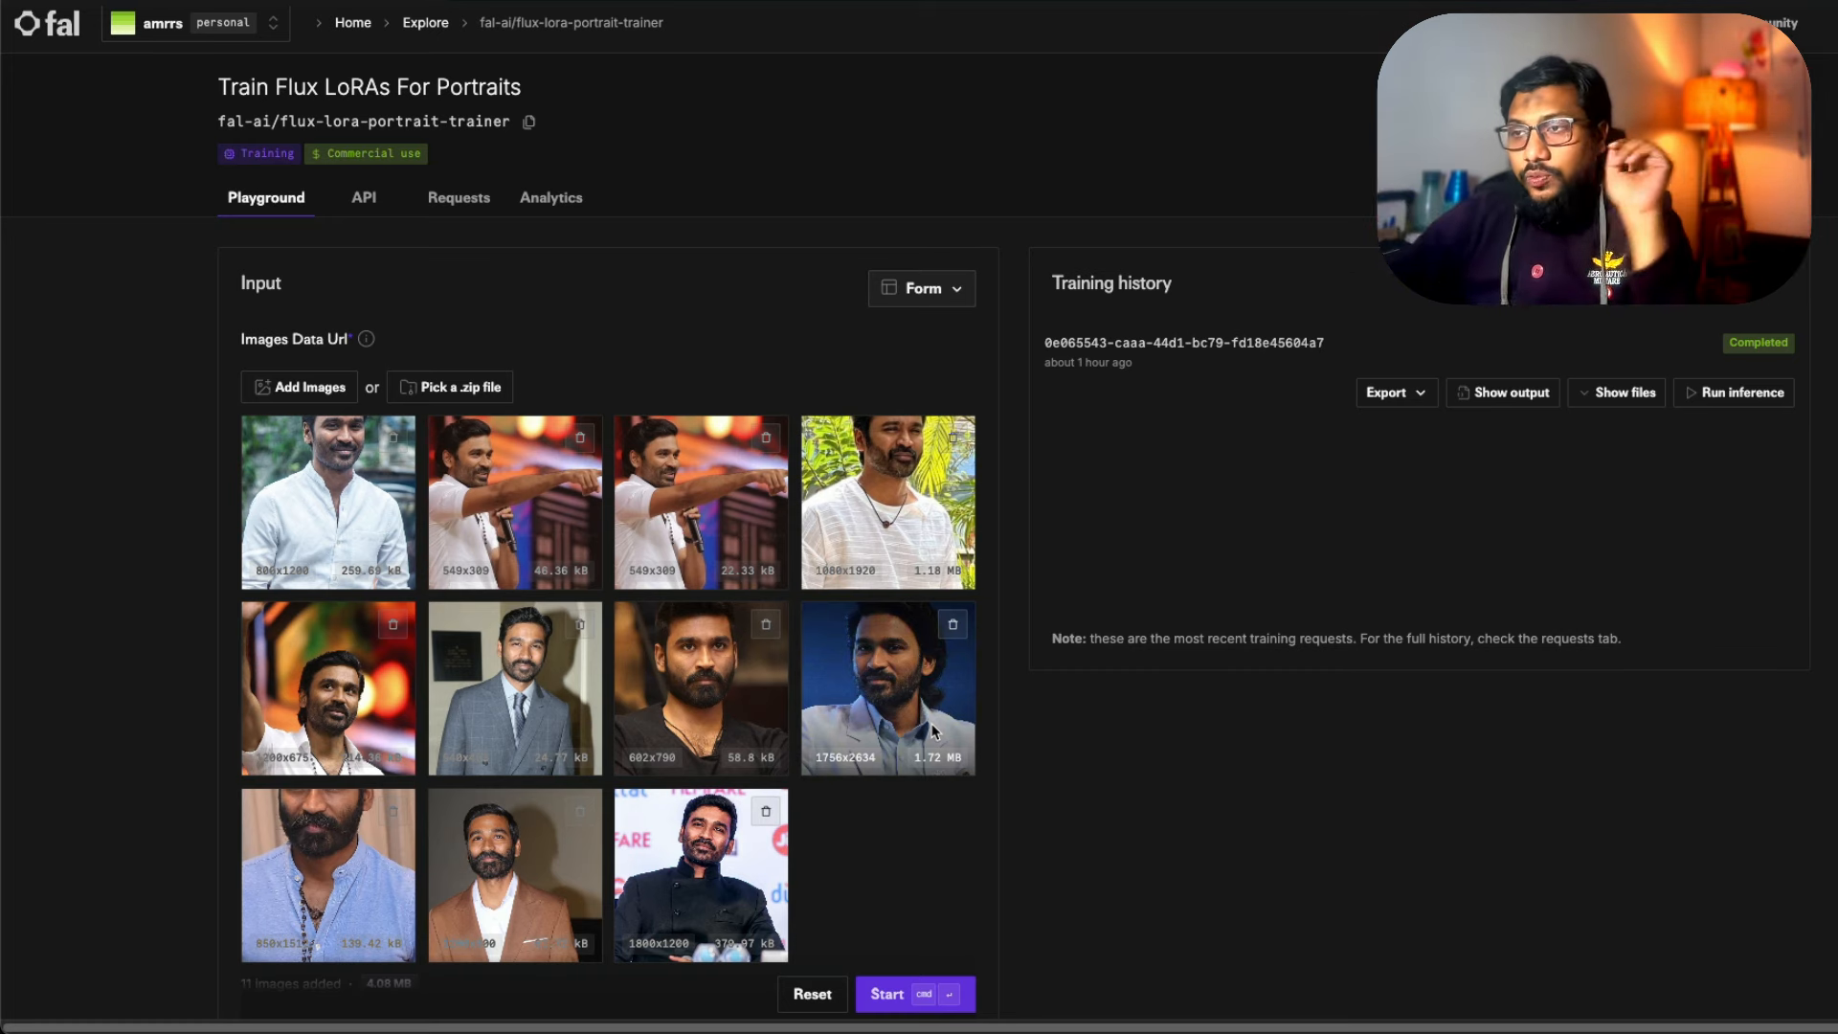
mouse_move(618, 601)
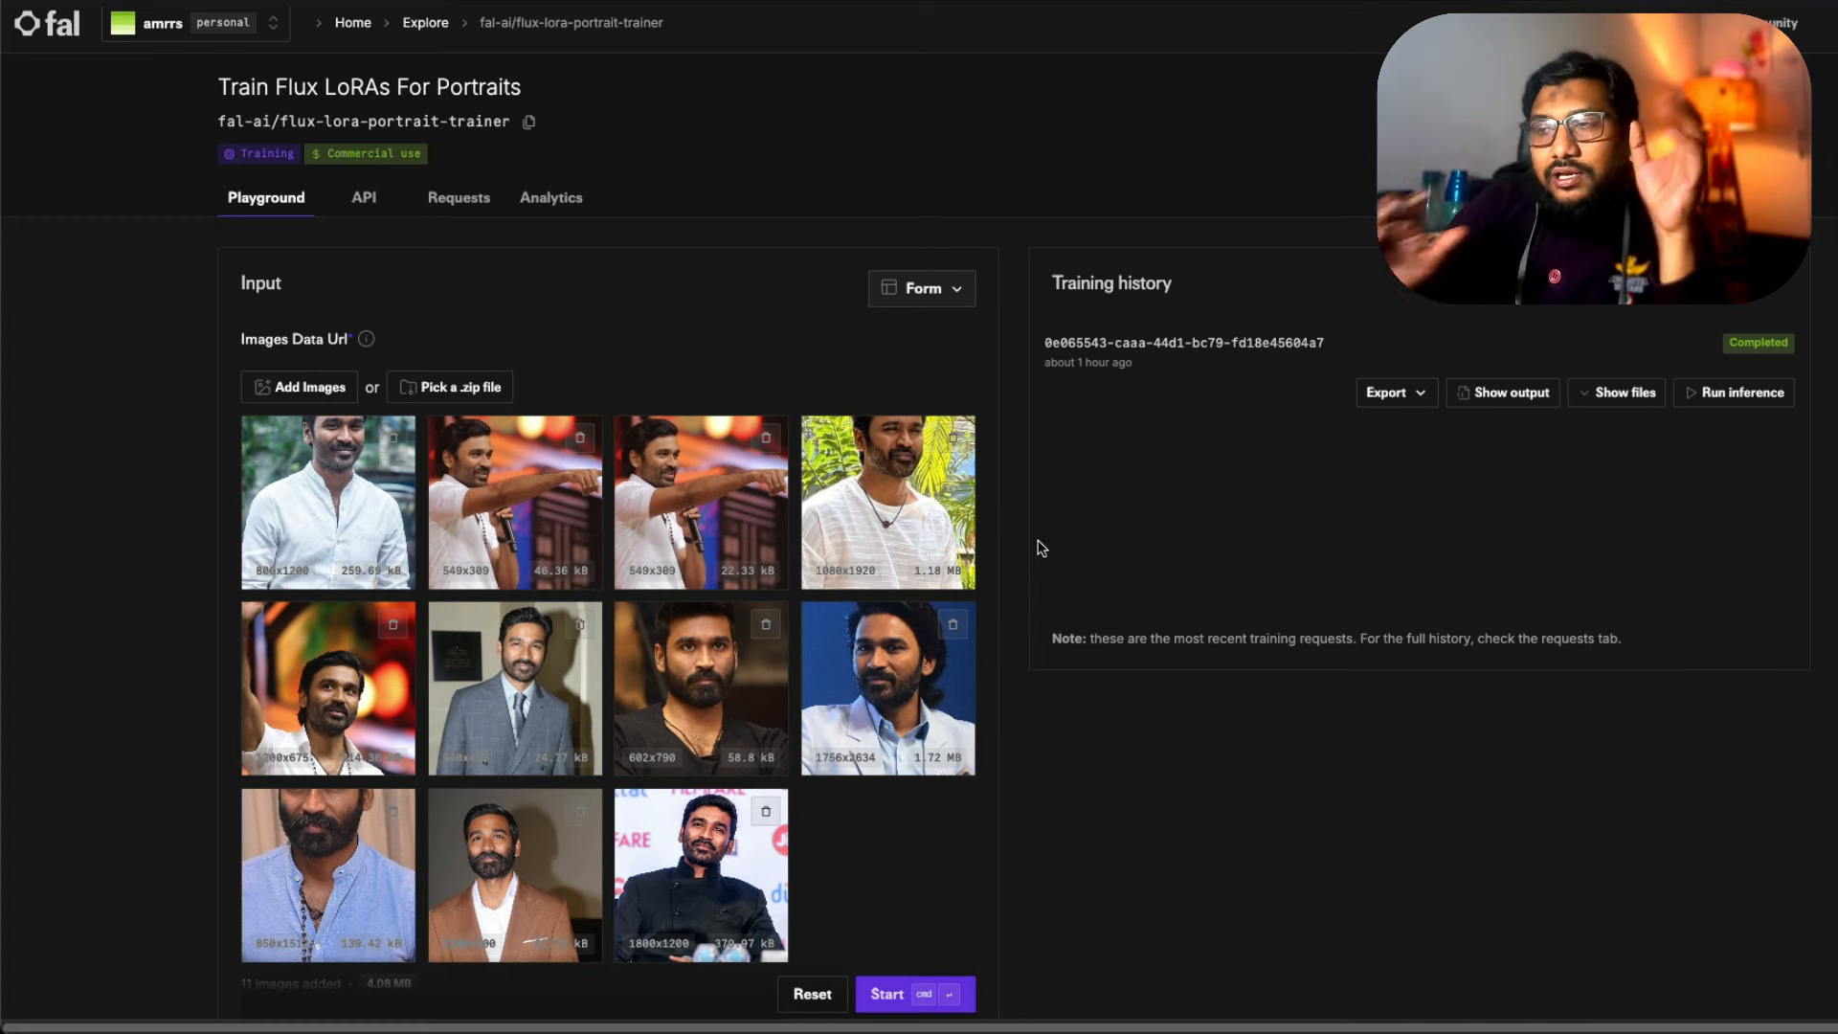
scroll("down", 3)
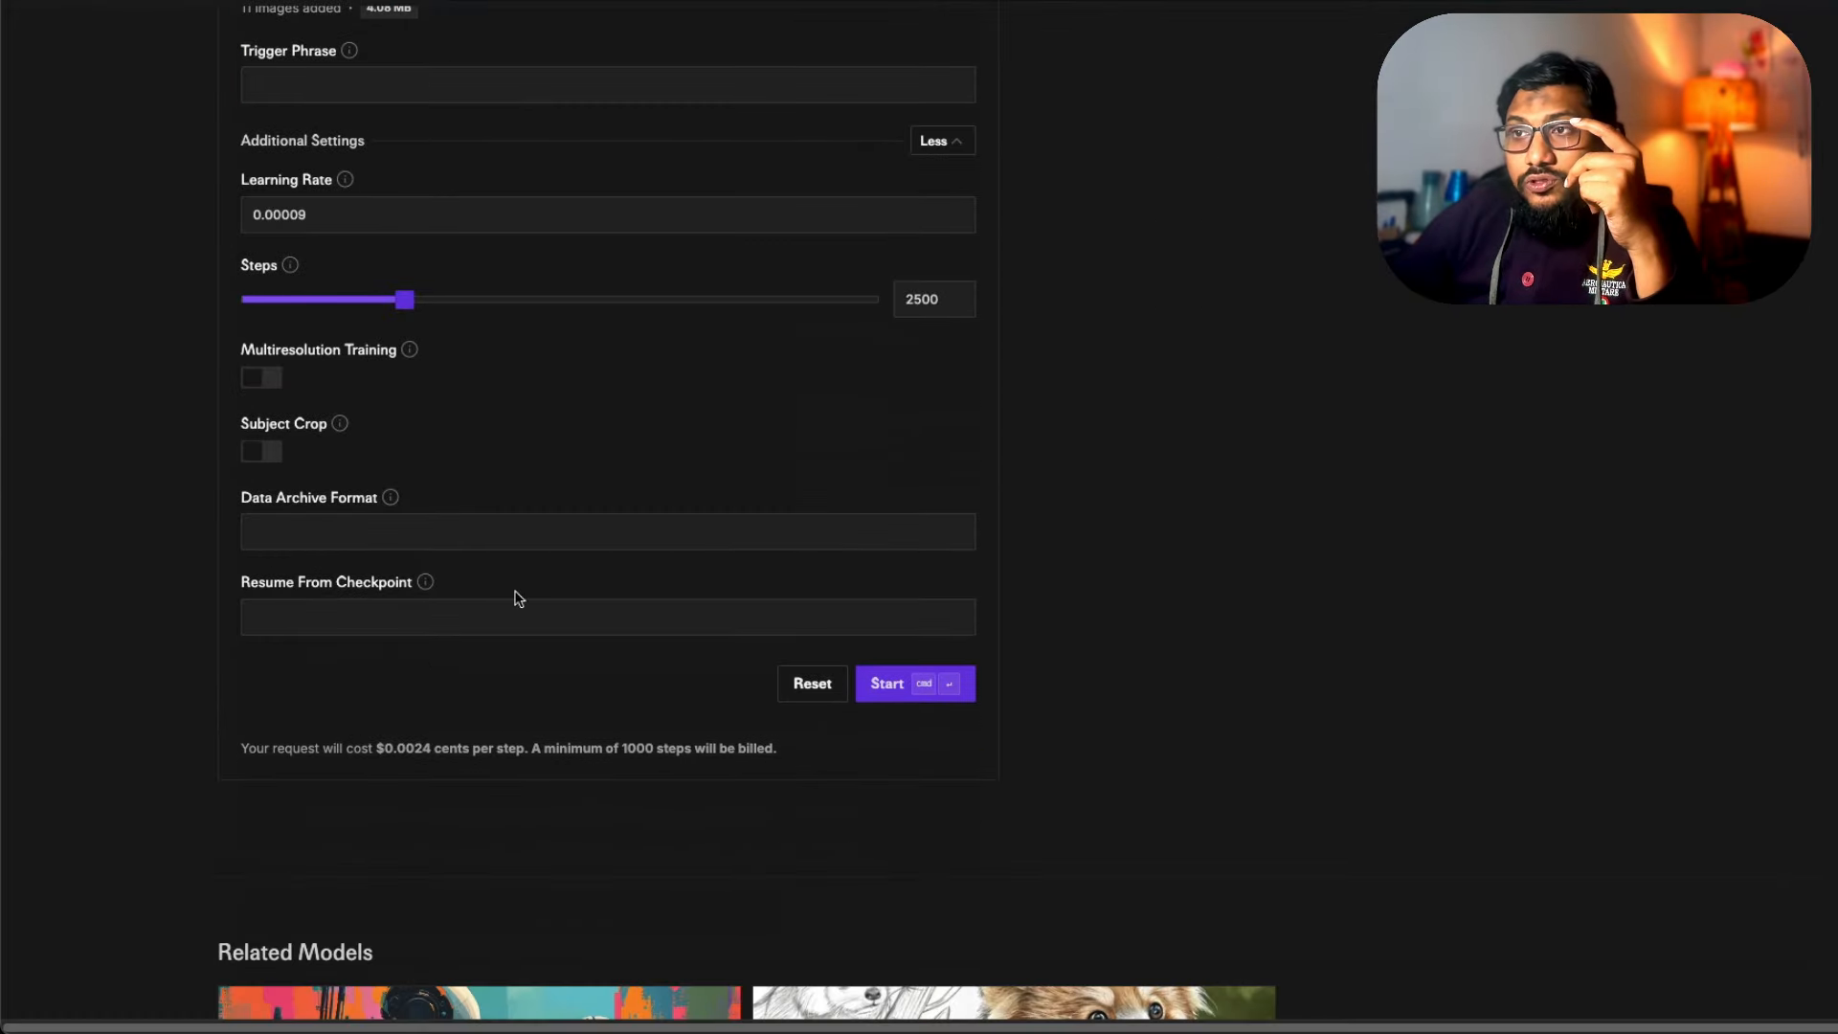
mouse_move(517, 485)
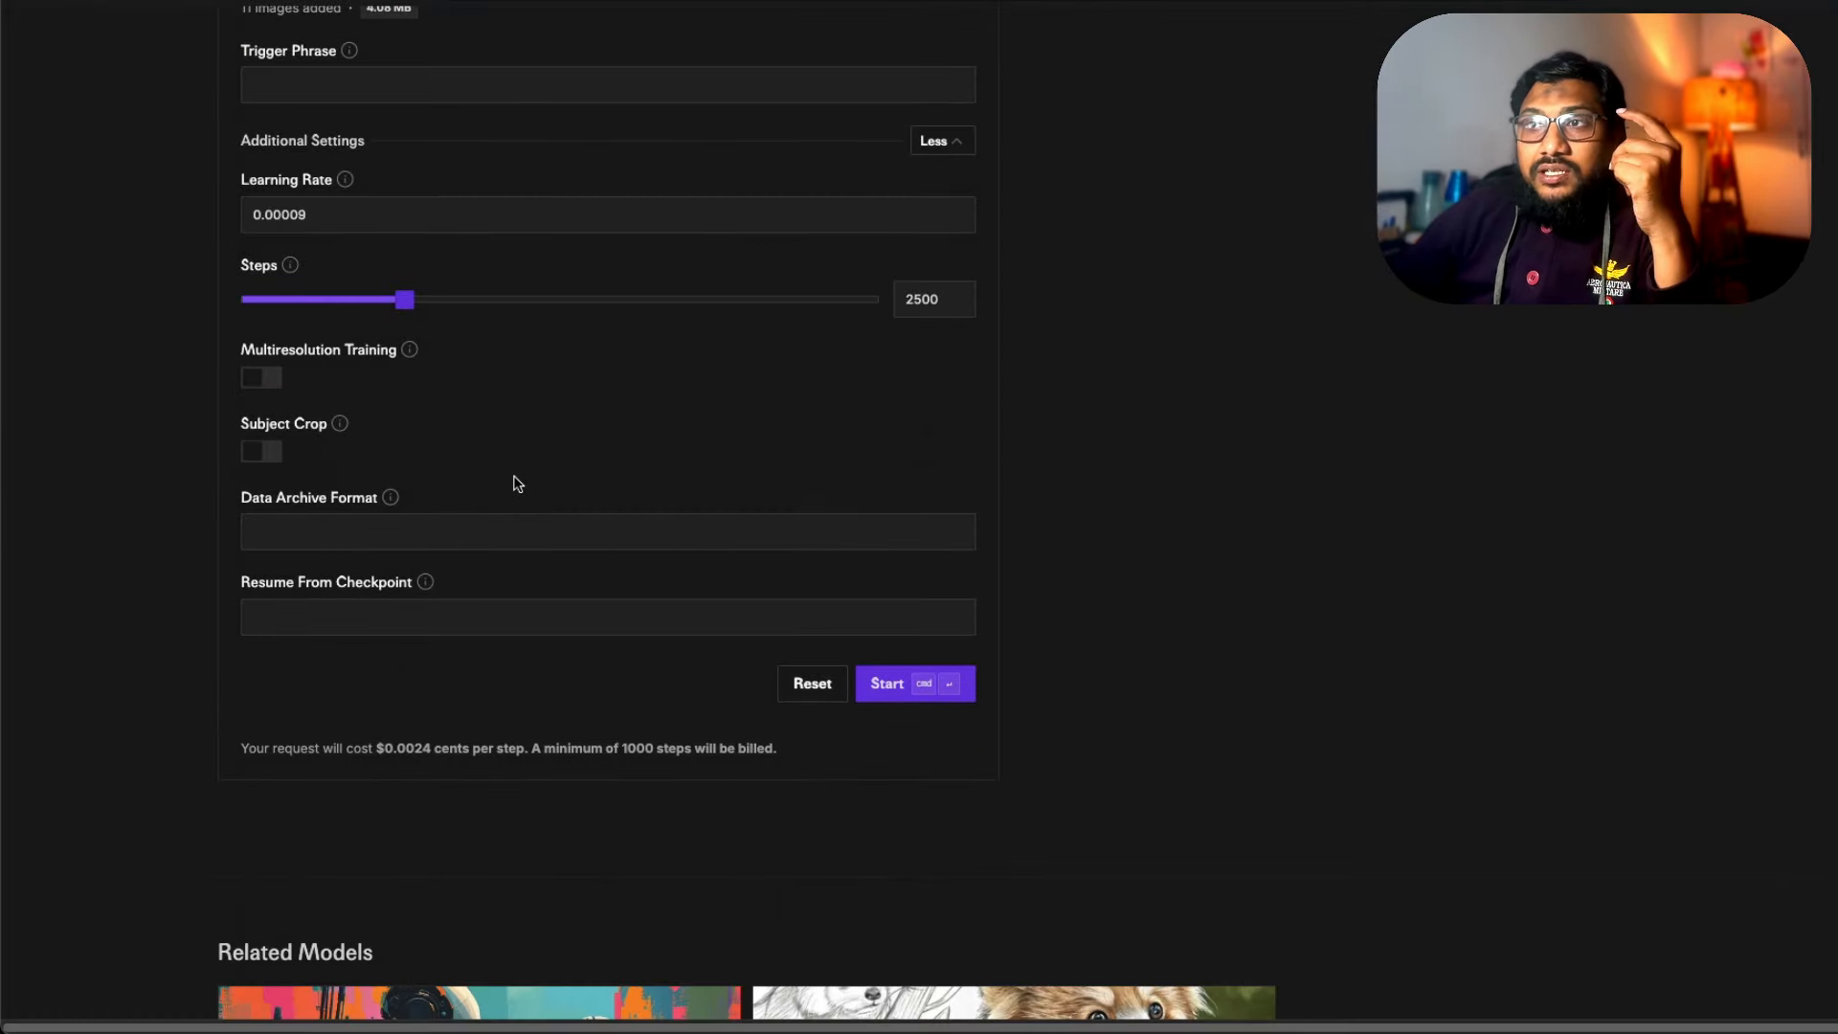
scroll("up", 3)
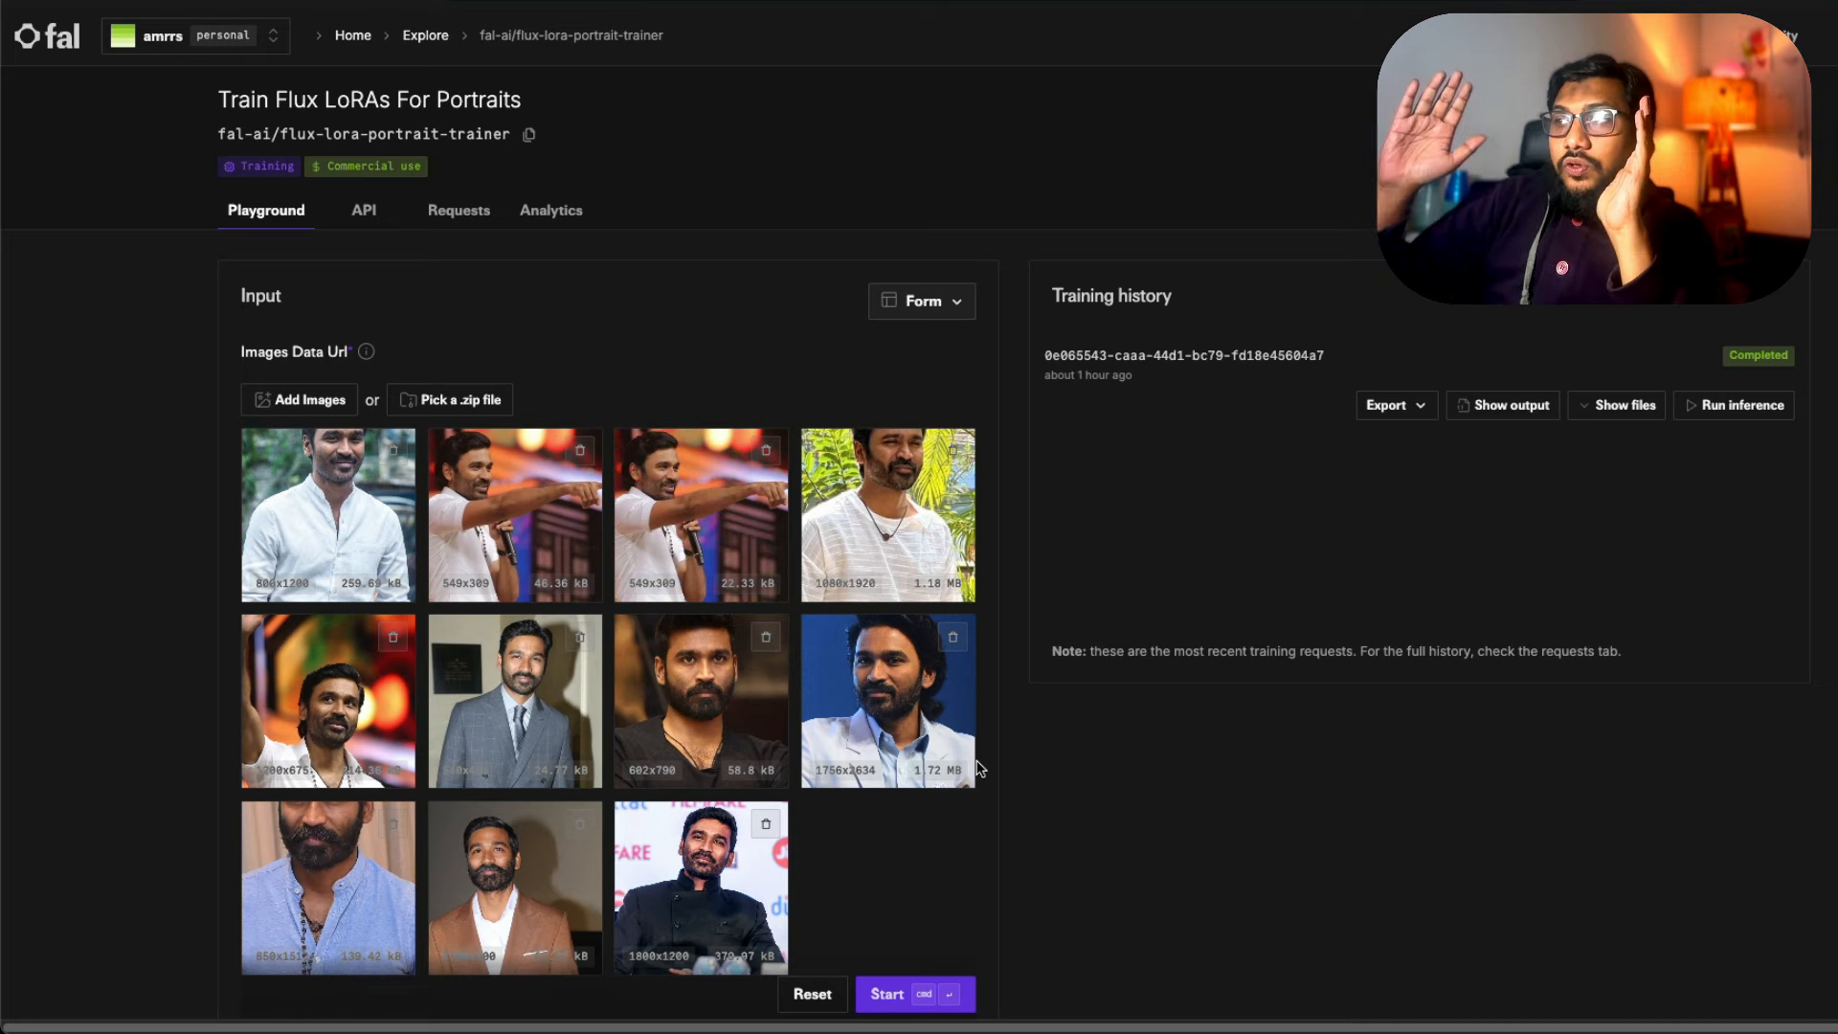
scroll("down", 3)
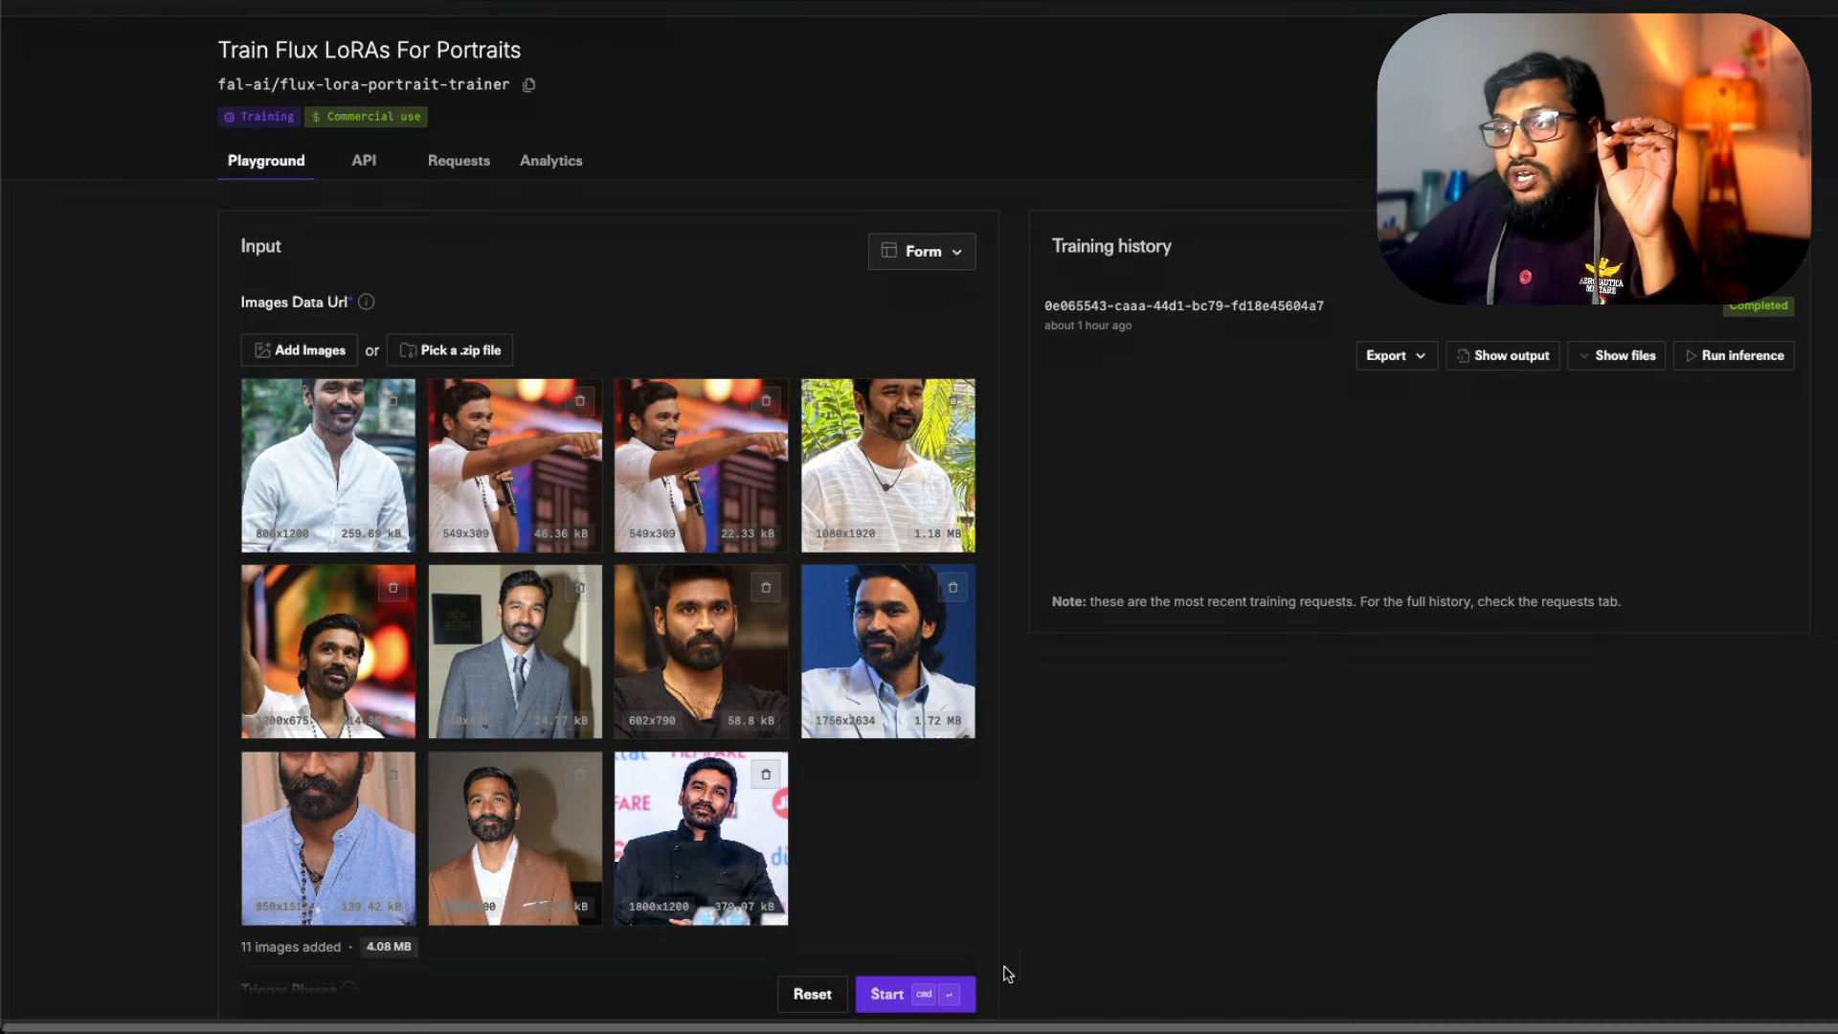
mouse_move(891, 791)
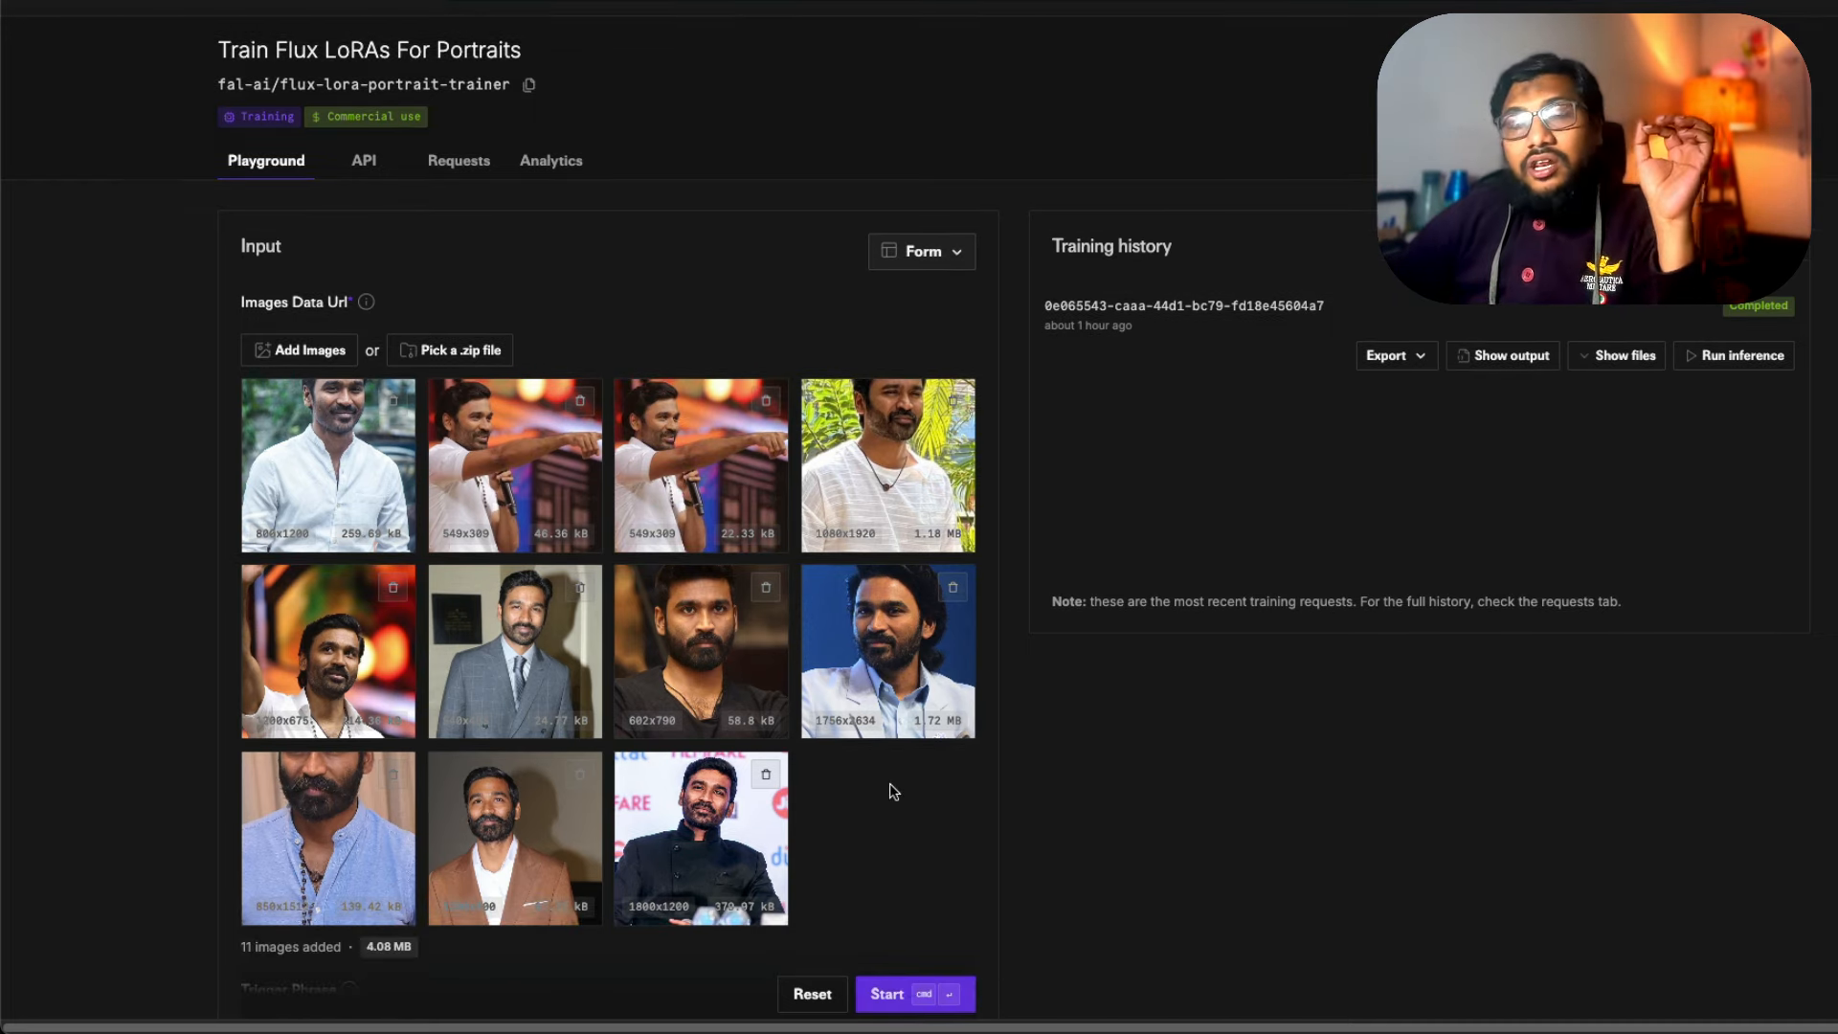
mouse_move(915, 994)
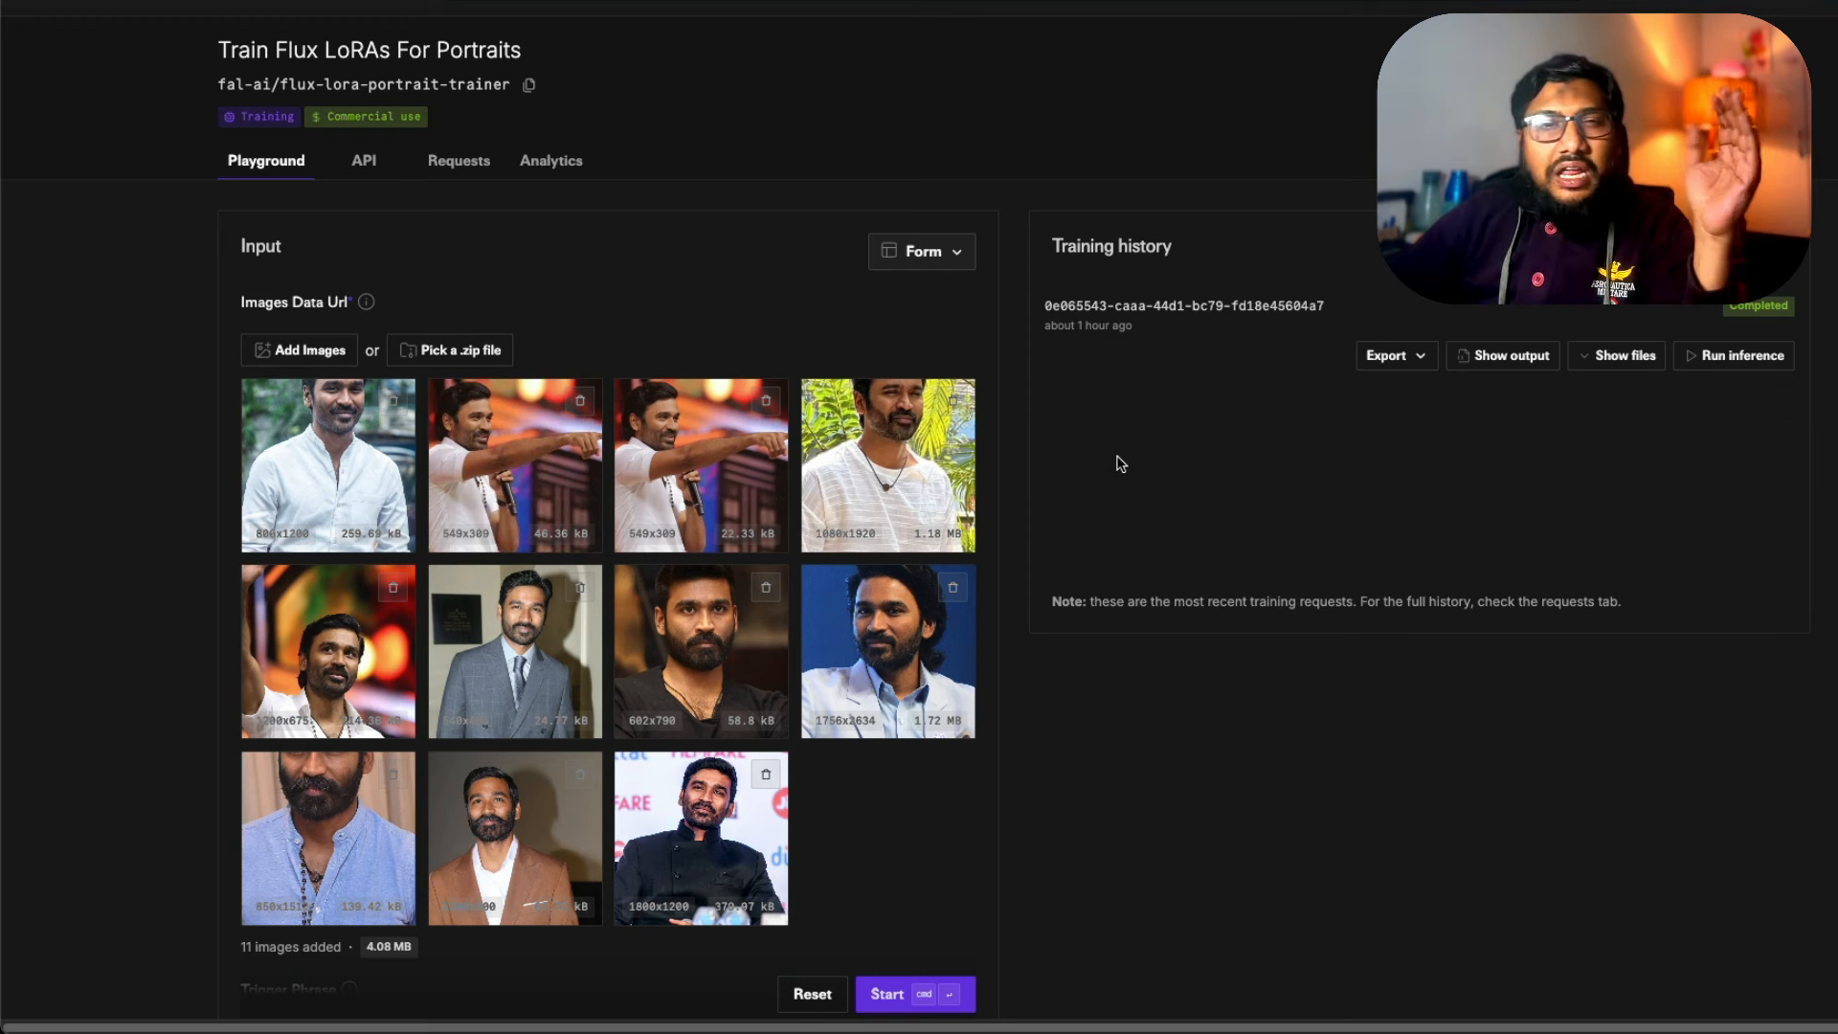
mouse_move(1153, 488)
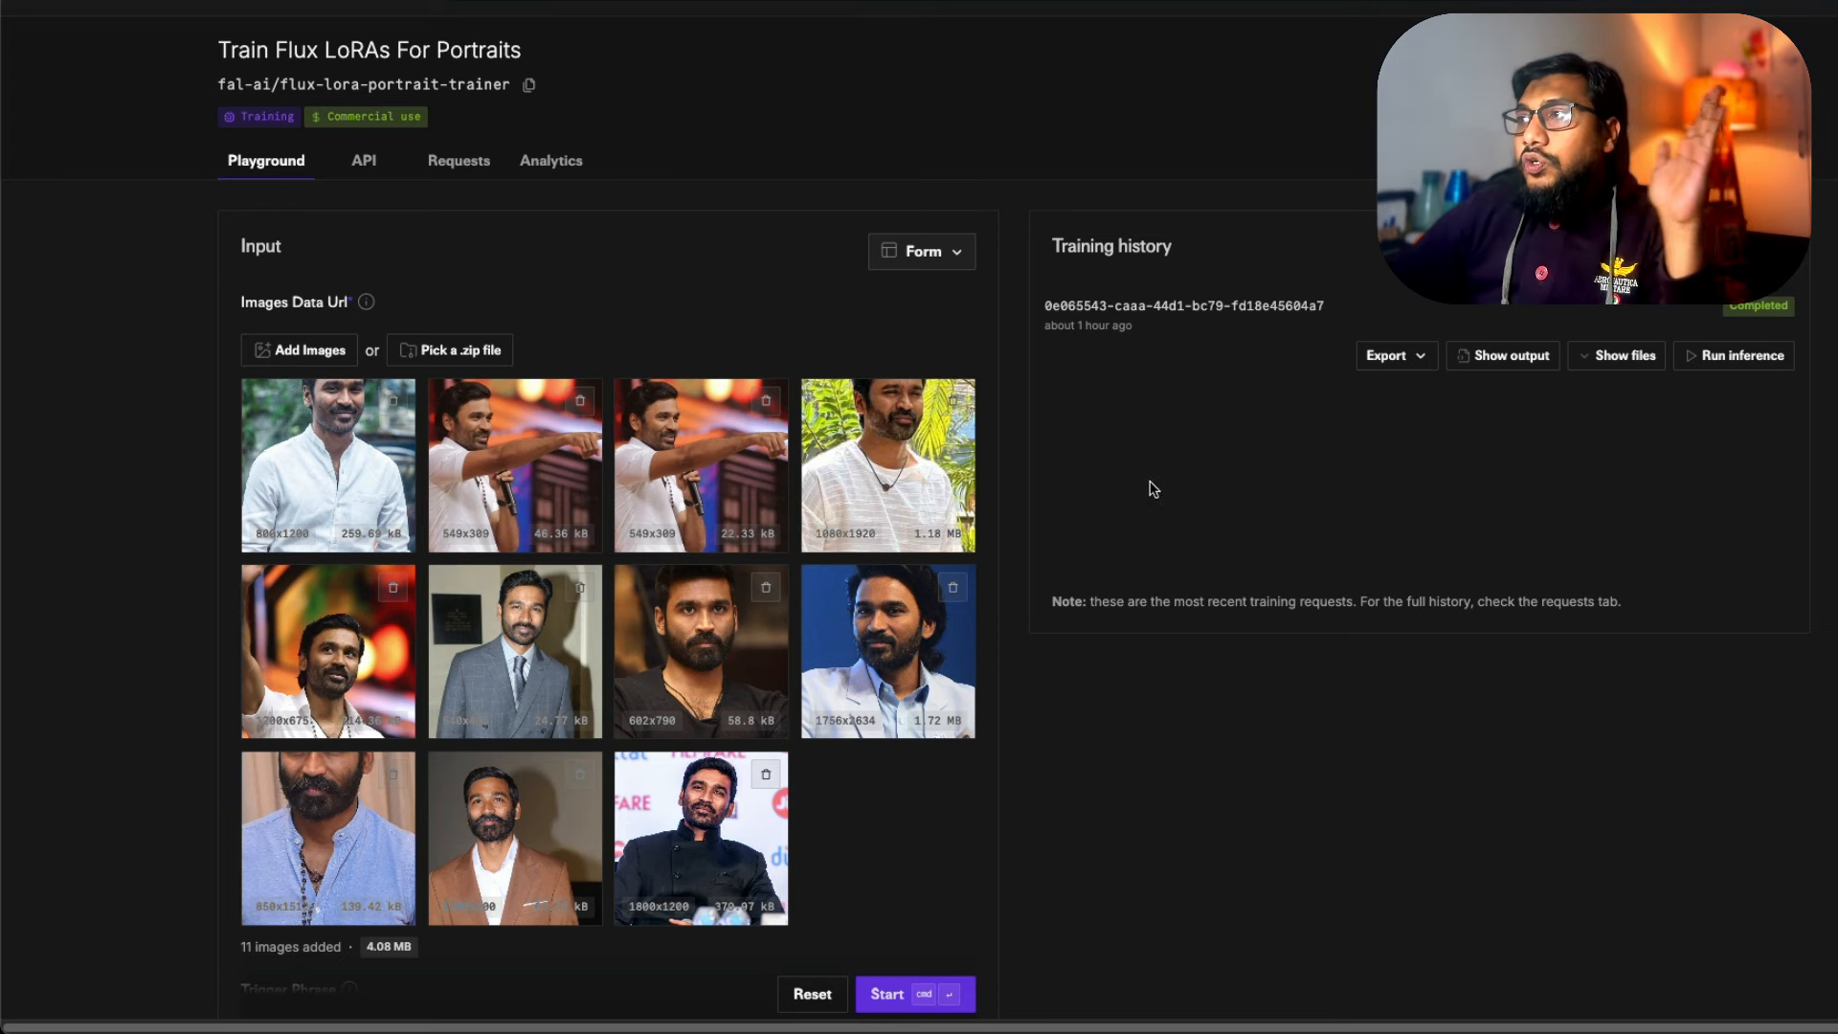
mouse_move(1812, 383)
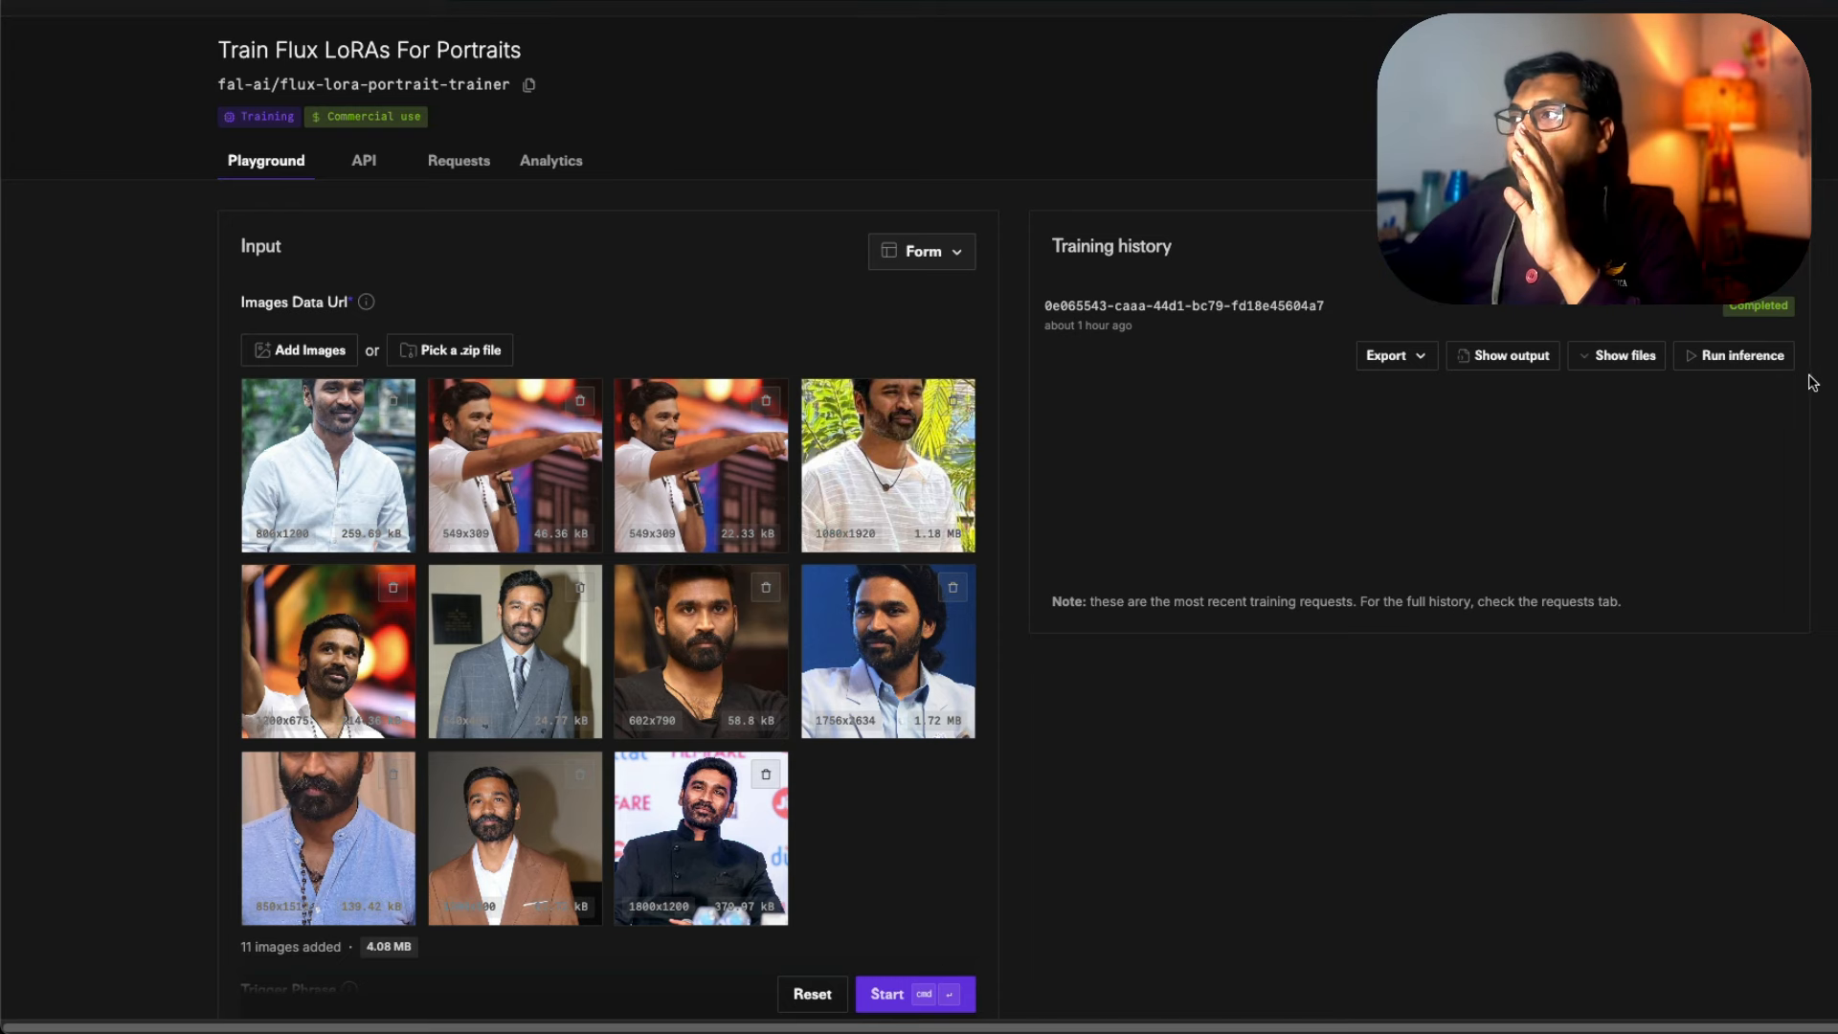
left_click(1624, 356)
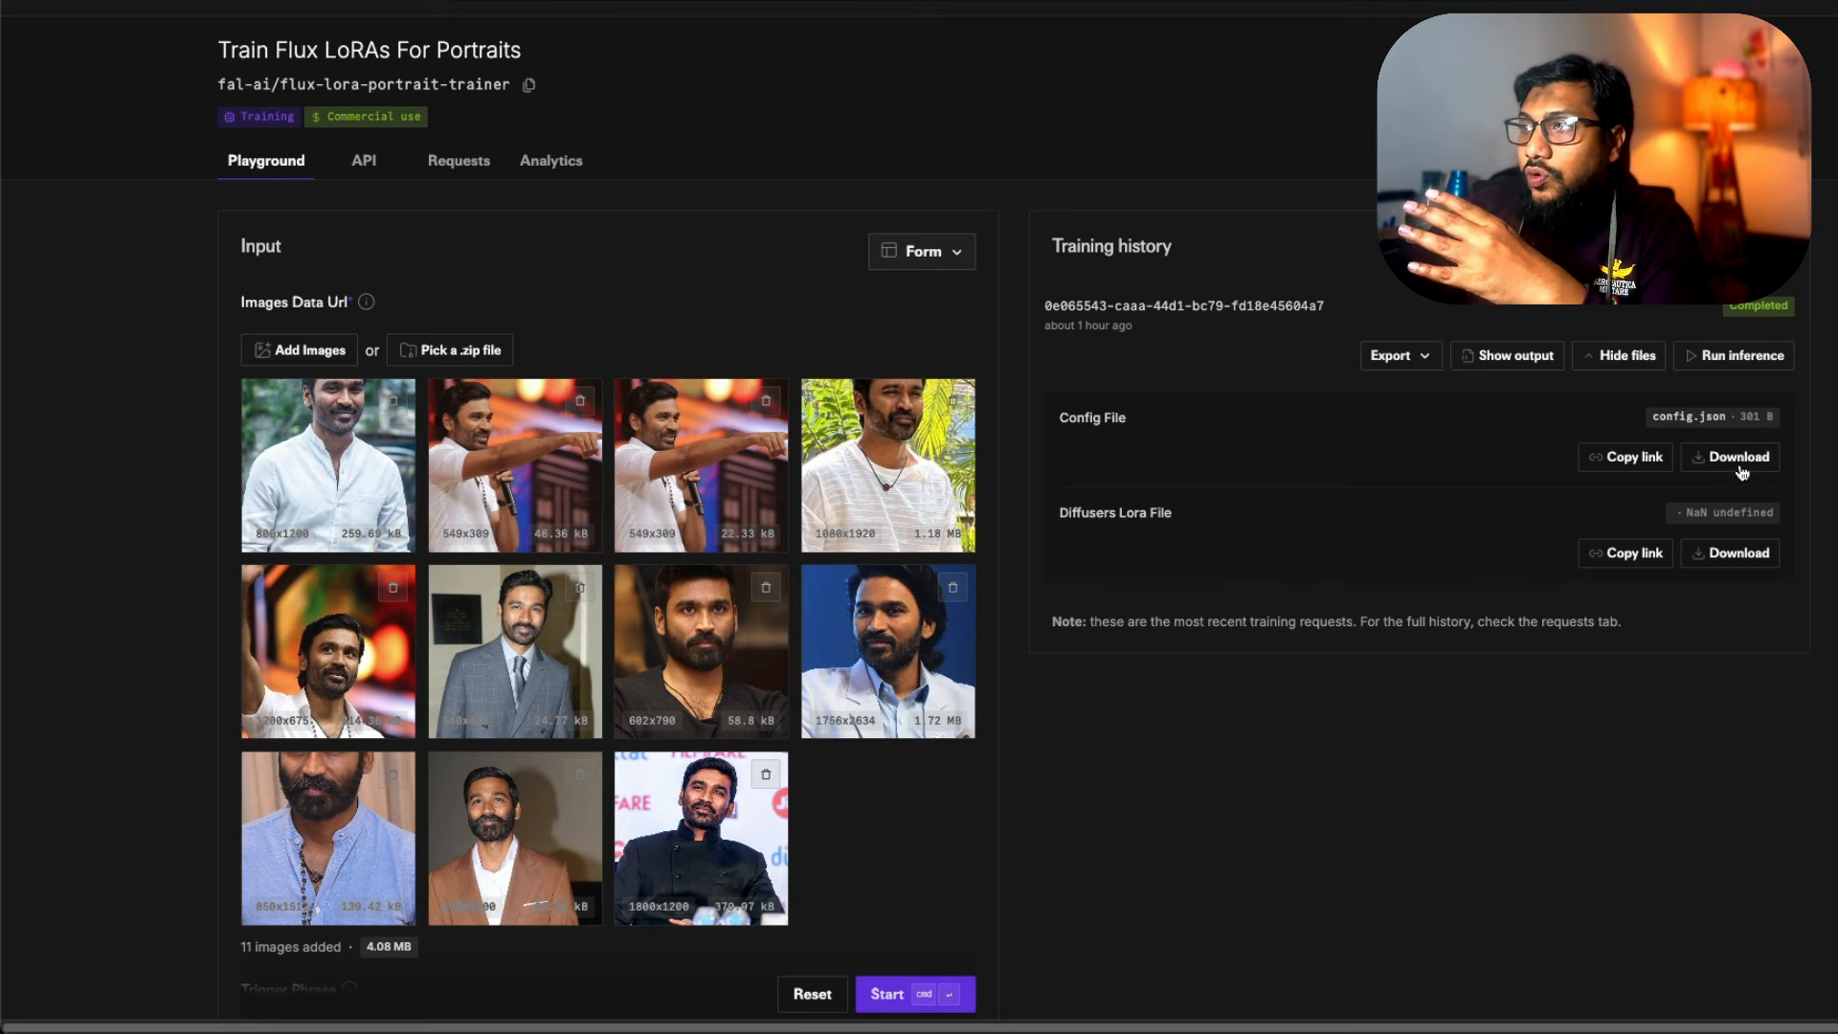
left_click(1626, 356)
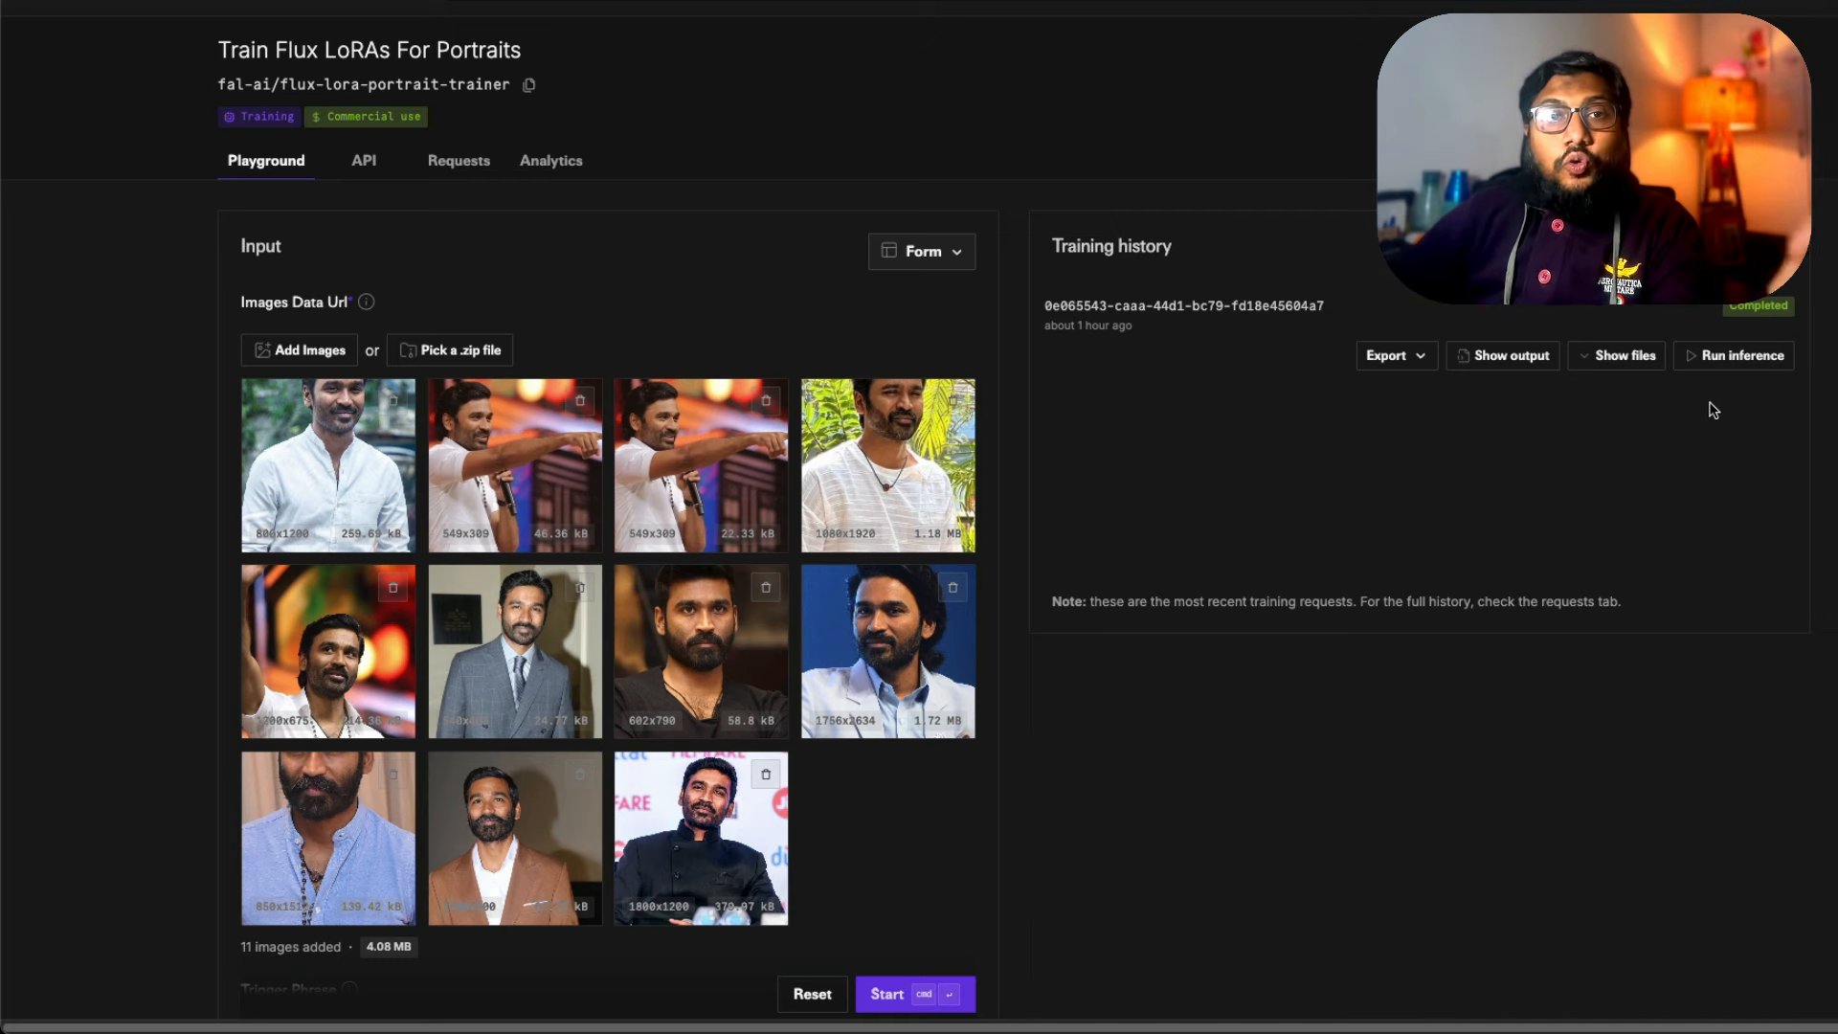
mouse_move(1677, 409)
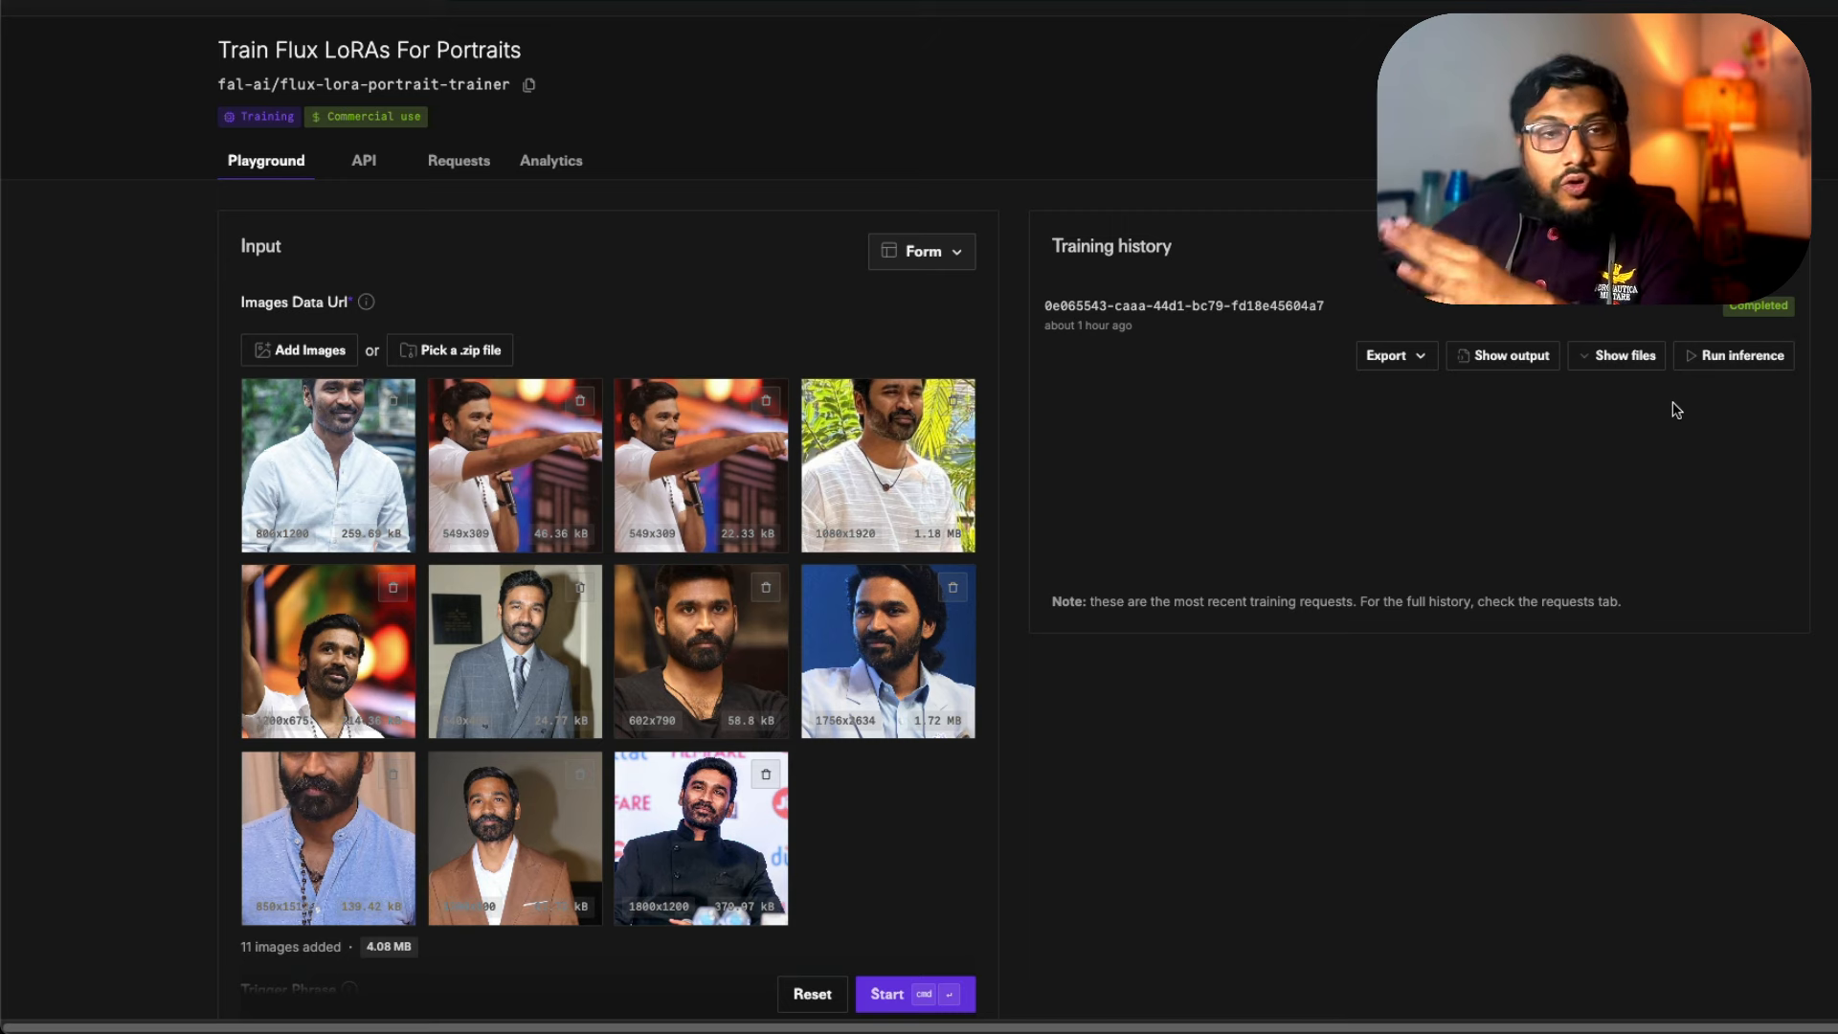
mouse_move(1716, 446)
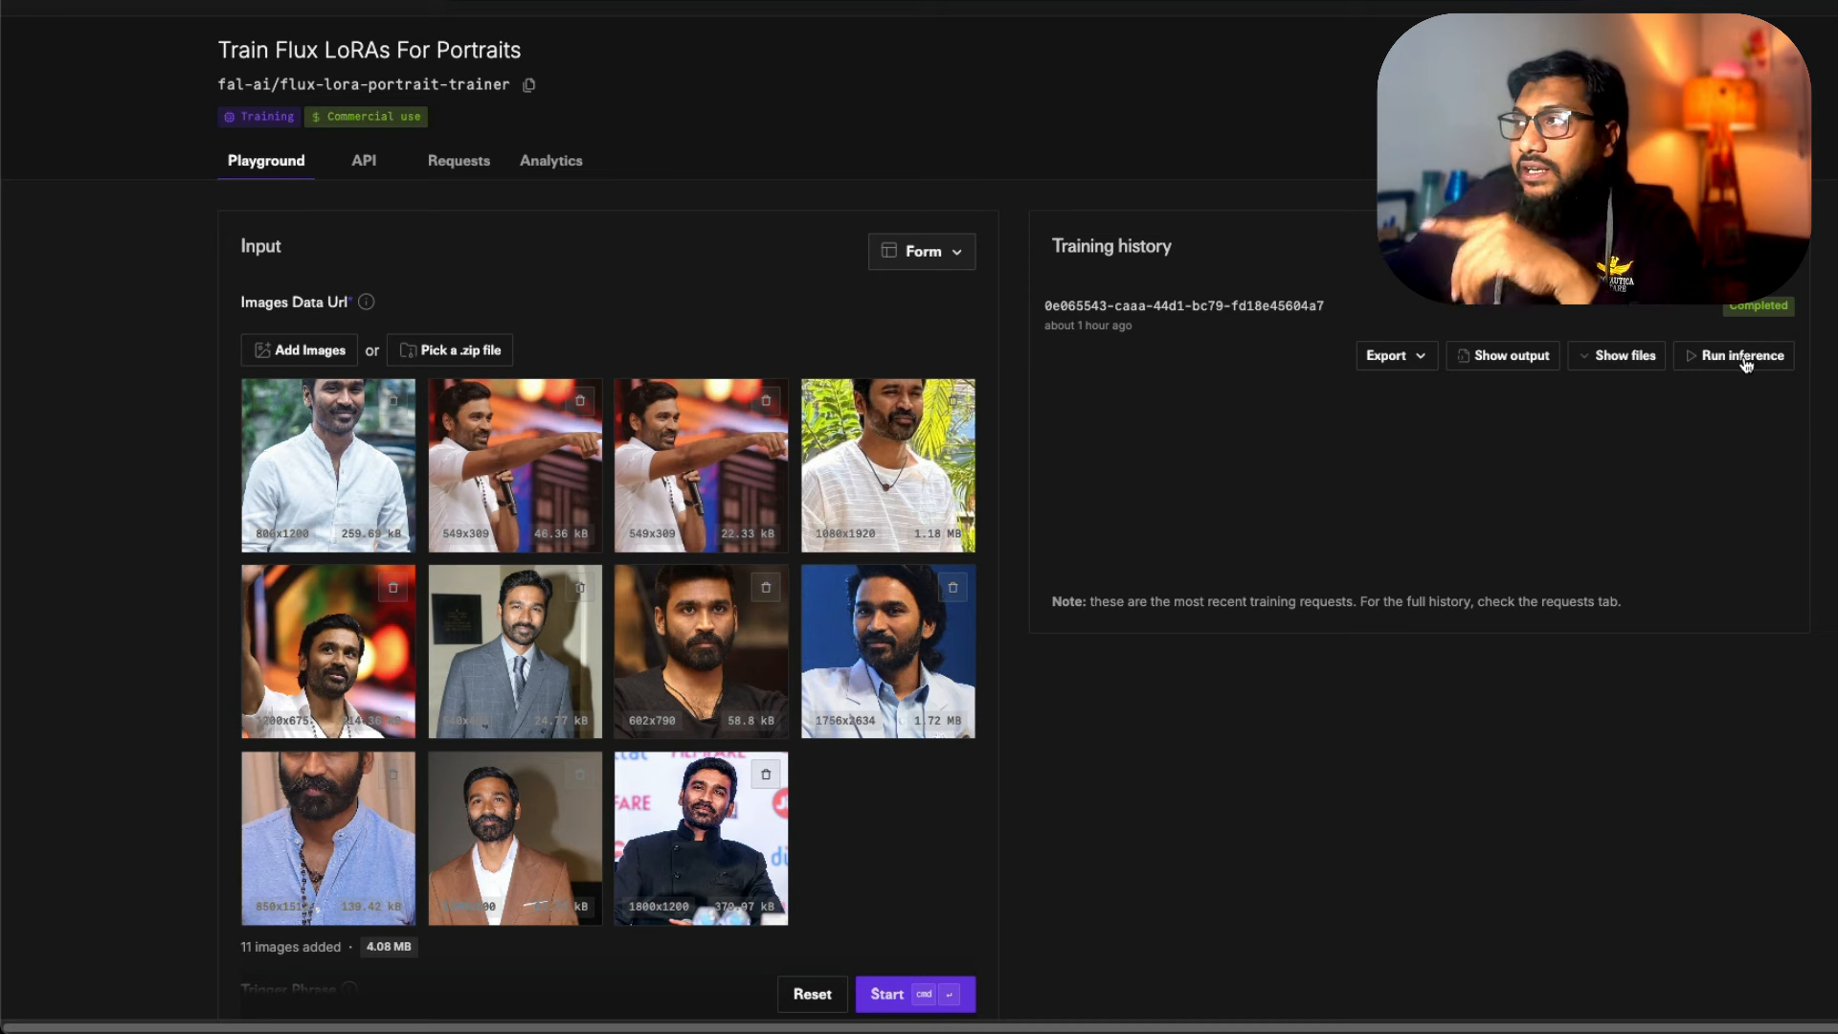
mouse_move(686, 143)
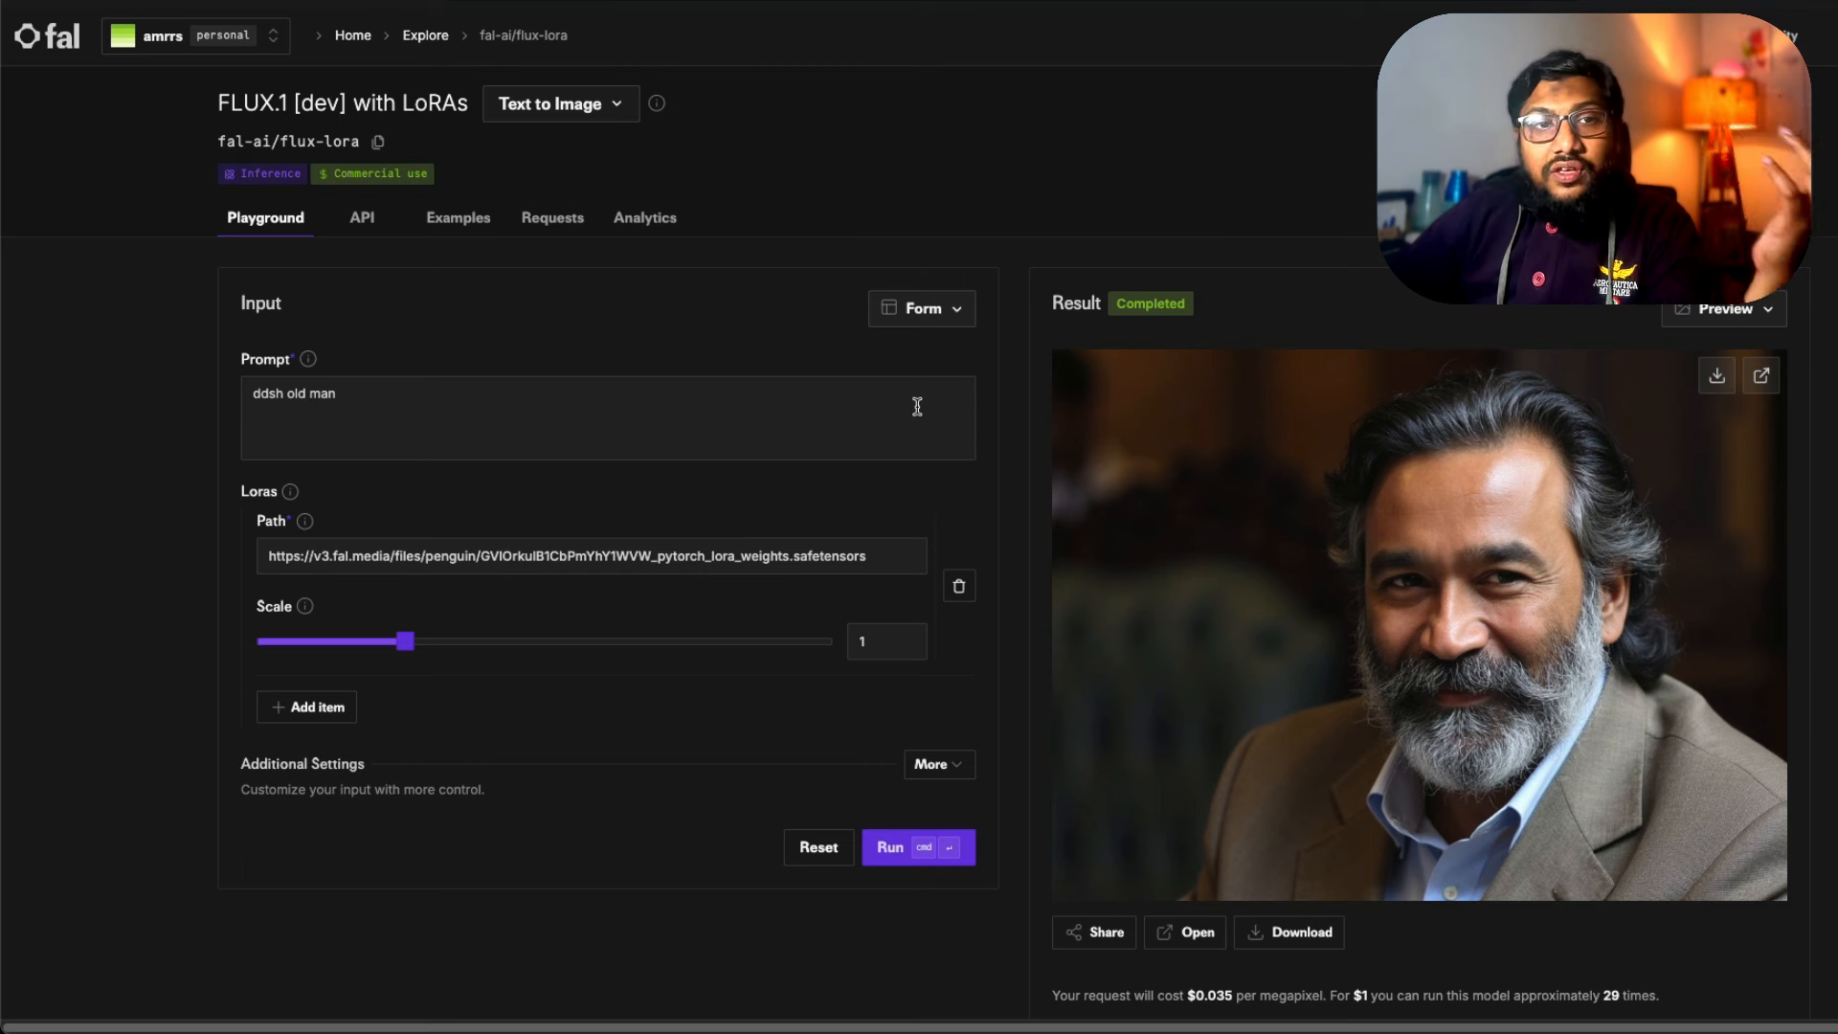
mouse_move(748, 282)
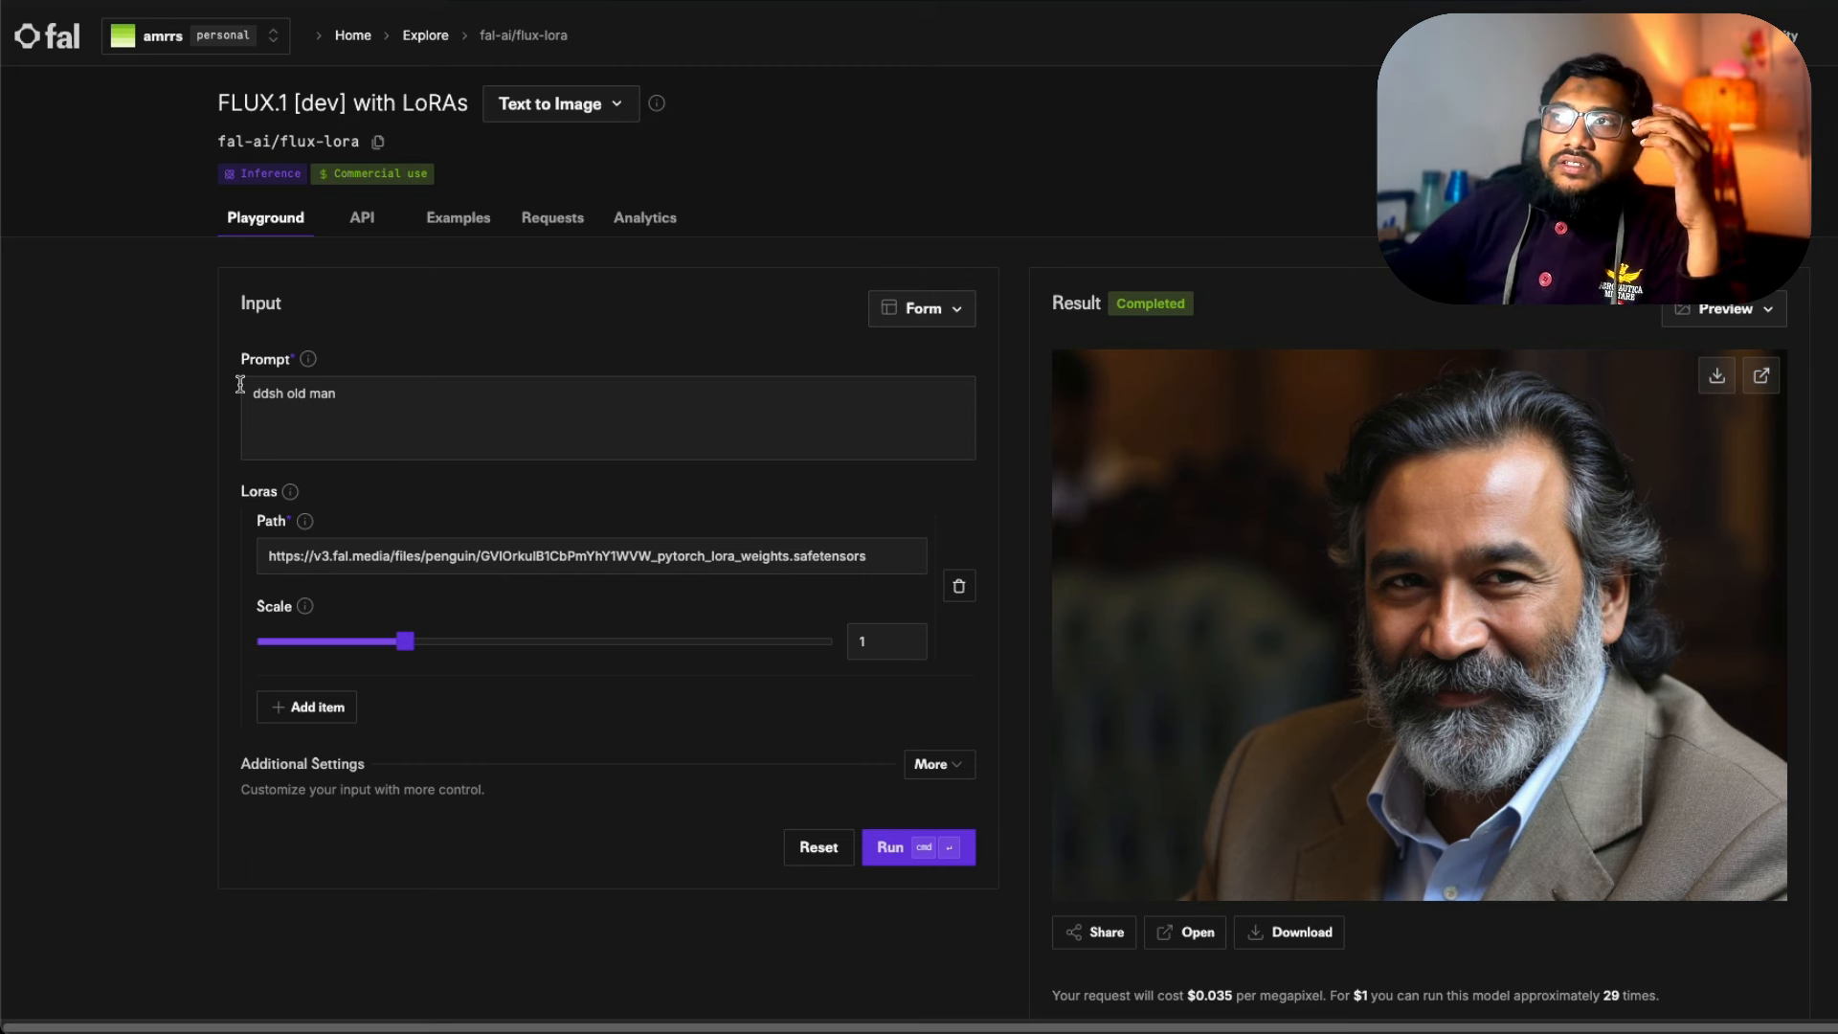
- Check the portrait trainer tab, then return to the FLUX LoRA generator showing the 'ddsh old man' result
left_click(607, 419)
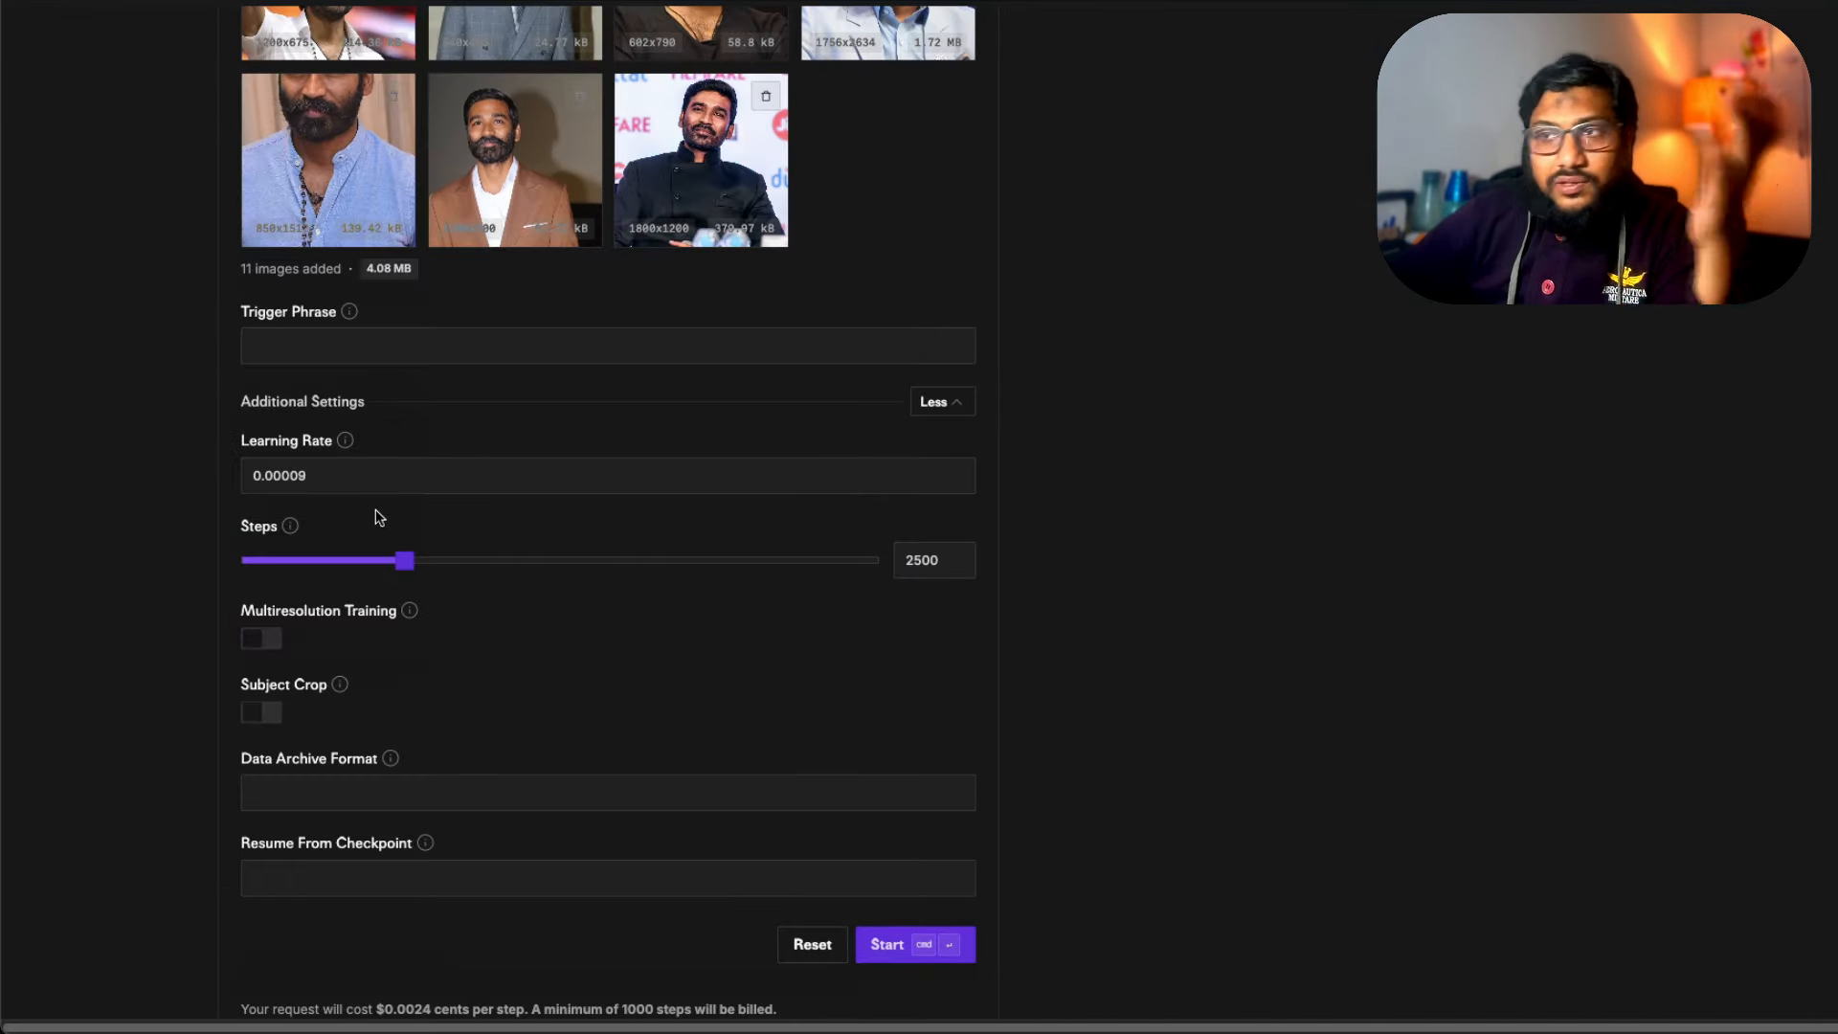
left_click(607, 345)
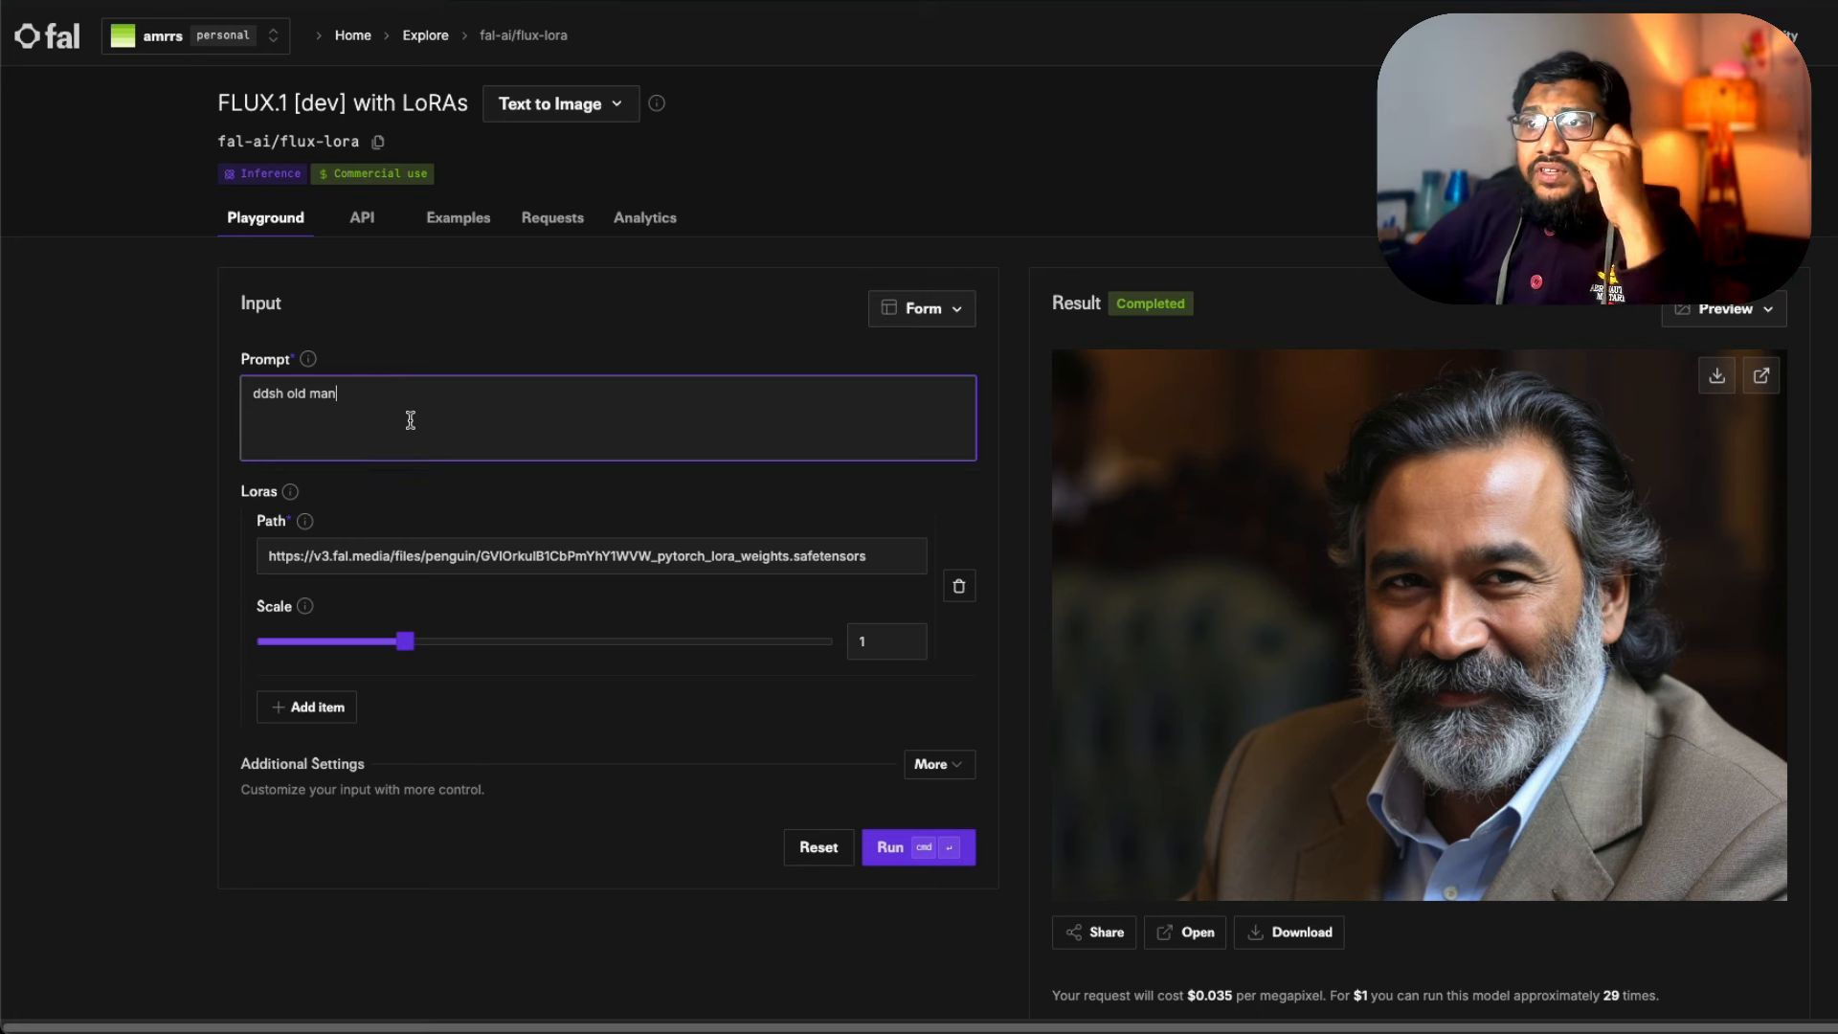
- Highlight the trigger word in the 'DHANUSH old man' prompt to compare it with the ddsh run
double_click(310, 392)
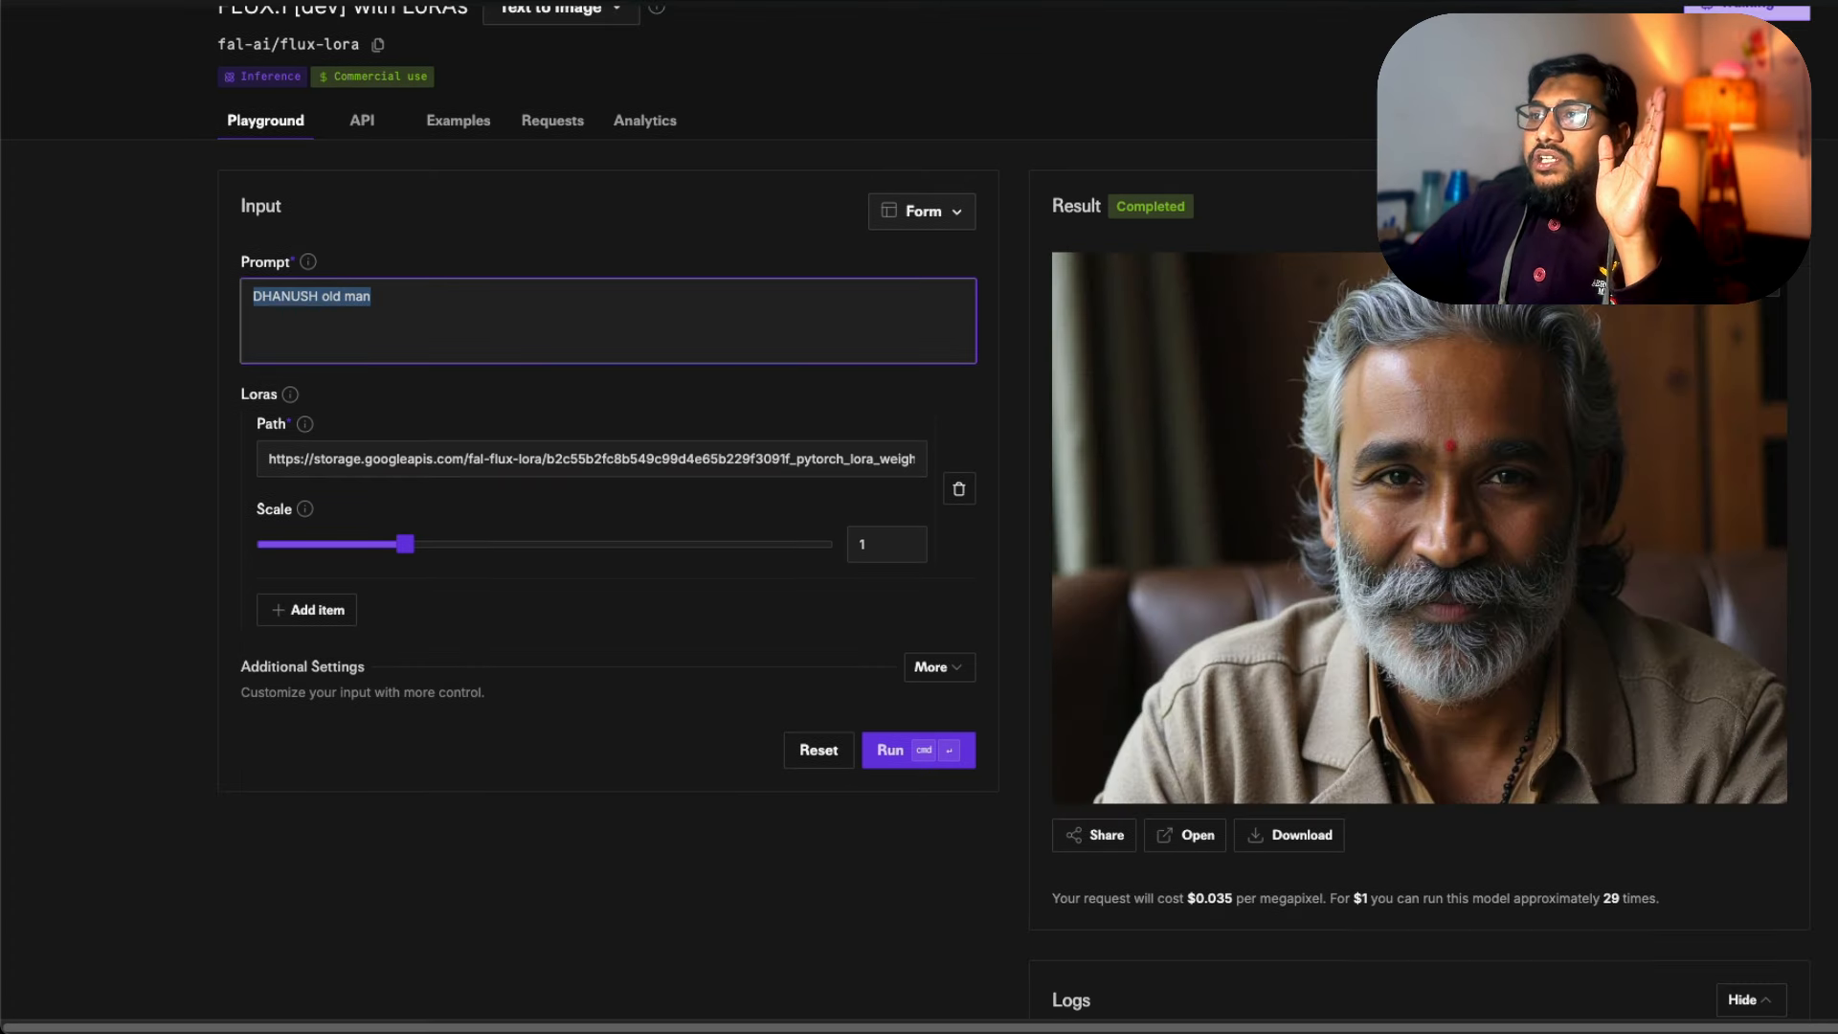
left_click(310, 295)
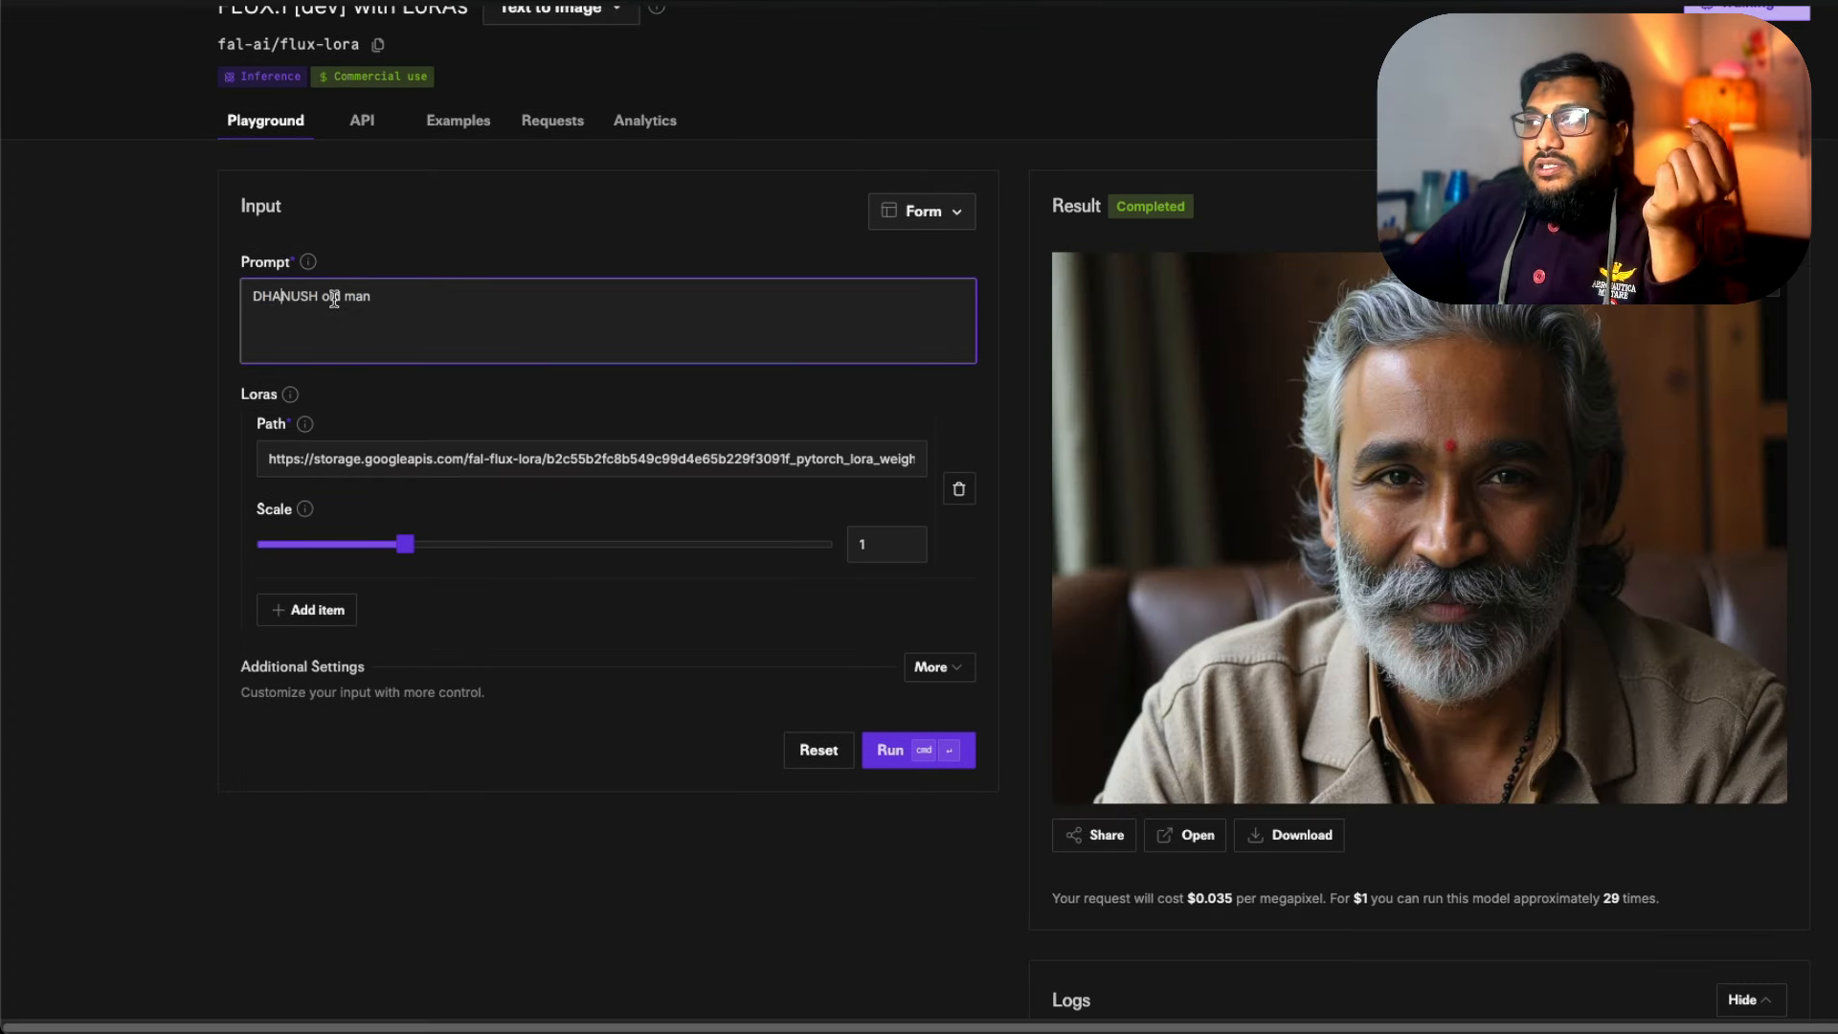
mouse_move(1371, 455)
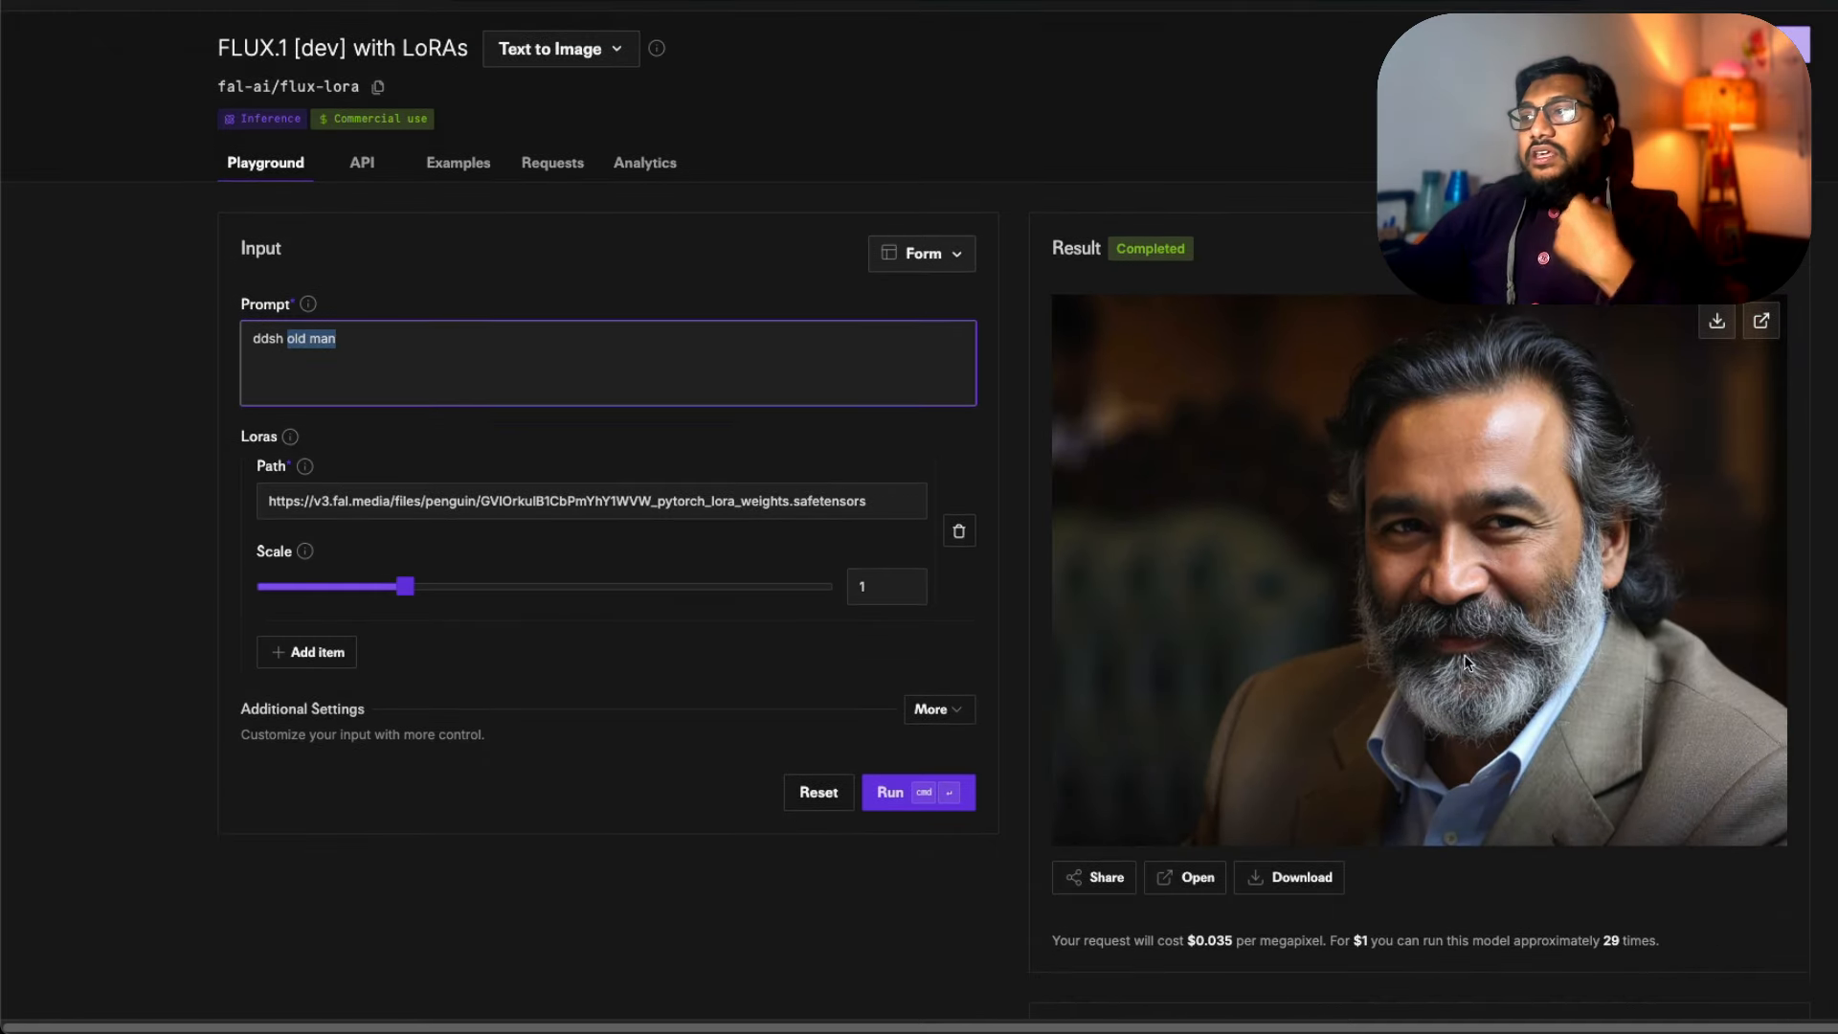
mouse_move(1769, 728)
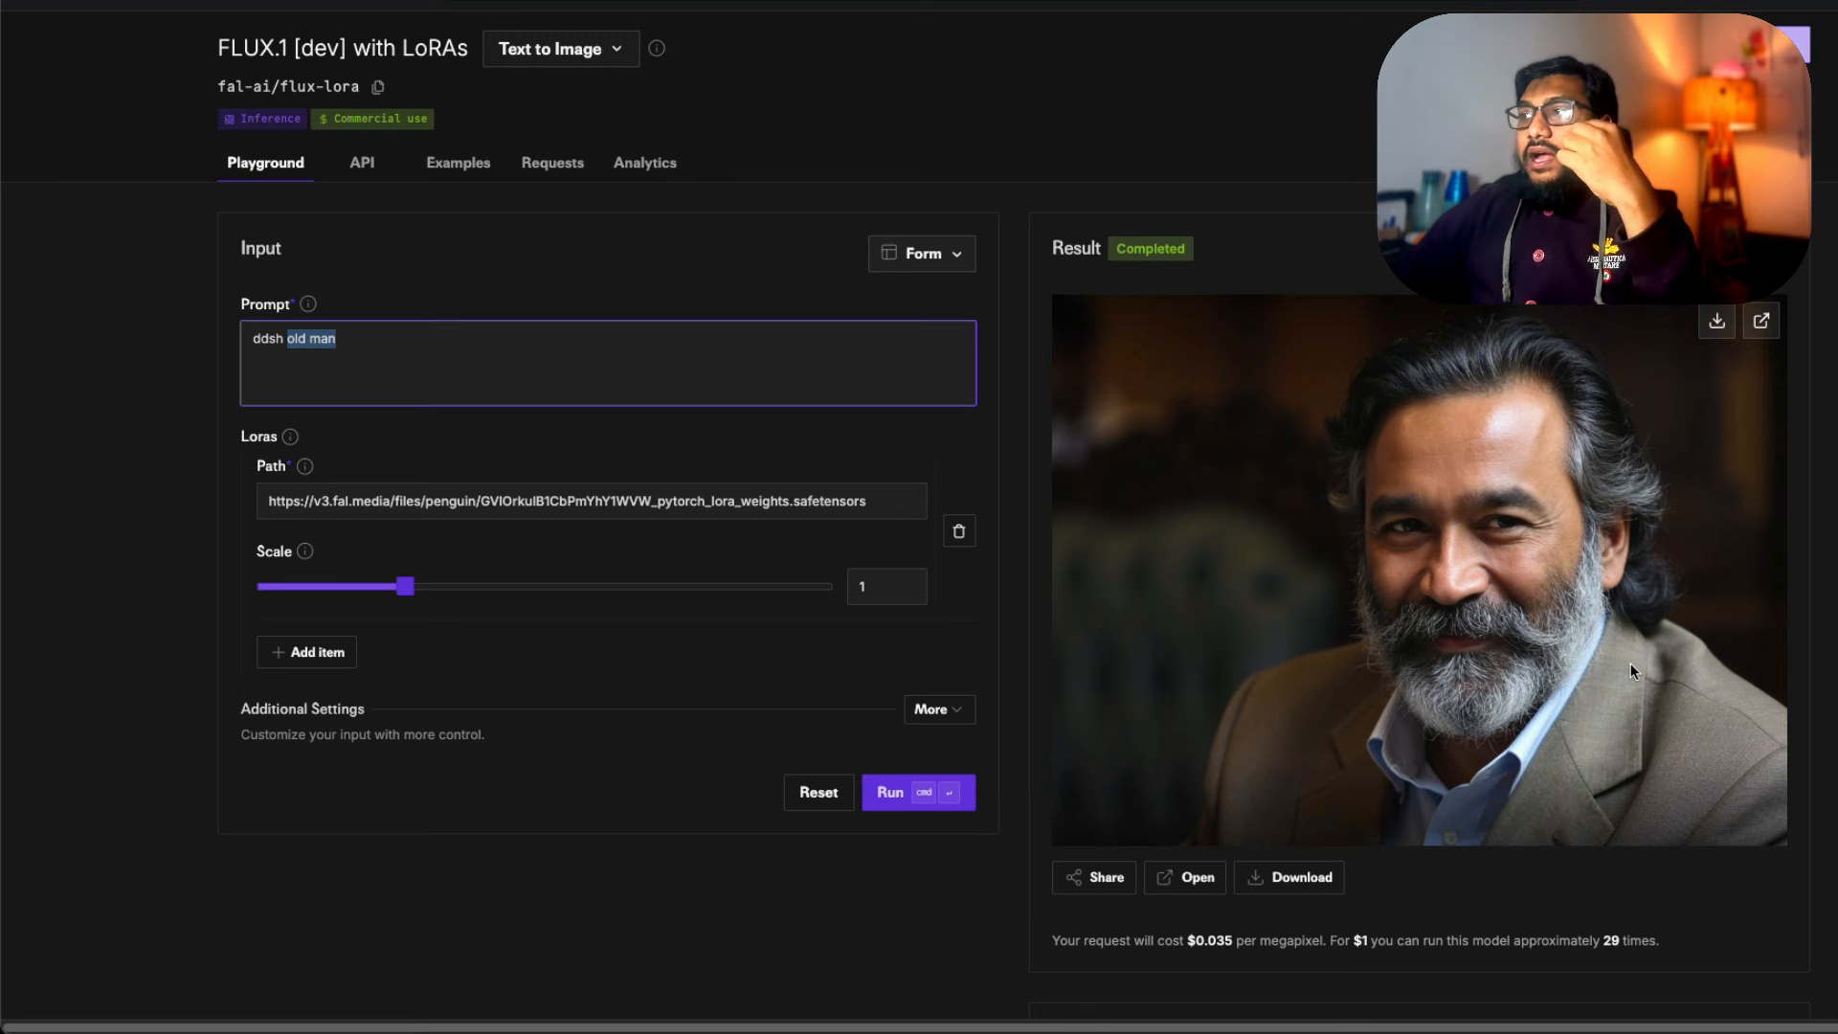
mouse_move(1461, 739)
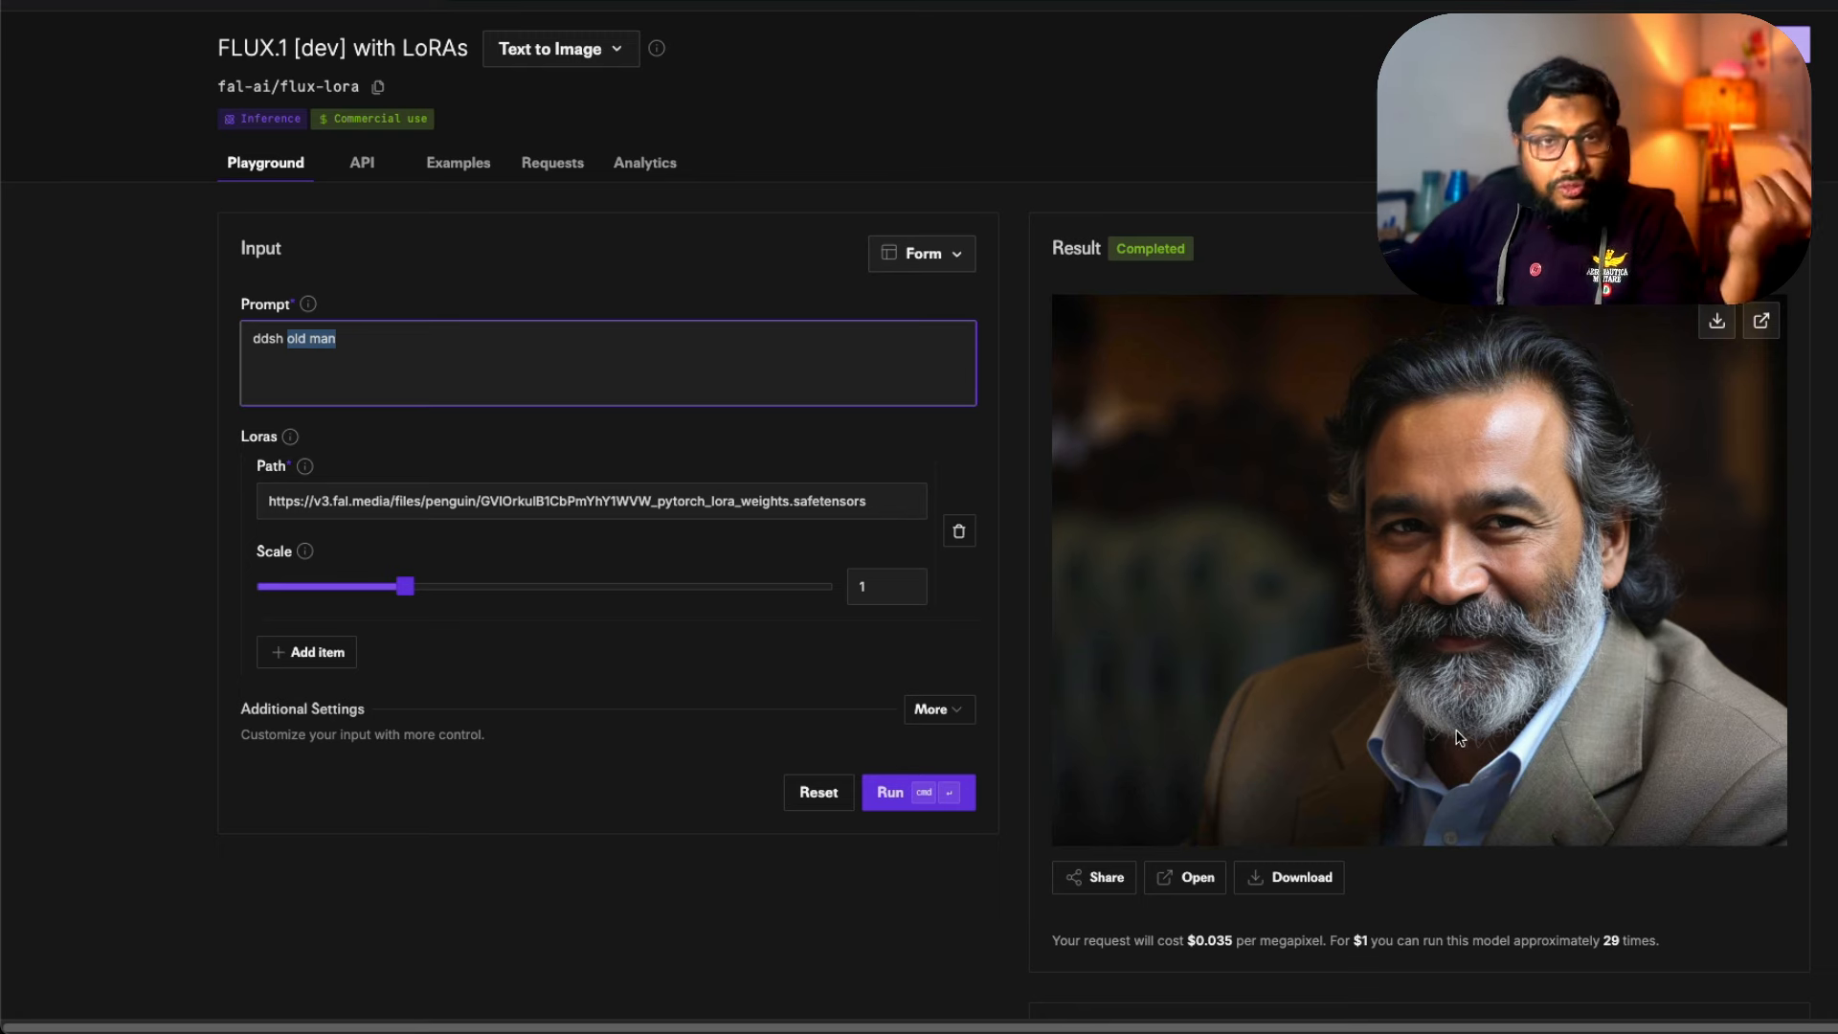
mouse_move(1459, 703)
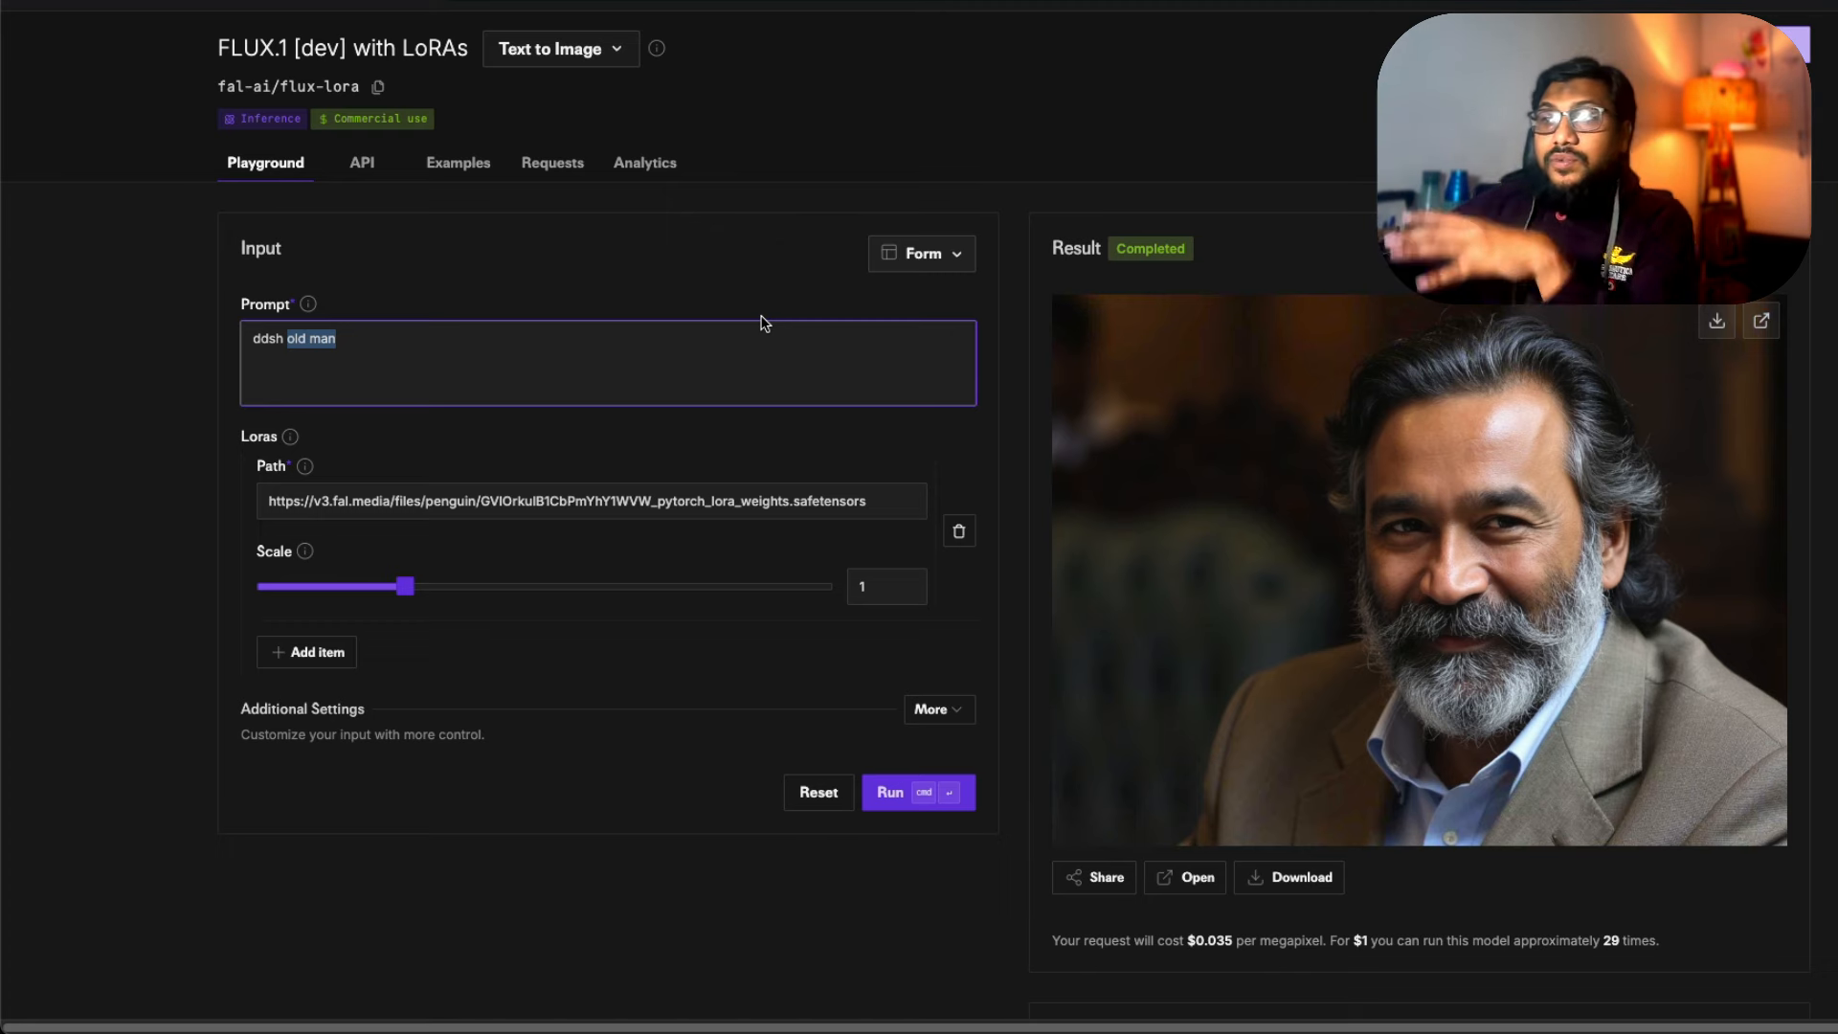
mouse_move(839, 459)
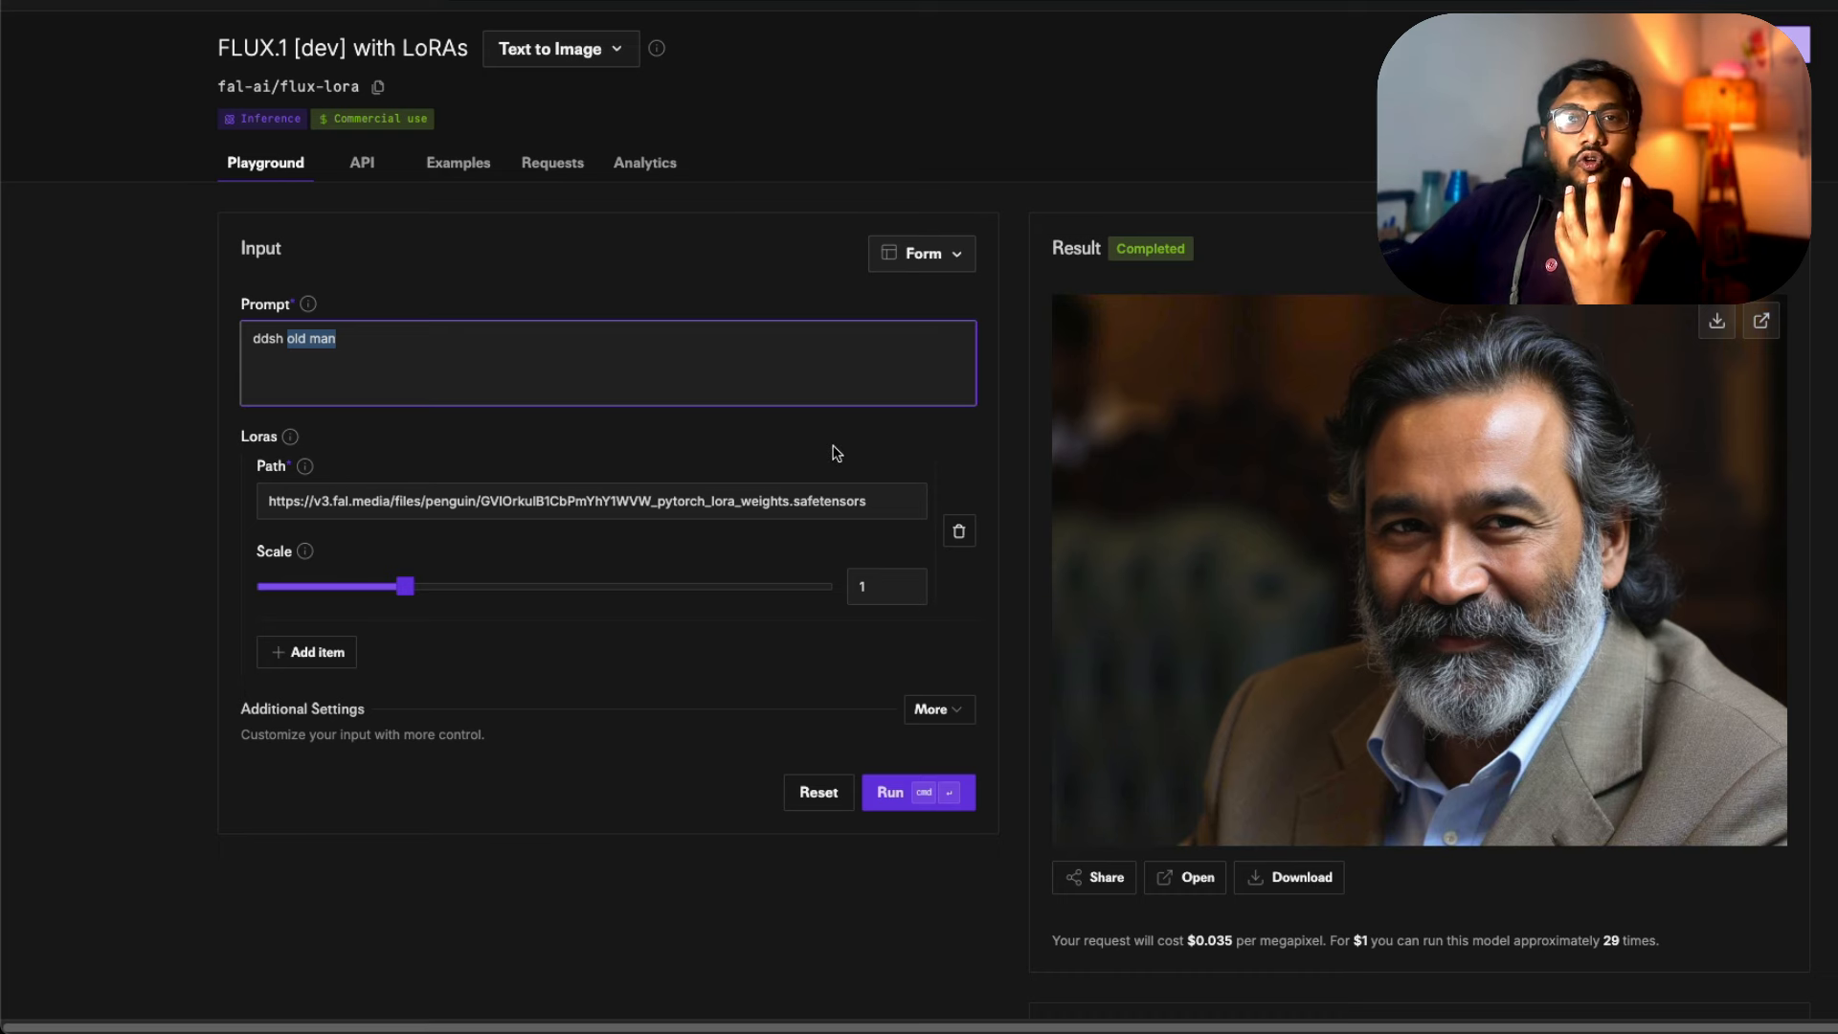
mouse_move(860, 457)
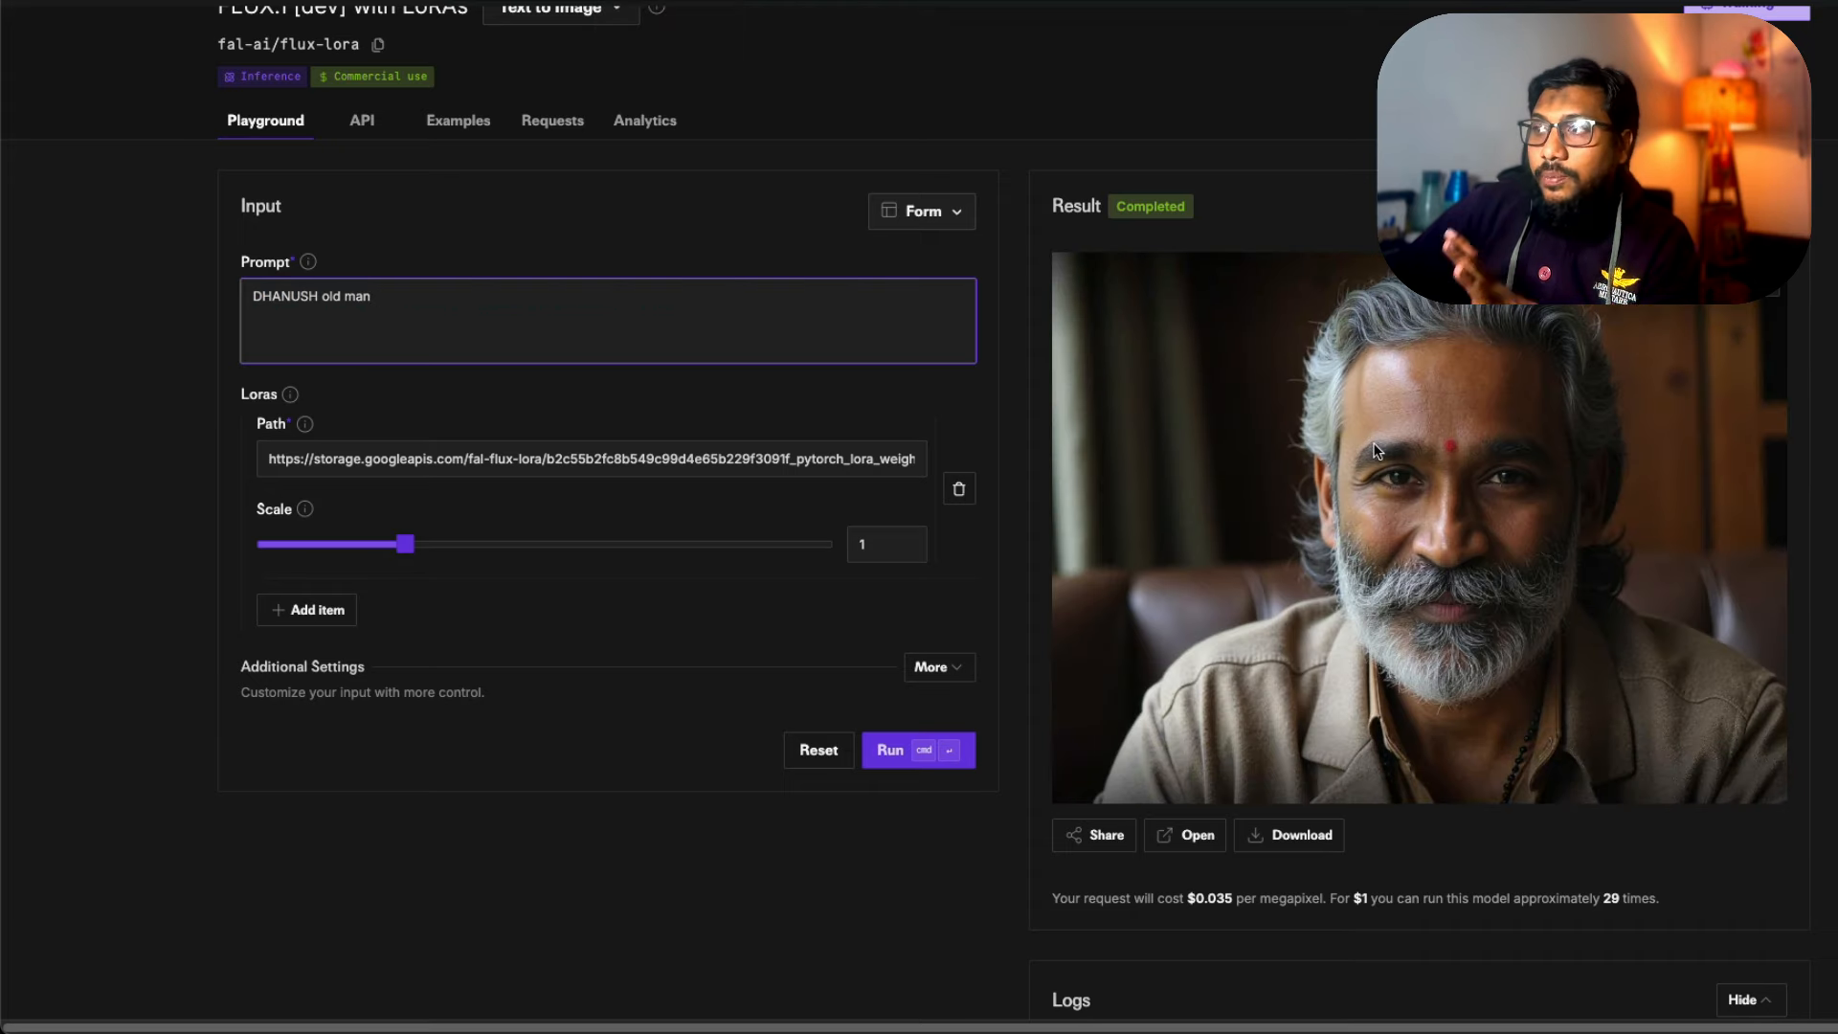
mouse_move(1371, 446)
type(" in a pitch black room. I single shaft of volumetric light slants across his right eye")
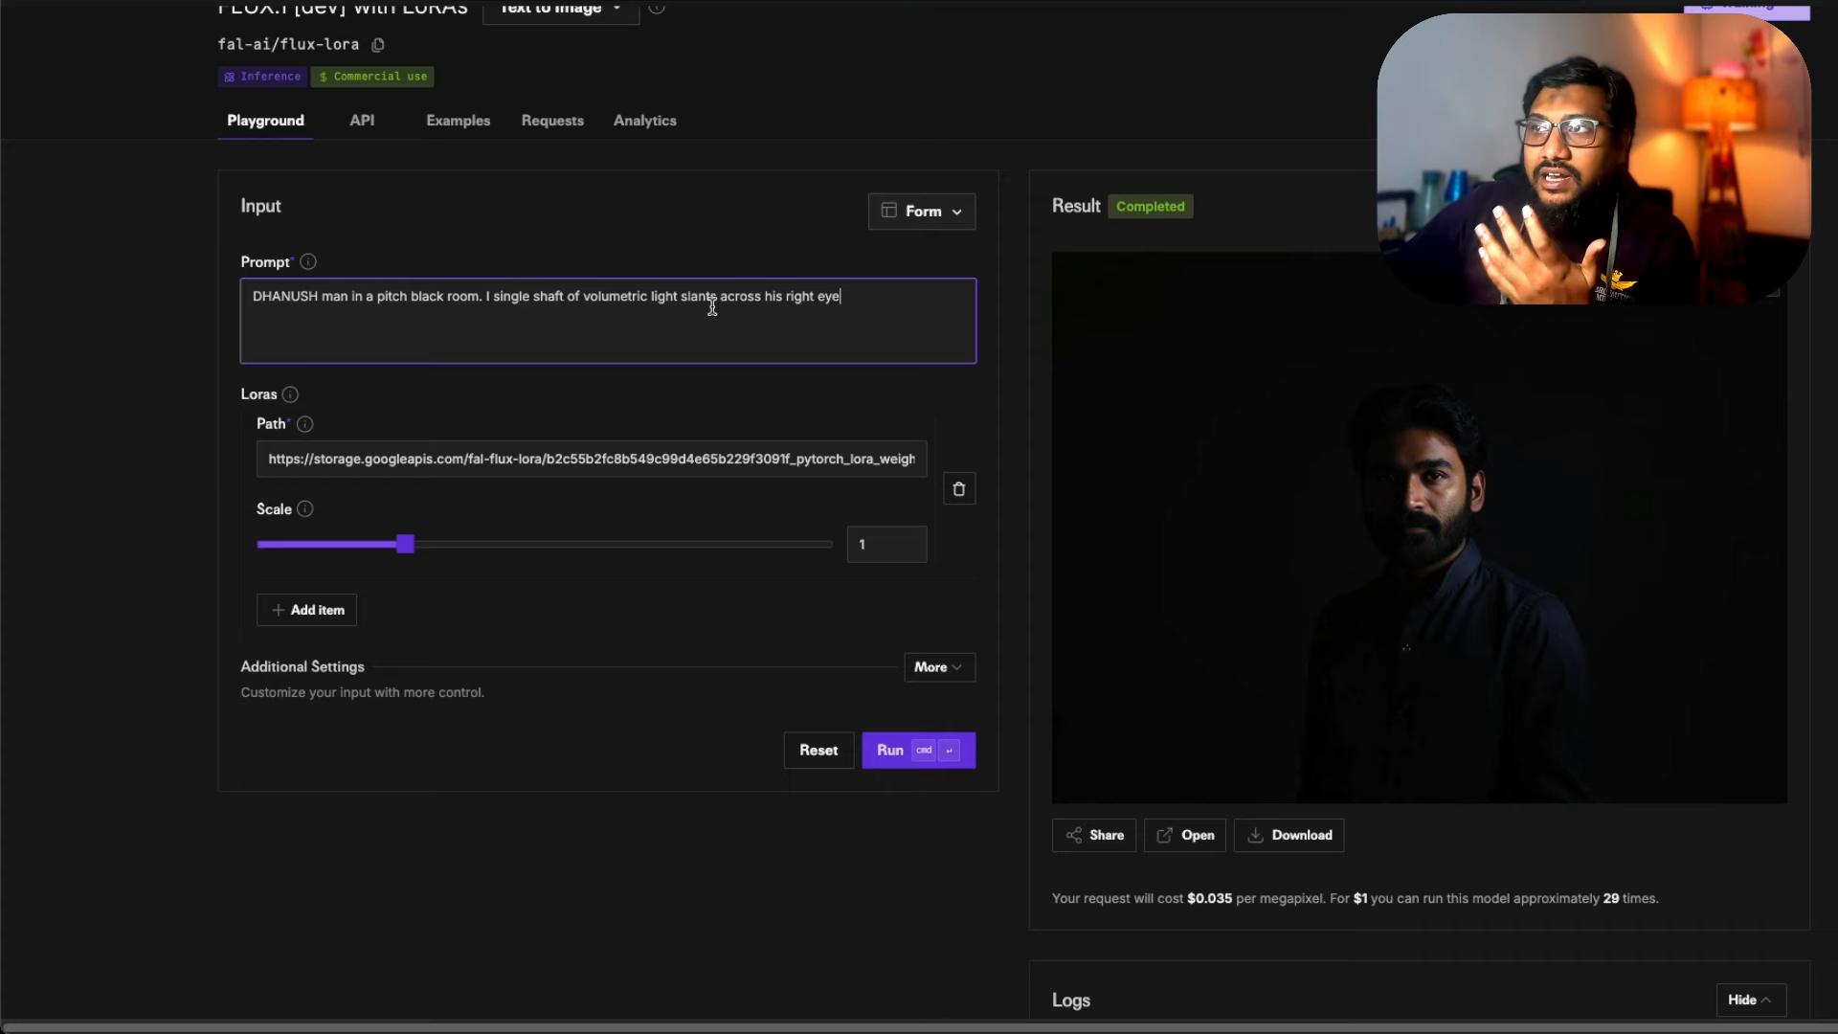
mouse_move(1785, 490)
type("DHANUSH man riding a shark")
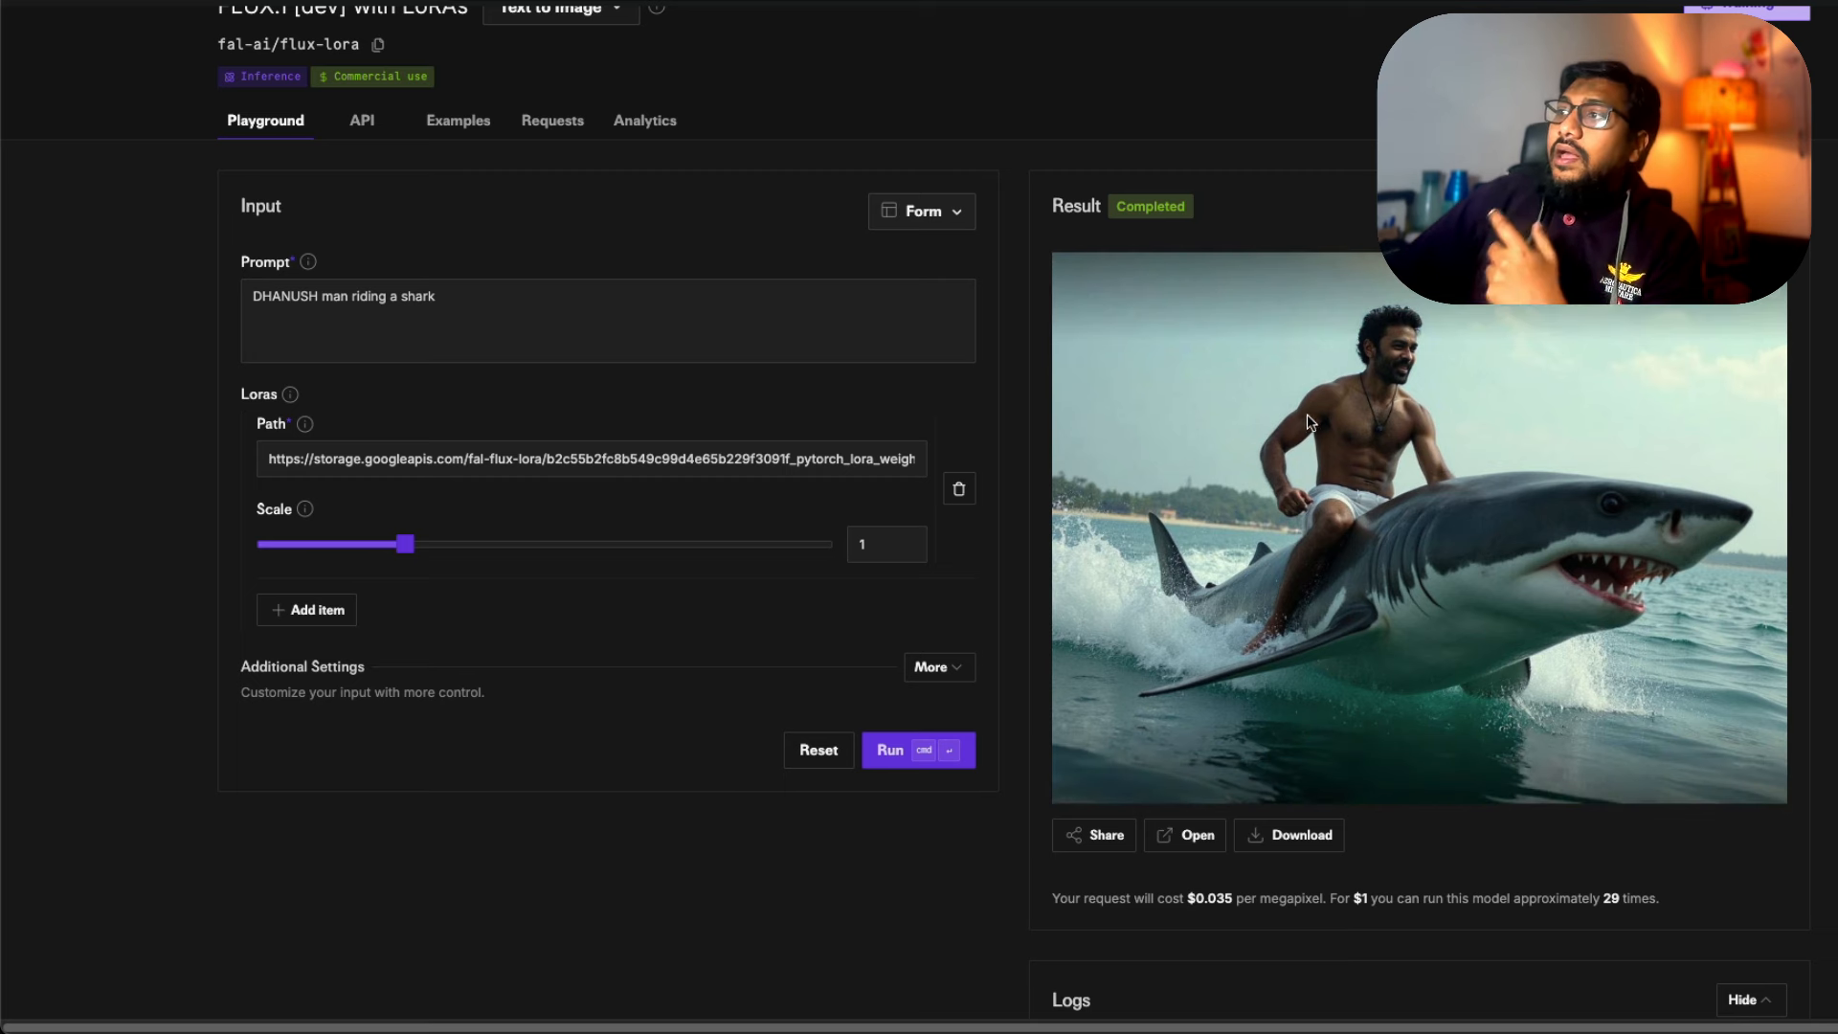
mouse_move(1296, 425)
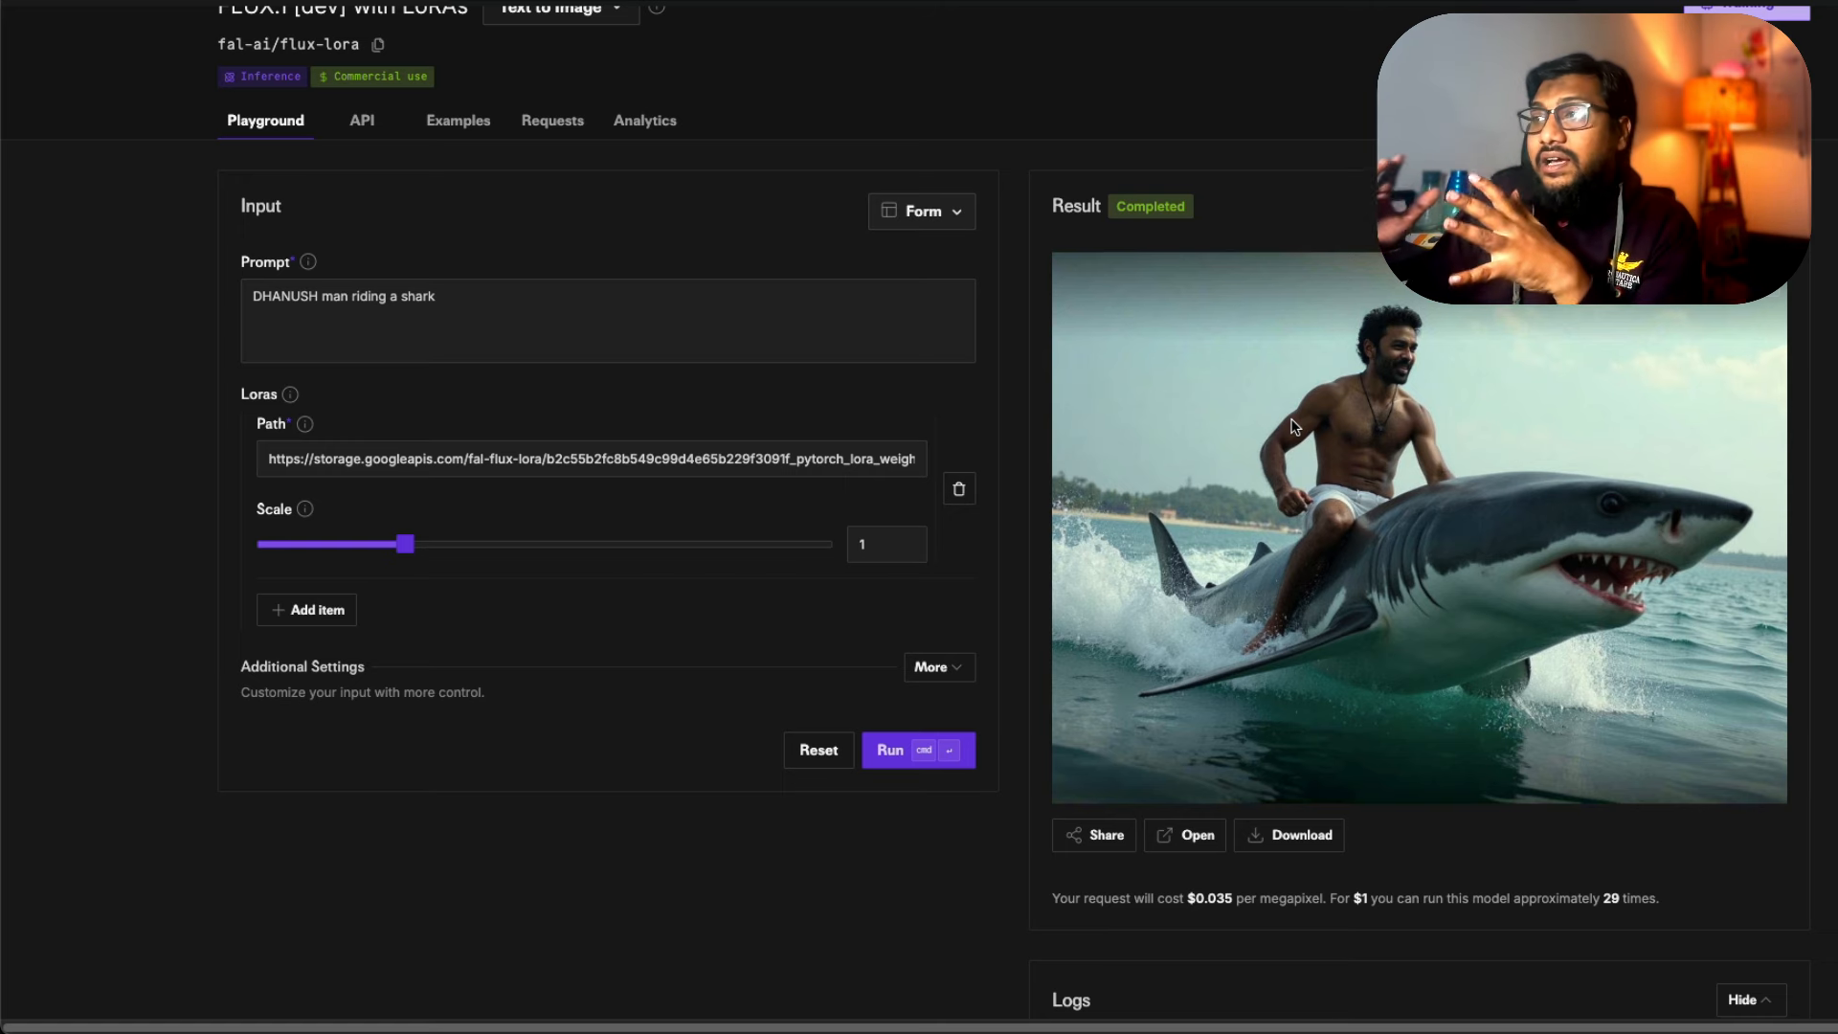
mouse_move(1463, 421)
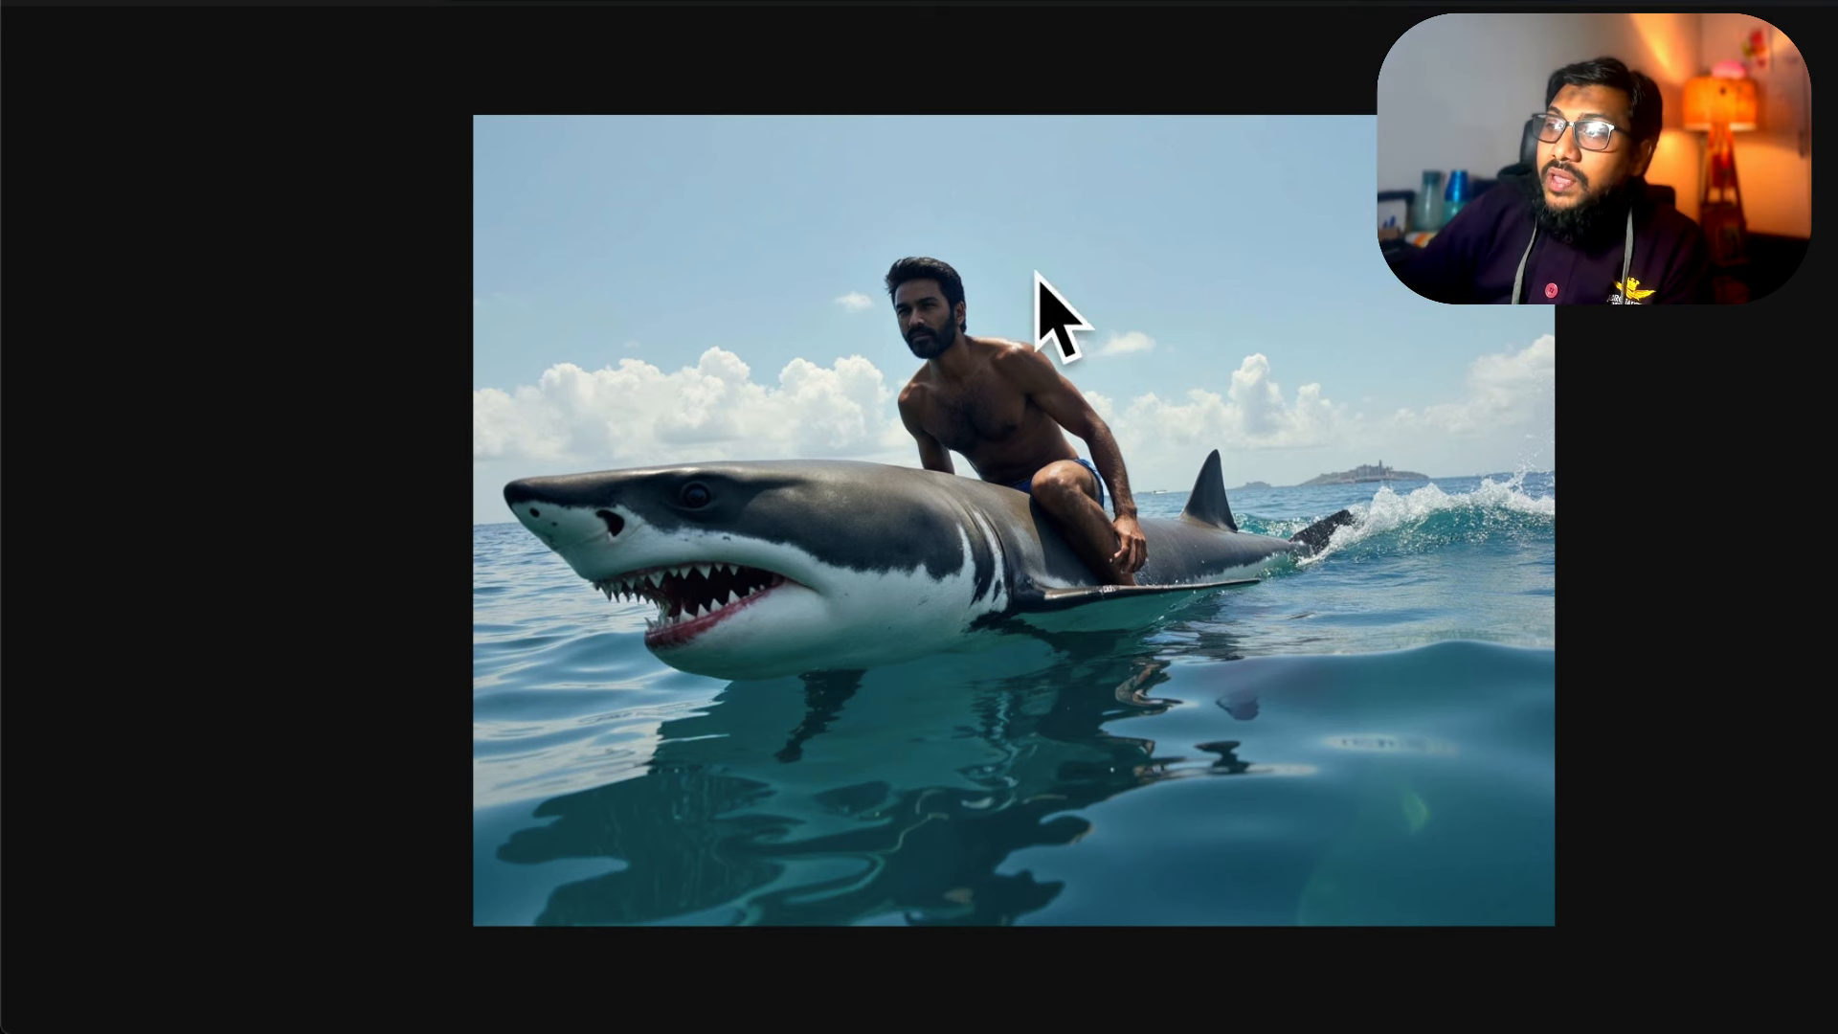
mouse_move(1203, 594)
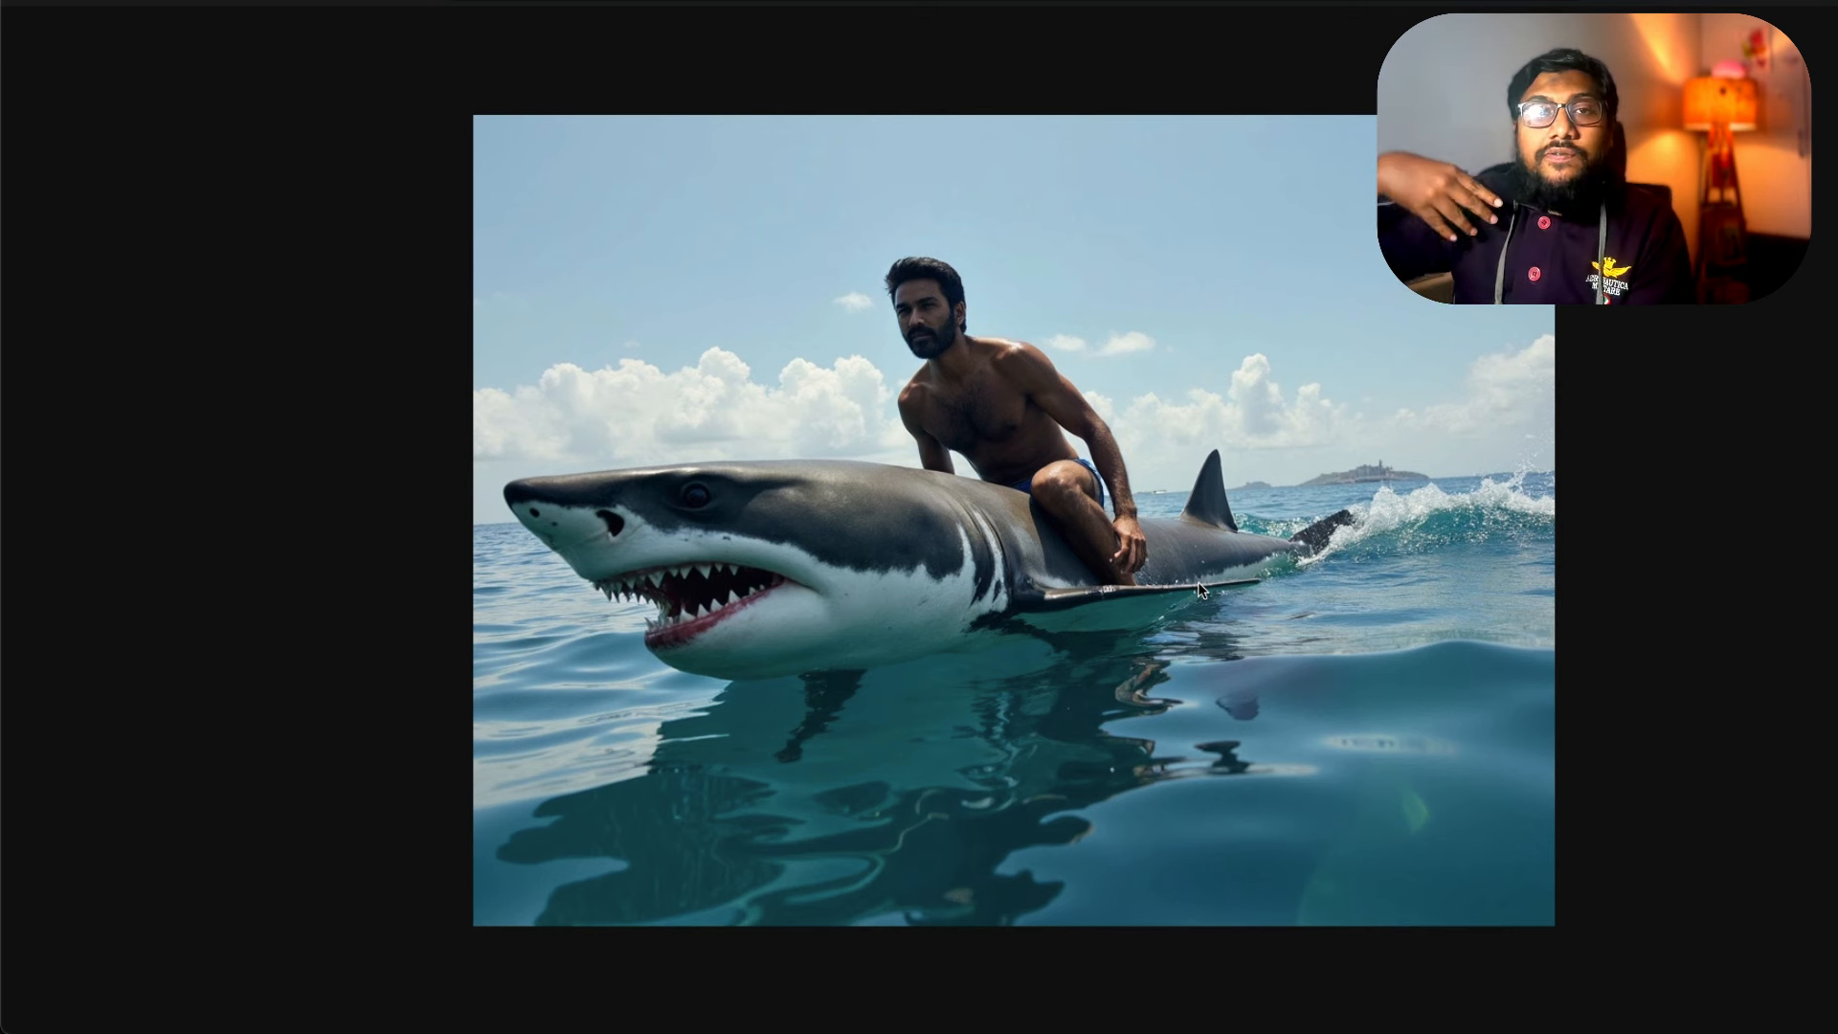
mouse_move(1342, 86)
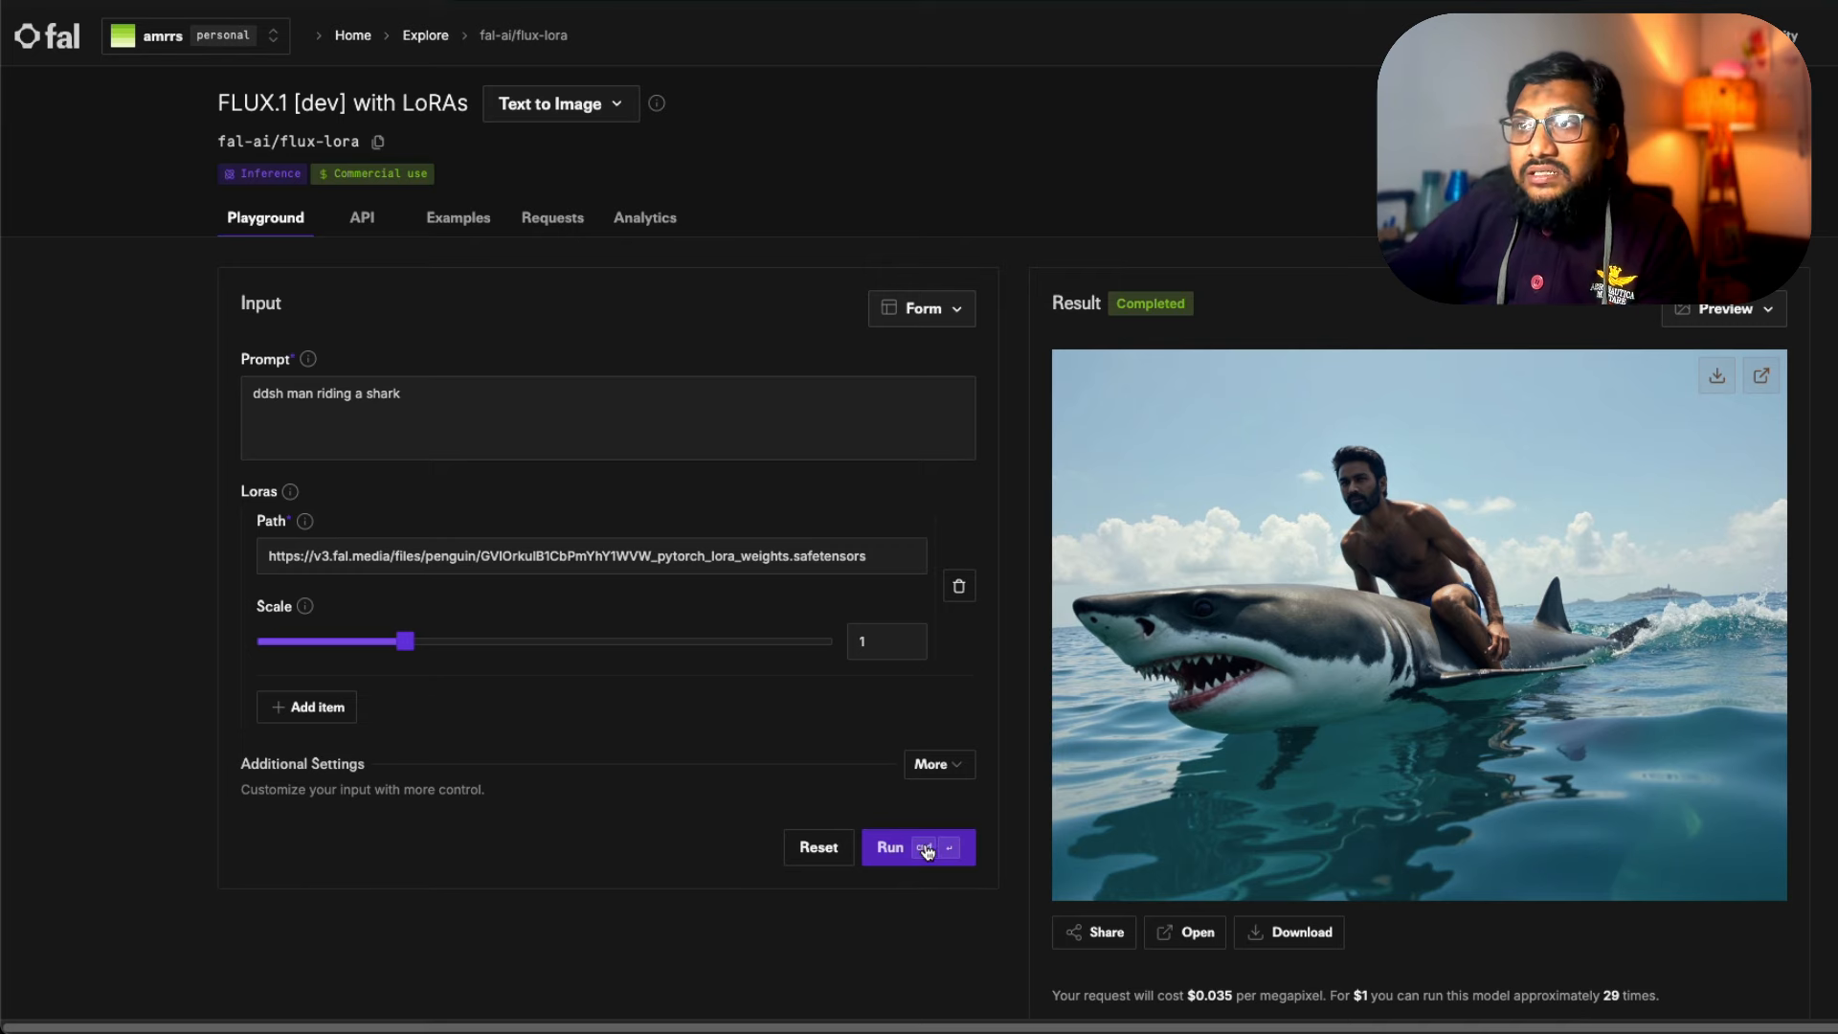
- Regenerate the ddsh shark image, then run the prompt 'ddsh as angry hulk' with the newer LoRA
left_click(888, 846)
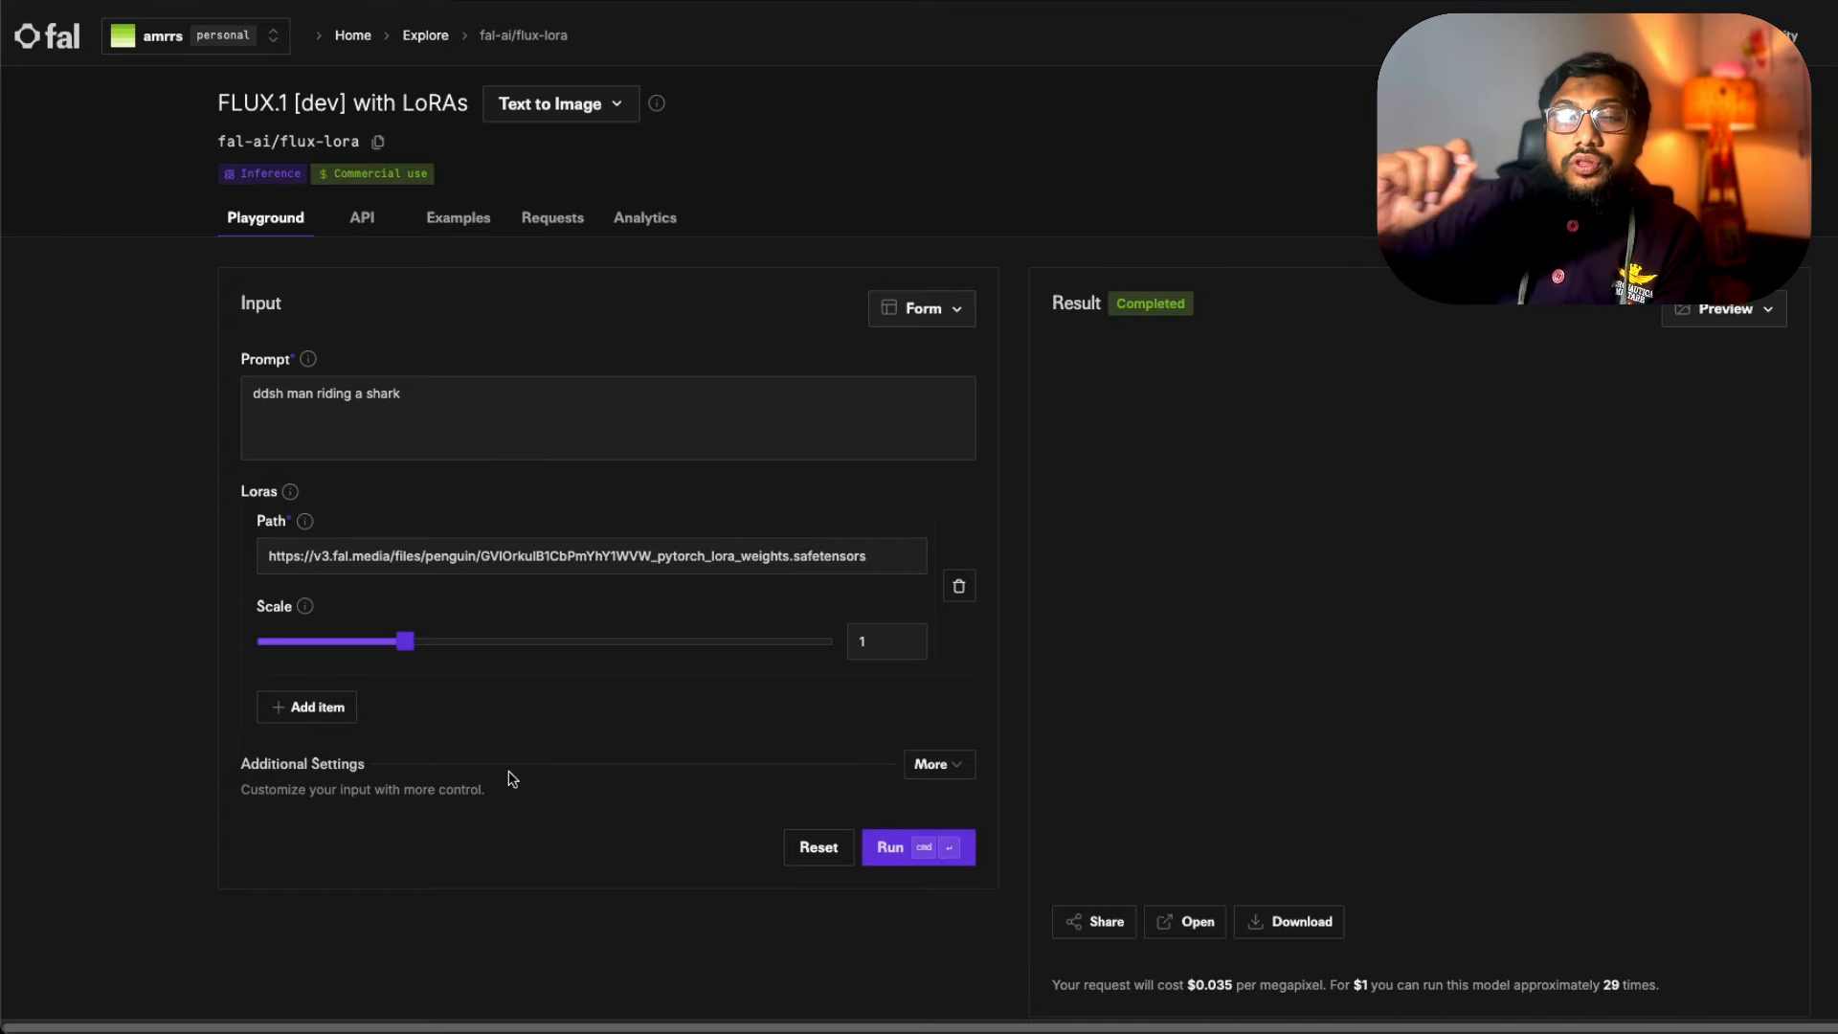
left_click(888, 847)
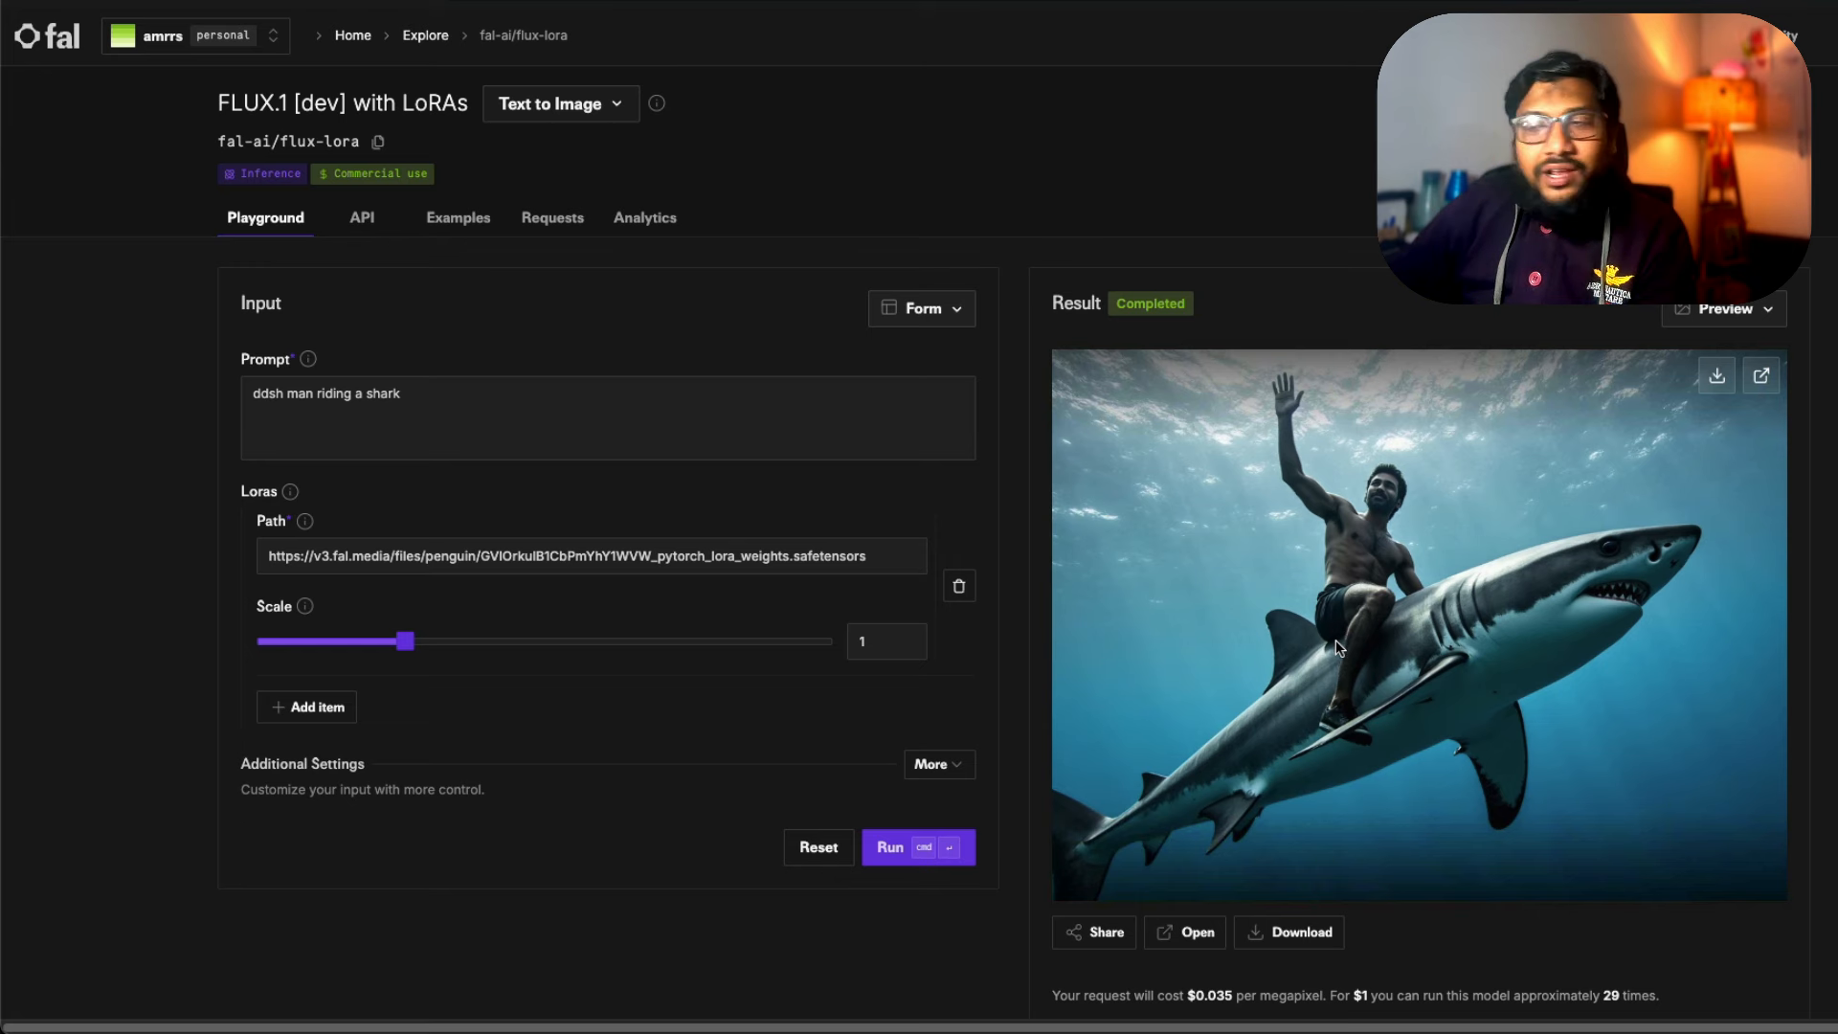
mouse_move(1763, 389)
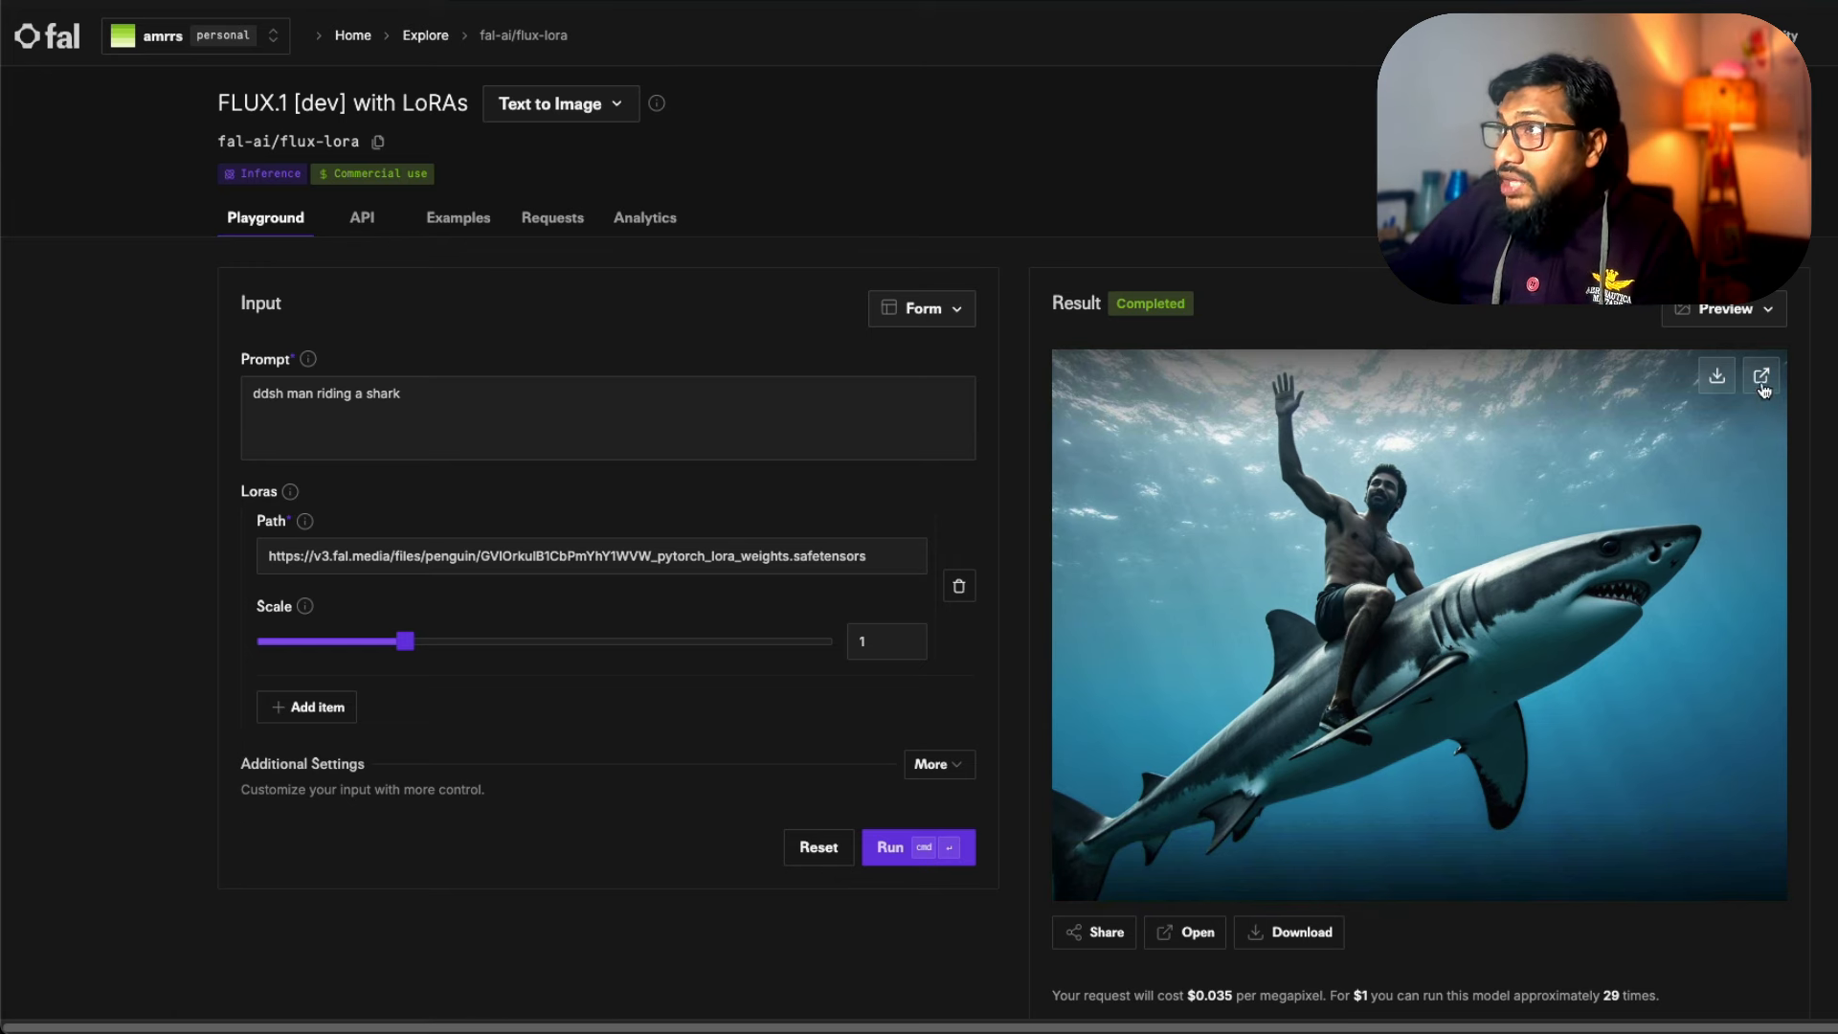
left_click(1762, 377)
type("ddsh as angry hulk")
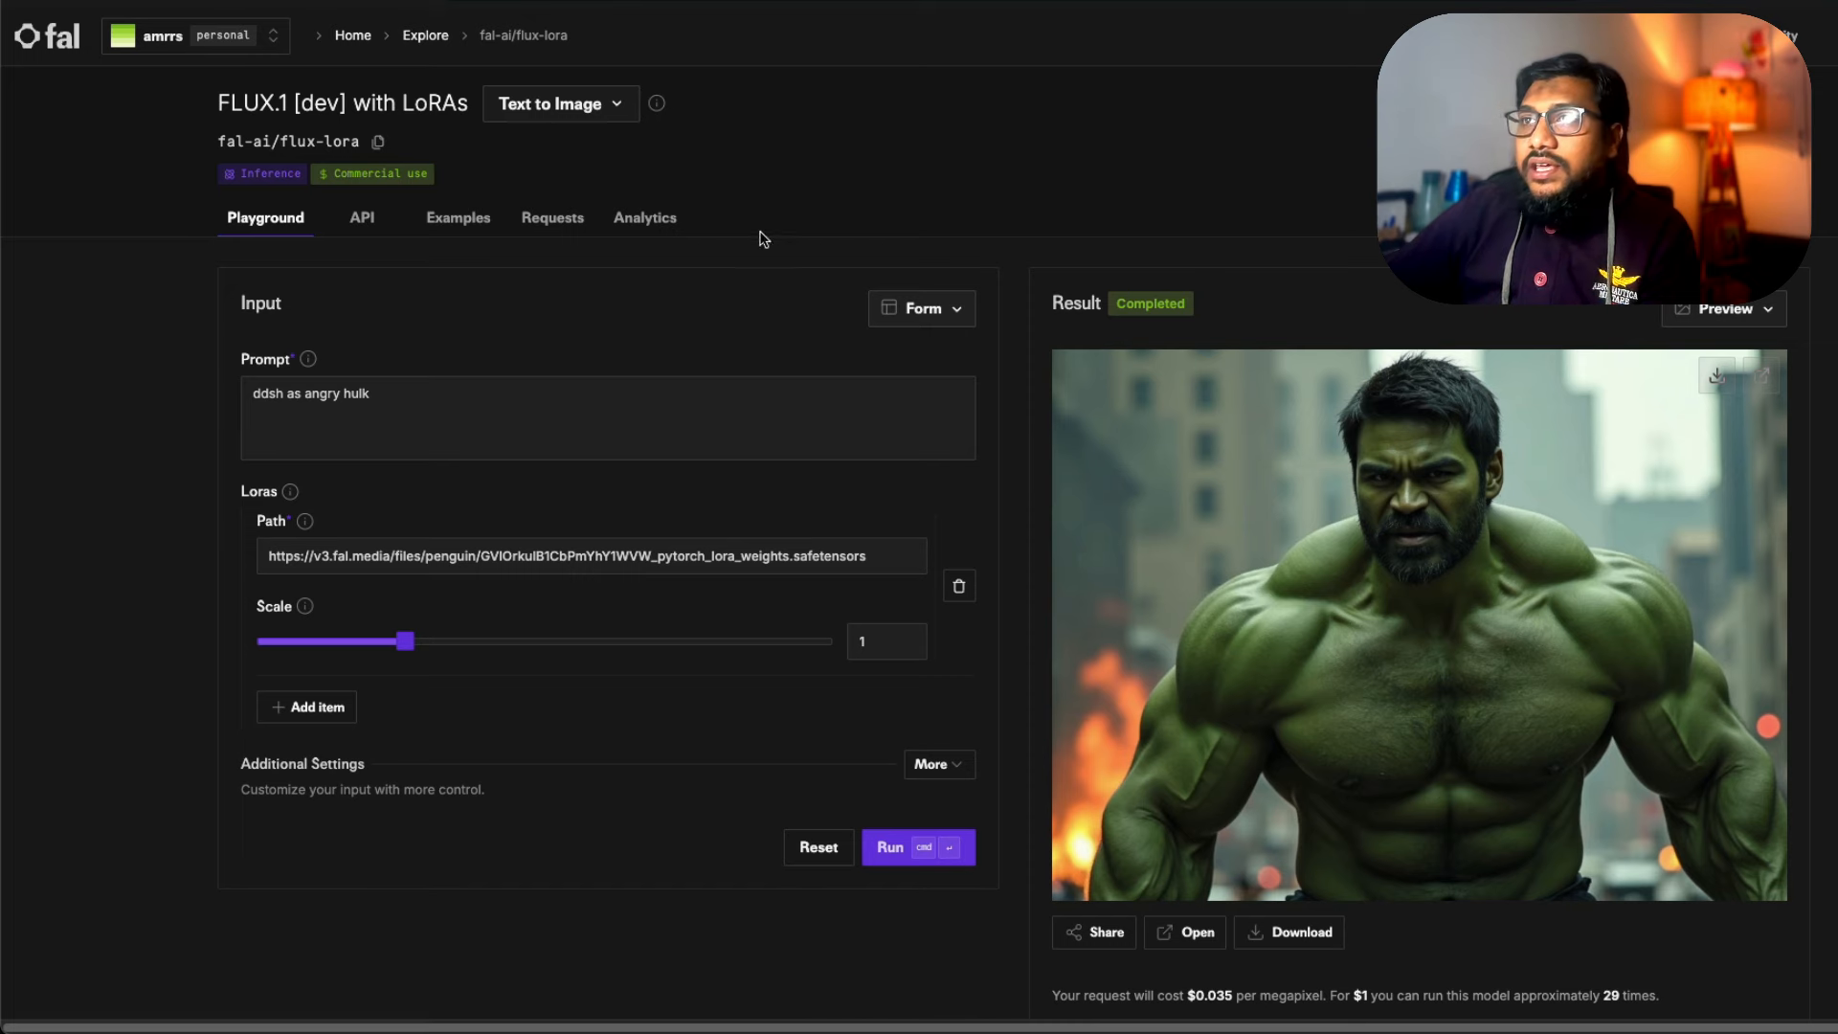
- Switch to the playground tab using the original googleapis LoRA with the 'DHANUSH' prompt
left_click(496, 420)
type("DHANUSH")
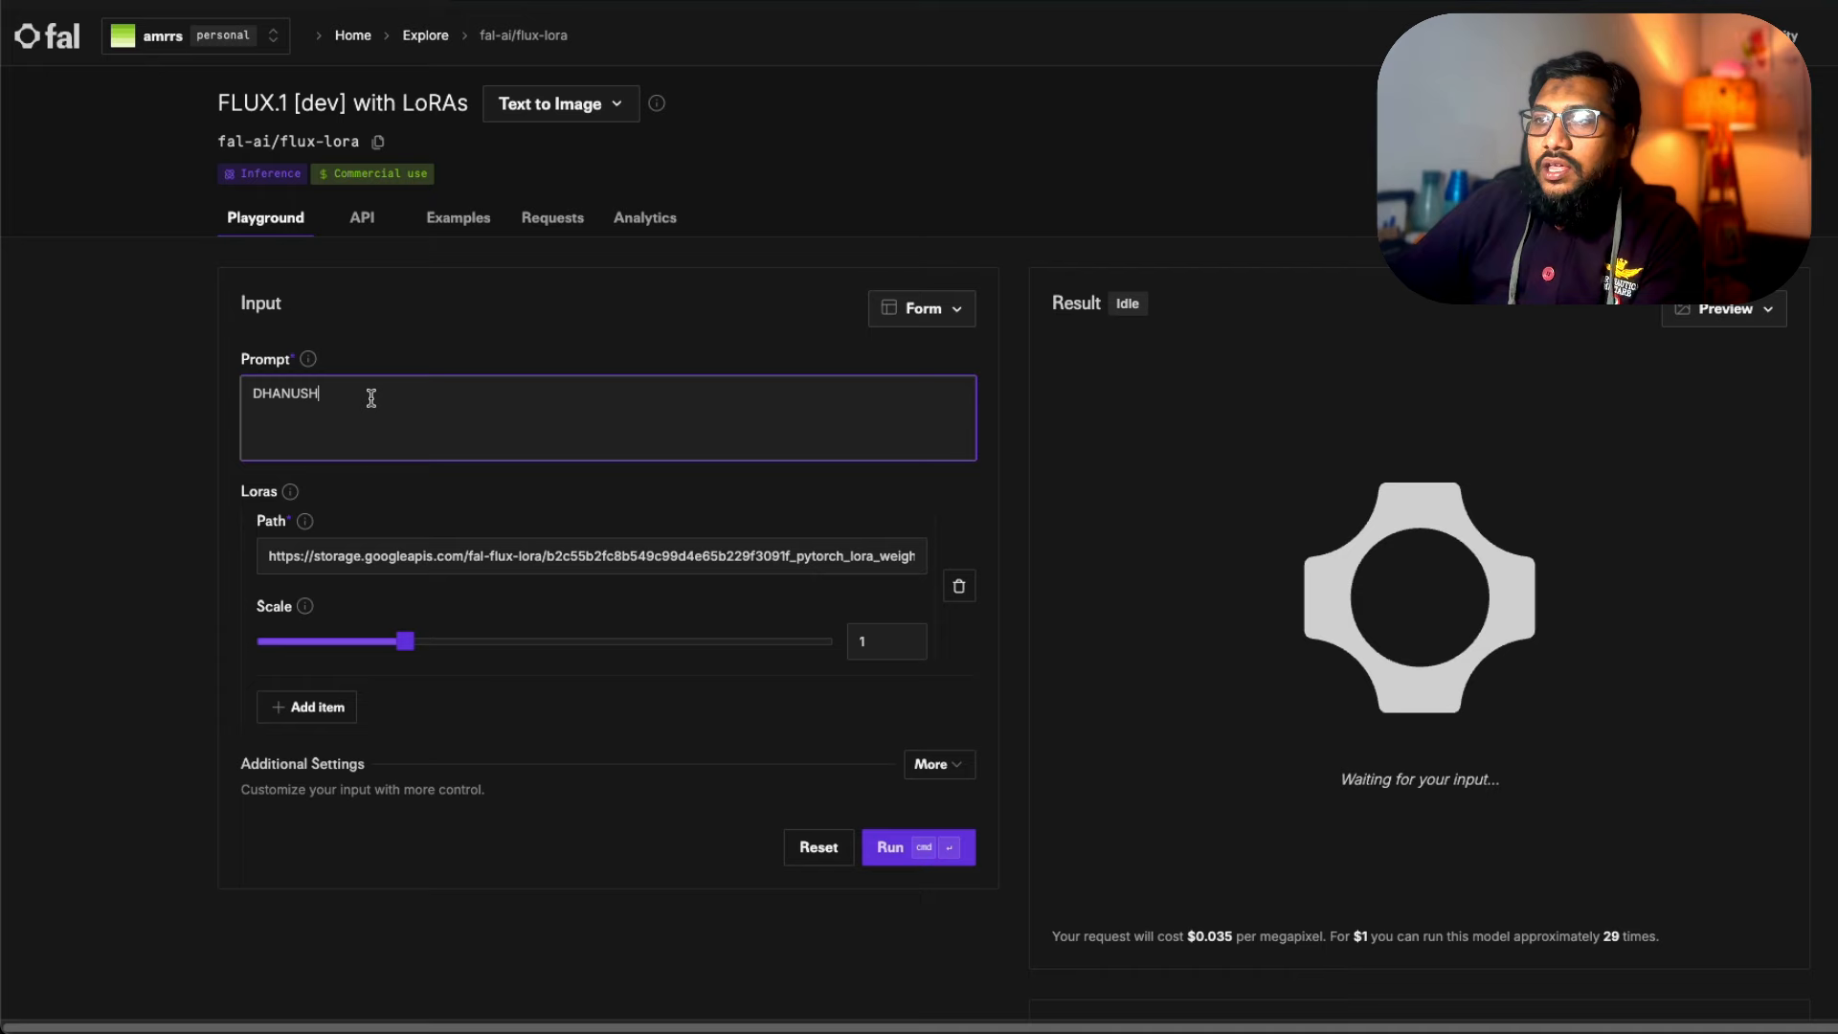
- Extend the prompt to 'DHANUSH as angry hulk' and run it with the original LoRA
type("as angry")
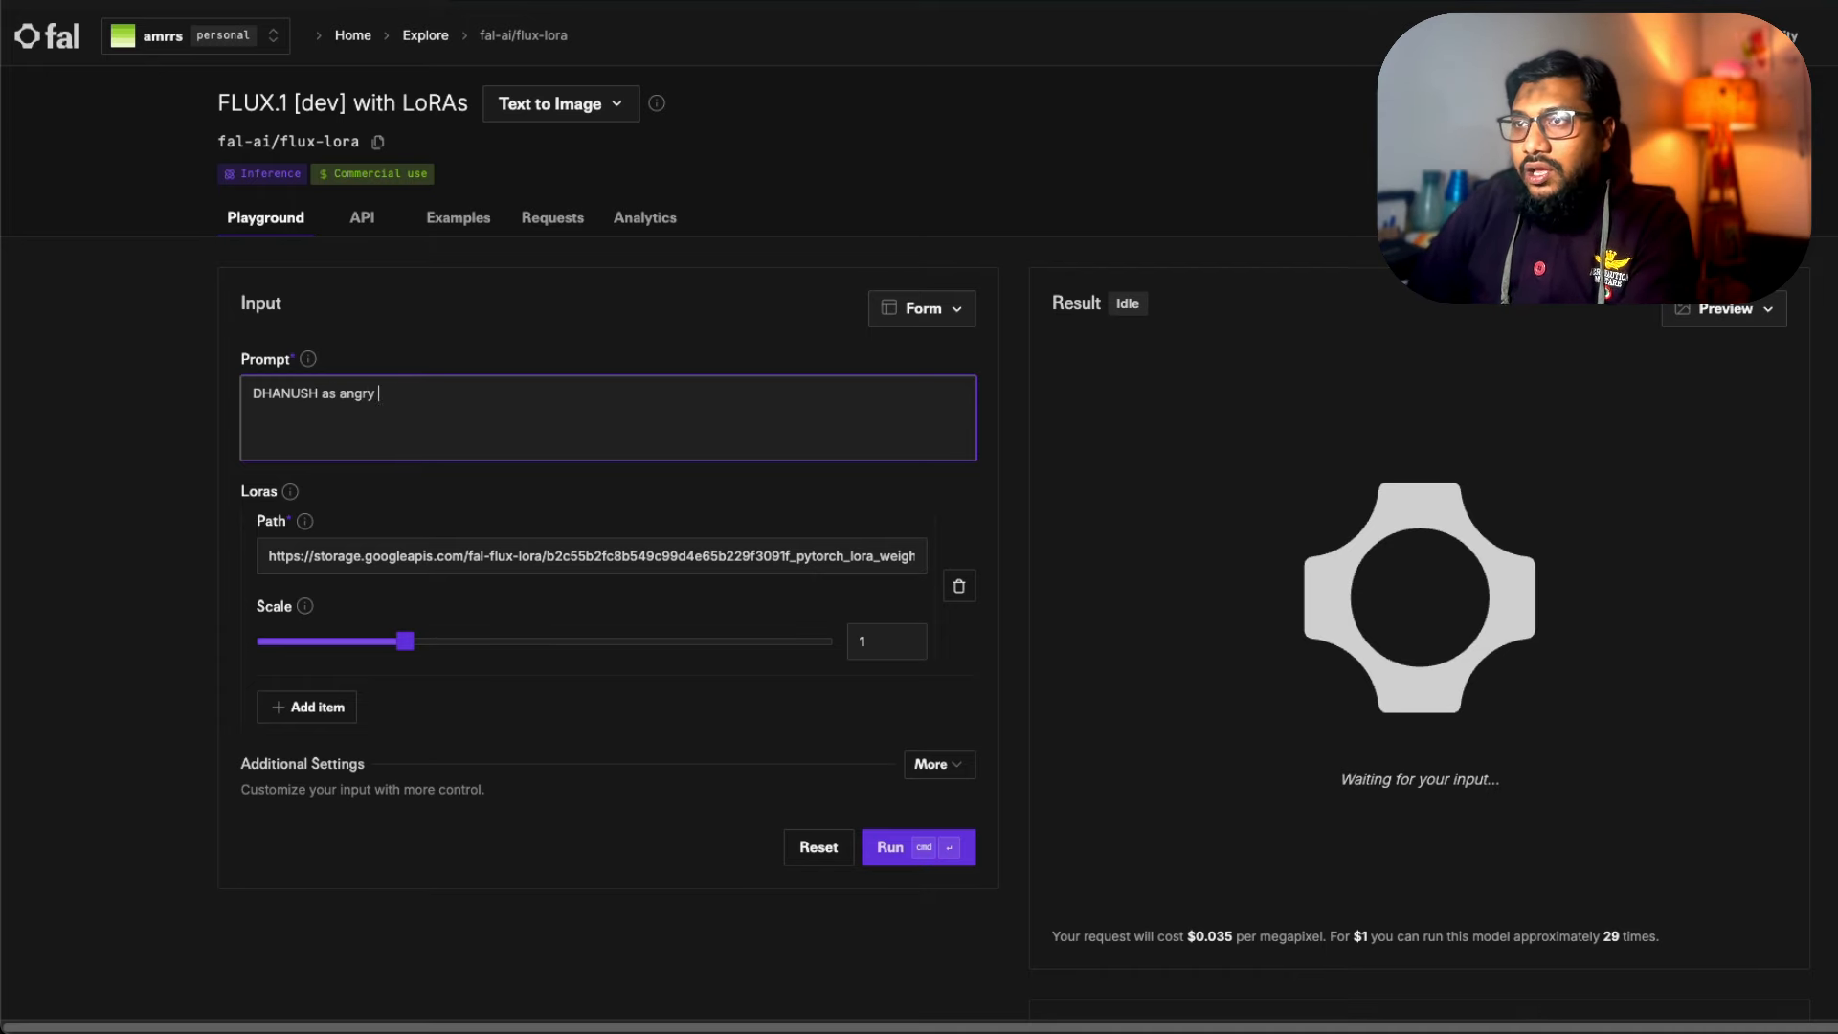
type("hulk")
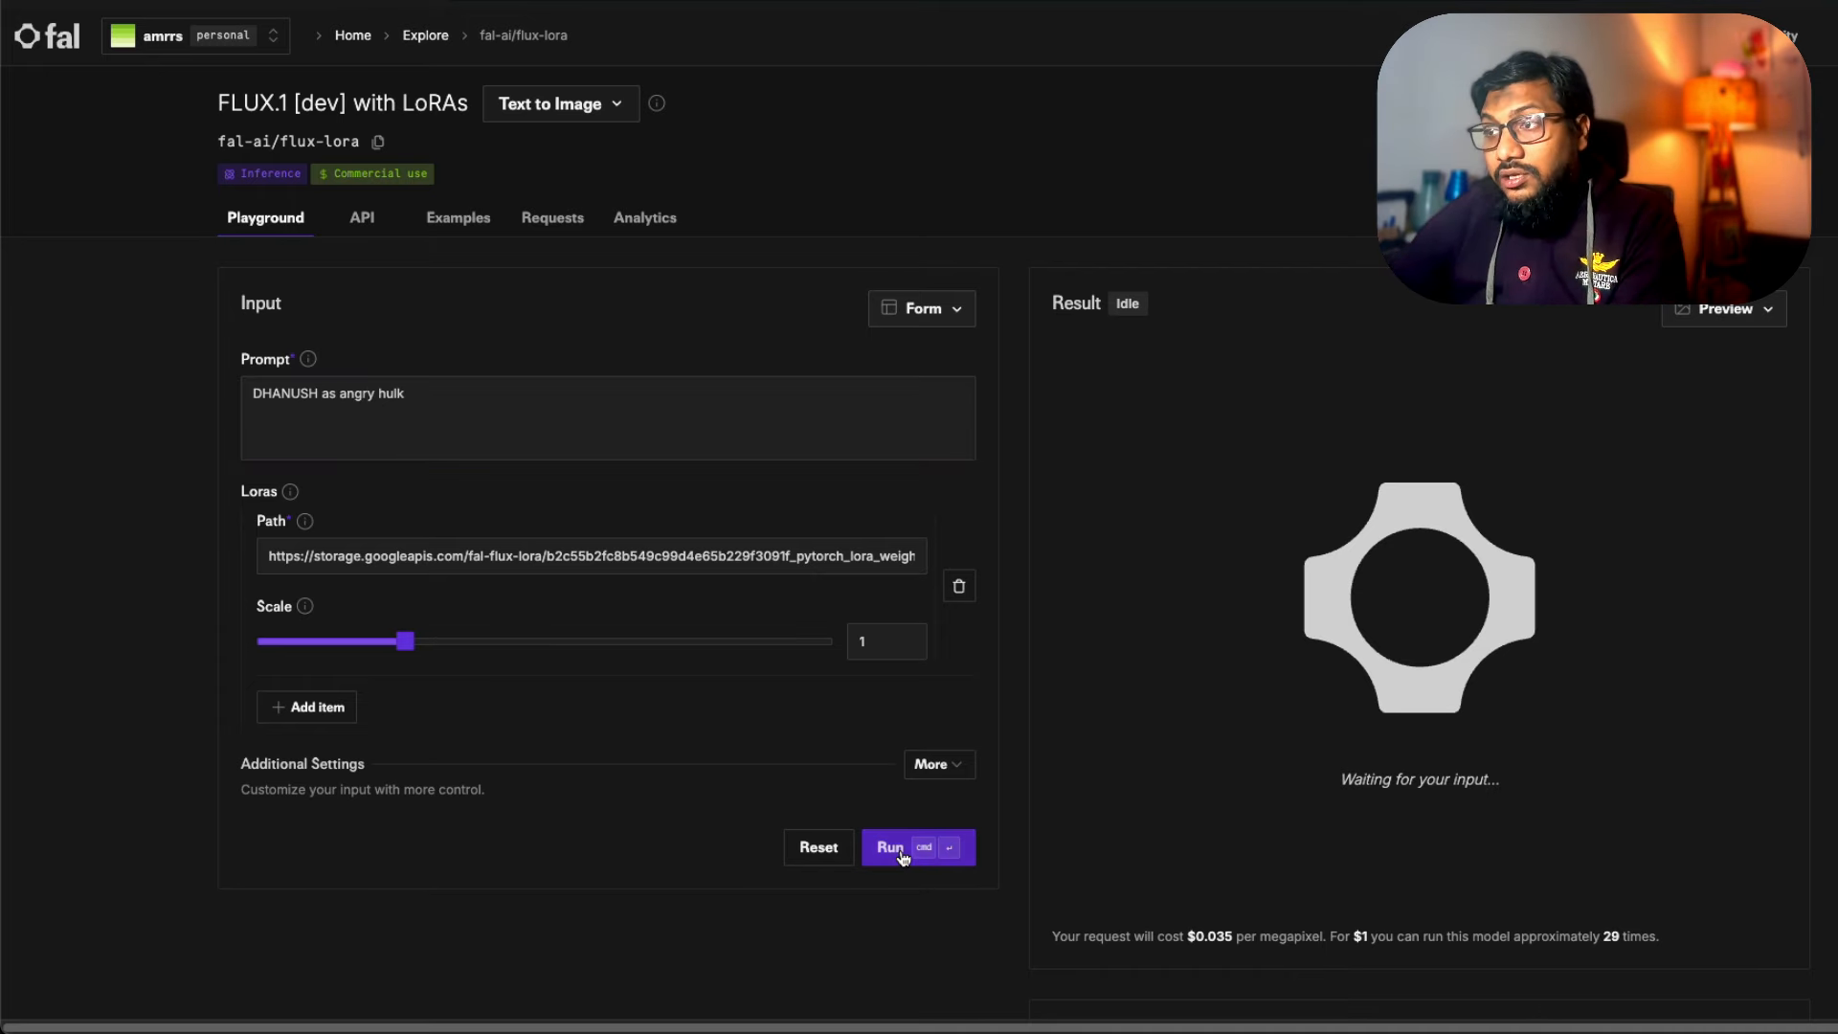
left_click(890, 847)
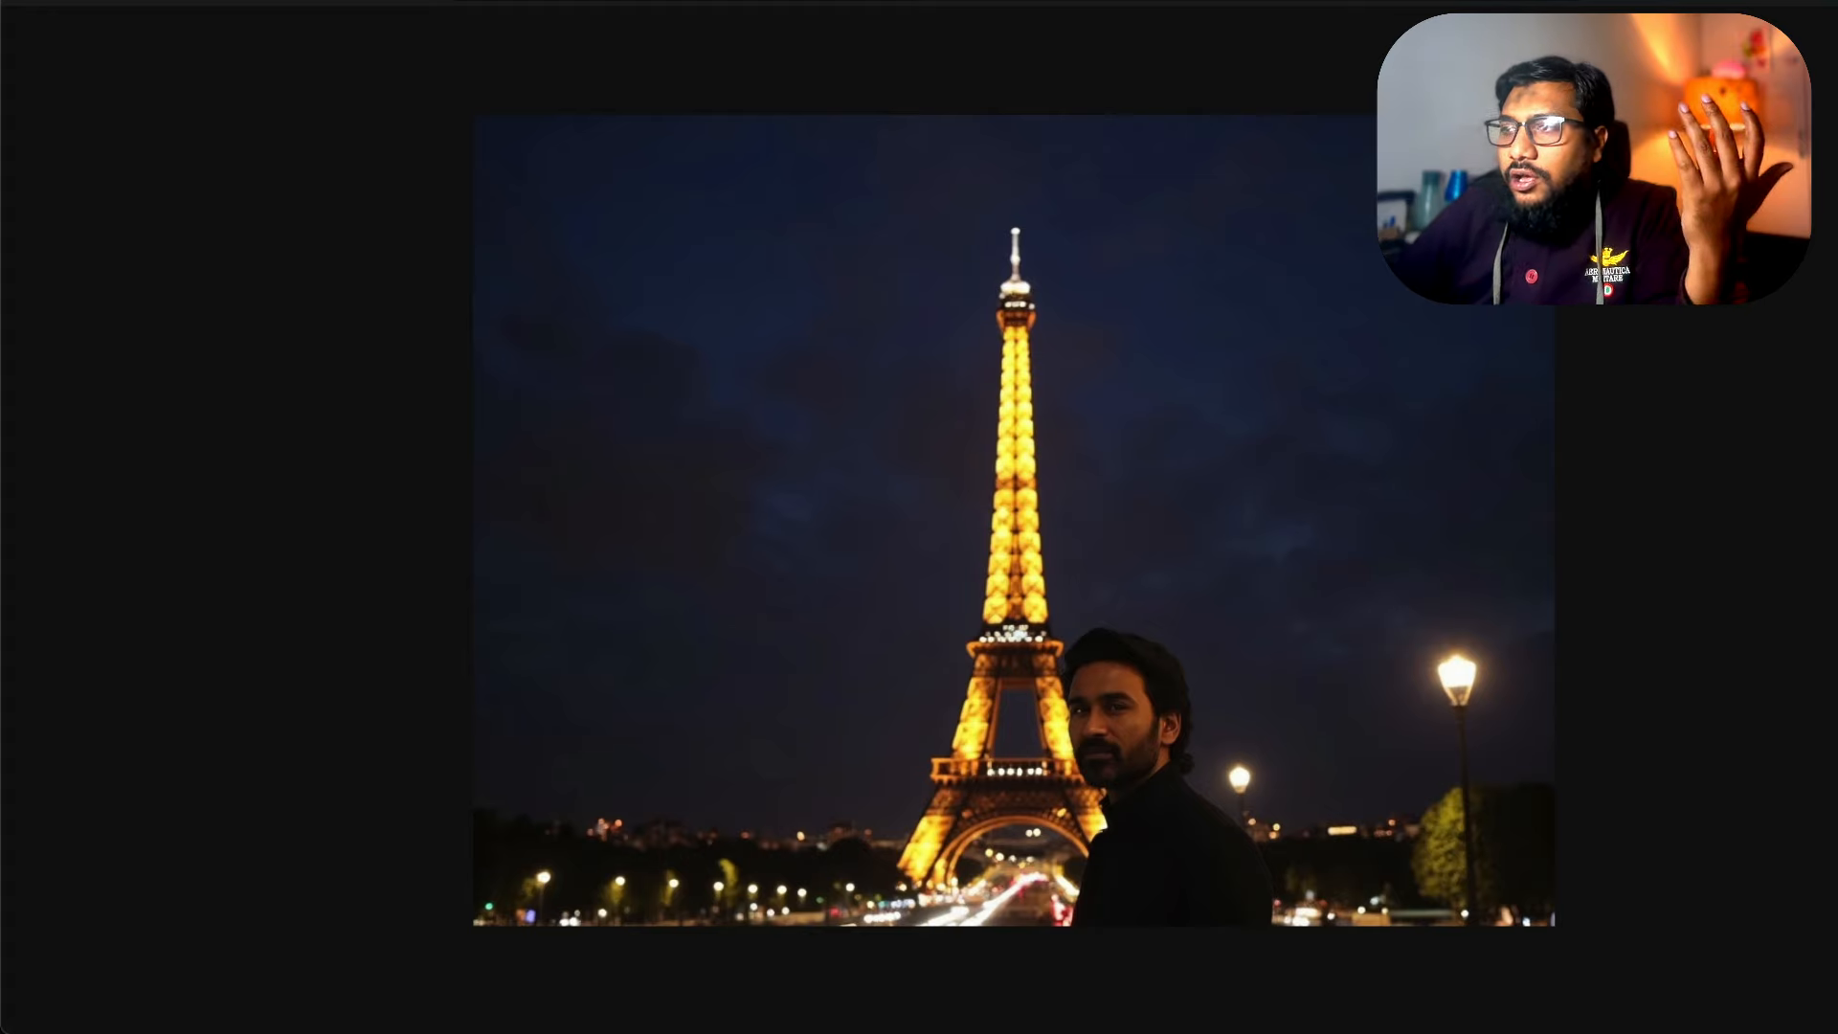
mouse_move(1307, 555)
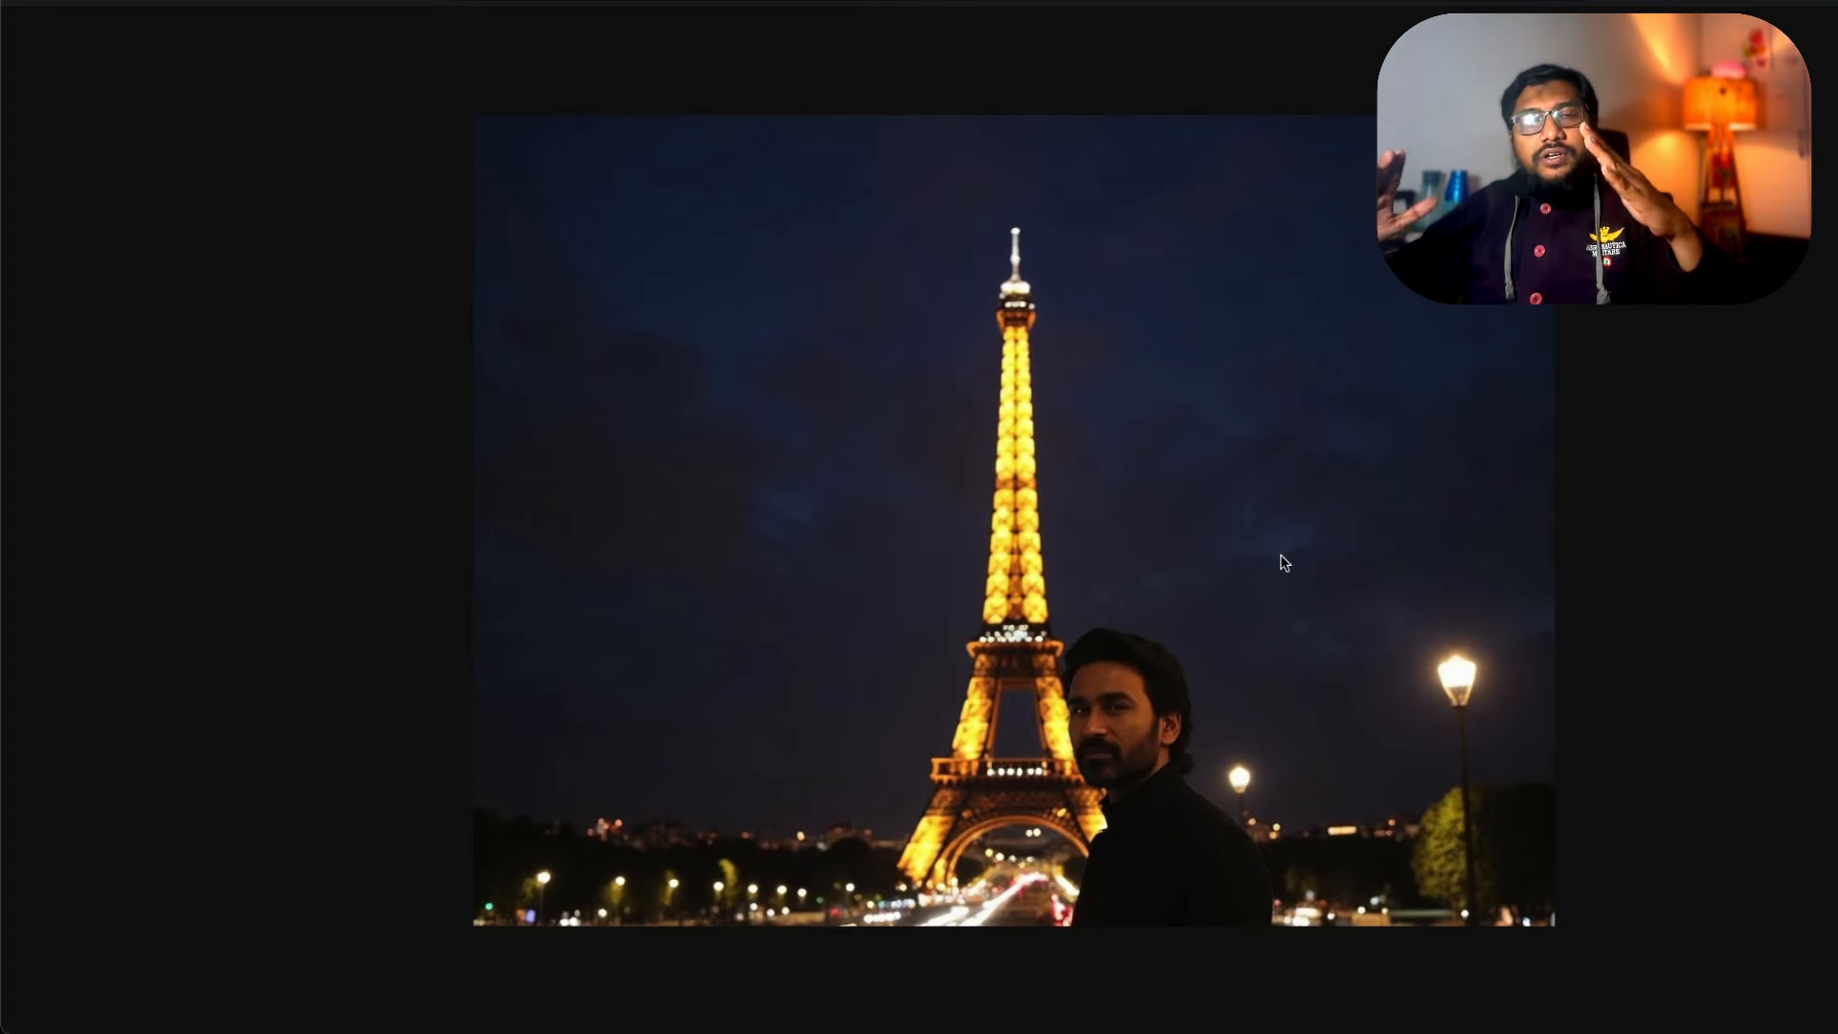
mouse_move(869, 634)
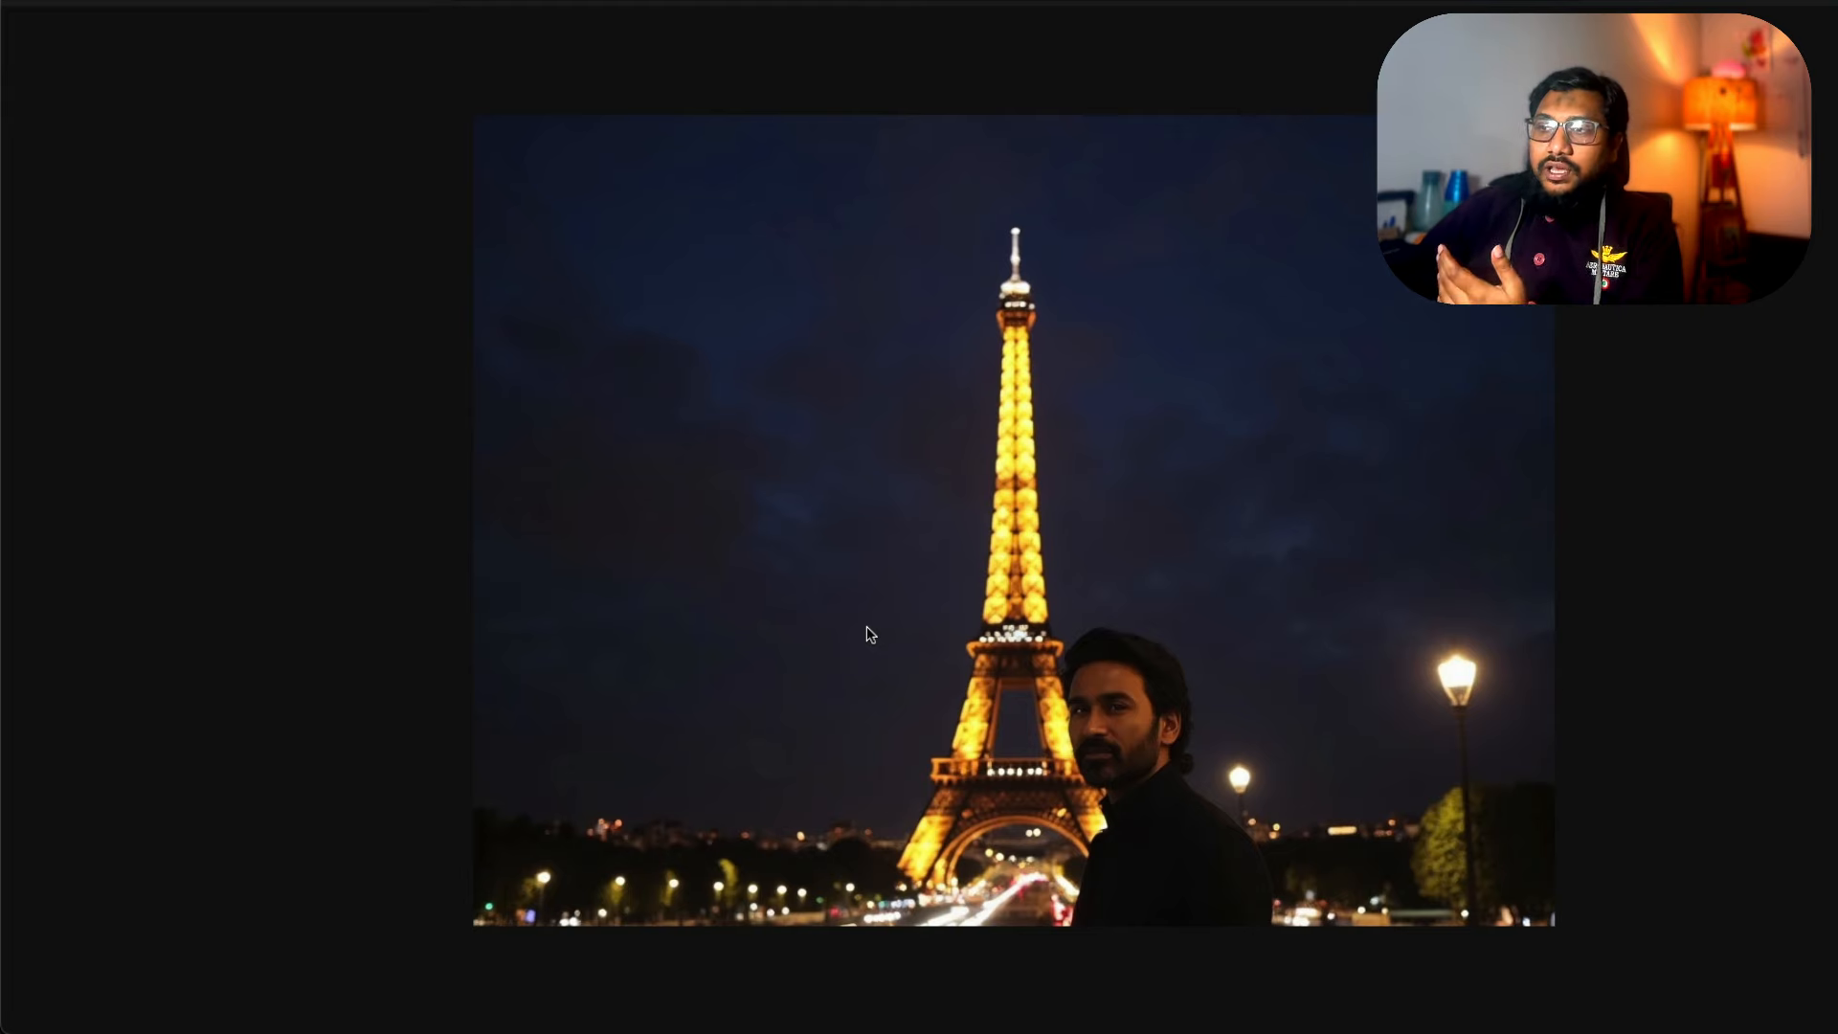
mouse_move(1030, 871)
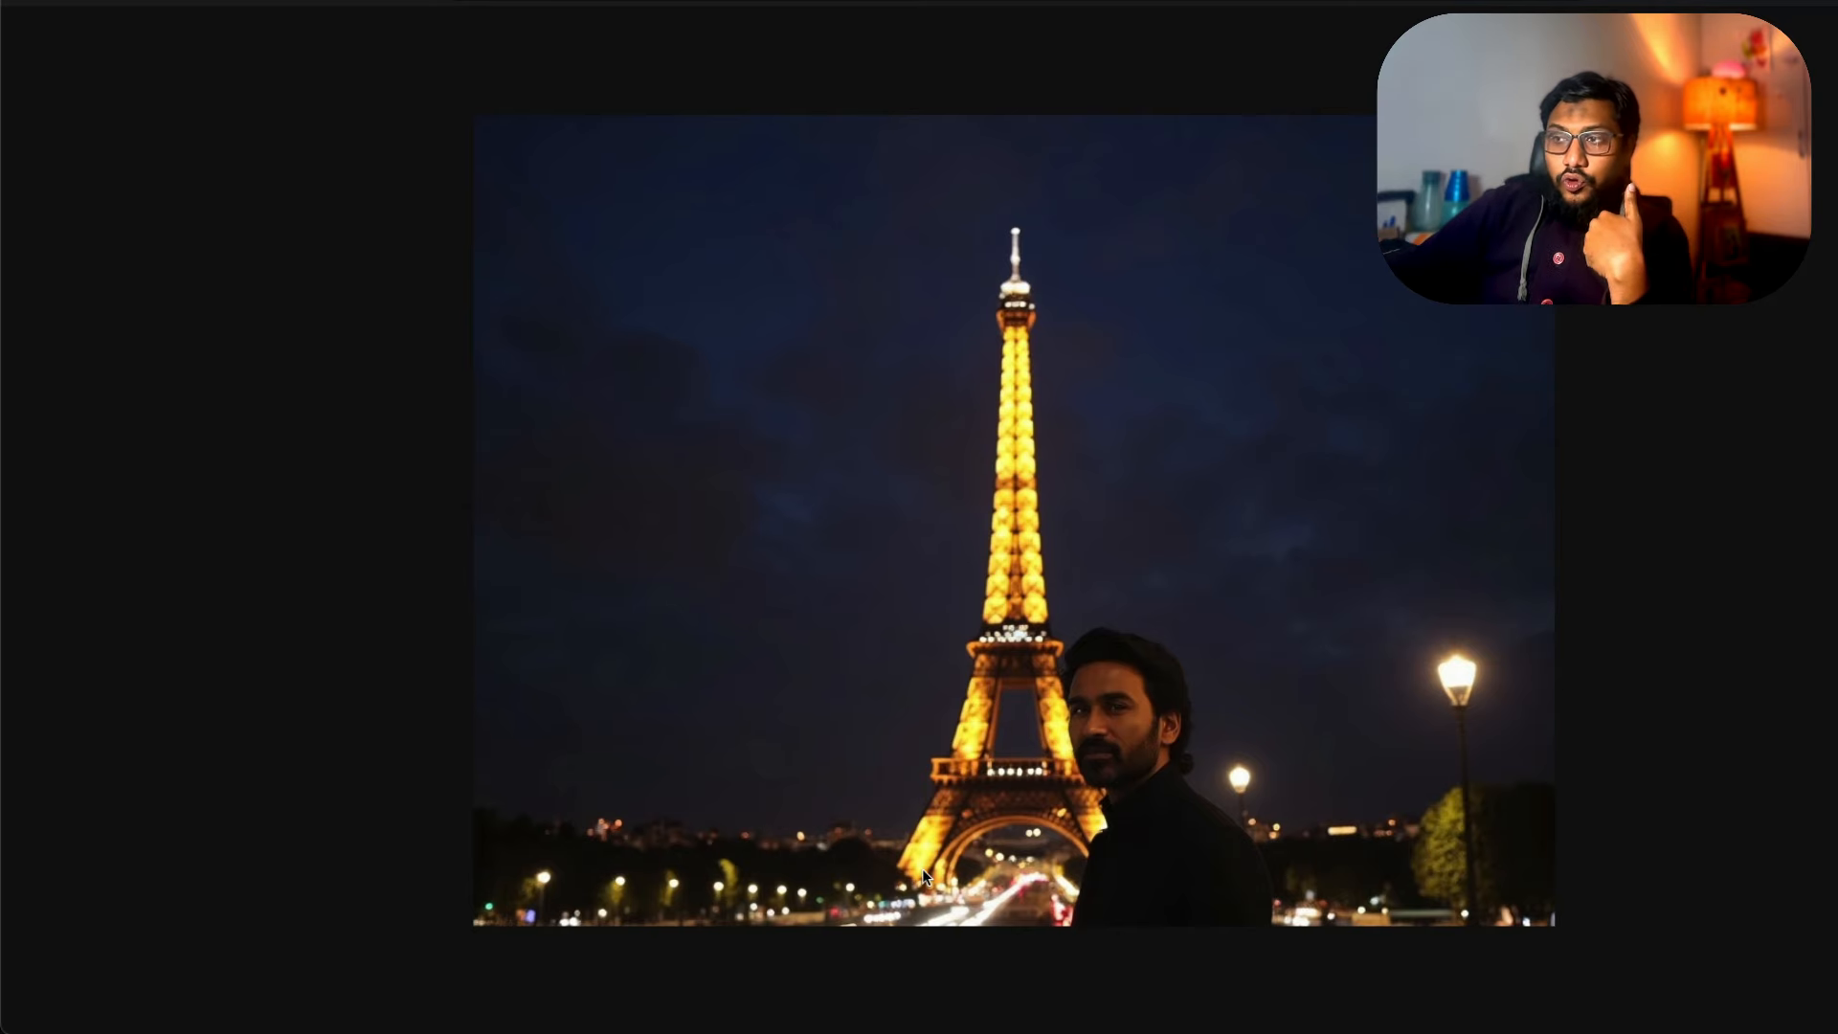
mouse_move(885, 852)
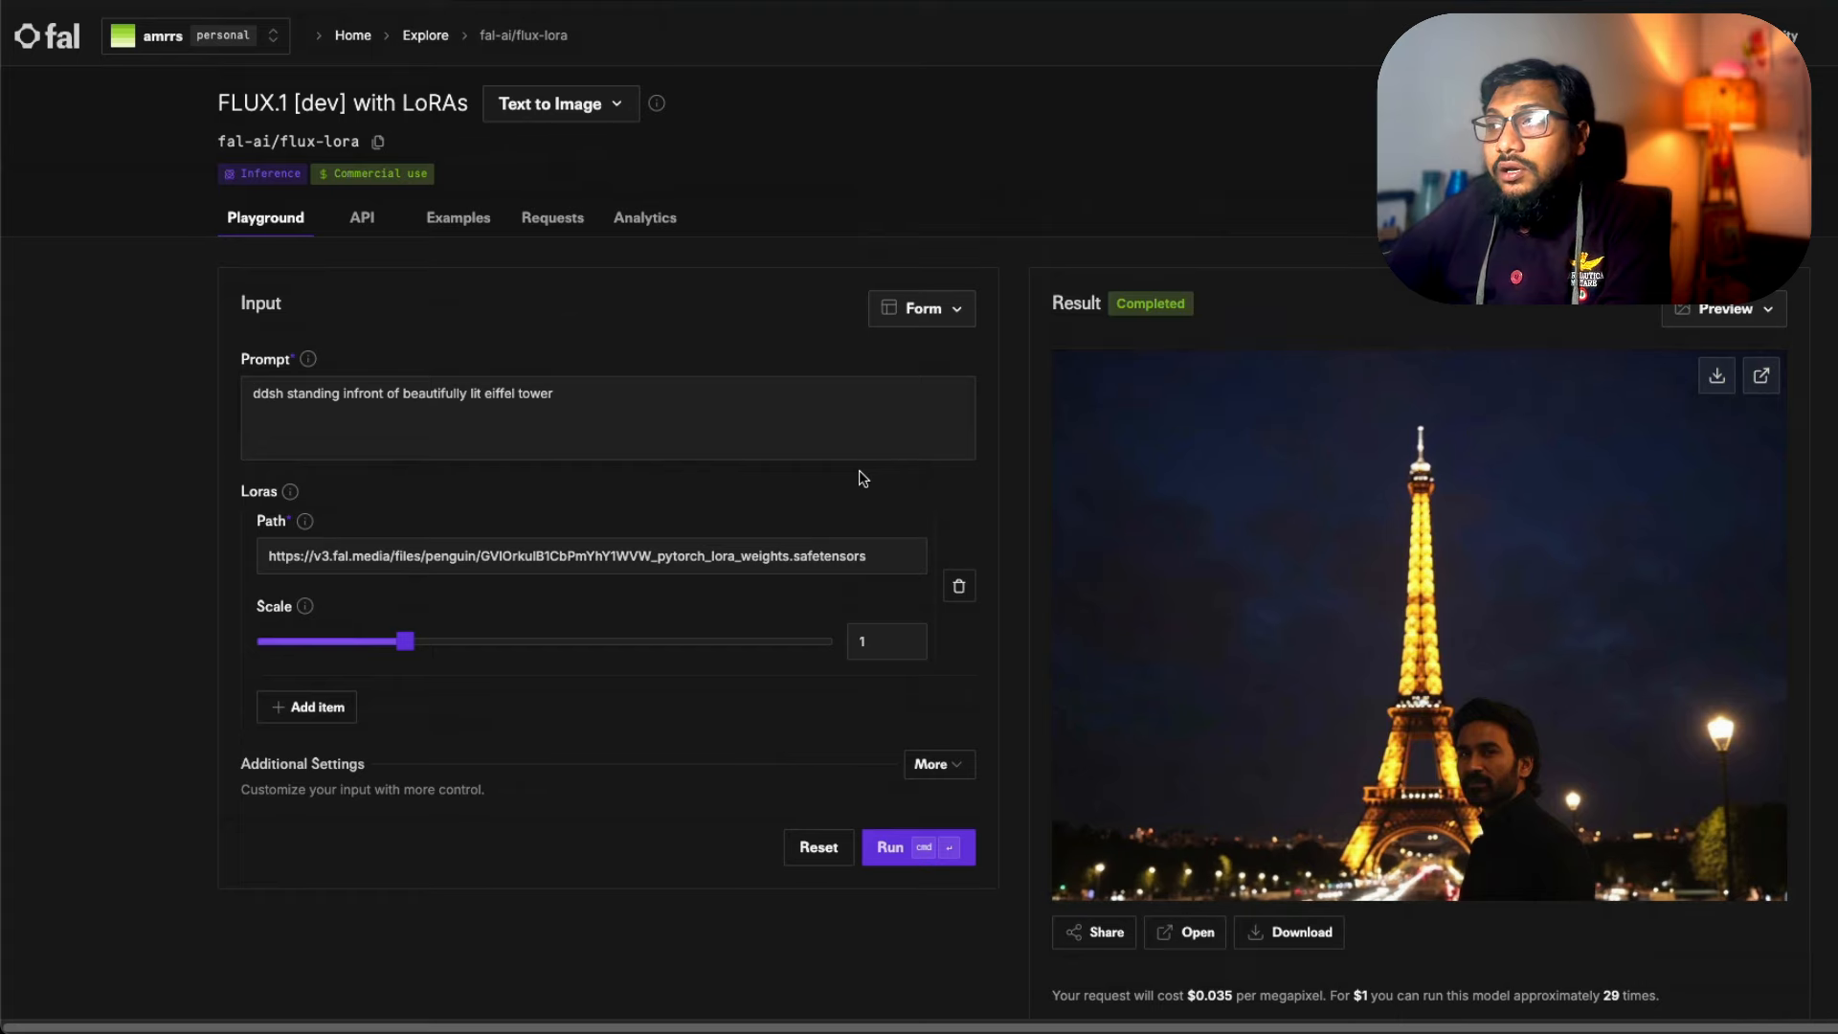
mouse_move(1055, 34)
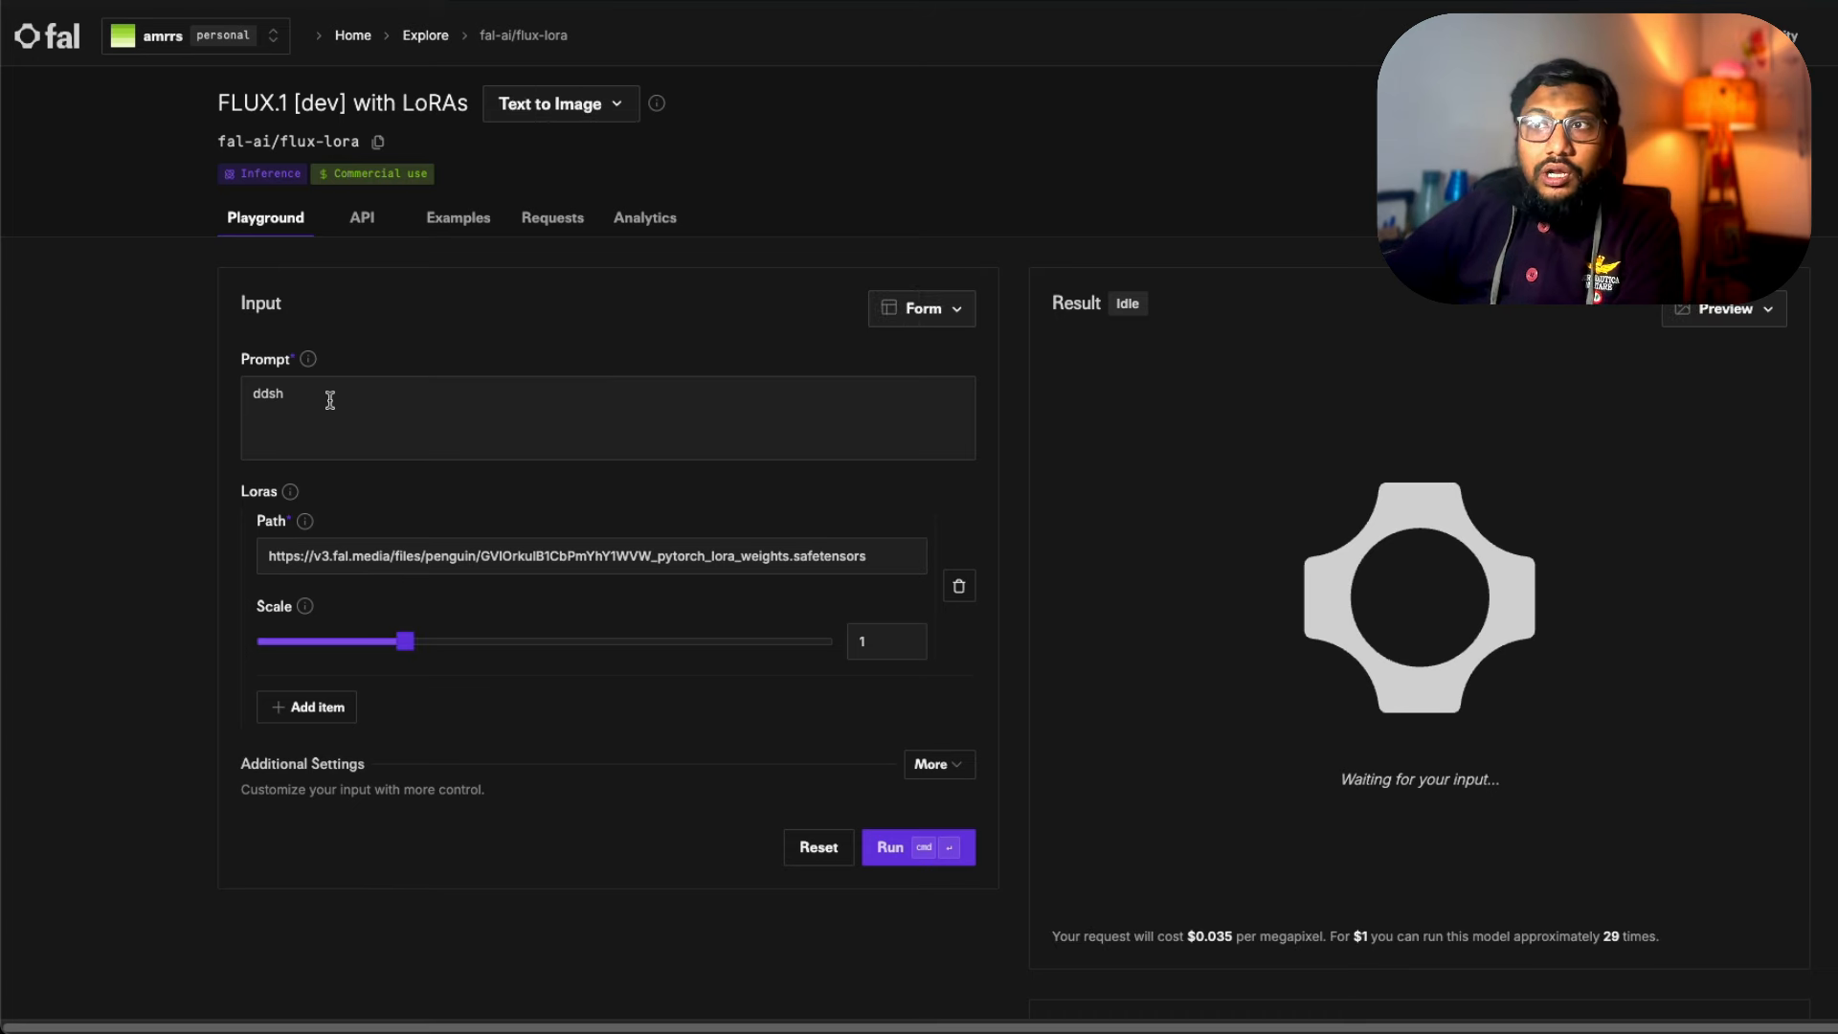
- Run the prompt 'ddsh portrait for linkedin headshot shot by professional dslr' to generate a professional headshot
type("as")
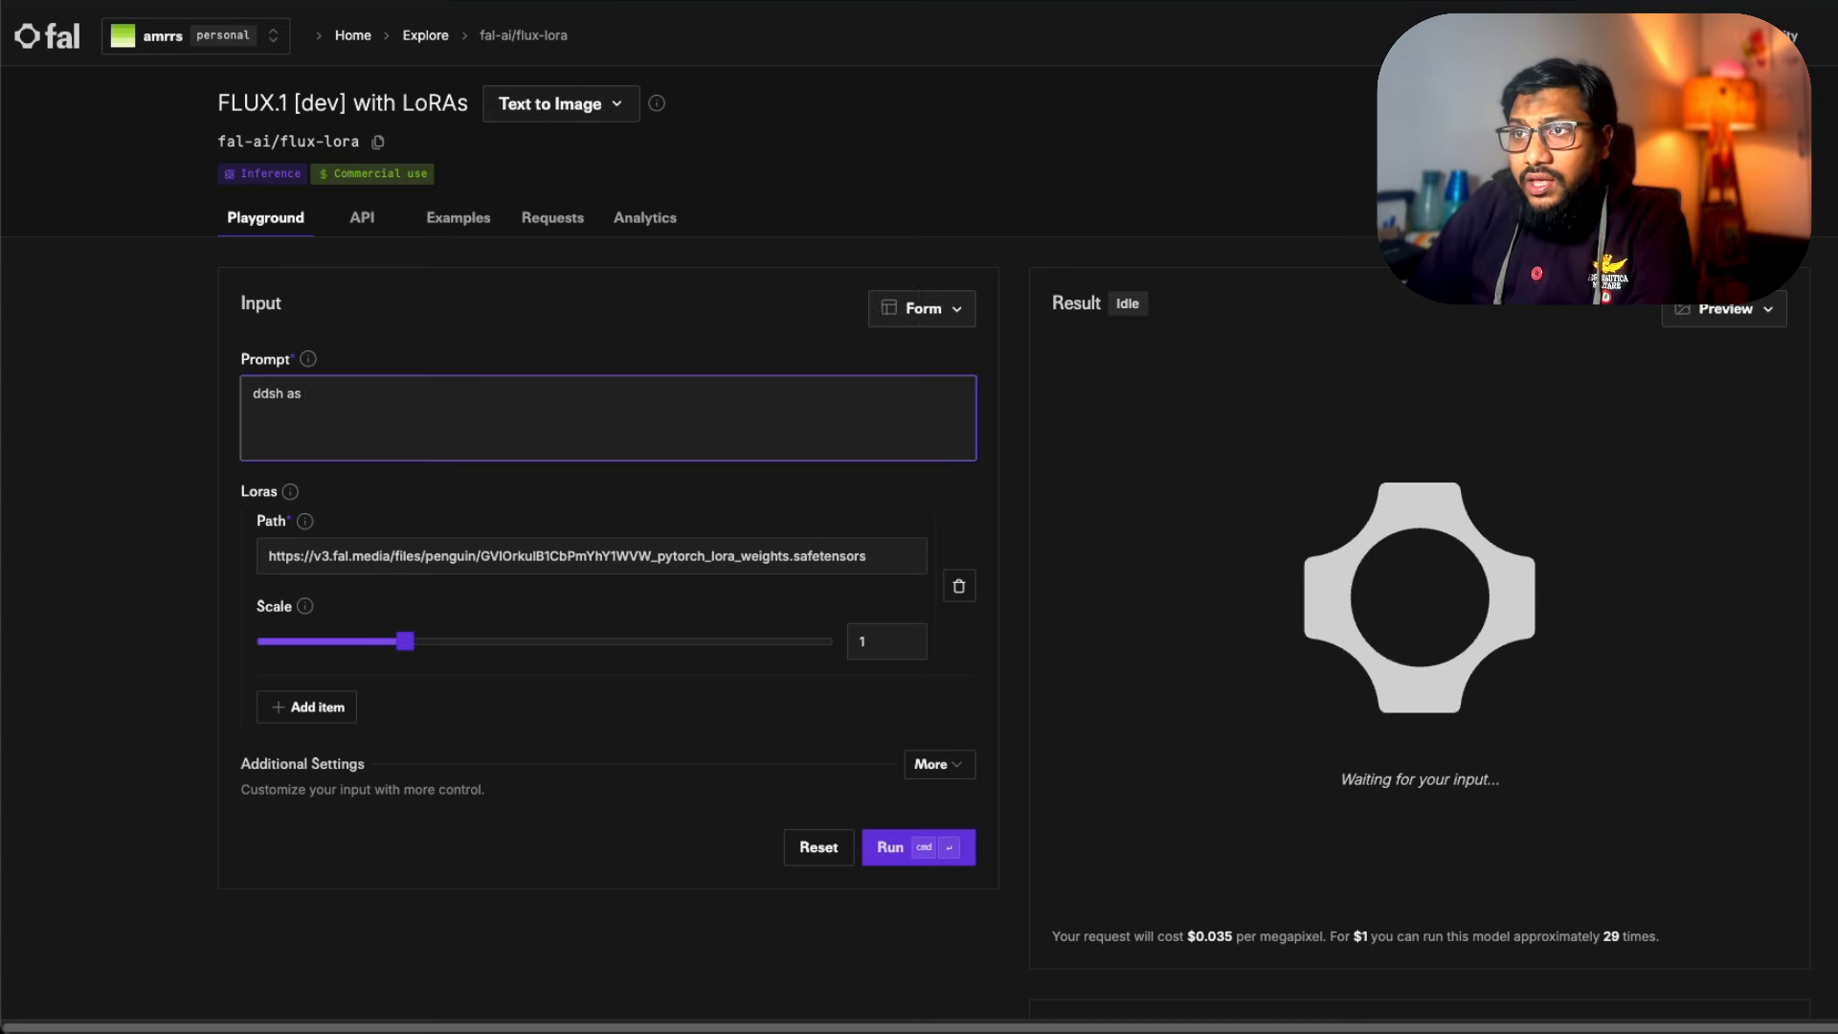
type("photo for")
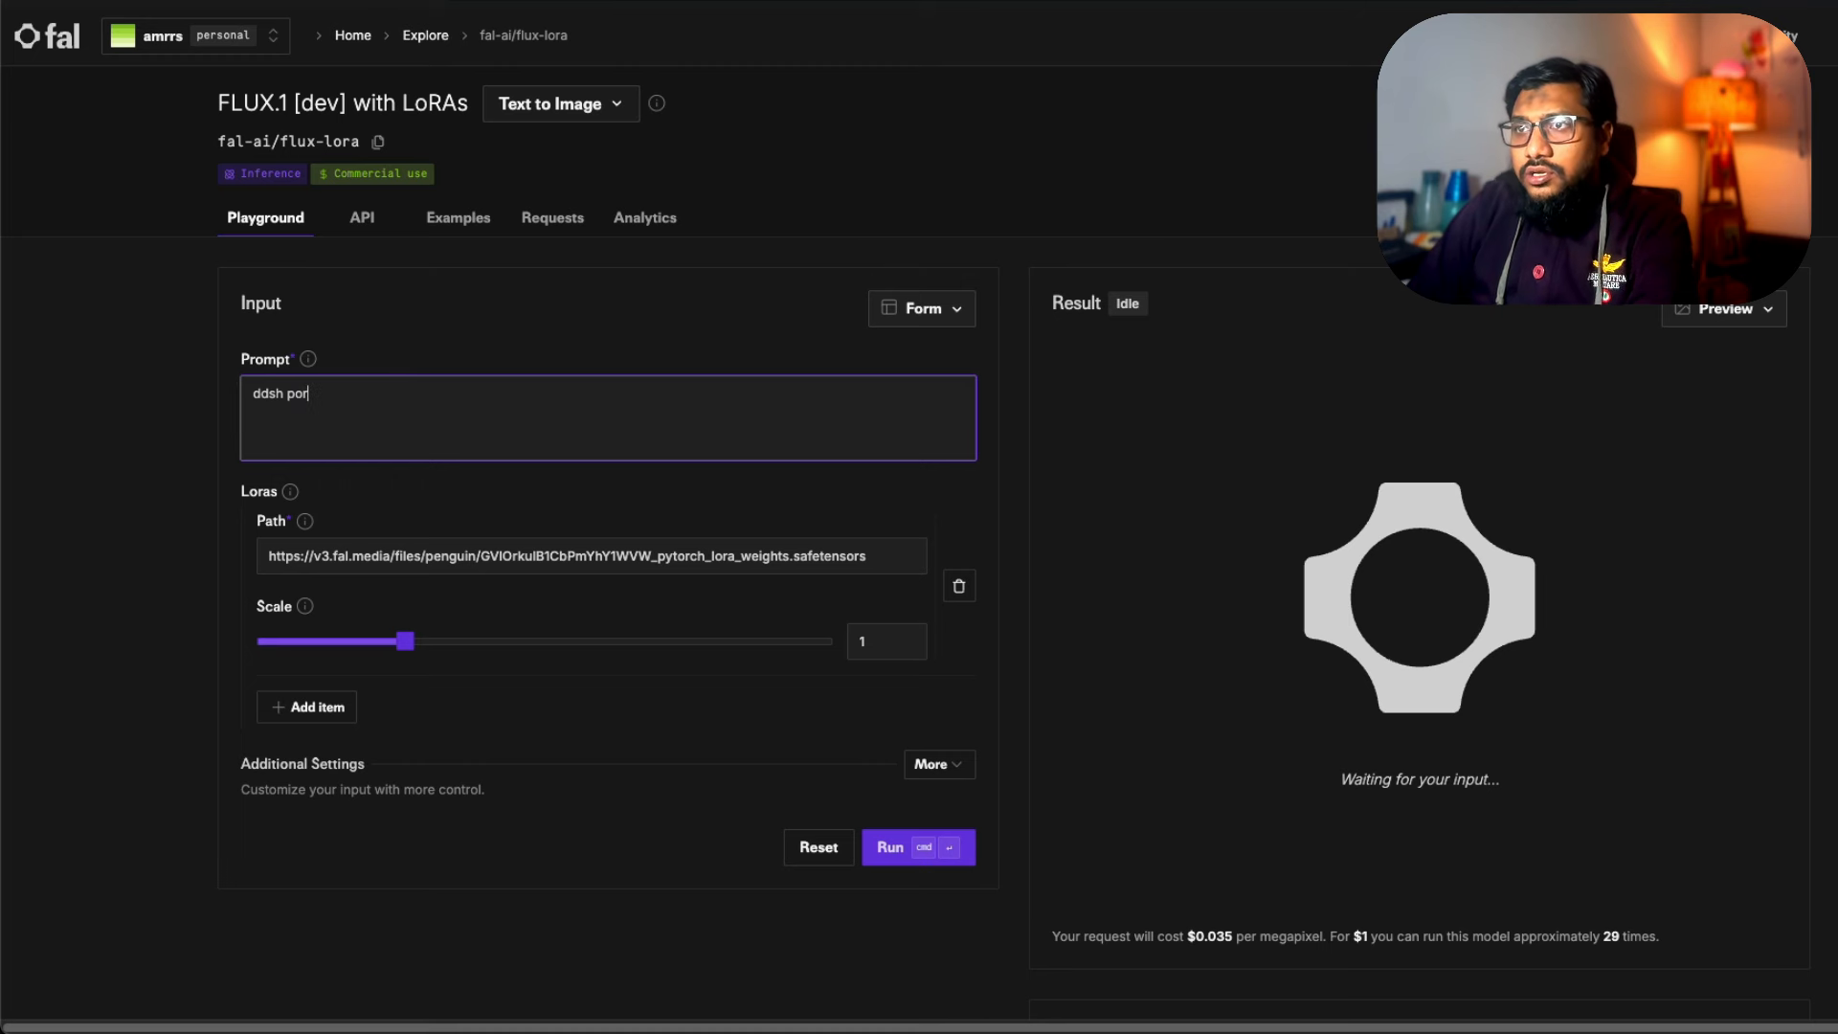
type("trait for linkedin")
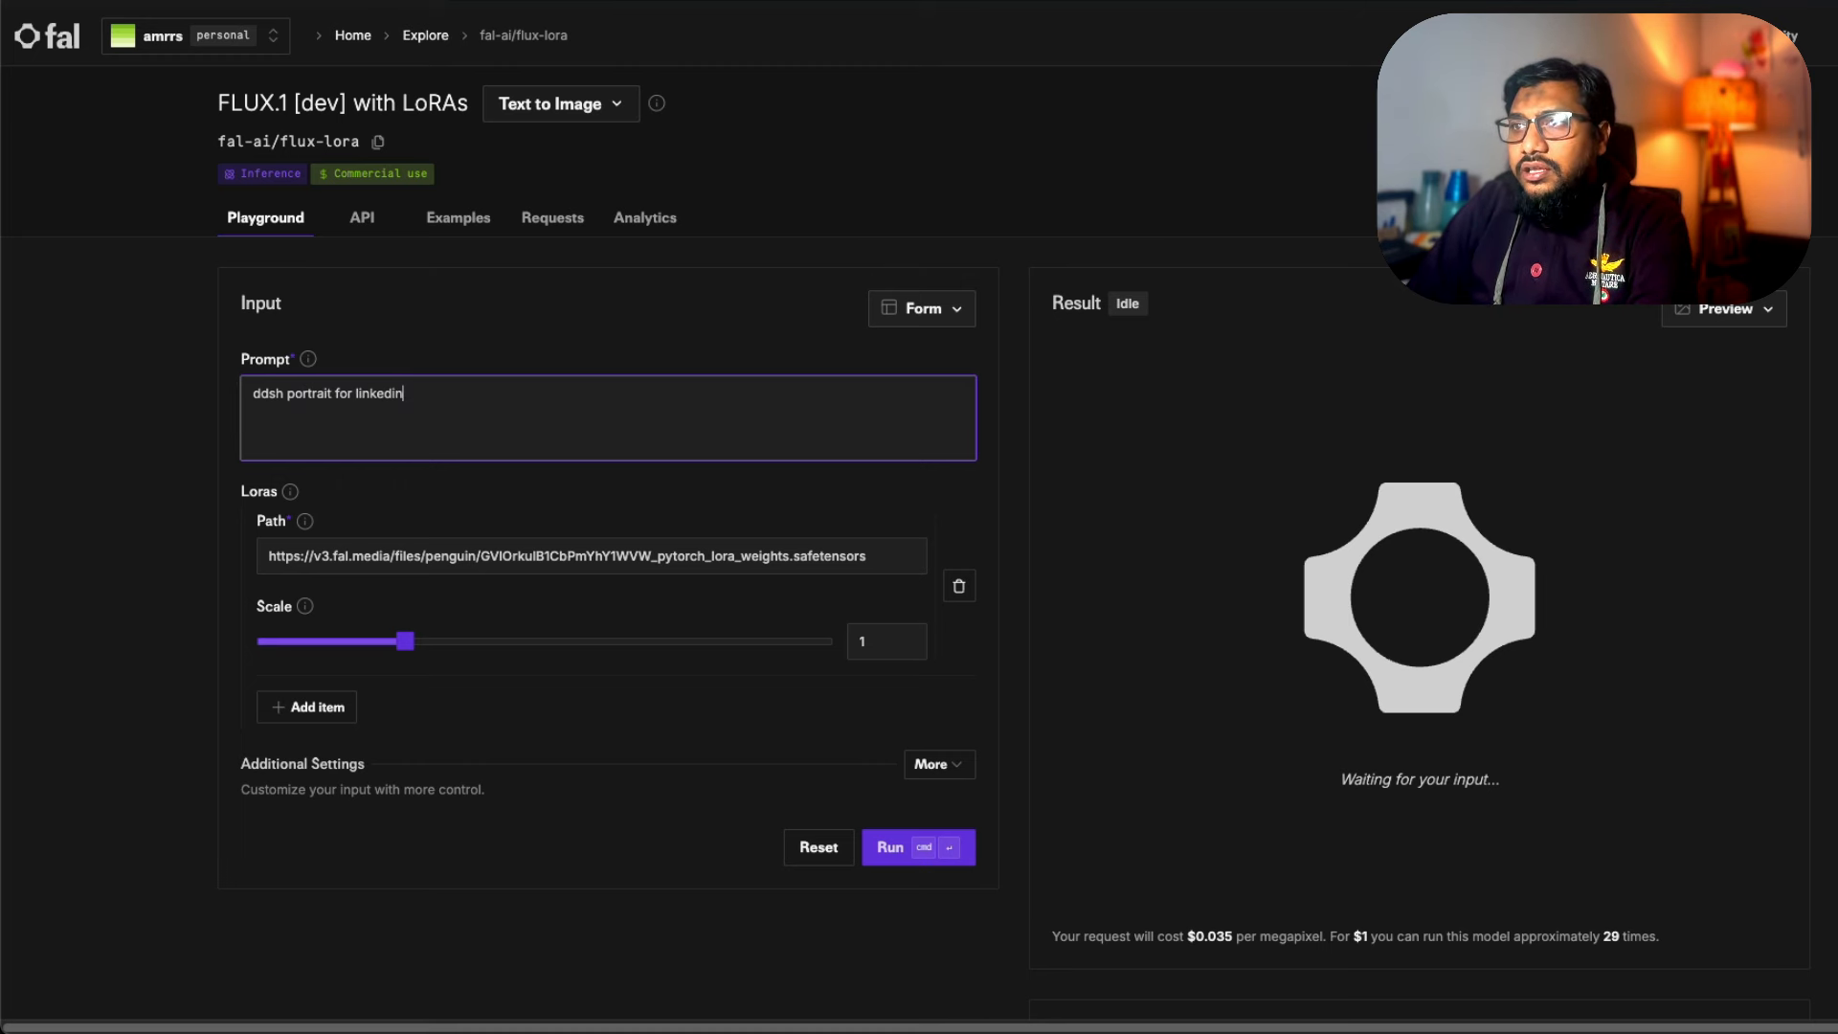
type("headshot")
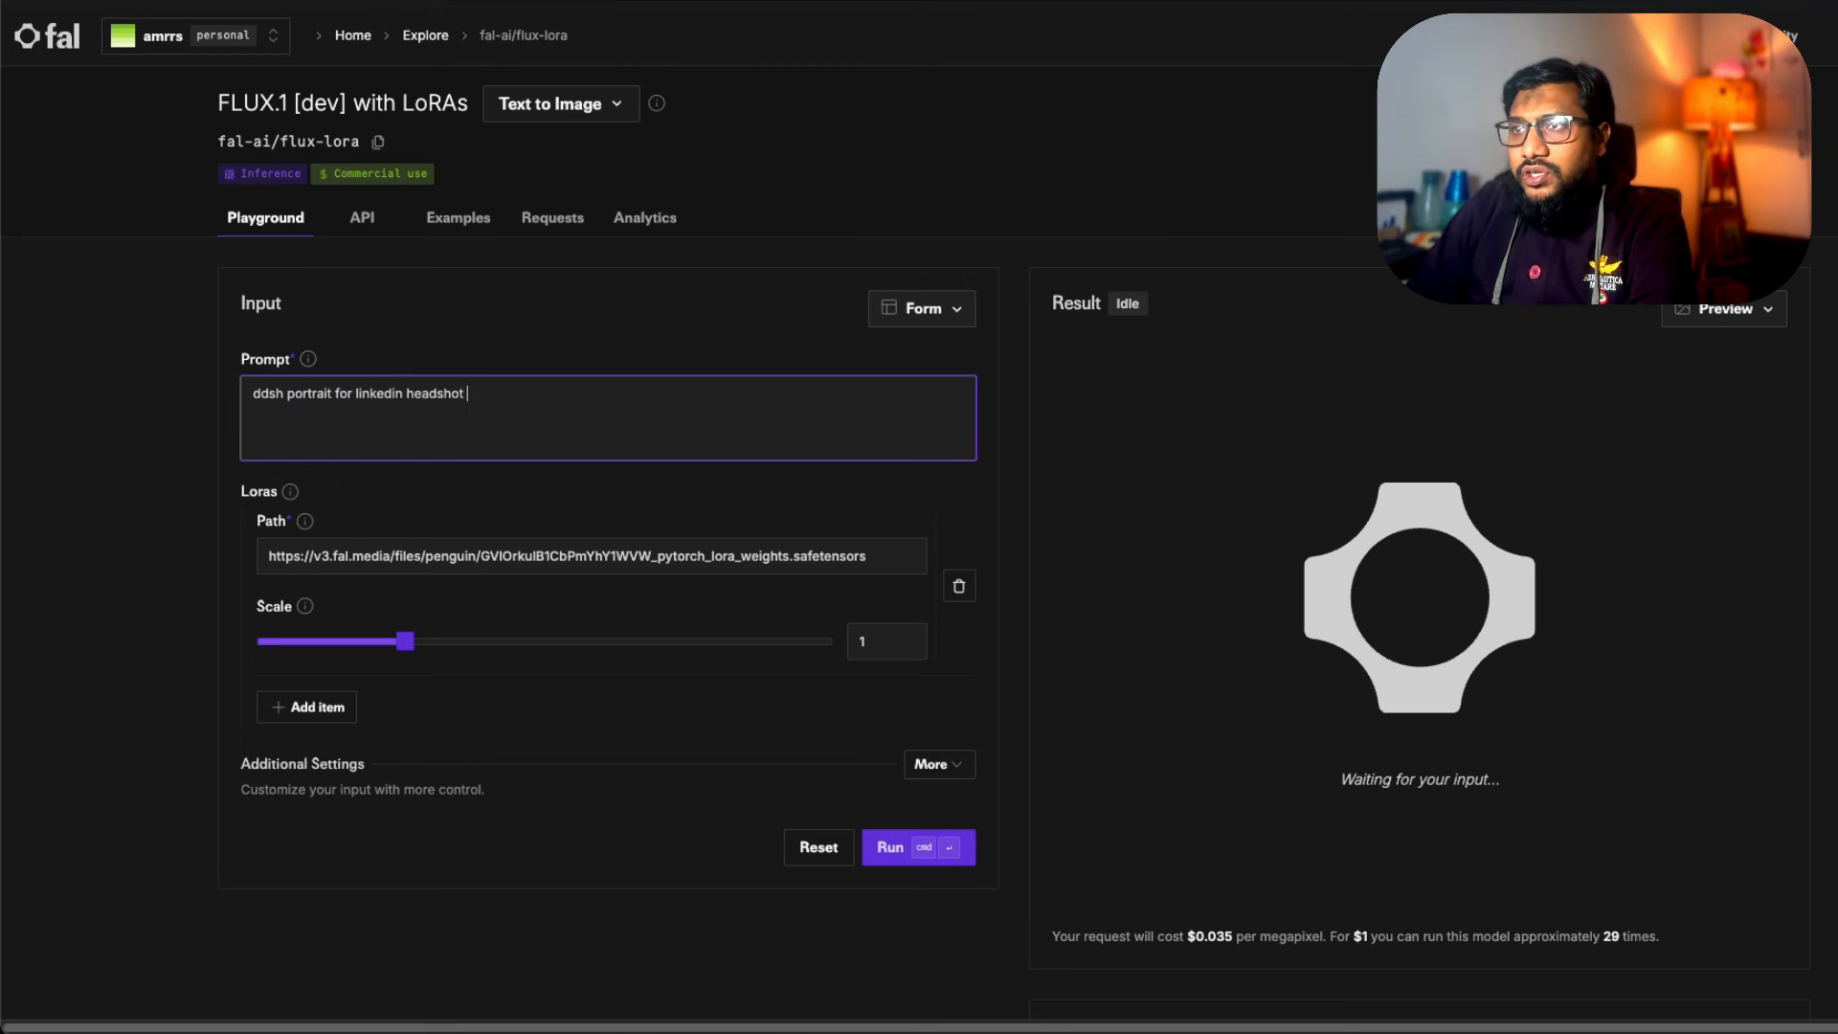
type("shot by professio")
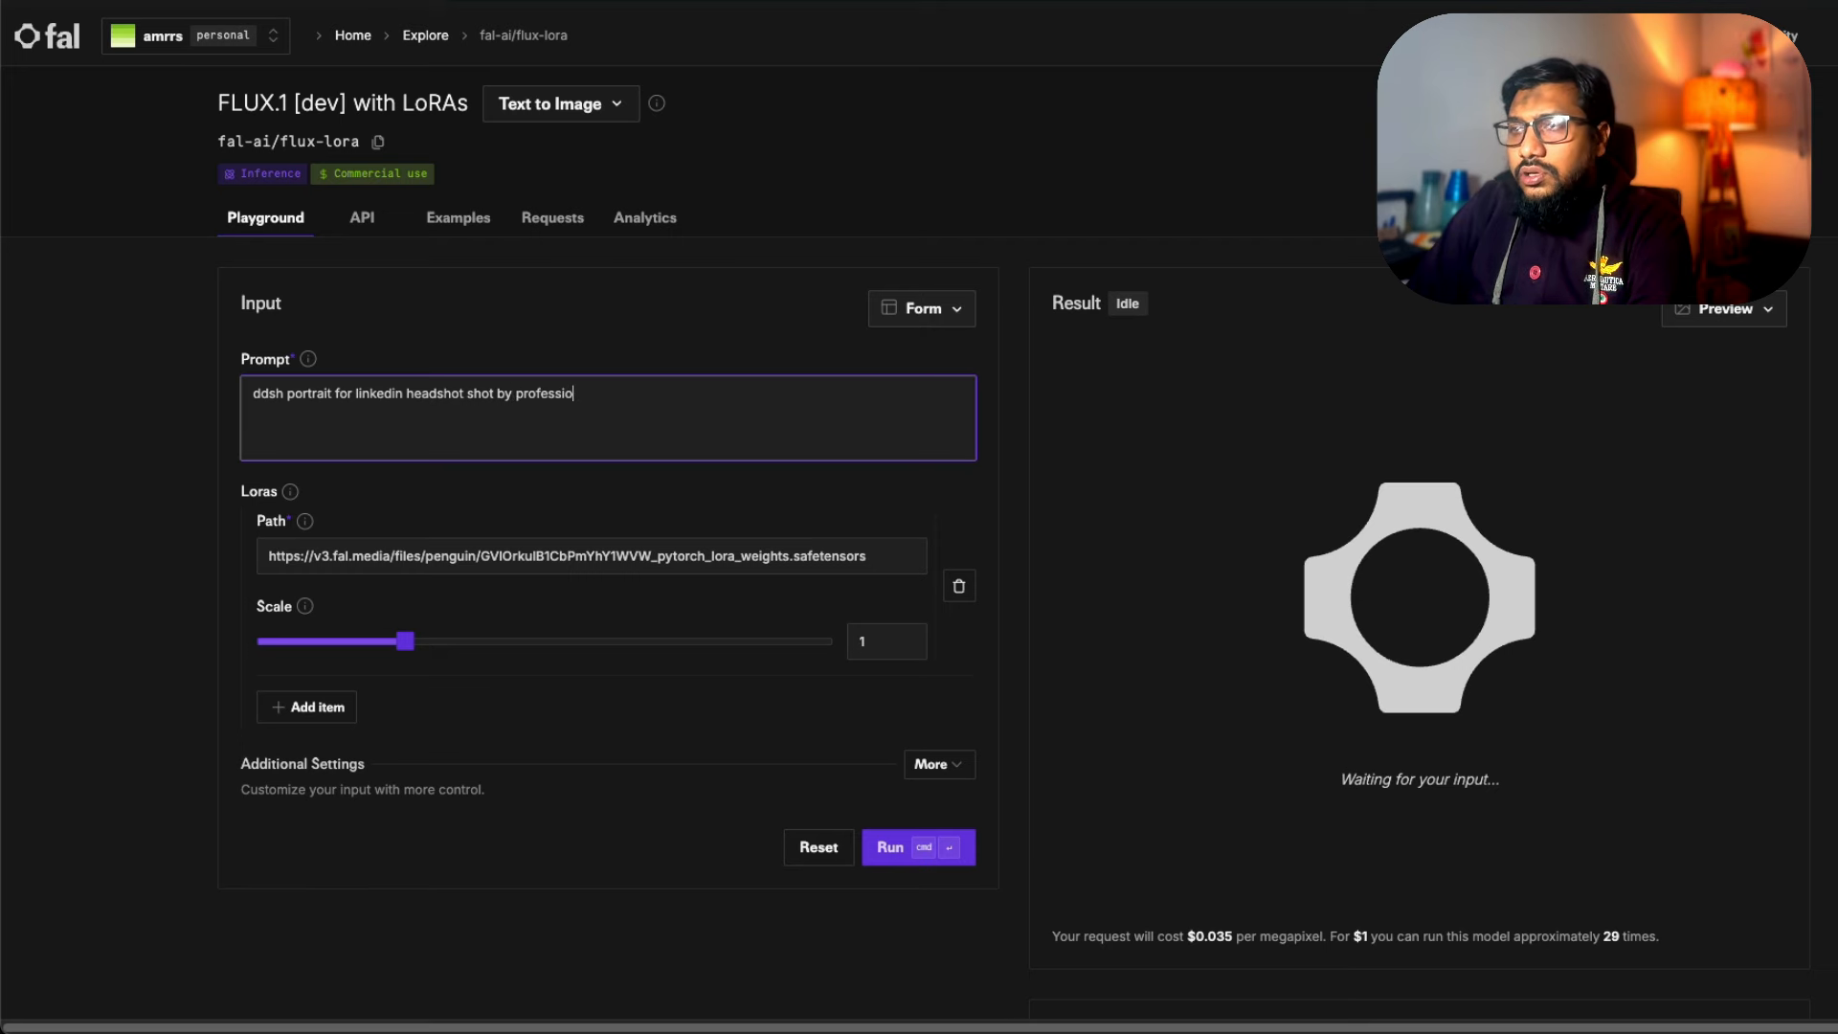
type("nal dslr")
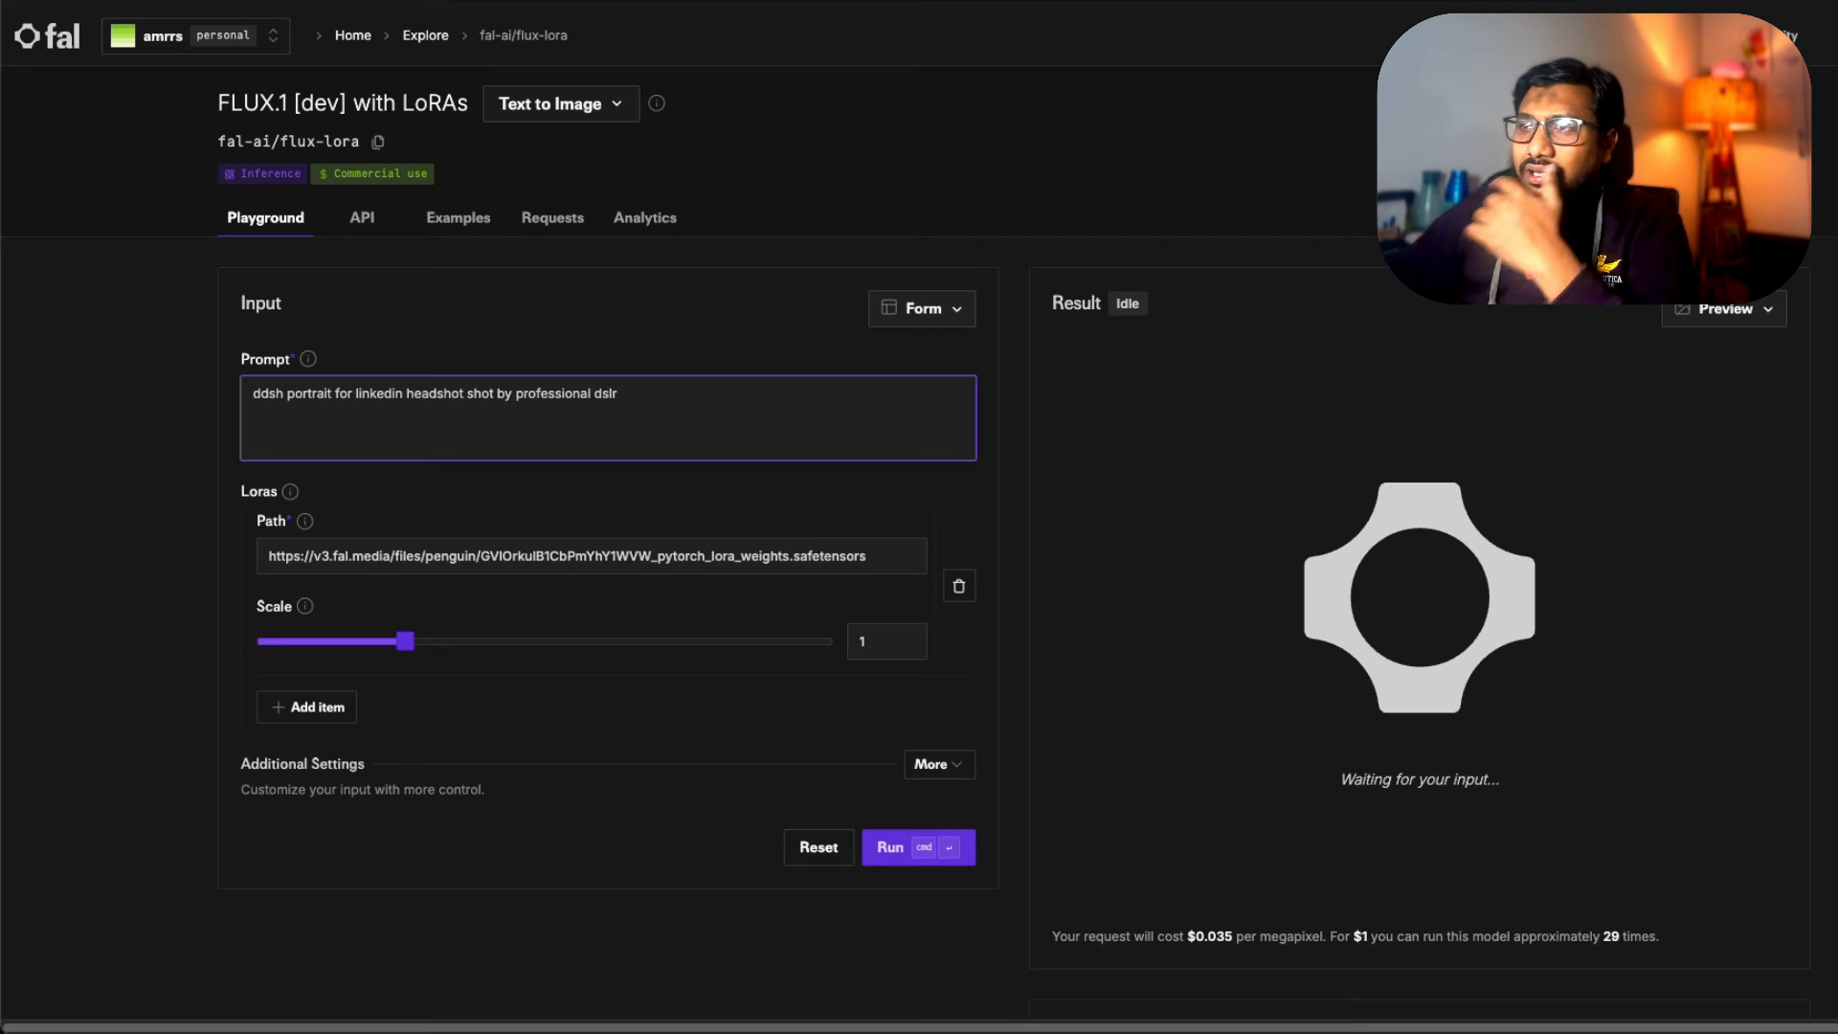
left_click(917, 846)
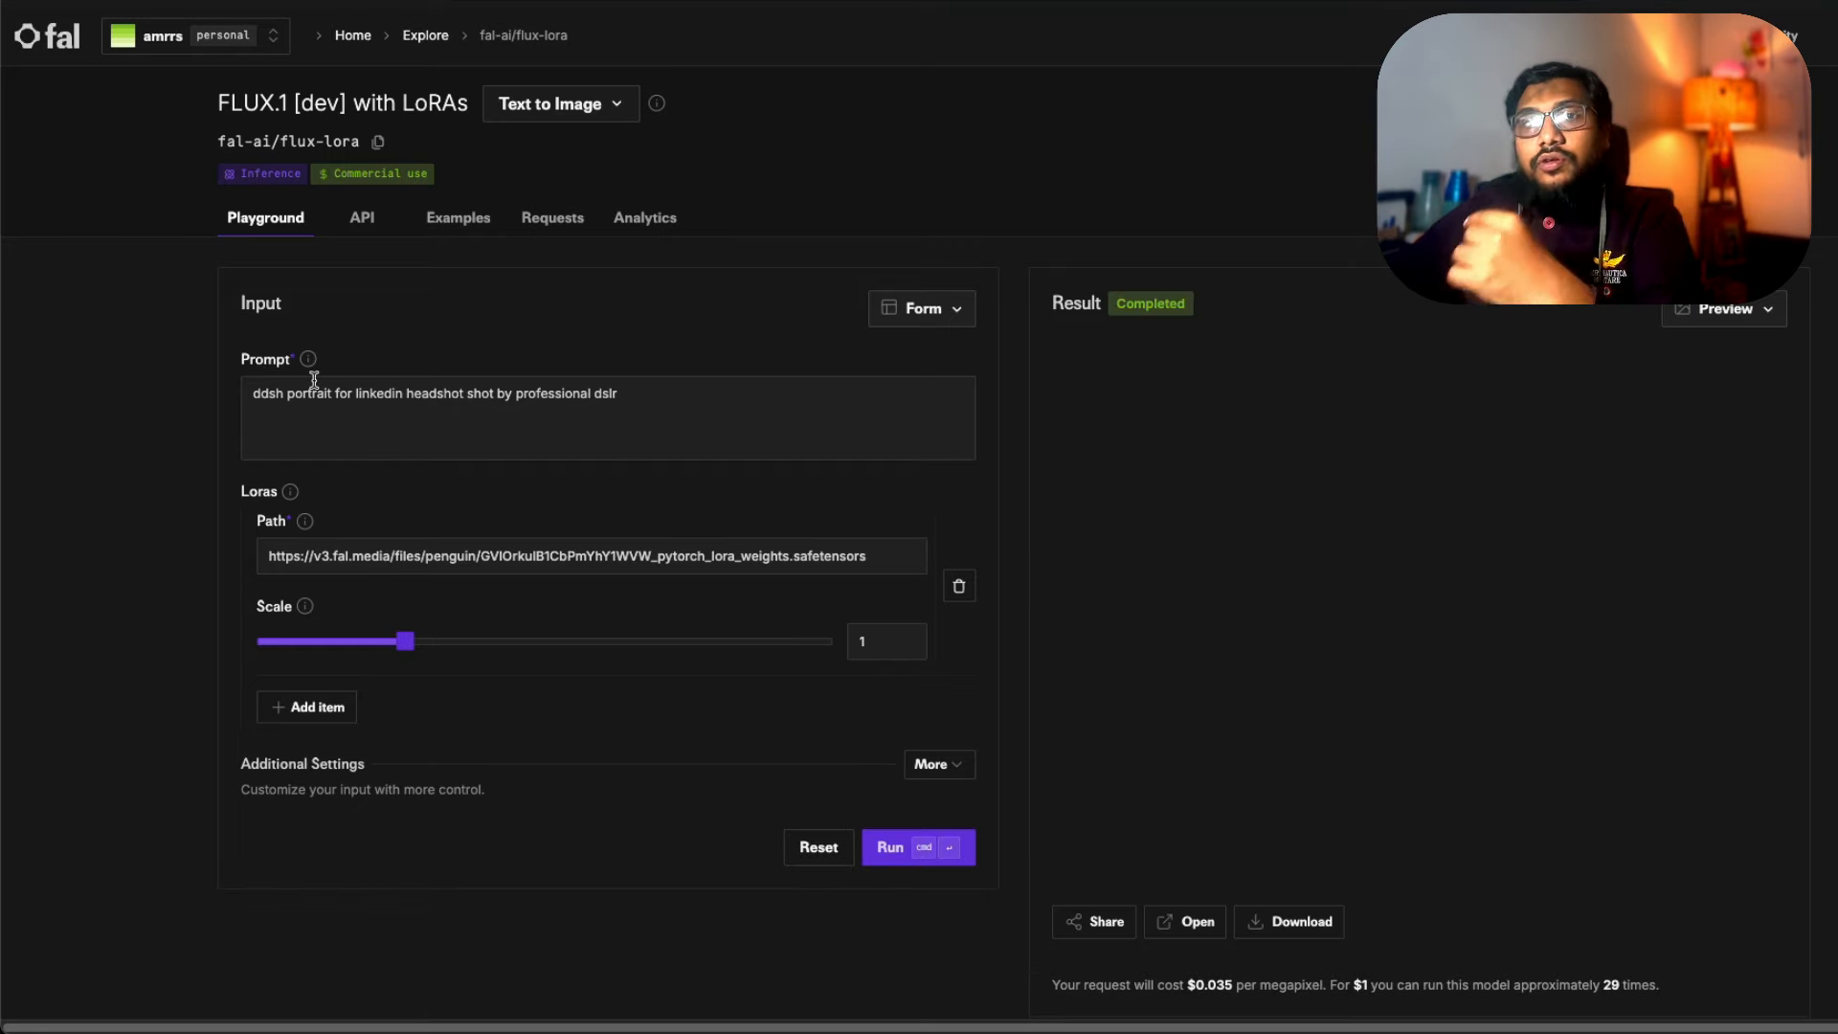
left_click(917, 847)
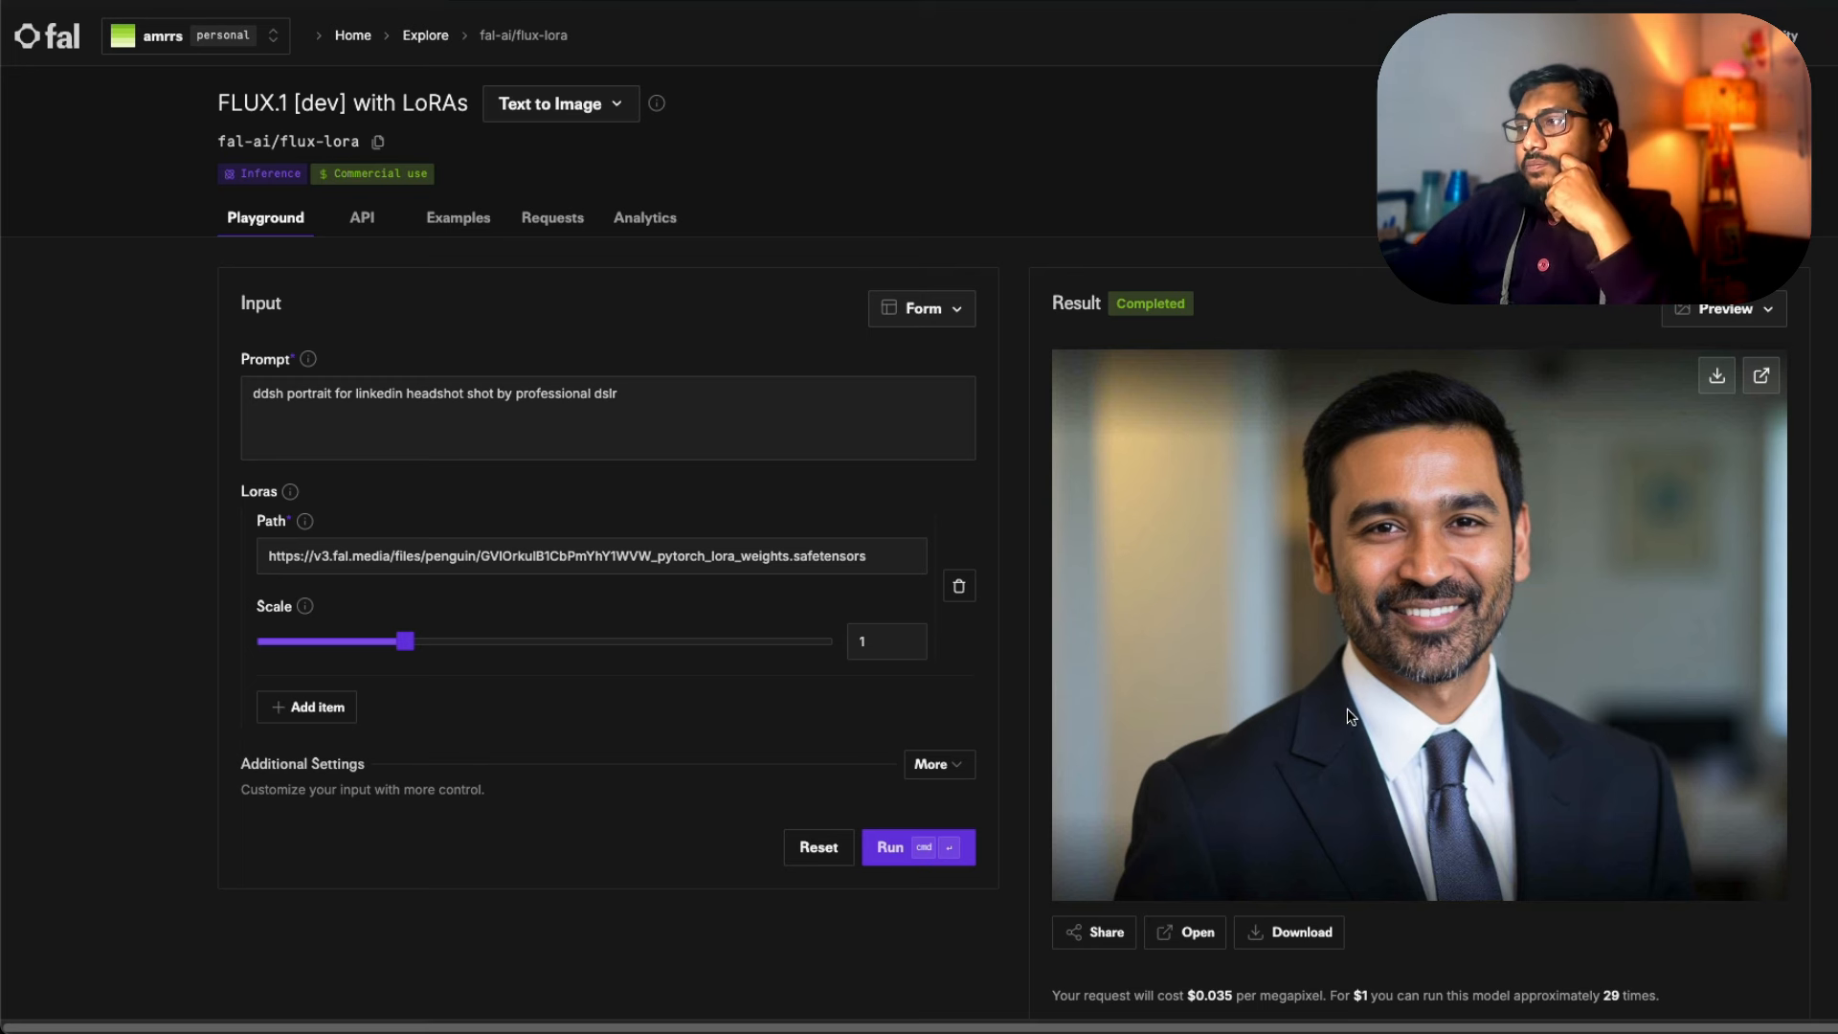
mouse_move(1369, 707)
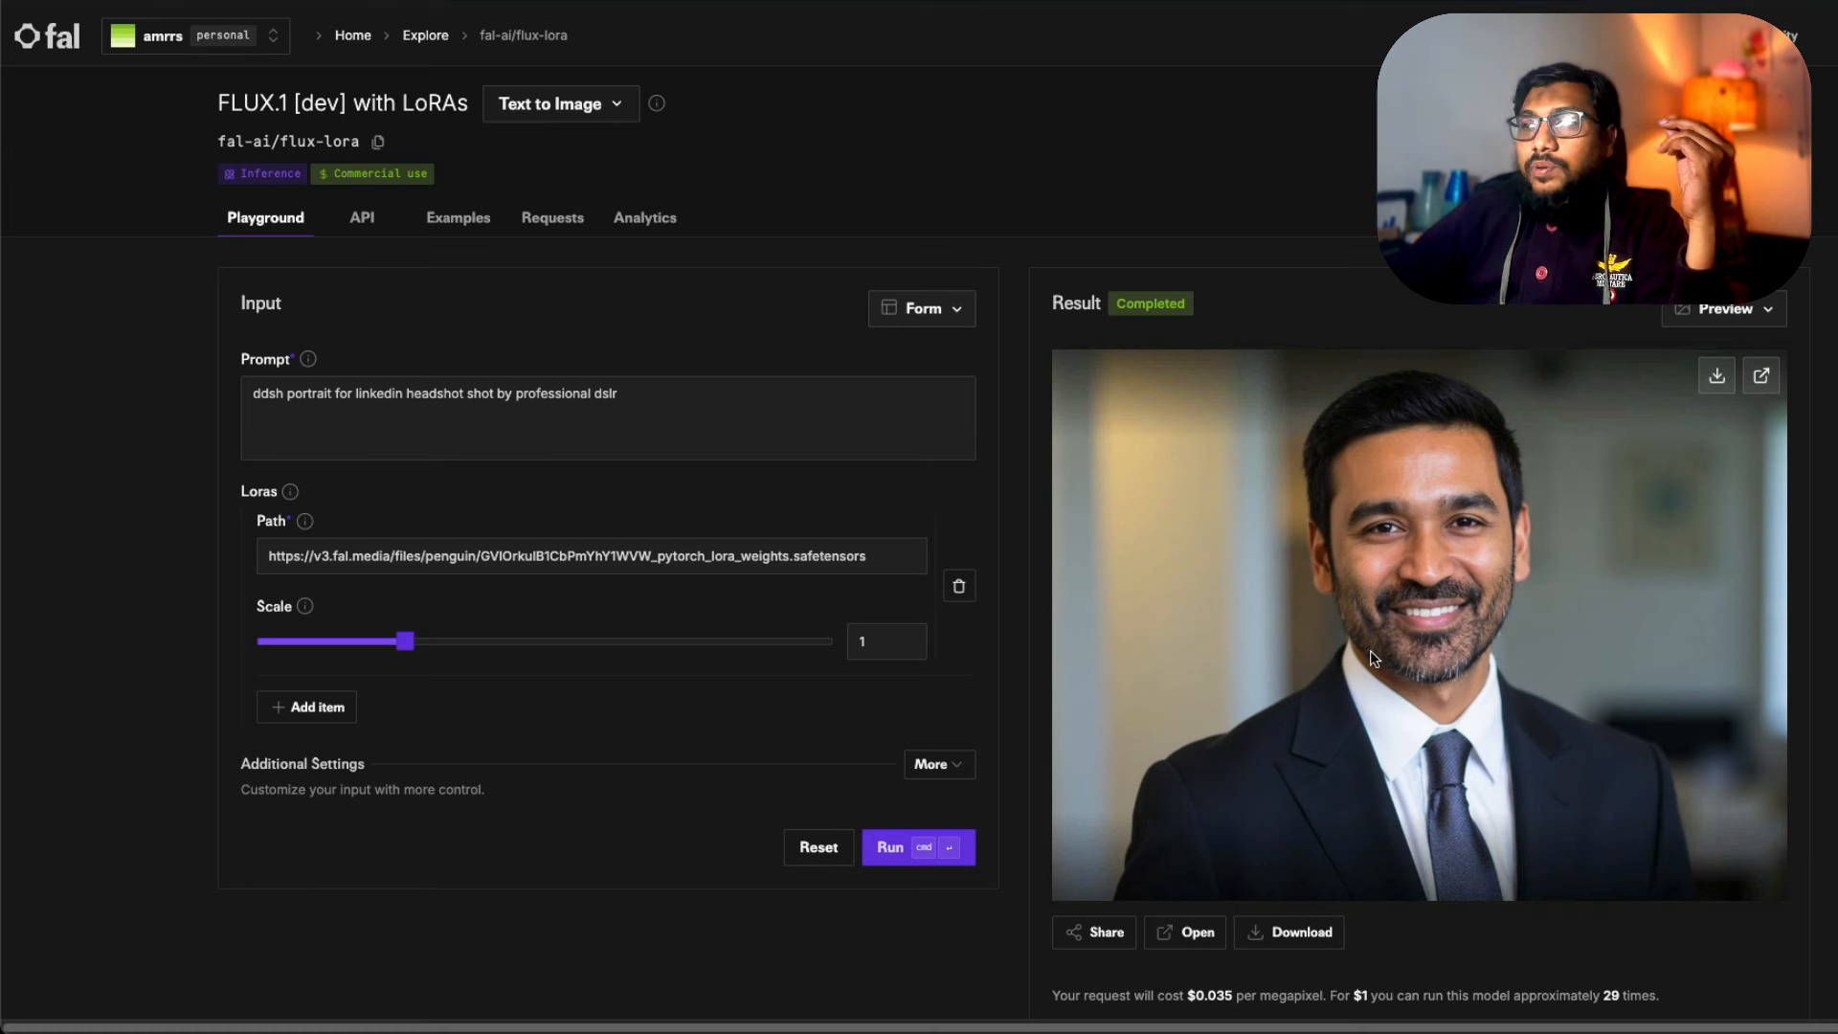
mouse_move(1369, 656)
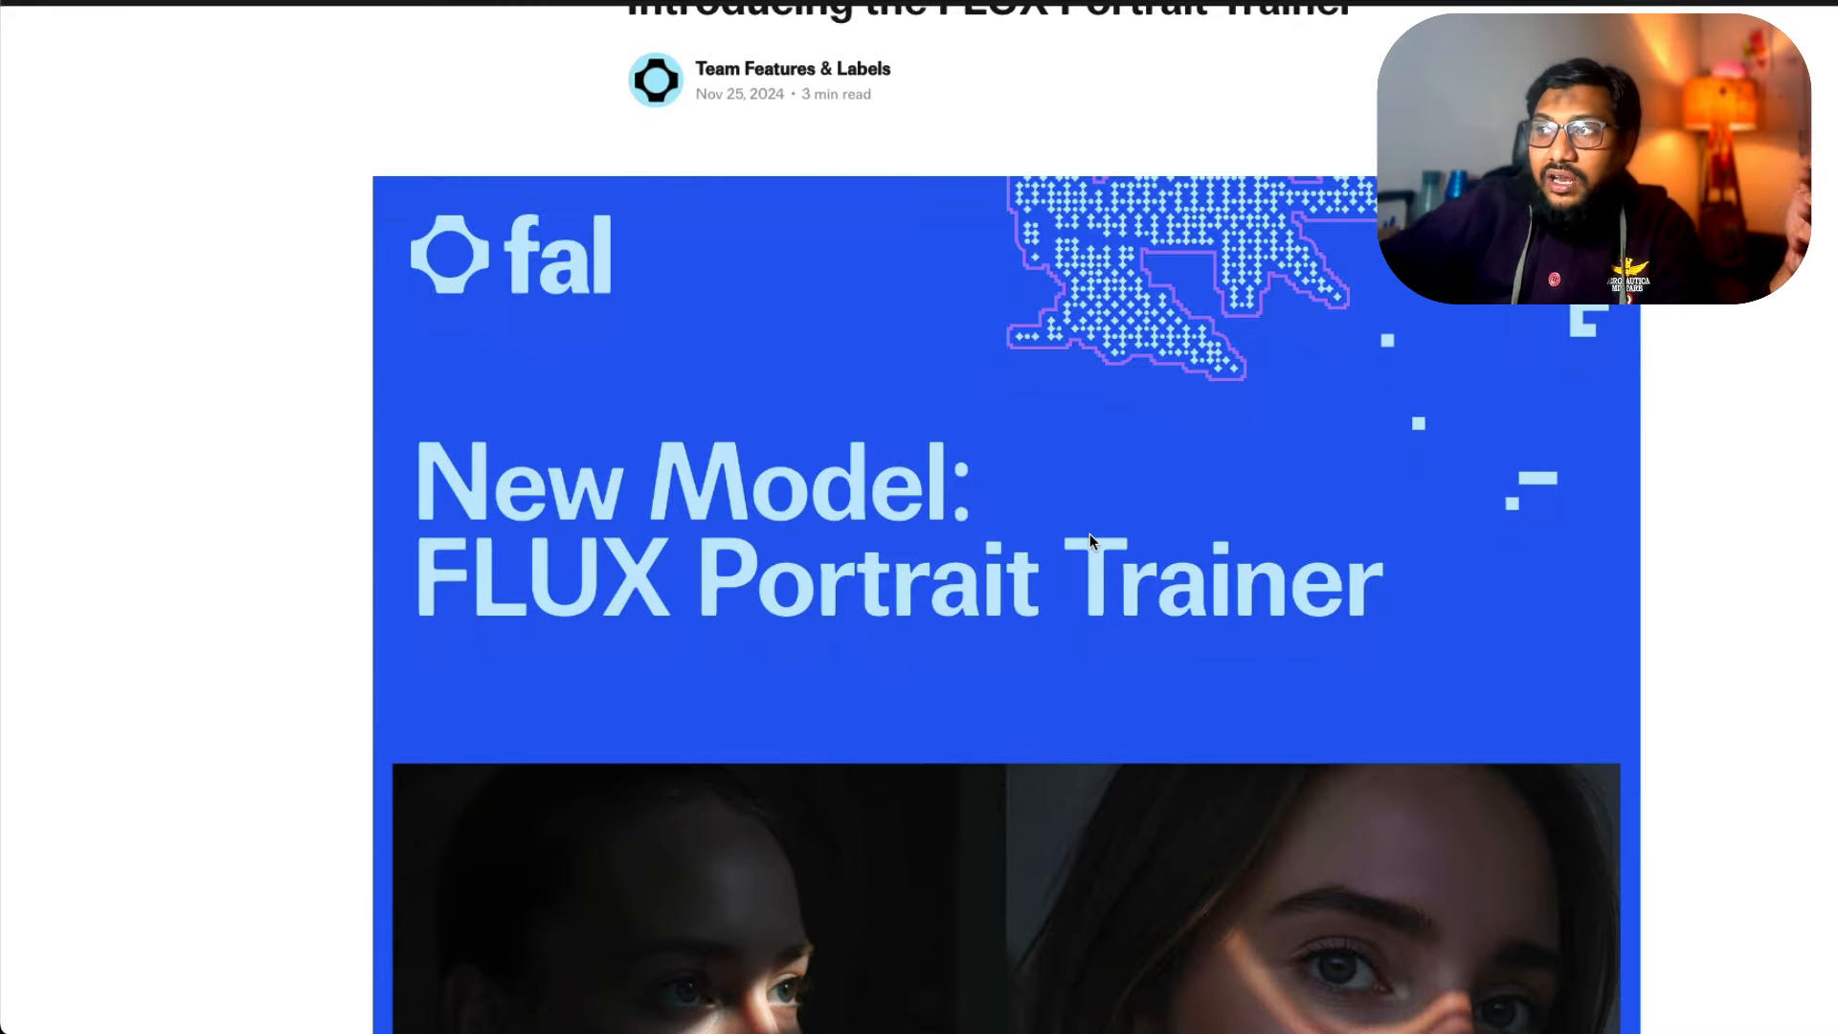
scroll("down", 3)
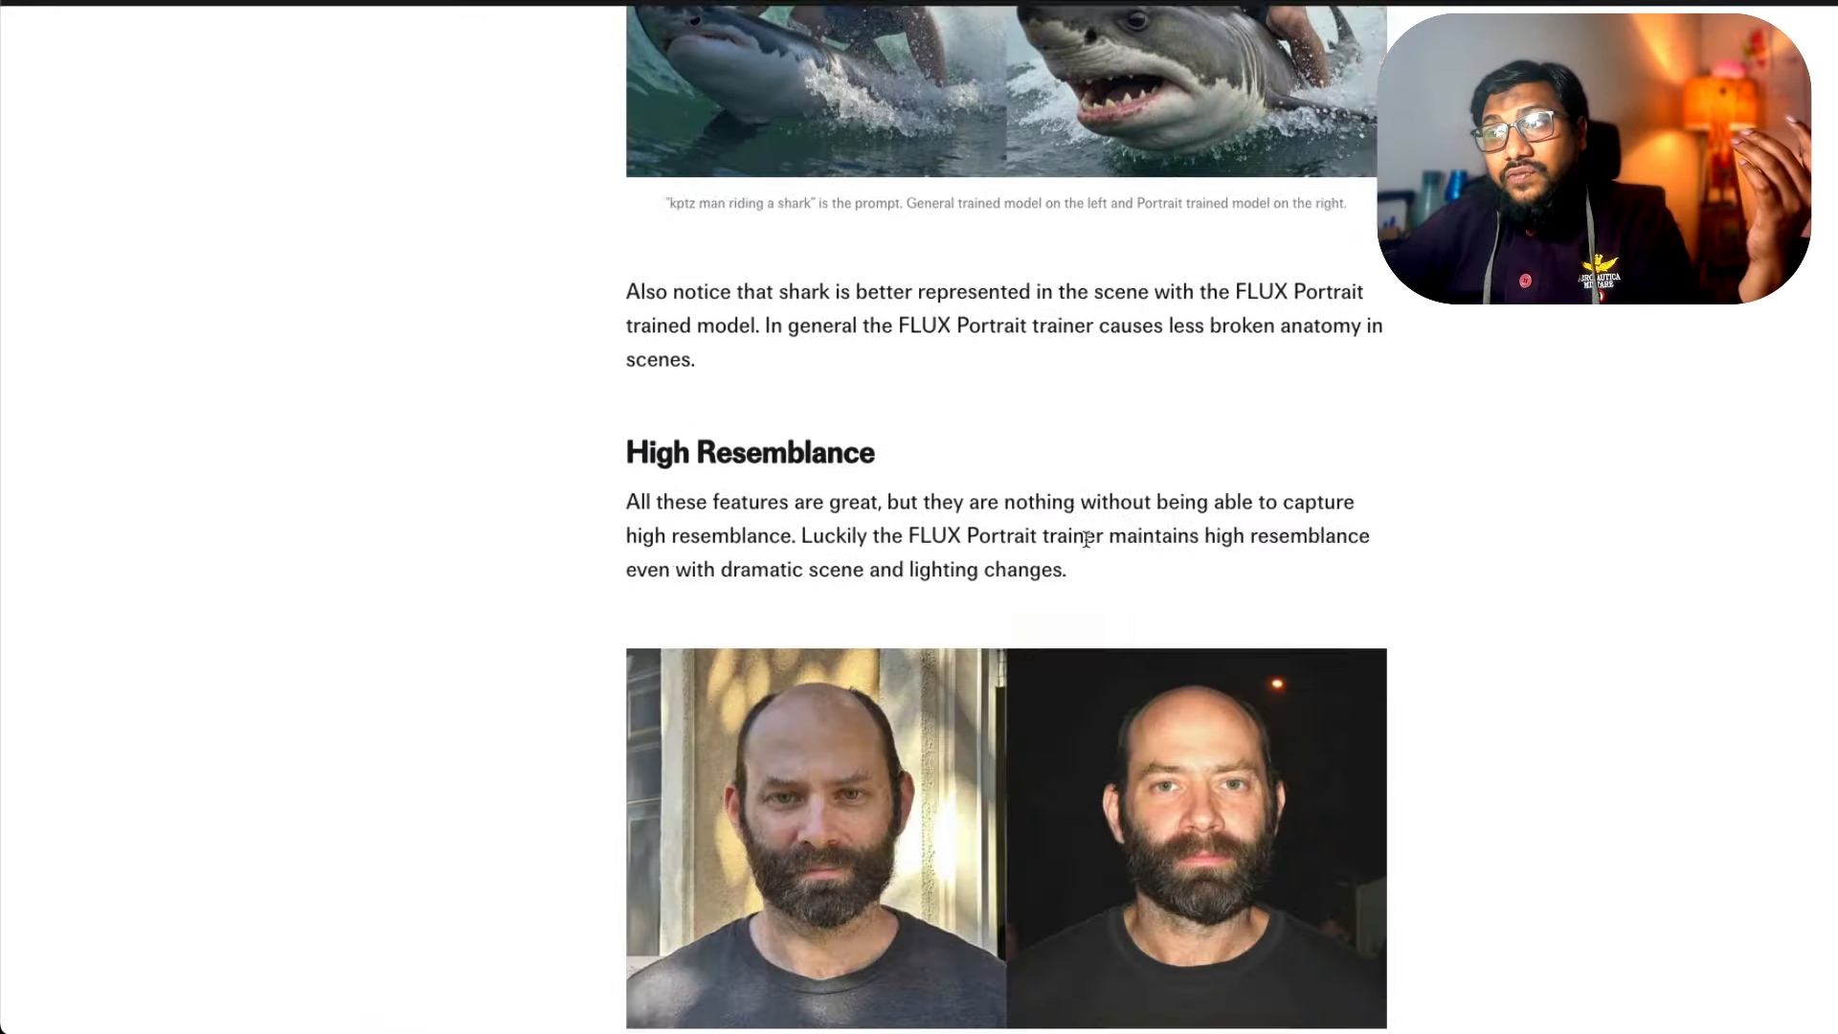
scroll("down", 3)
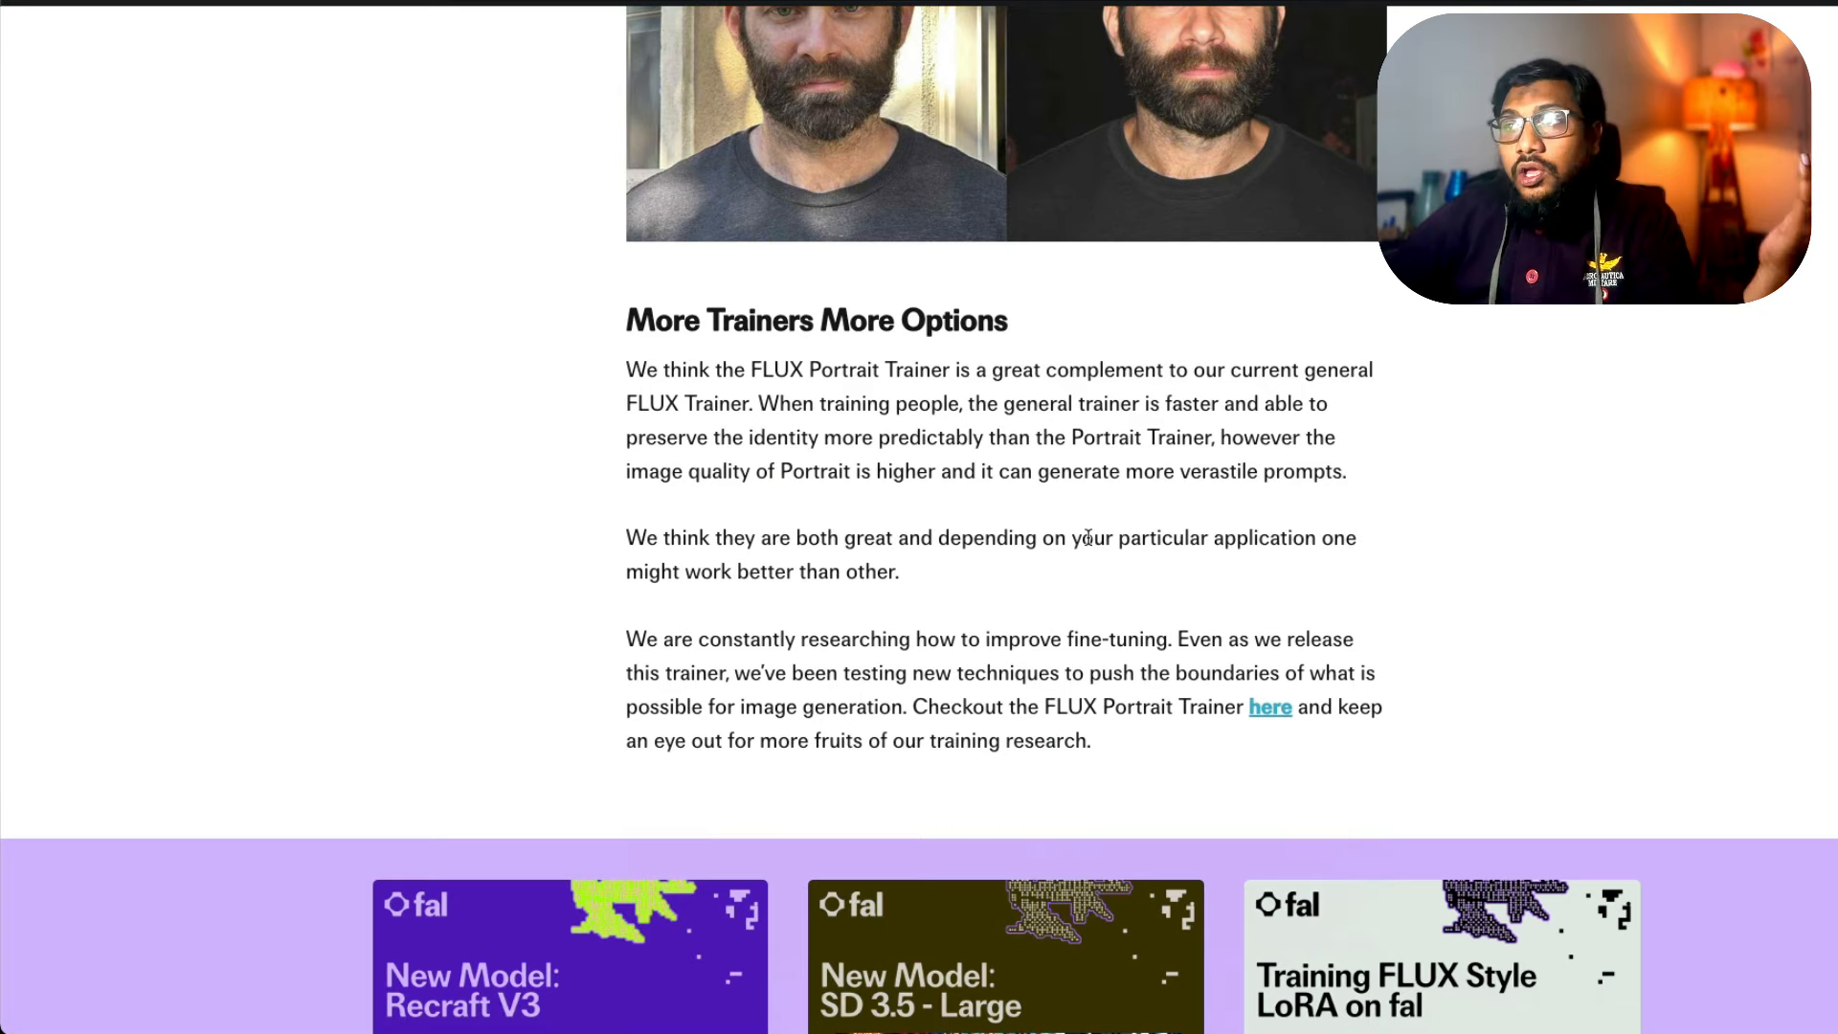
scroll("up", 3)
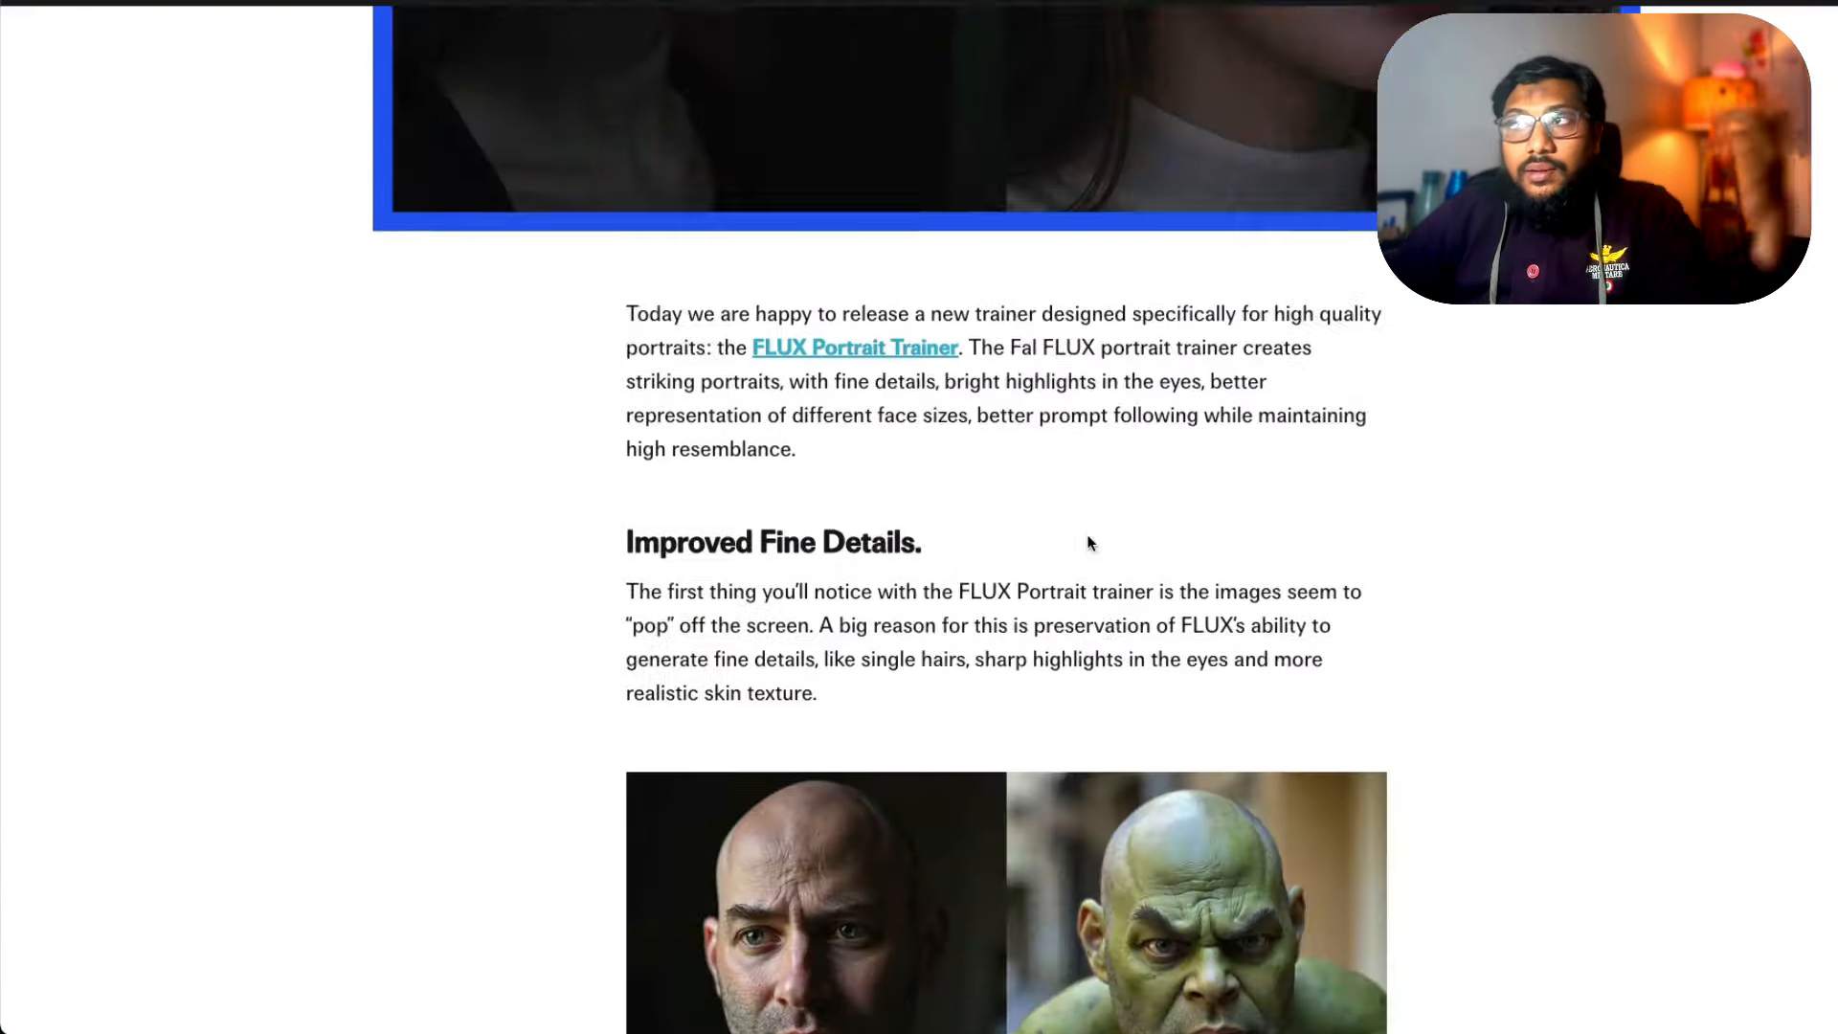
scroll("down", 3)
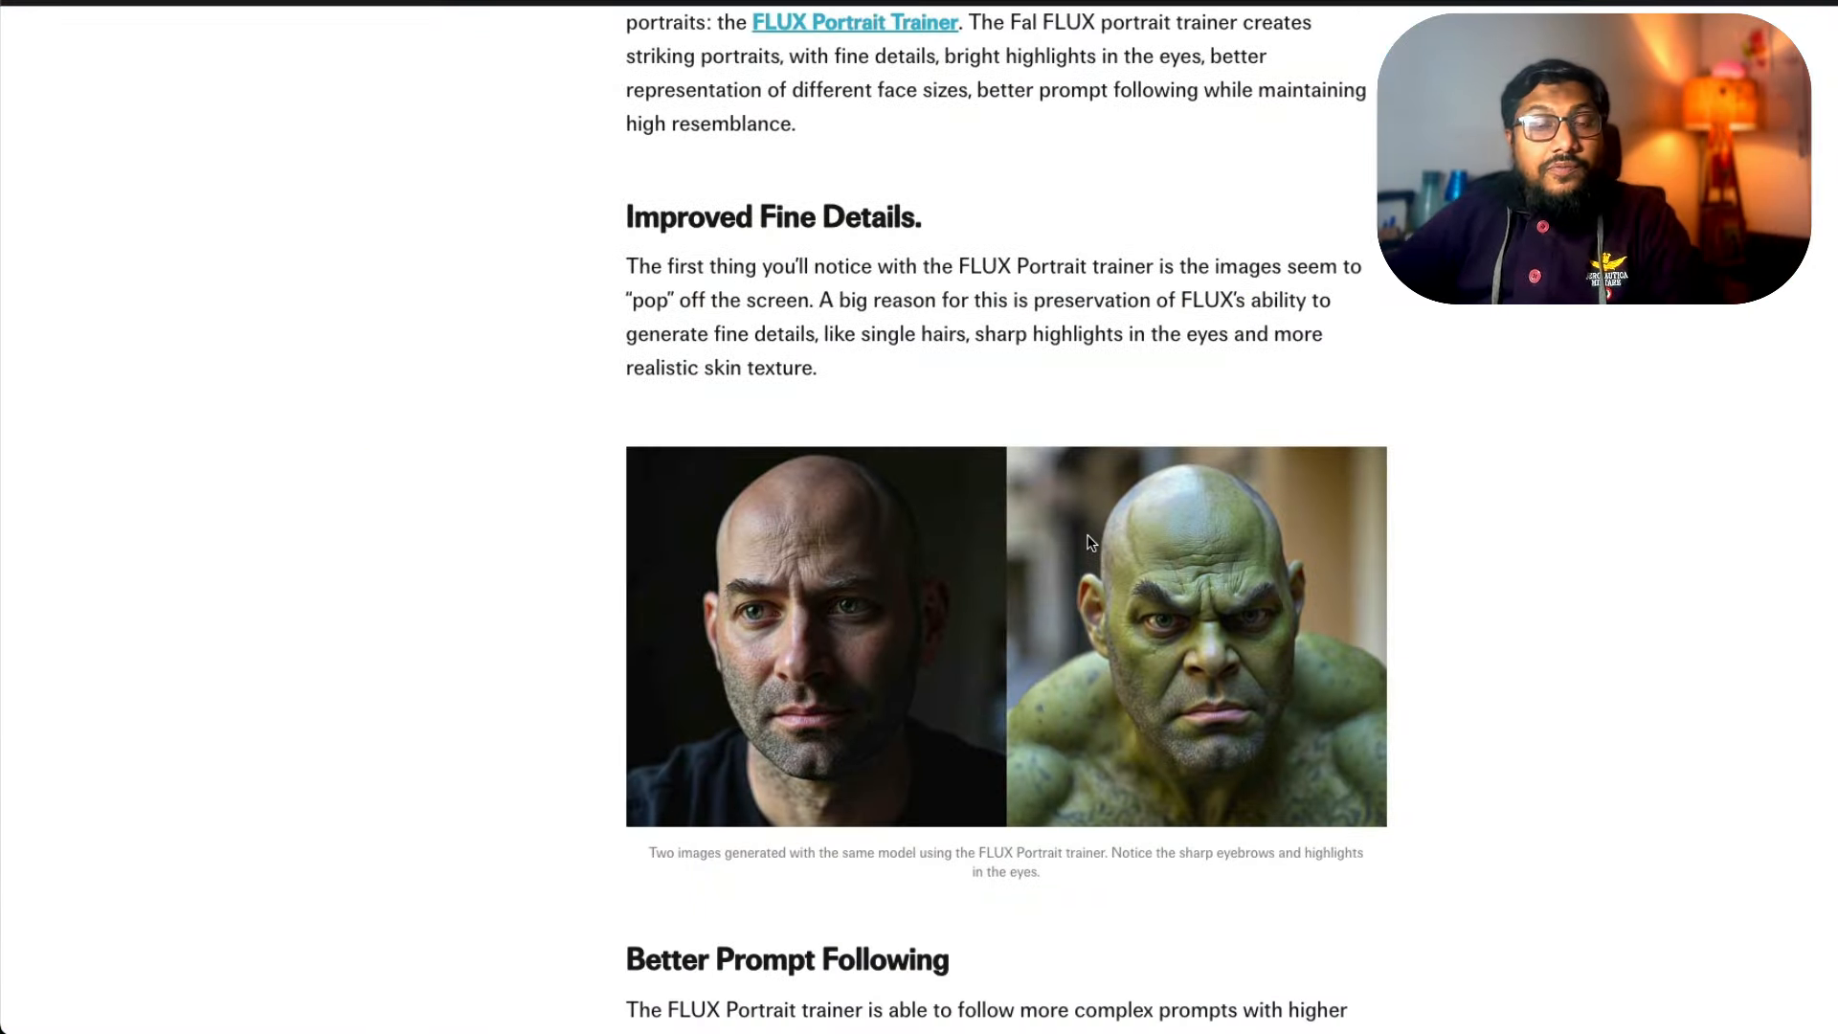